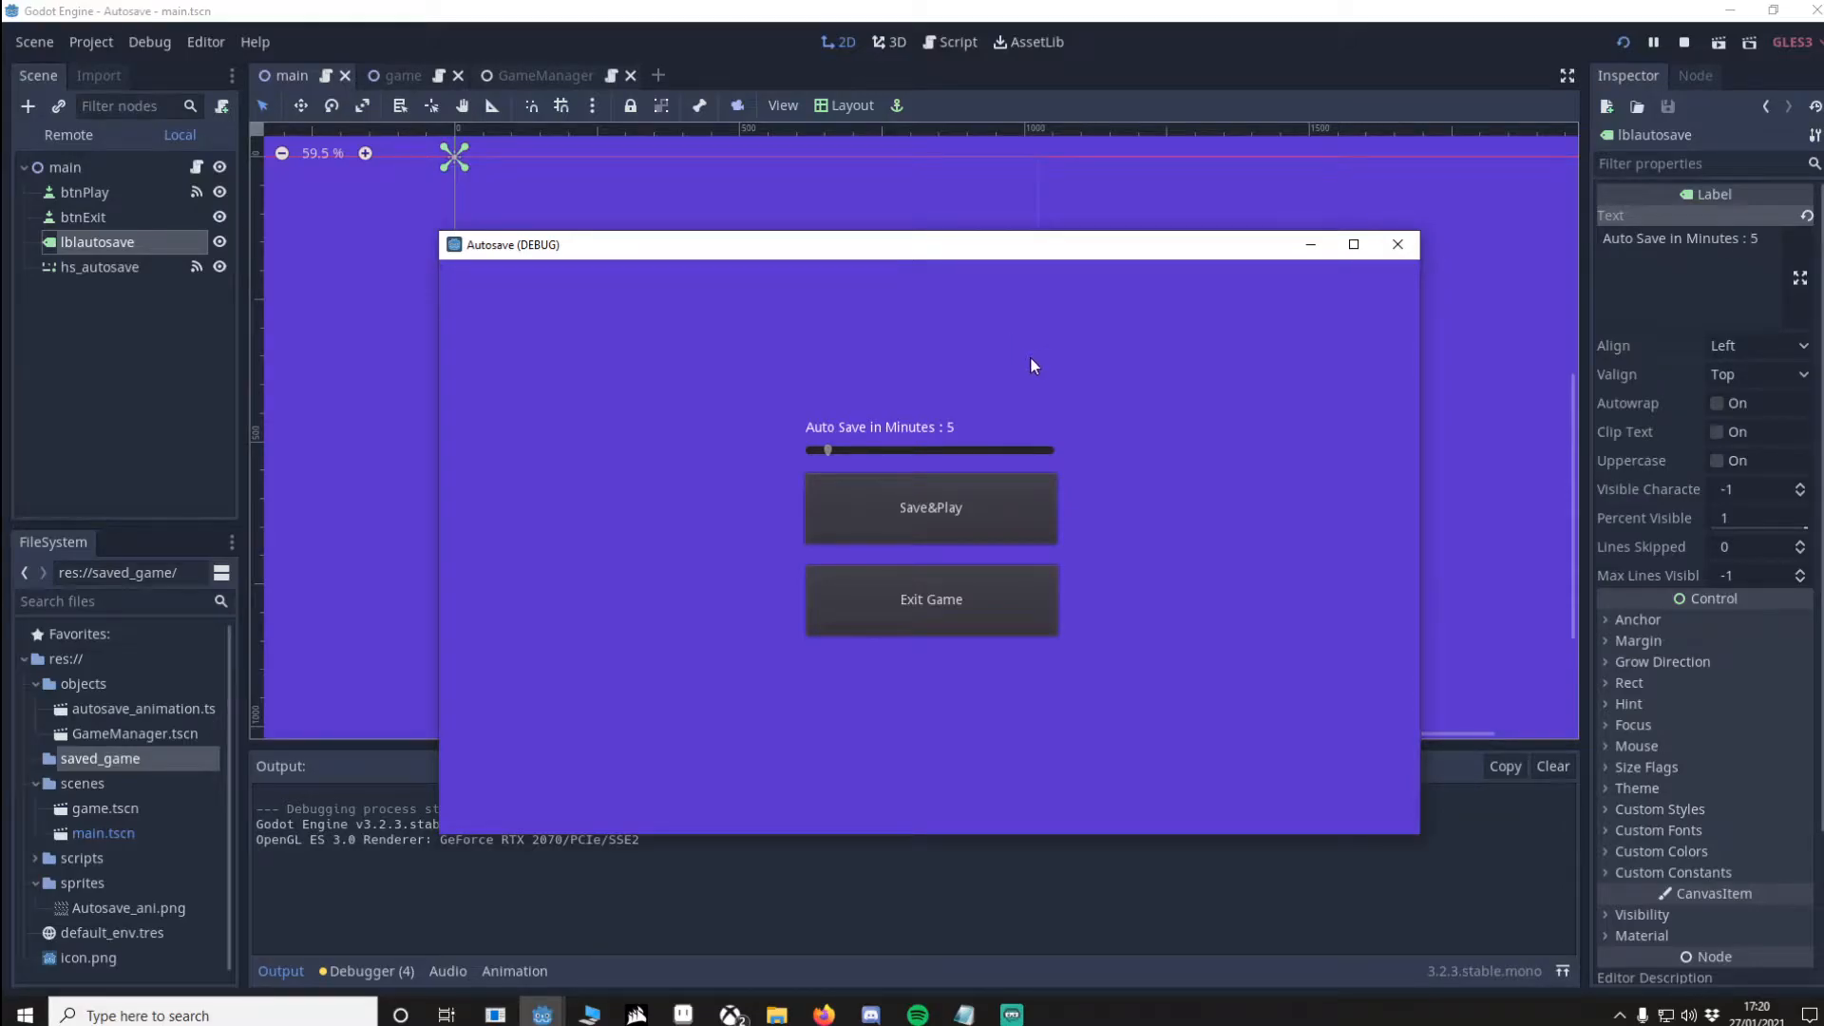
pyautogui.moveTo(923, 426)
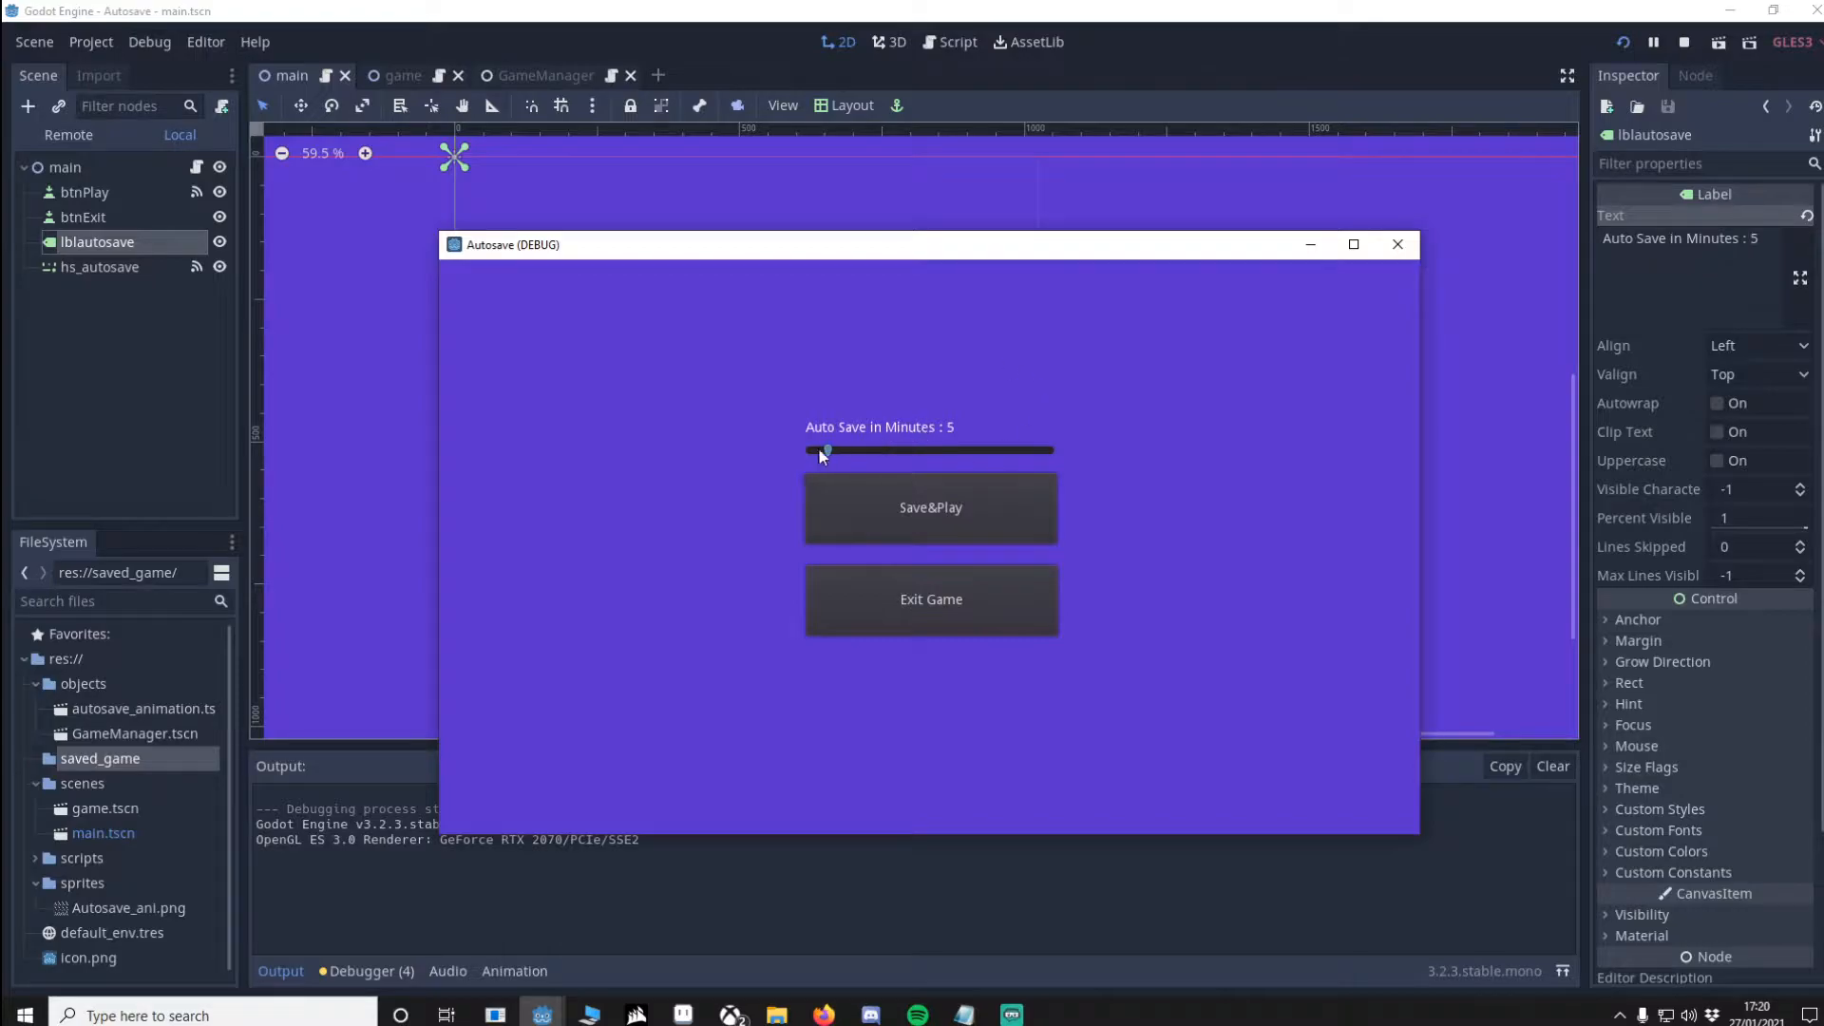
# Step: Try the autosave minutes slider in the running menu, then close the test window
pyautogui.click(929, 507)
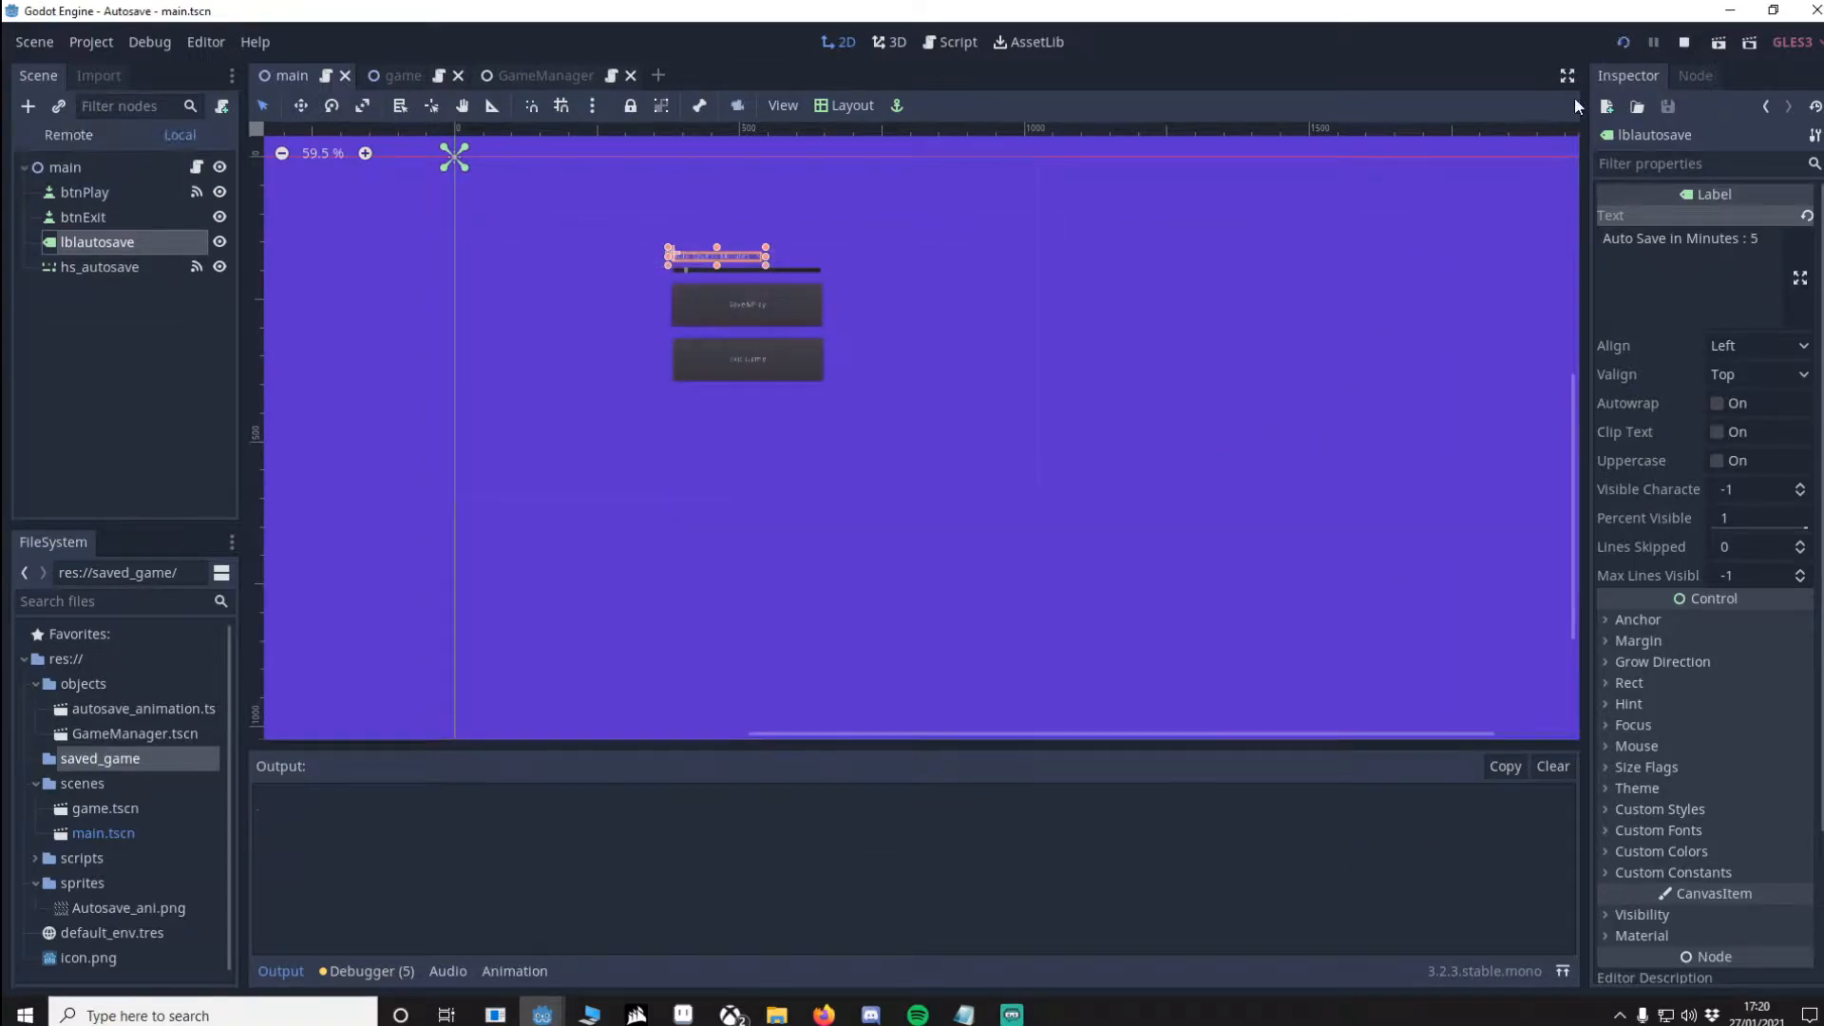
pyautogui.click(1625, 40)
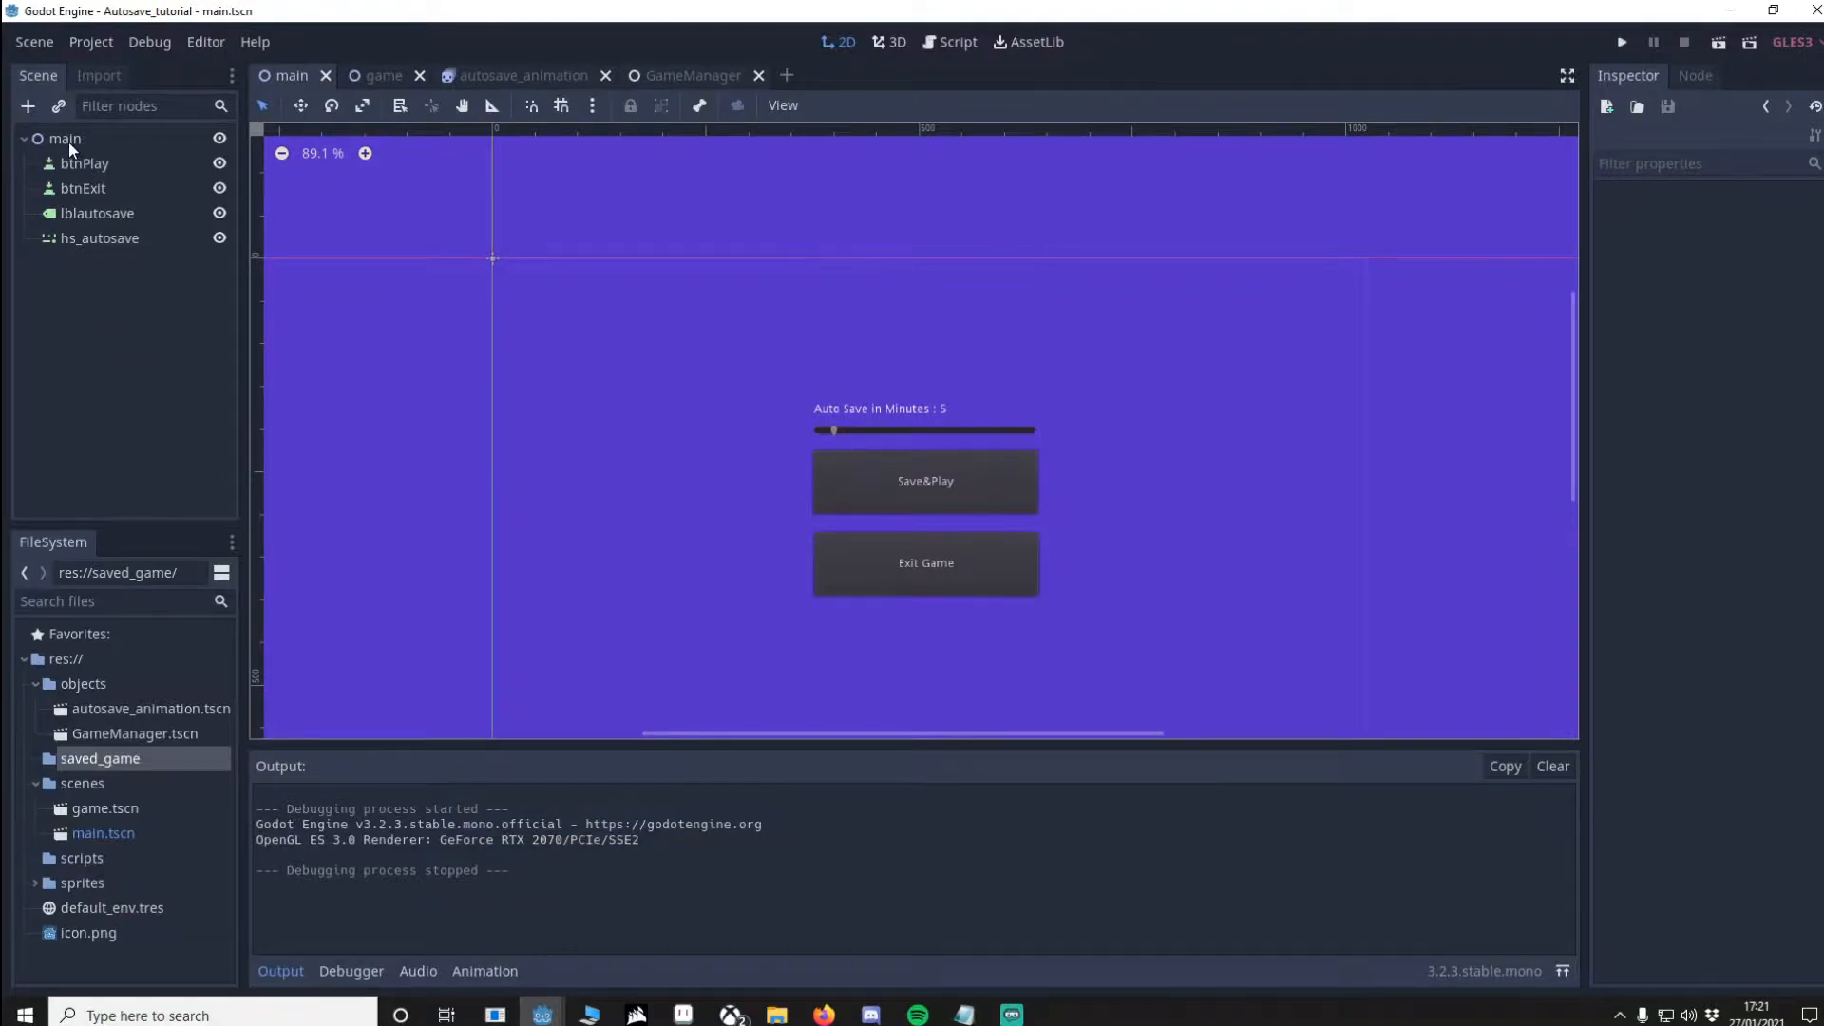
pyautogui.click(65, 138)
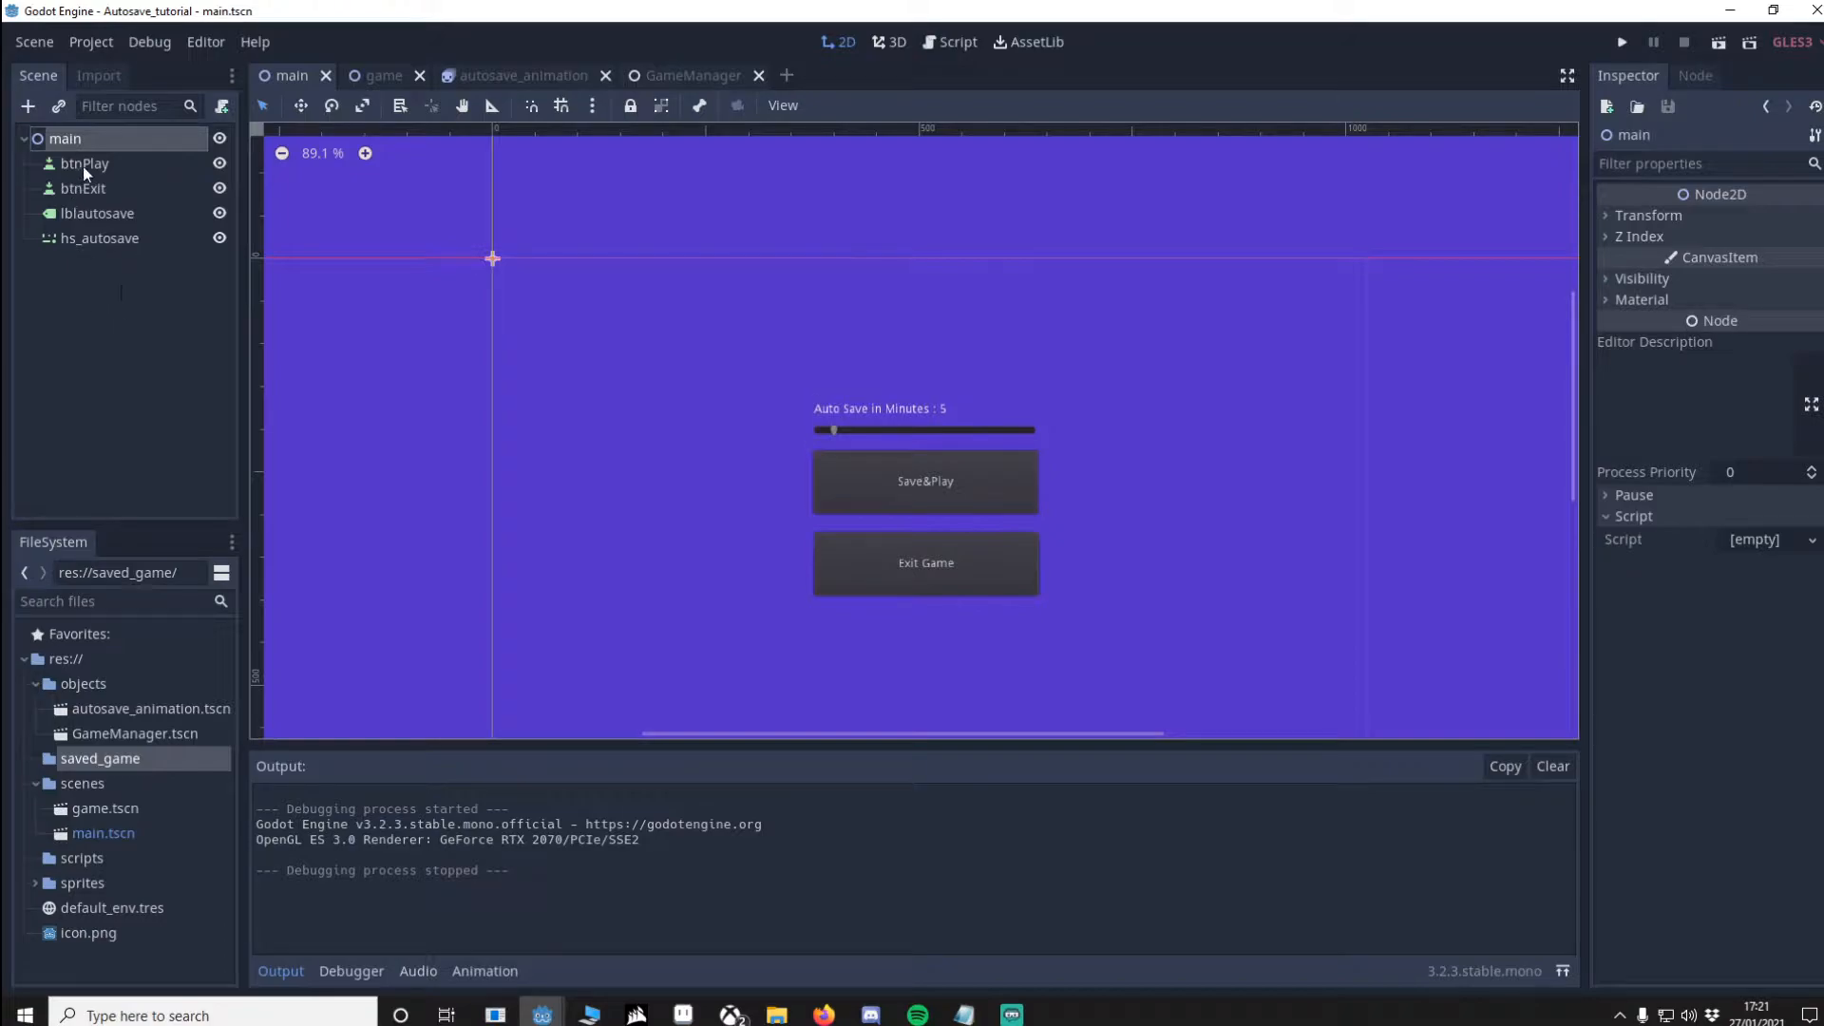
pyautogui.click(84, 164)
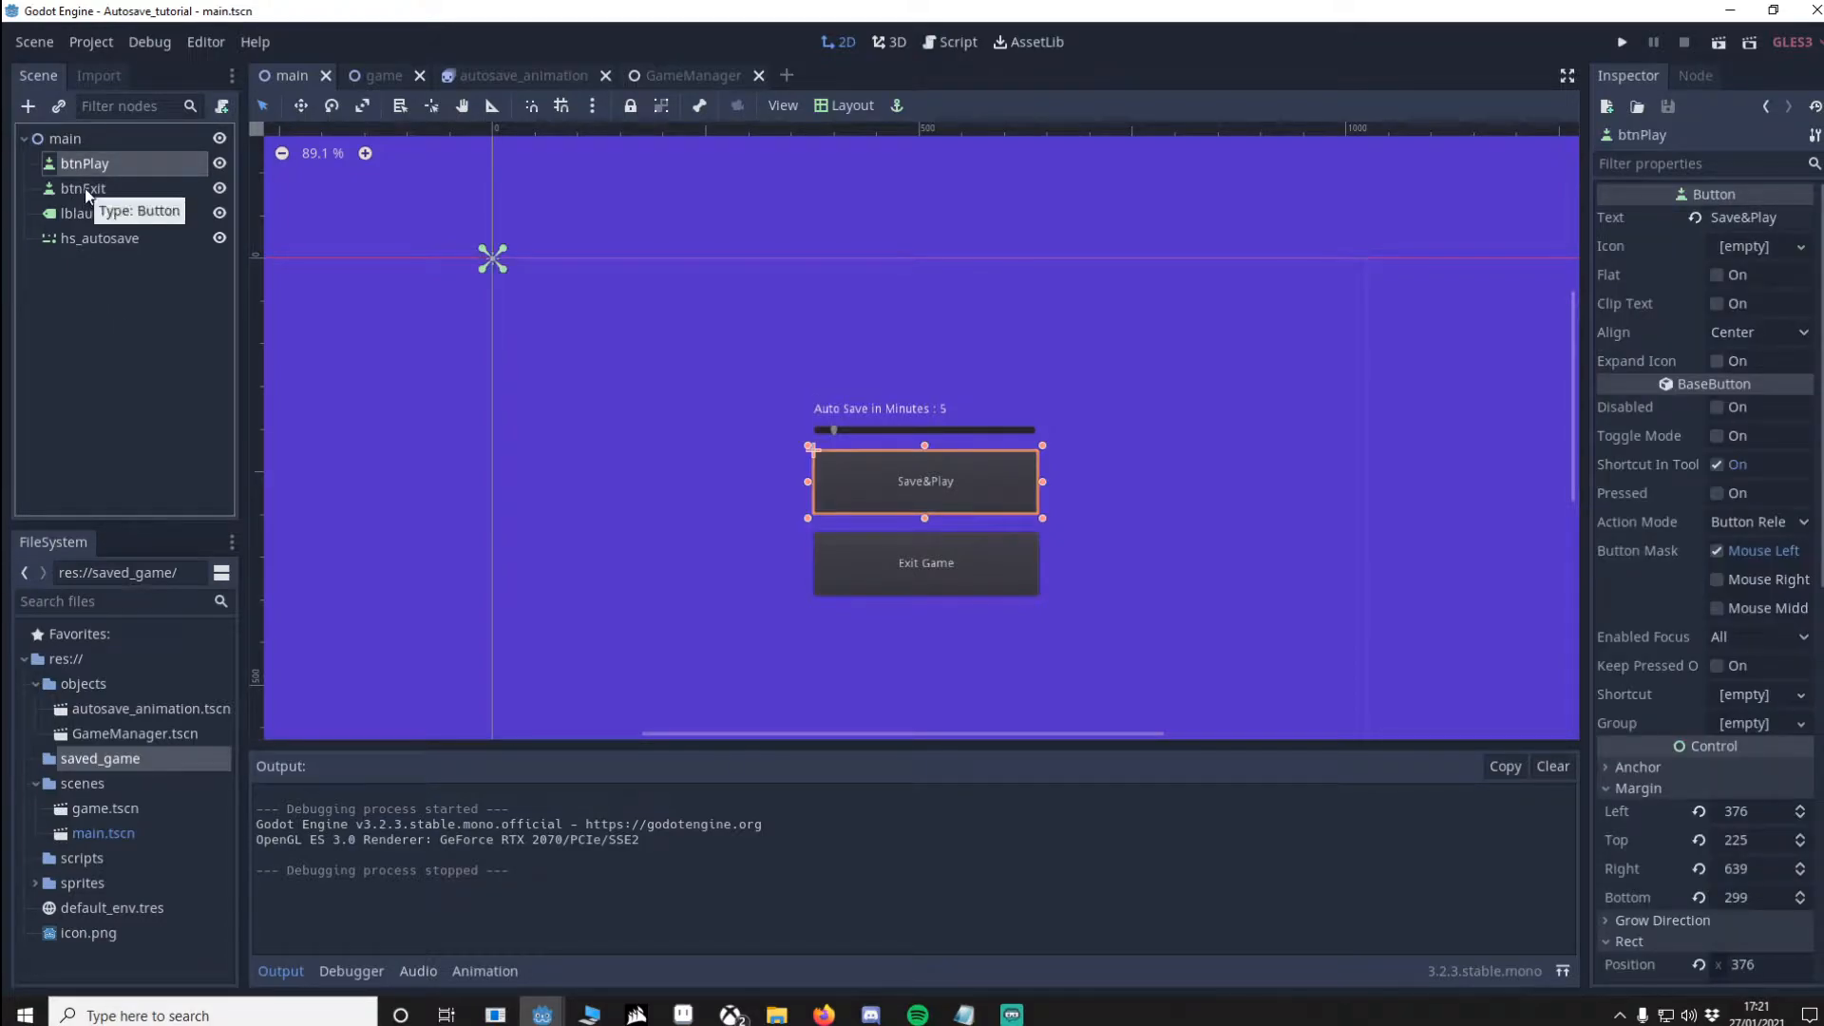
pyautogui.click(82, 188)
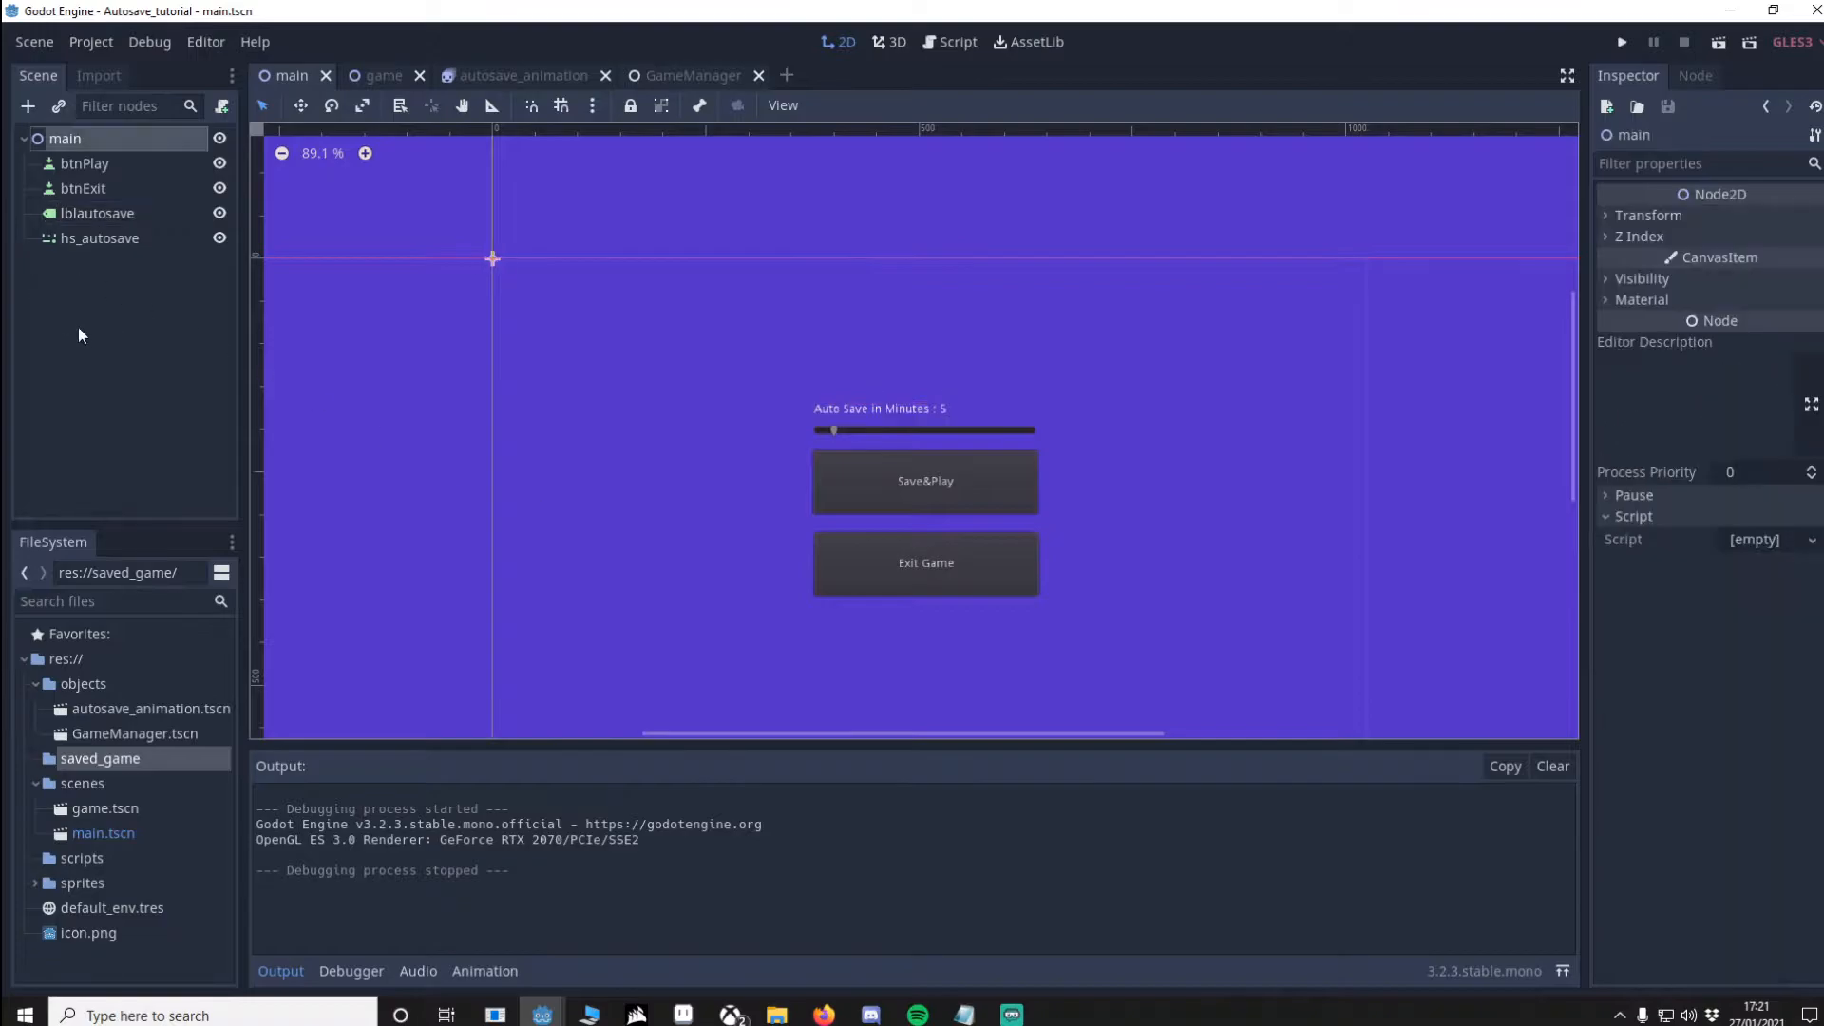
pyautogui.rightClick(65, 139)
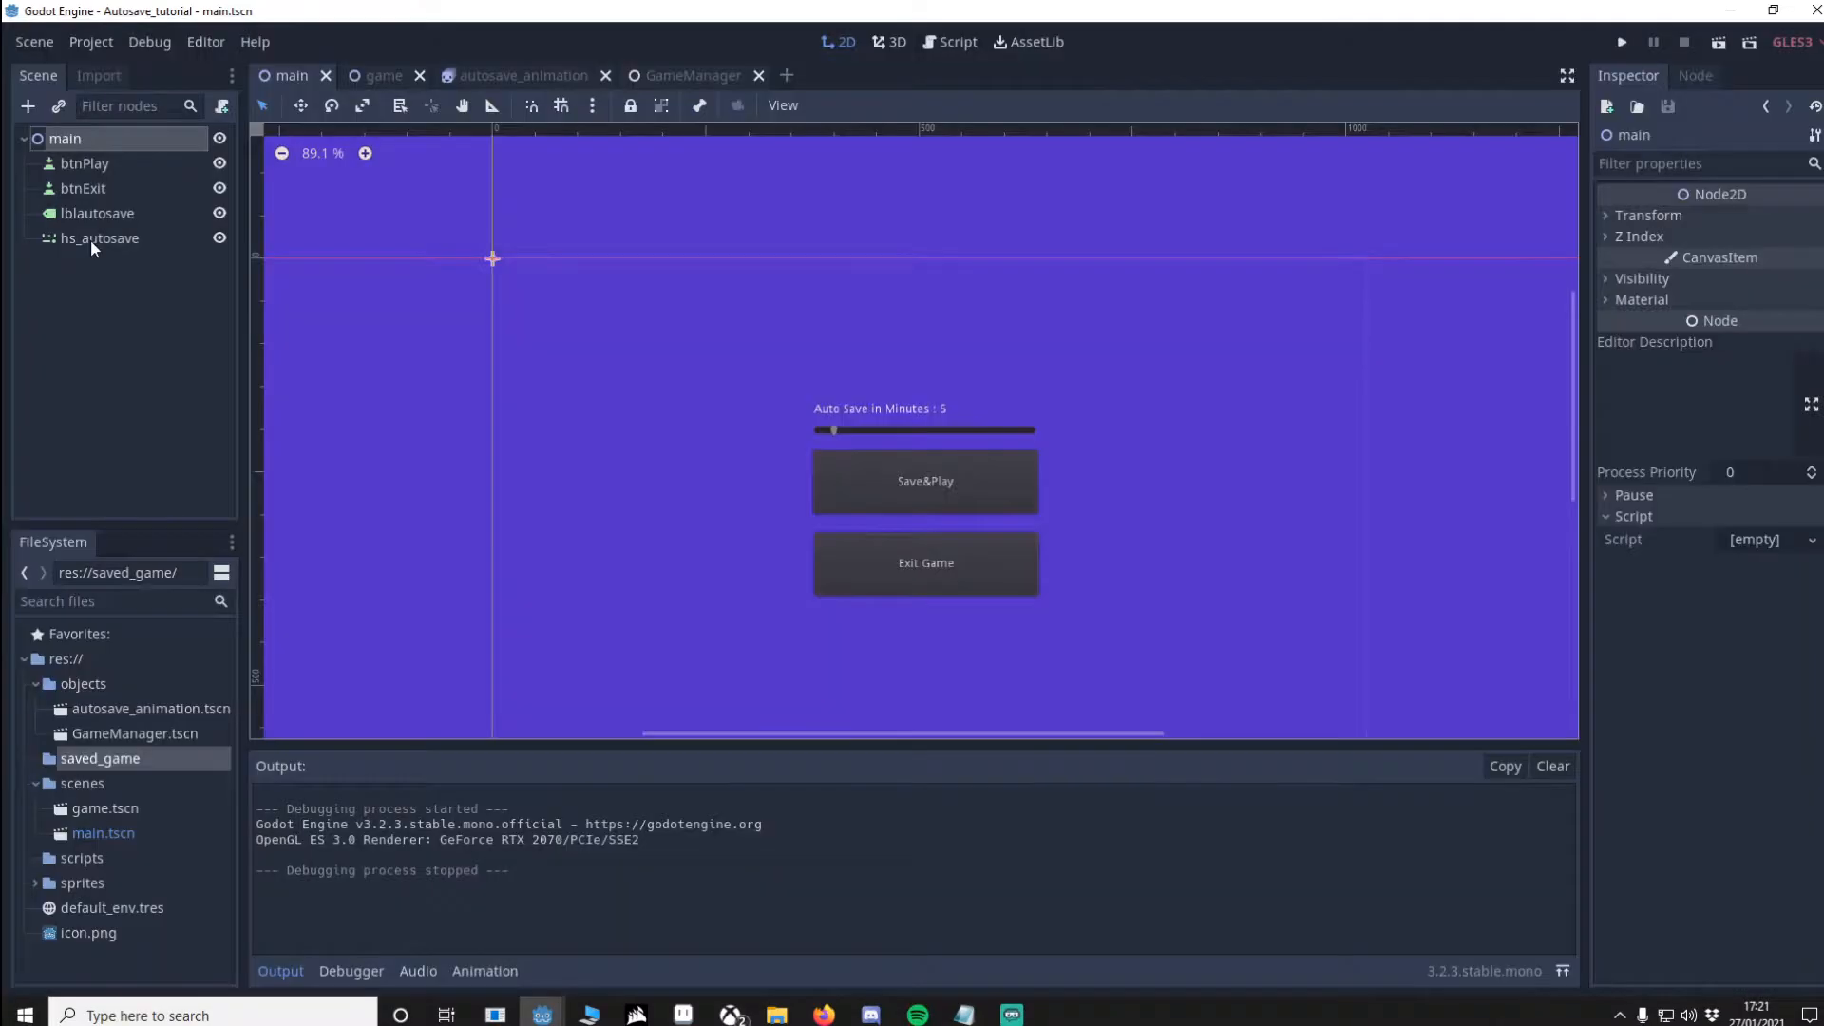
pyautogui.click(99, 237)
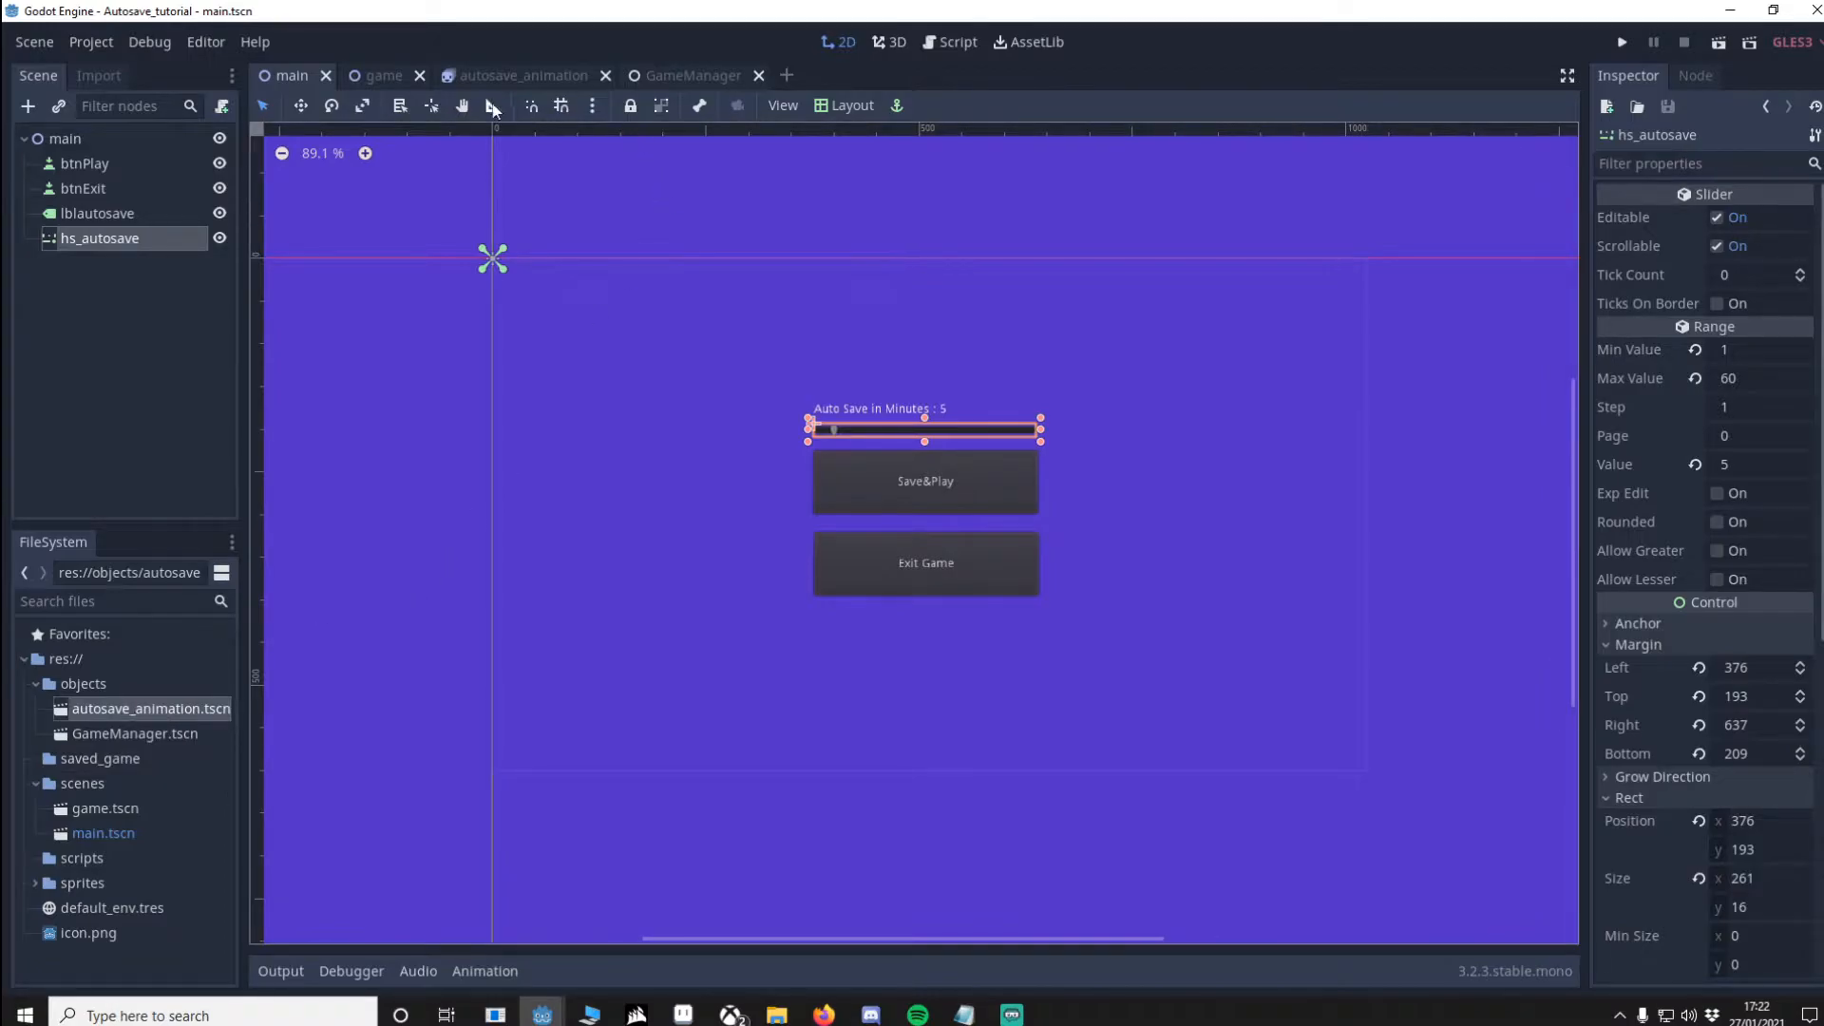
# Step: Look at the autosave_animation and game scenes, ending on the empty GameManager scene
pyautogui.click(525, 76)
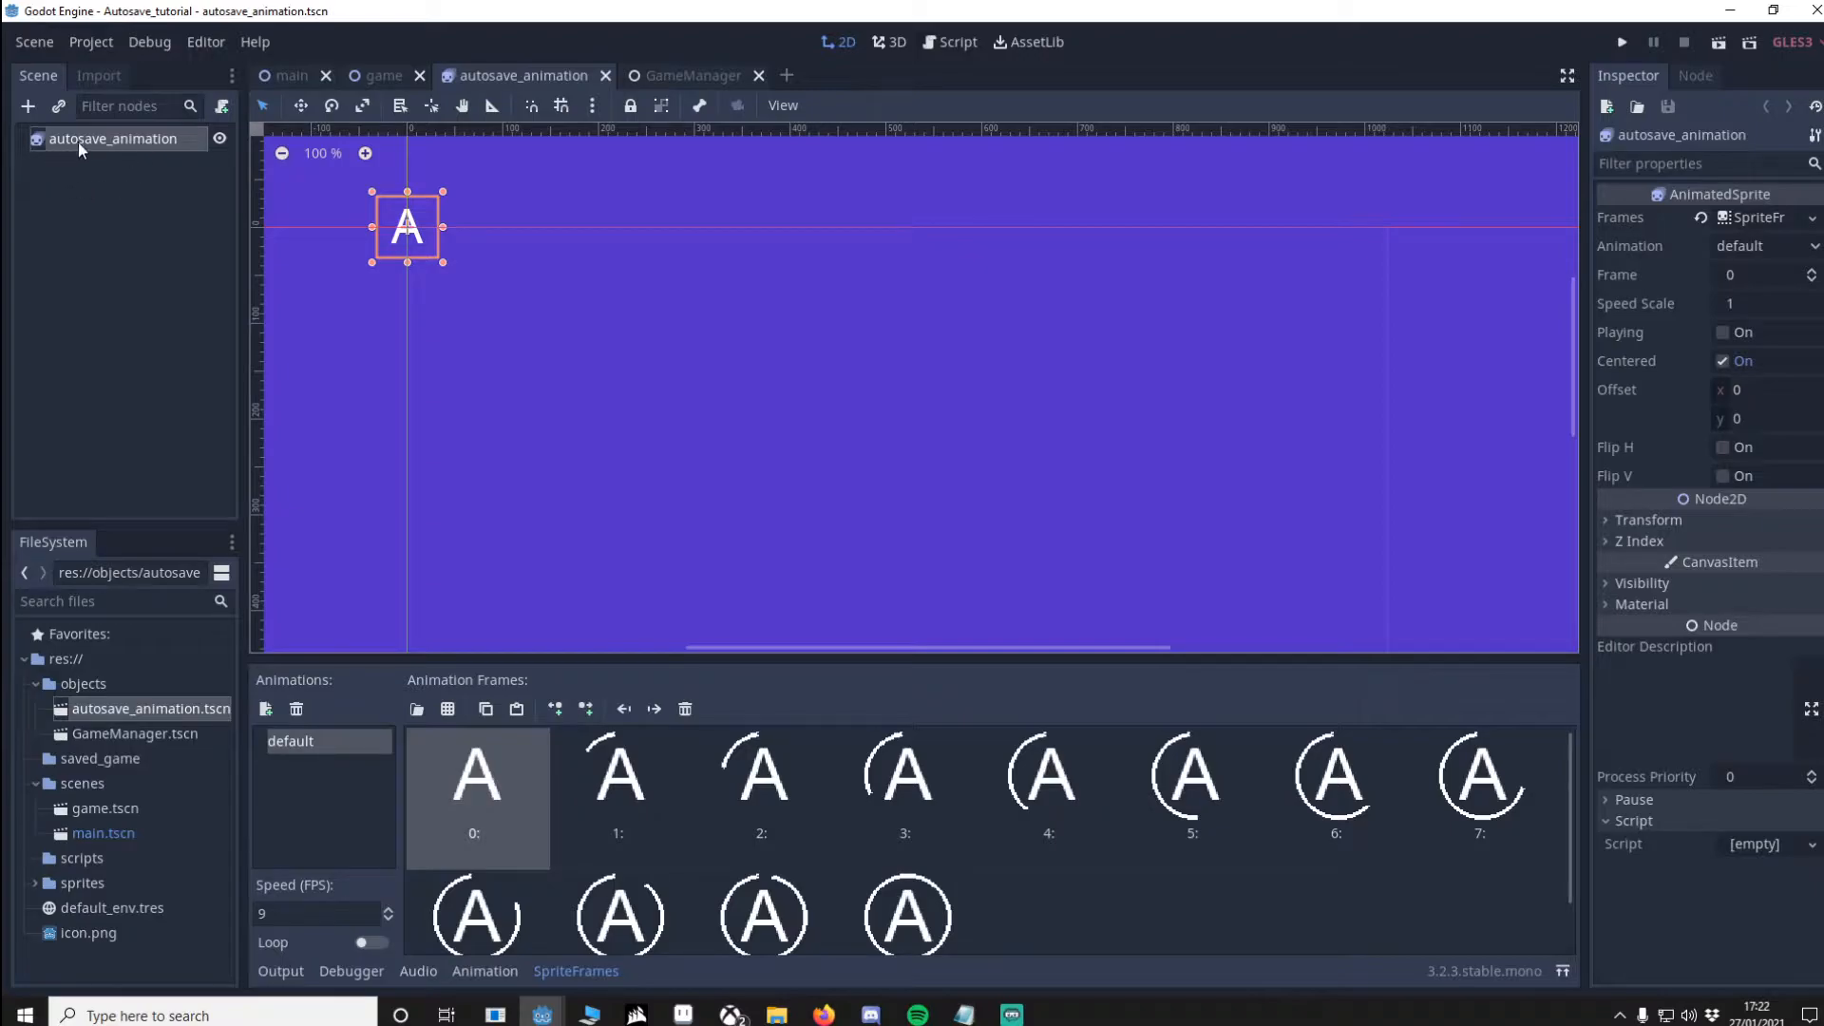
pyautogui.moveTo(1812, 329)
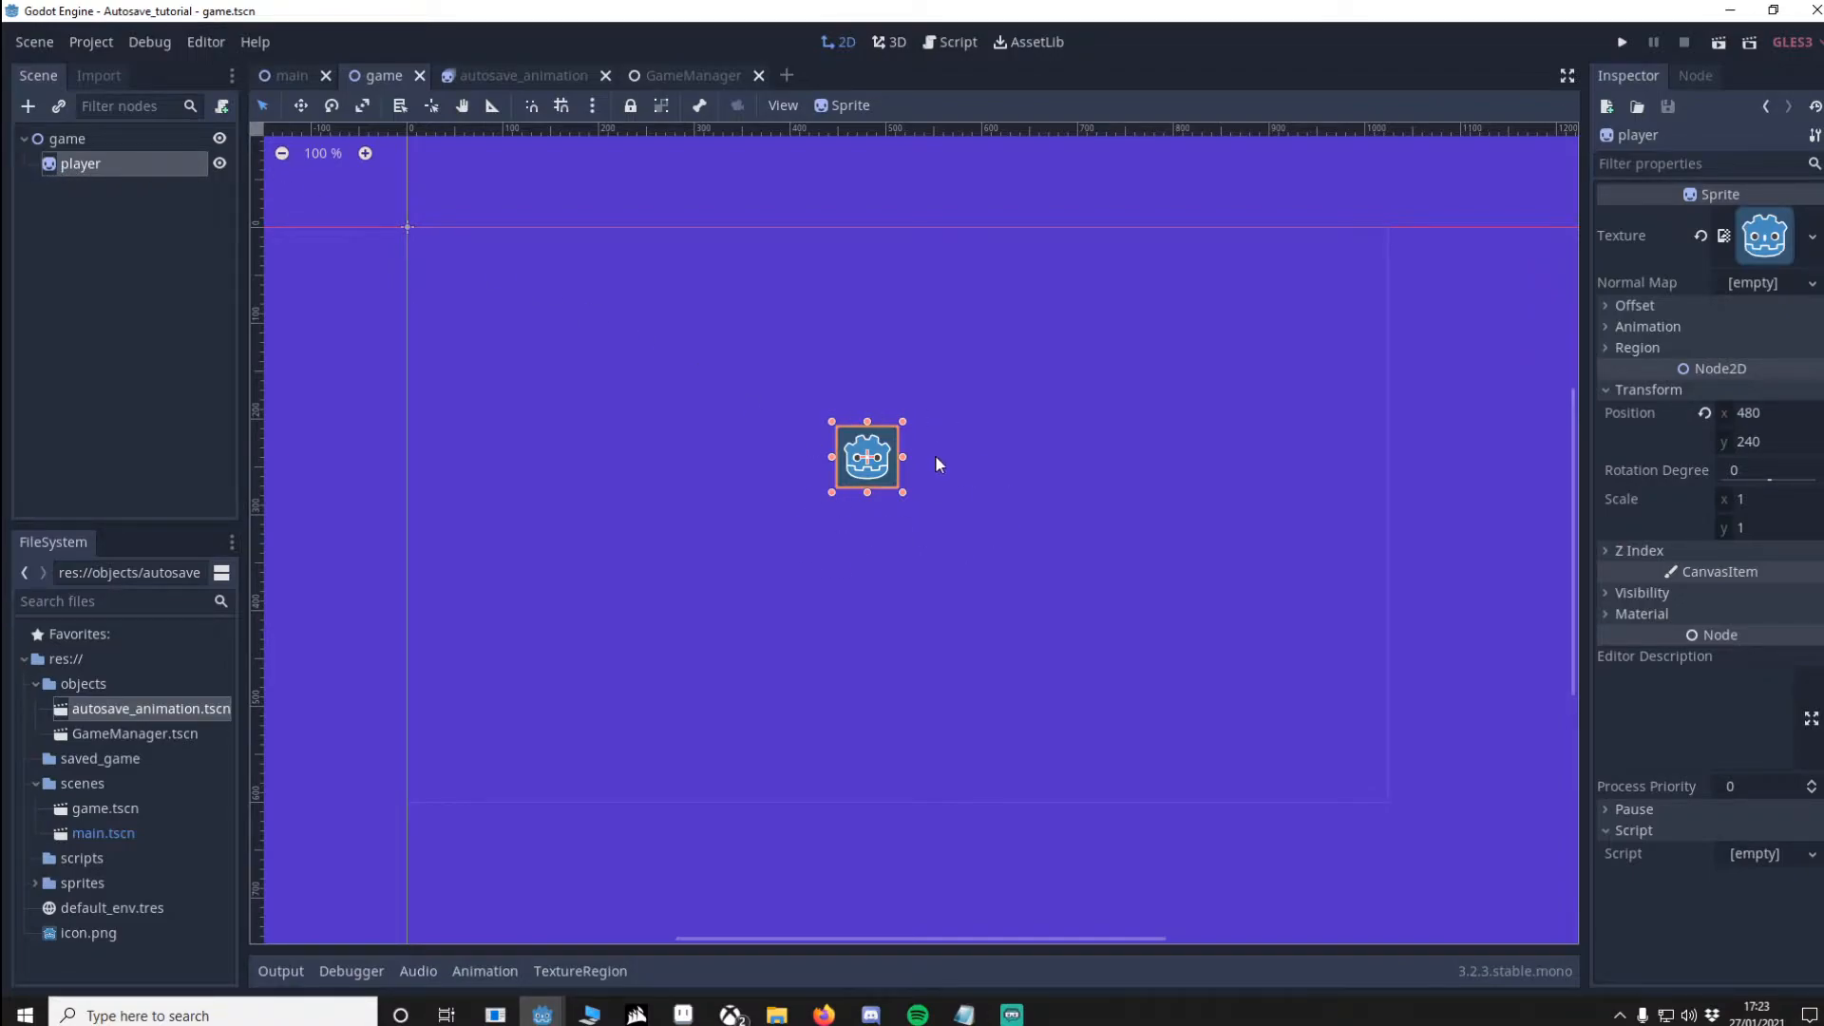
pyautogui.moveTo(1757, 433)
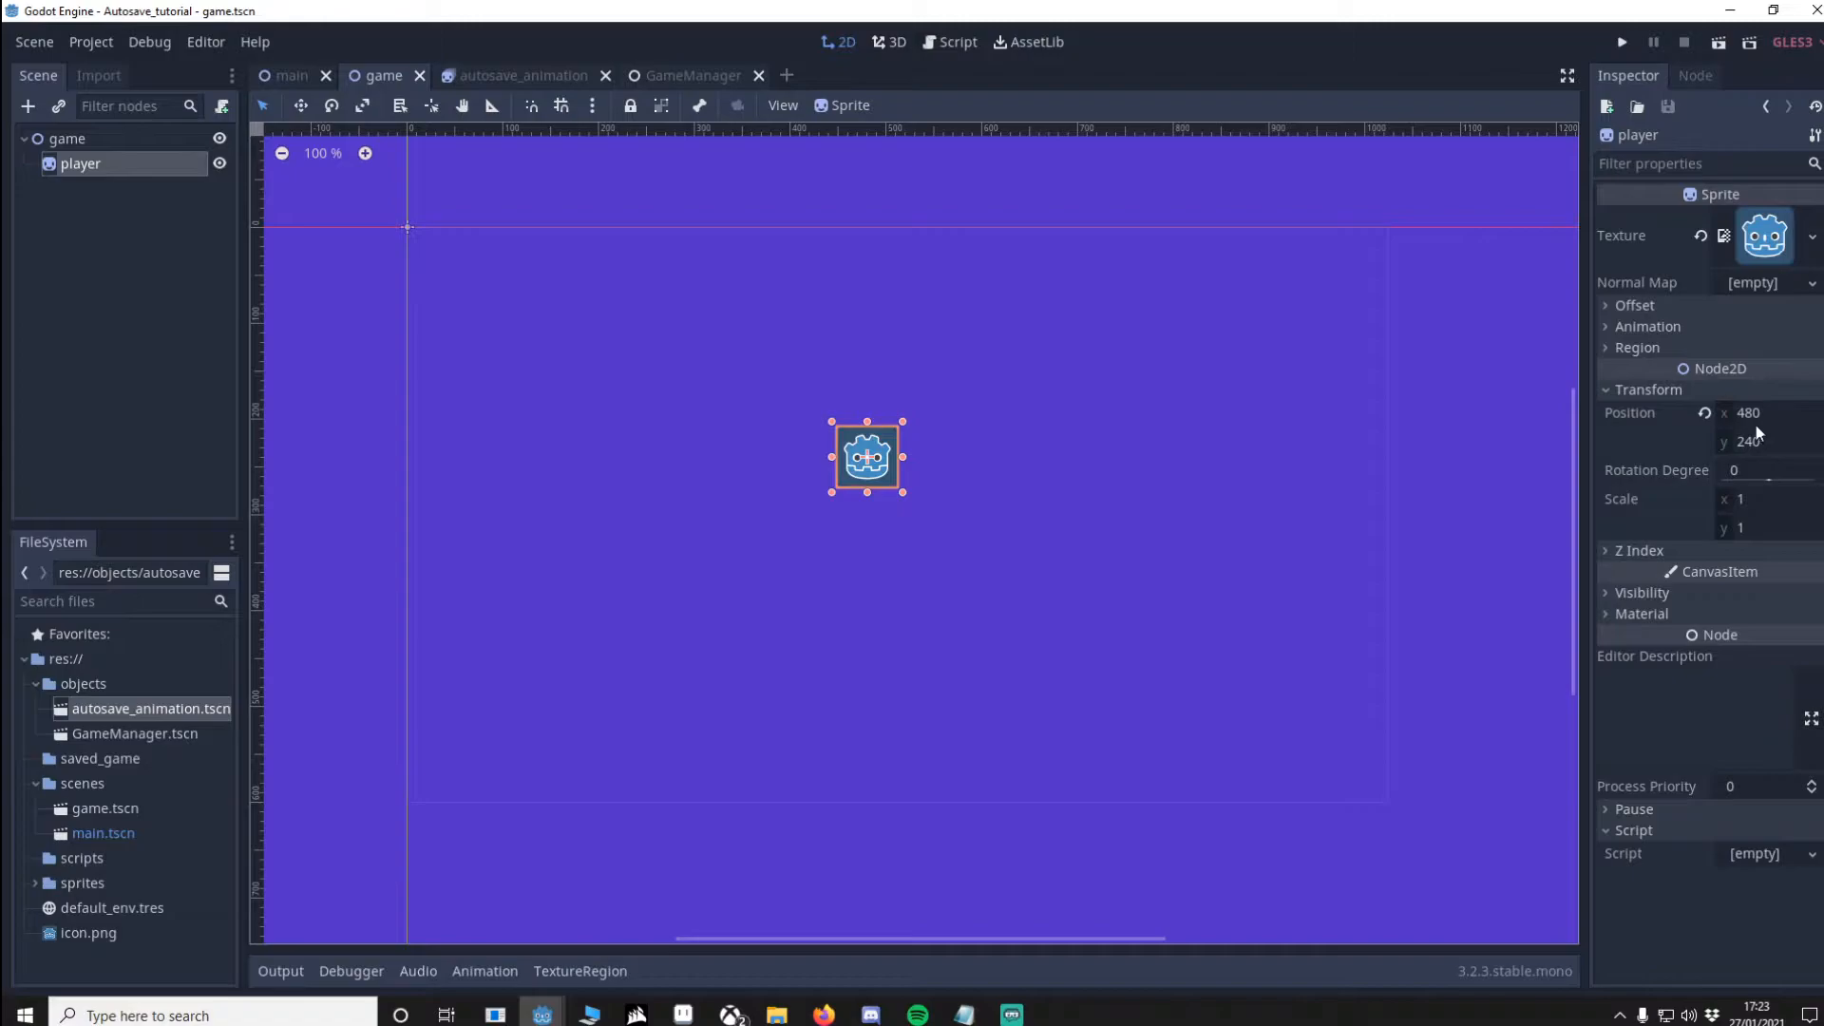
pyautogui.click(692, 76)
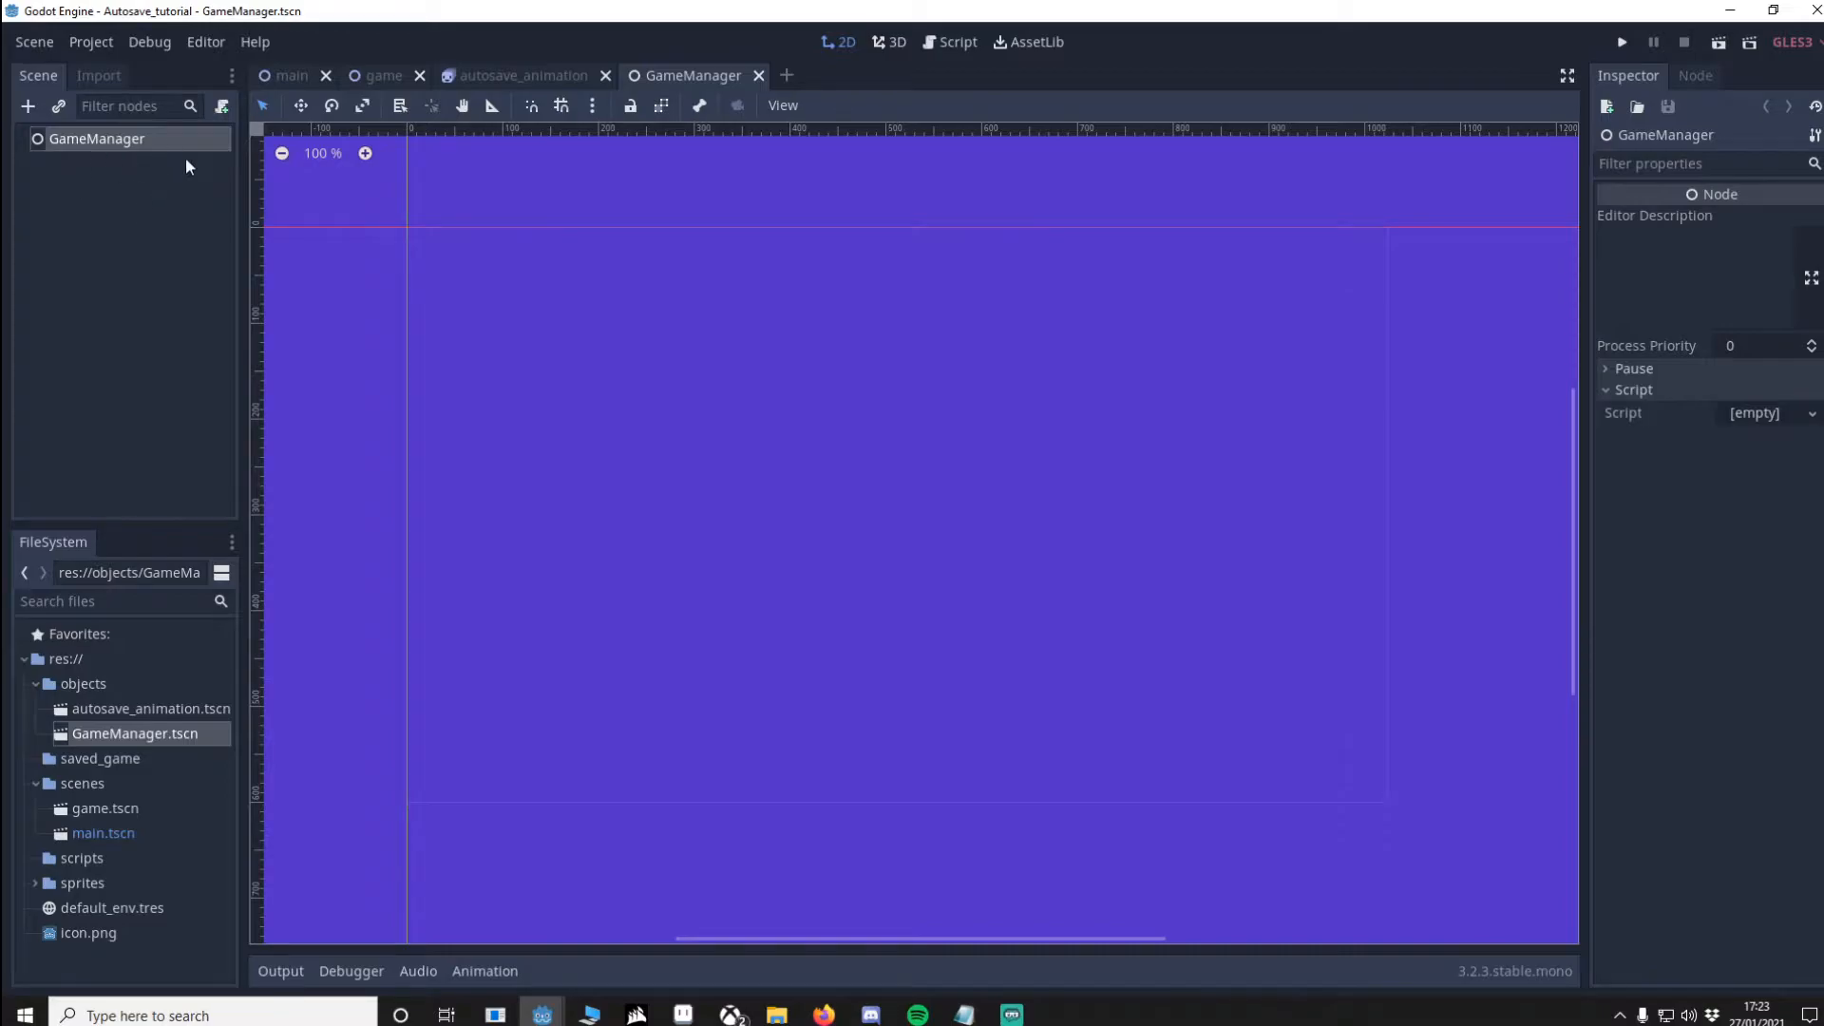
# Step: Attach a new empty script to the GameManager node
pyautogui.rightClick(97, 138)
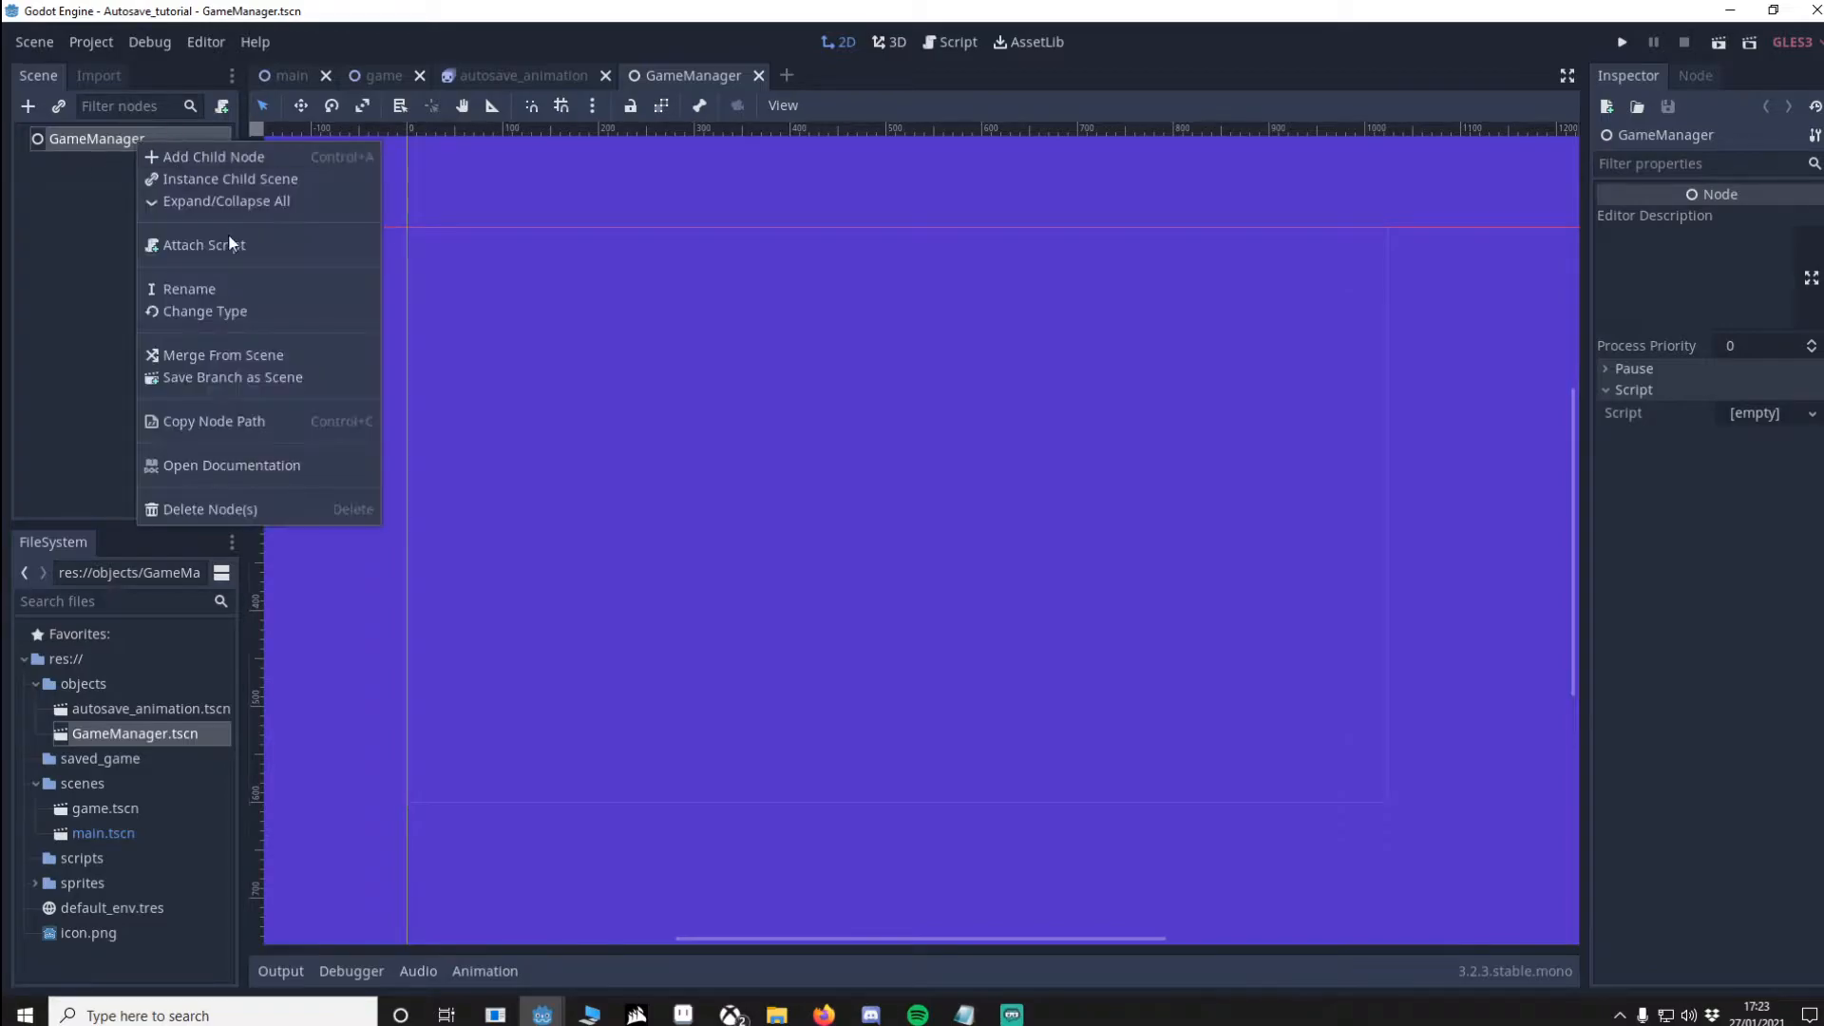
pyautogui.click(203, 245)
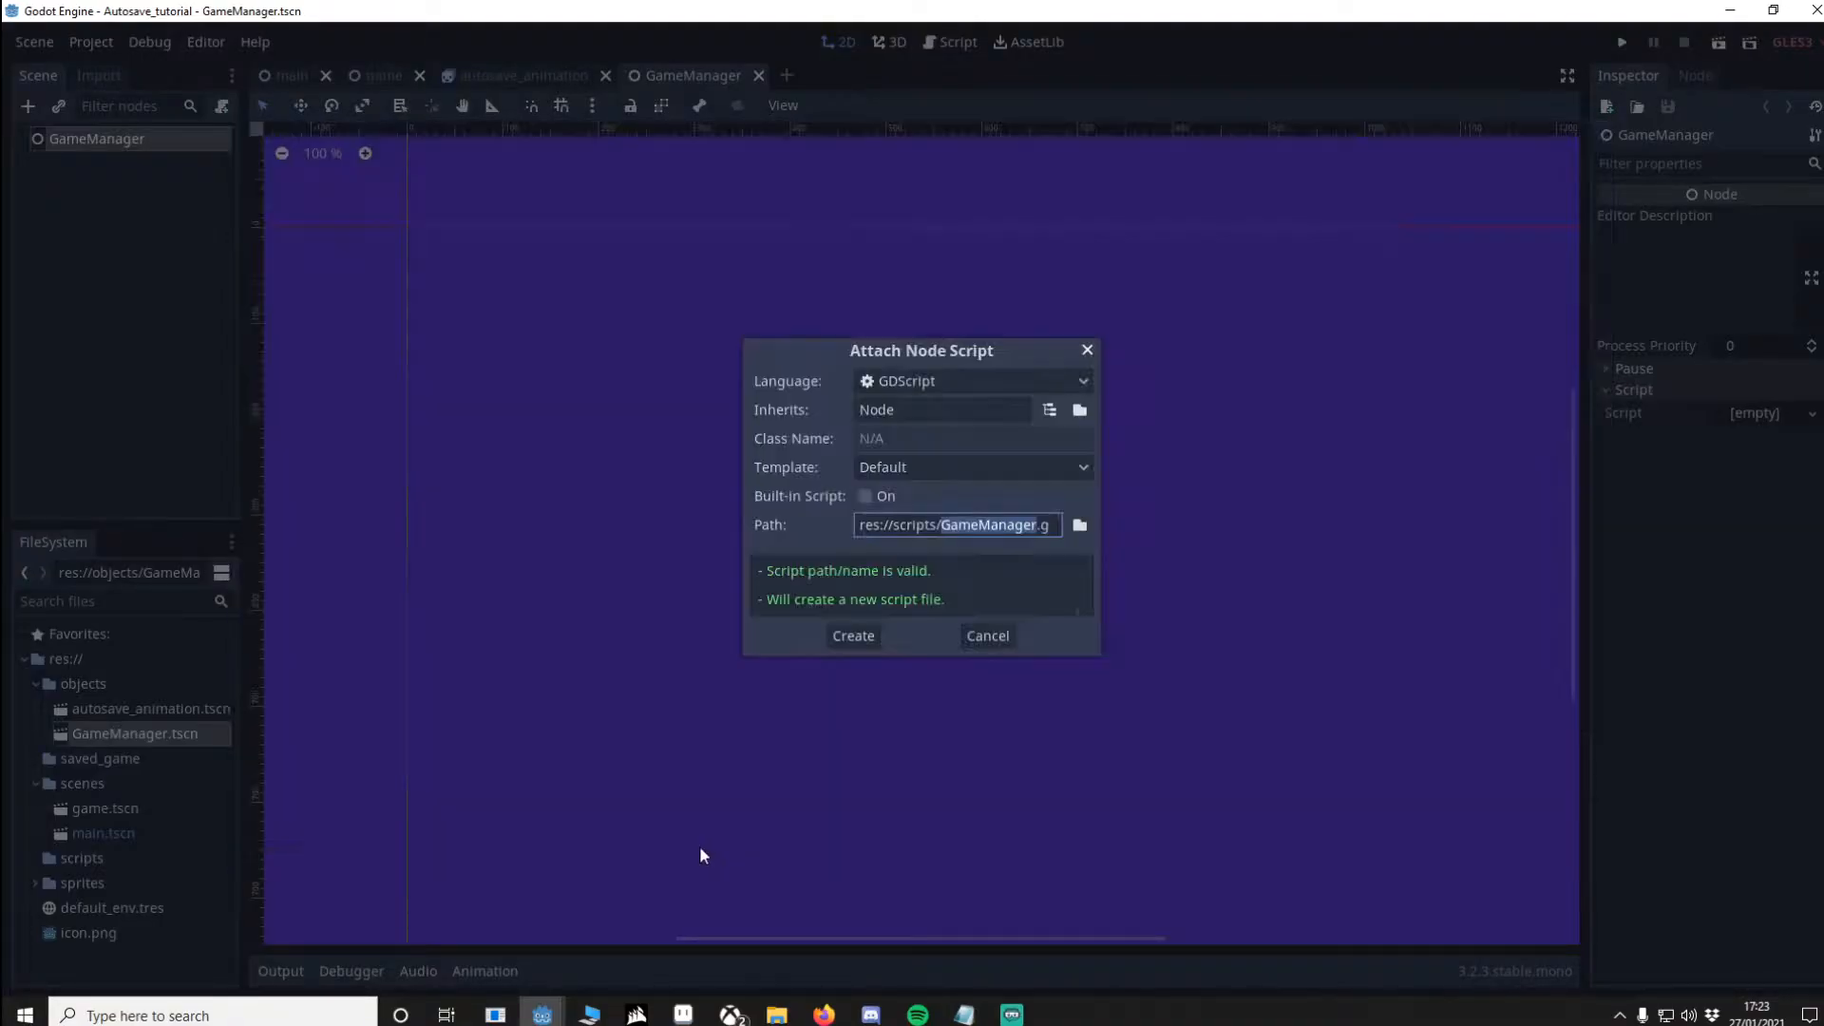
pyautogui.click(853, 635)
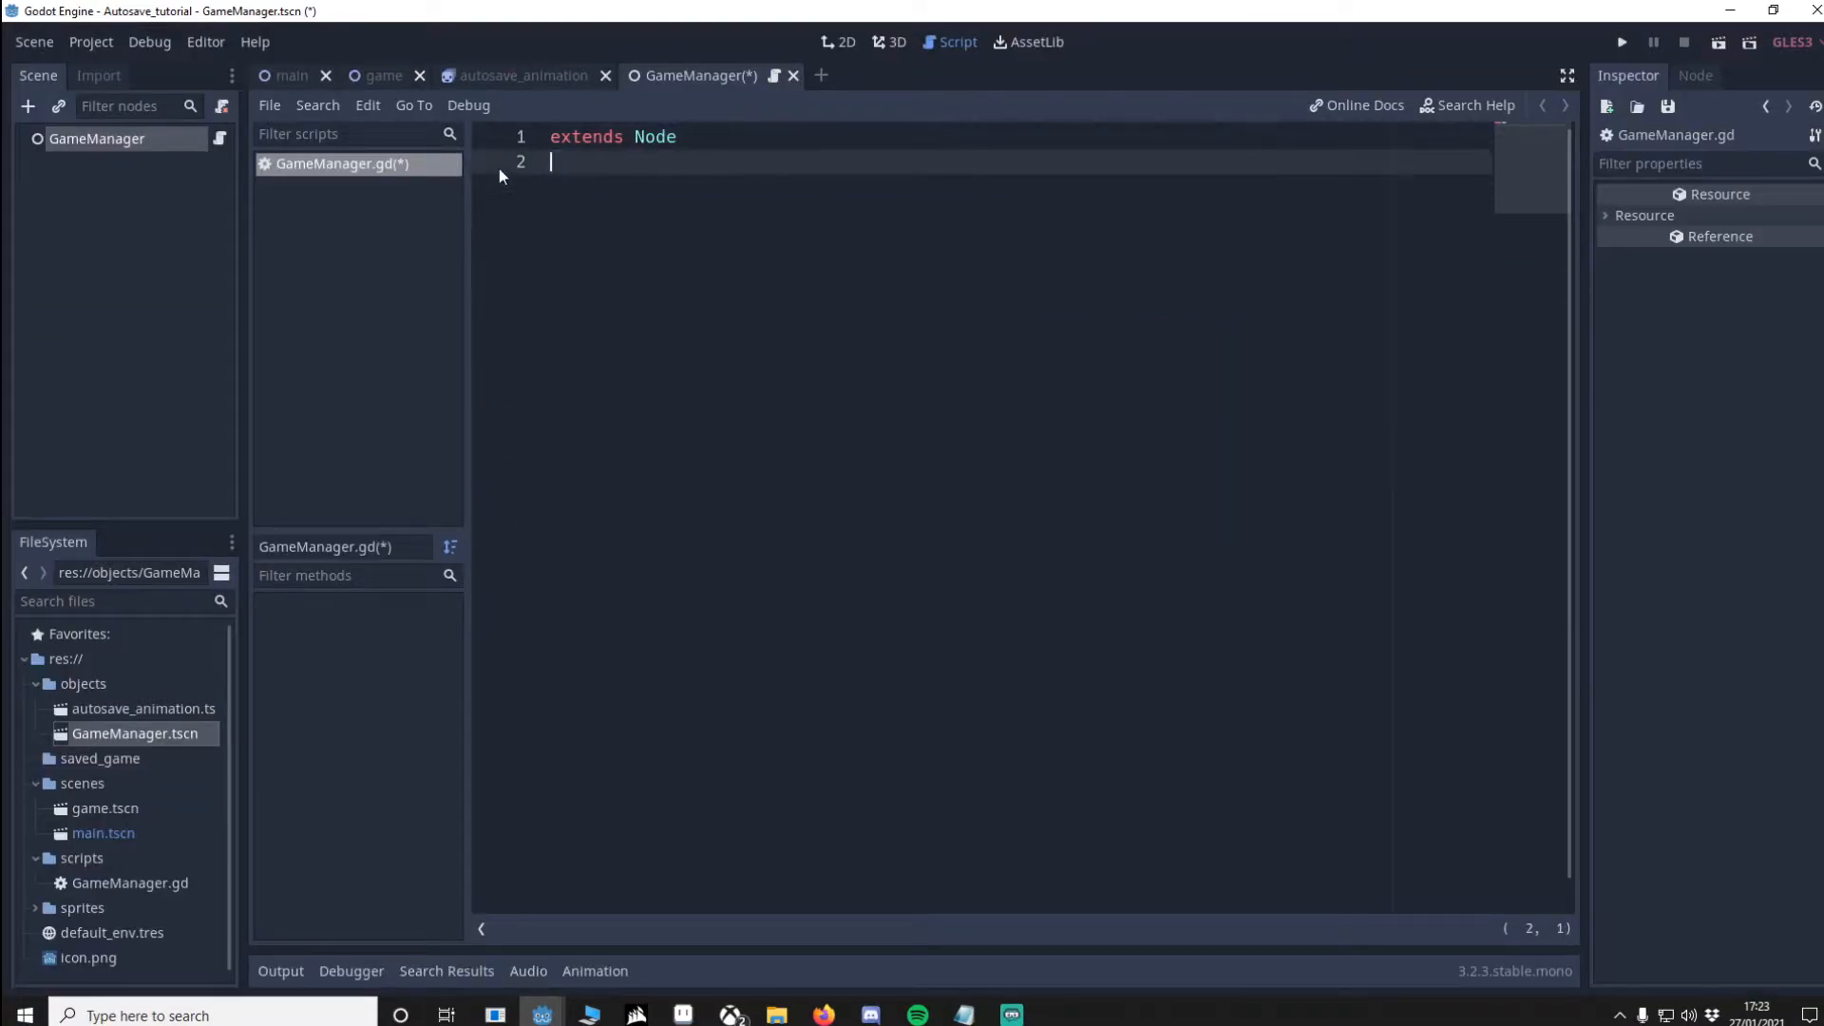
# Step: Register objects/GameManager.tscn as an autoloaded singleton named GameManager in Project Settings
pyautogui.click(92, 42)
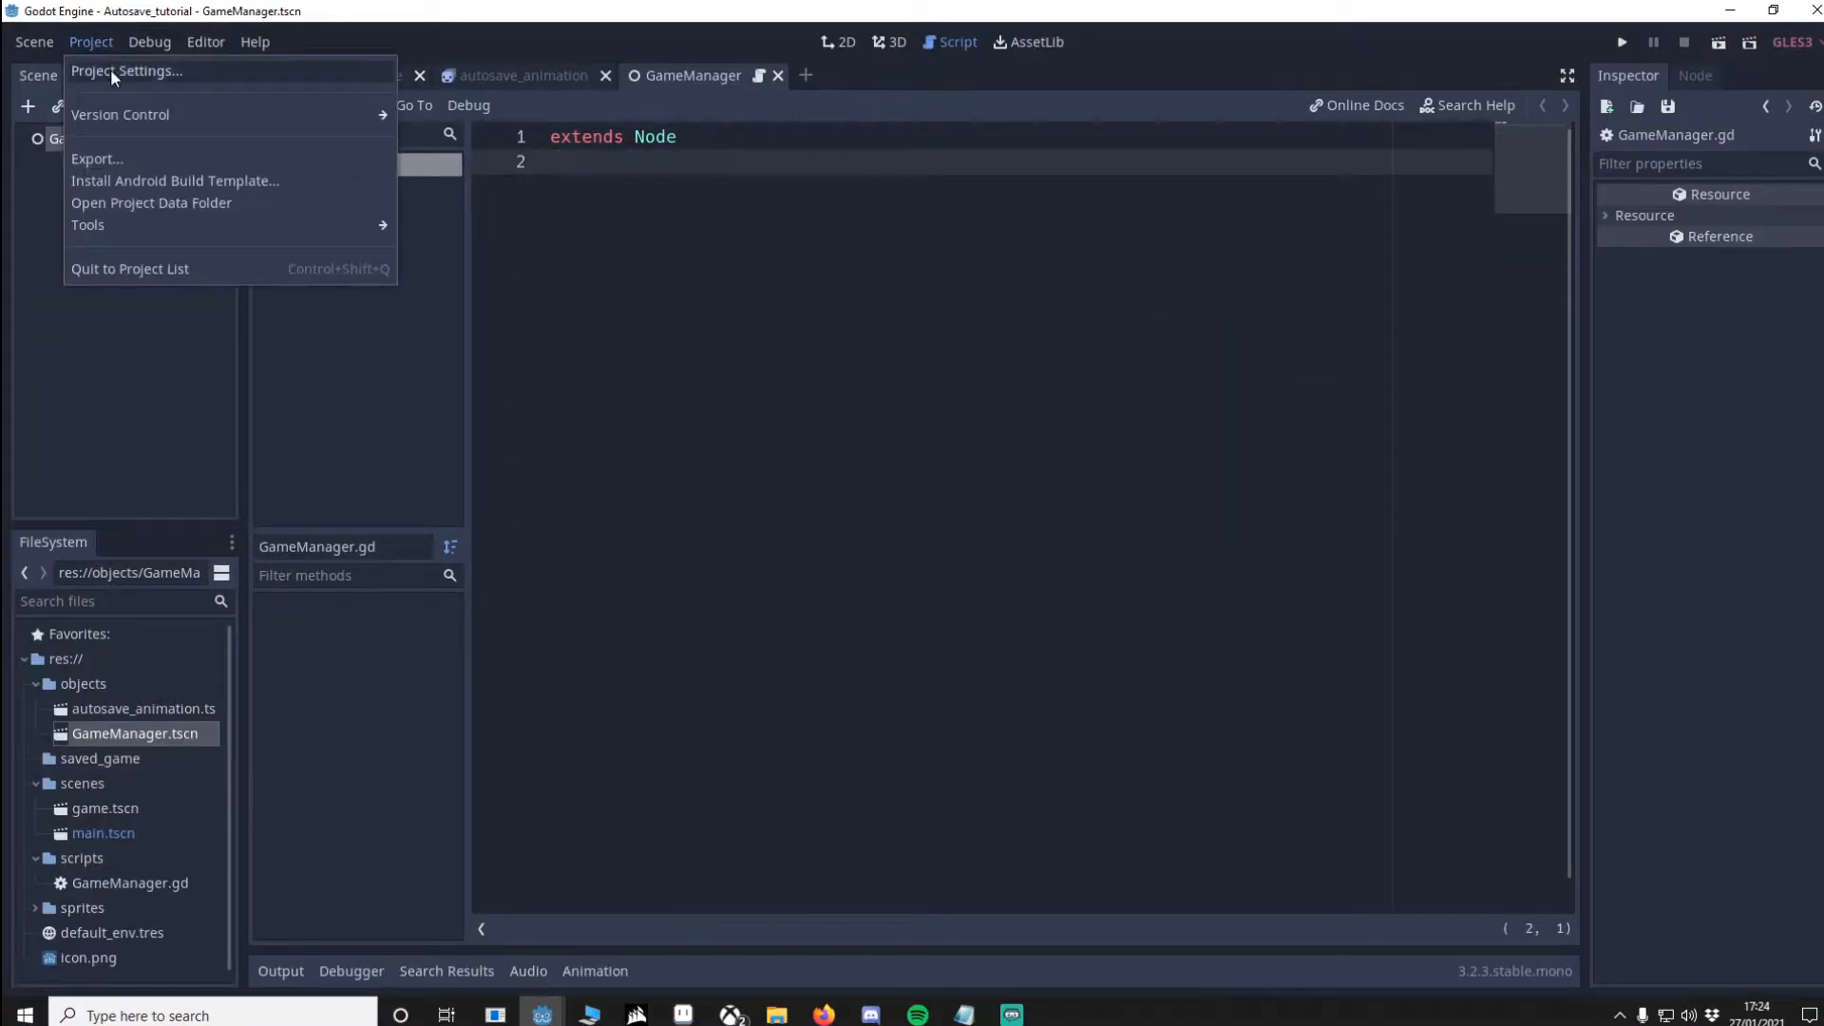
pyautogui.click(125, 70)
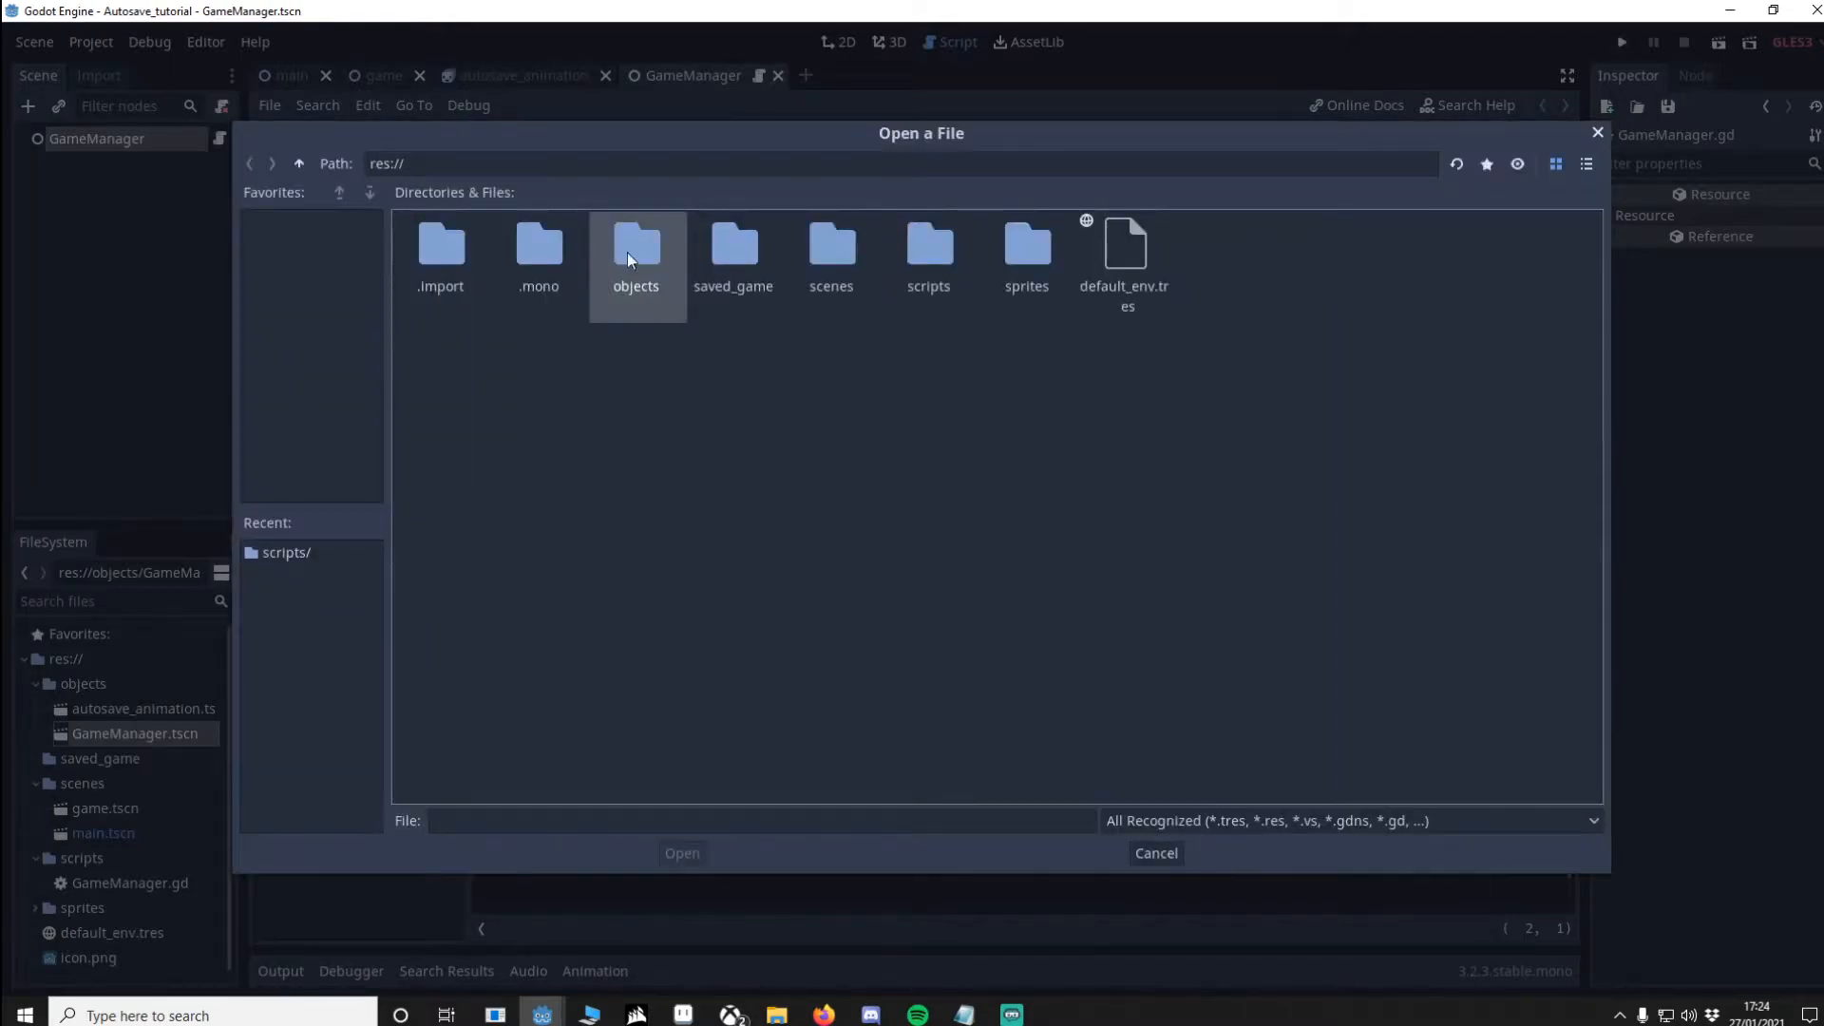
pyautogui.doubleClick(636, 245)
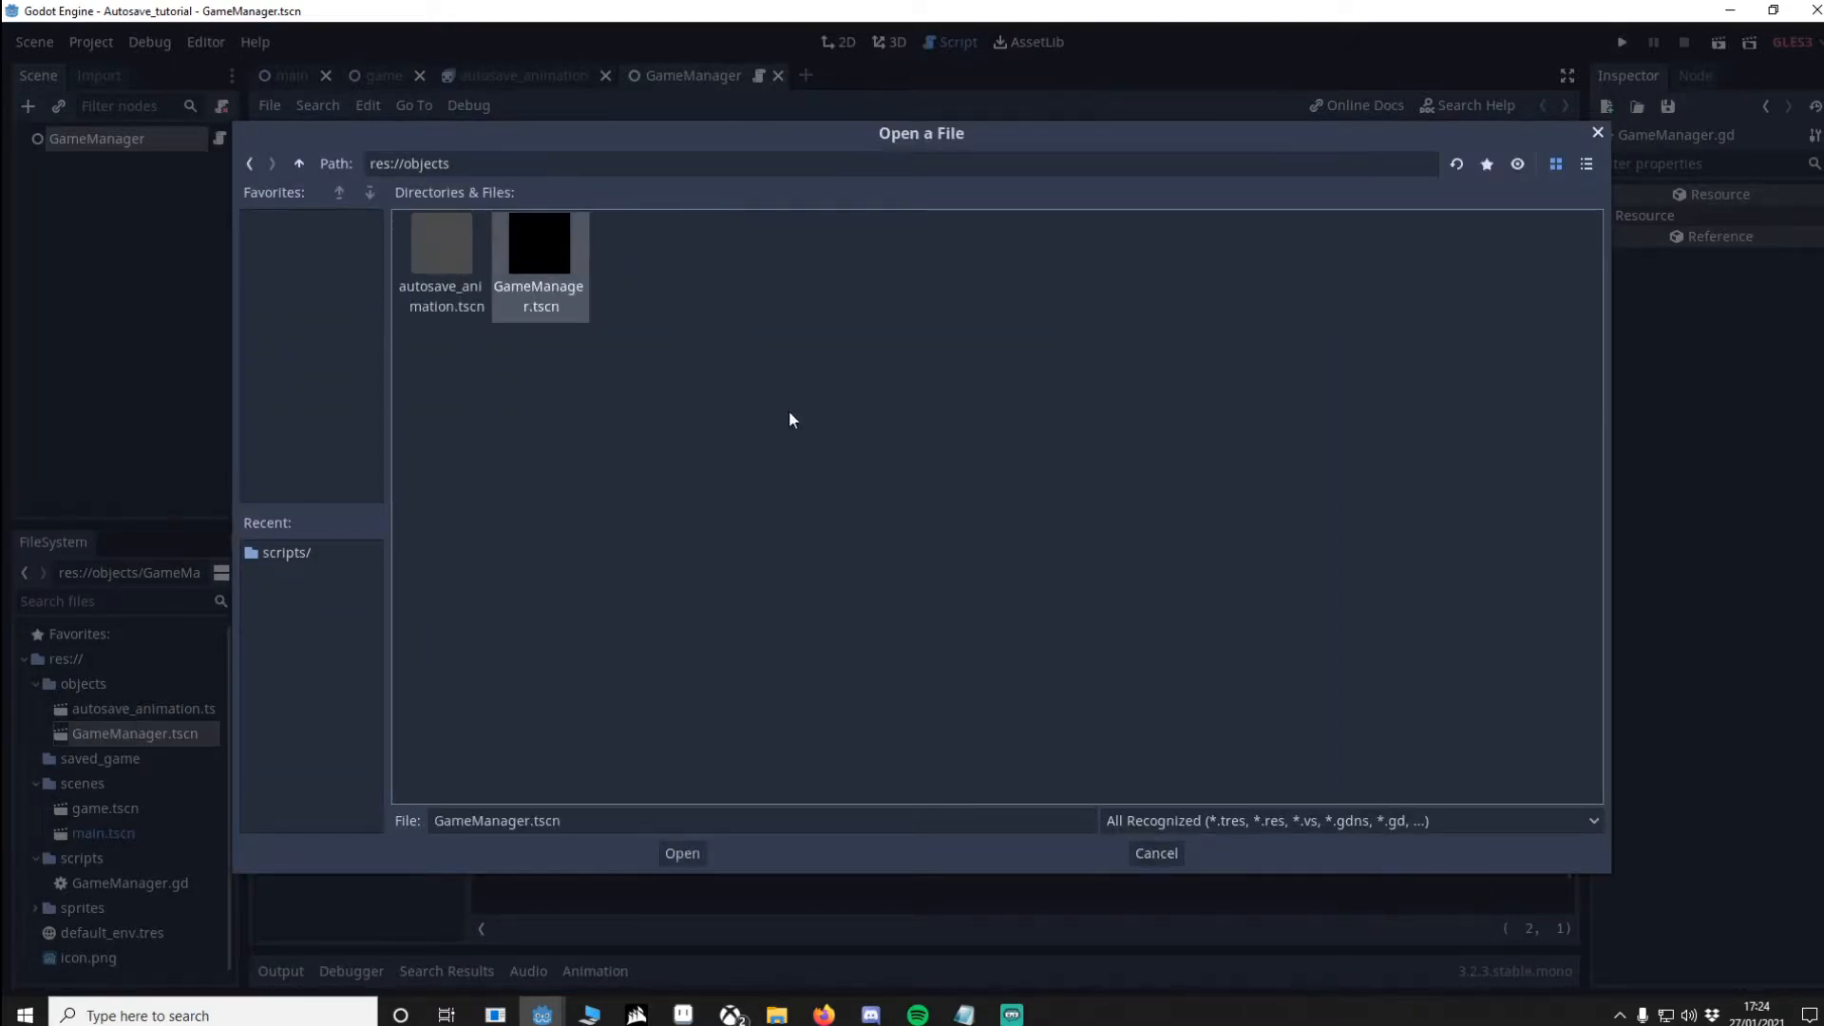
pyautogui.click(682, 853)
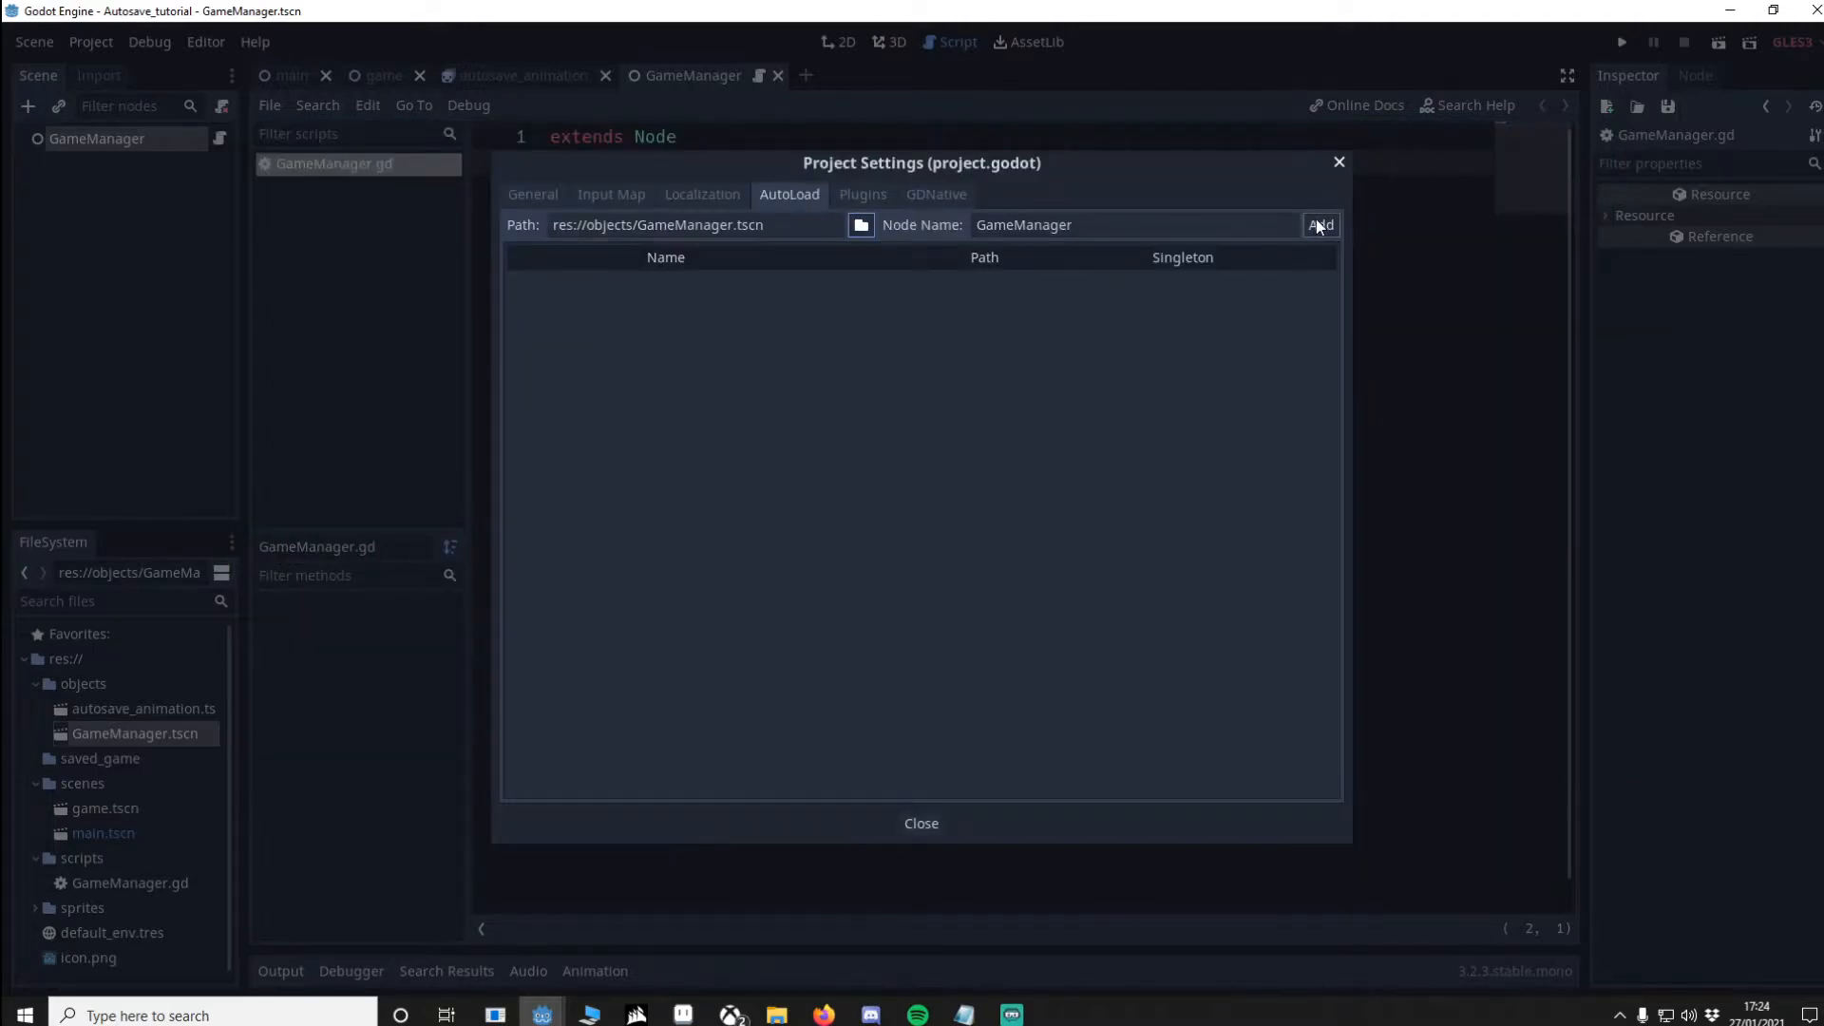
pyautogui.click(1320, 224)
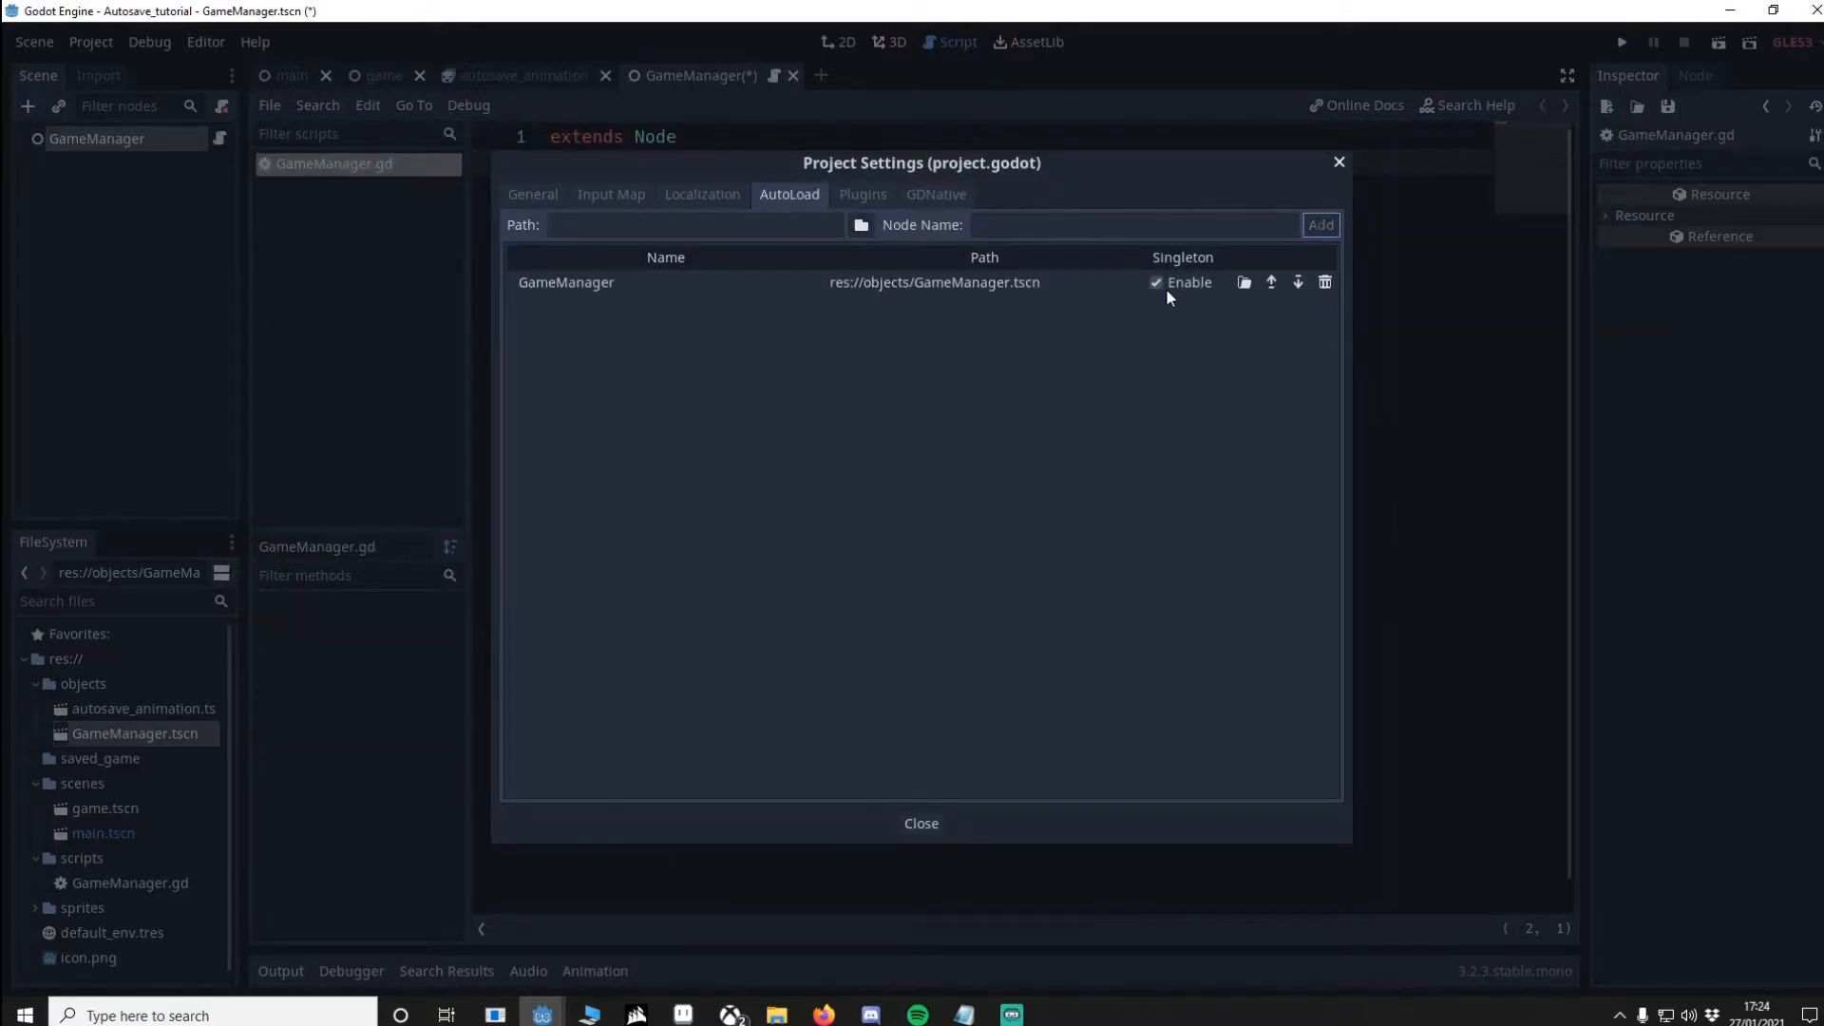
pyautogui.click(920, 823)
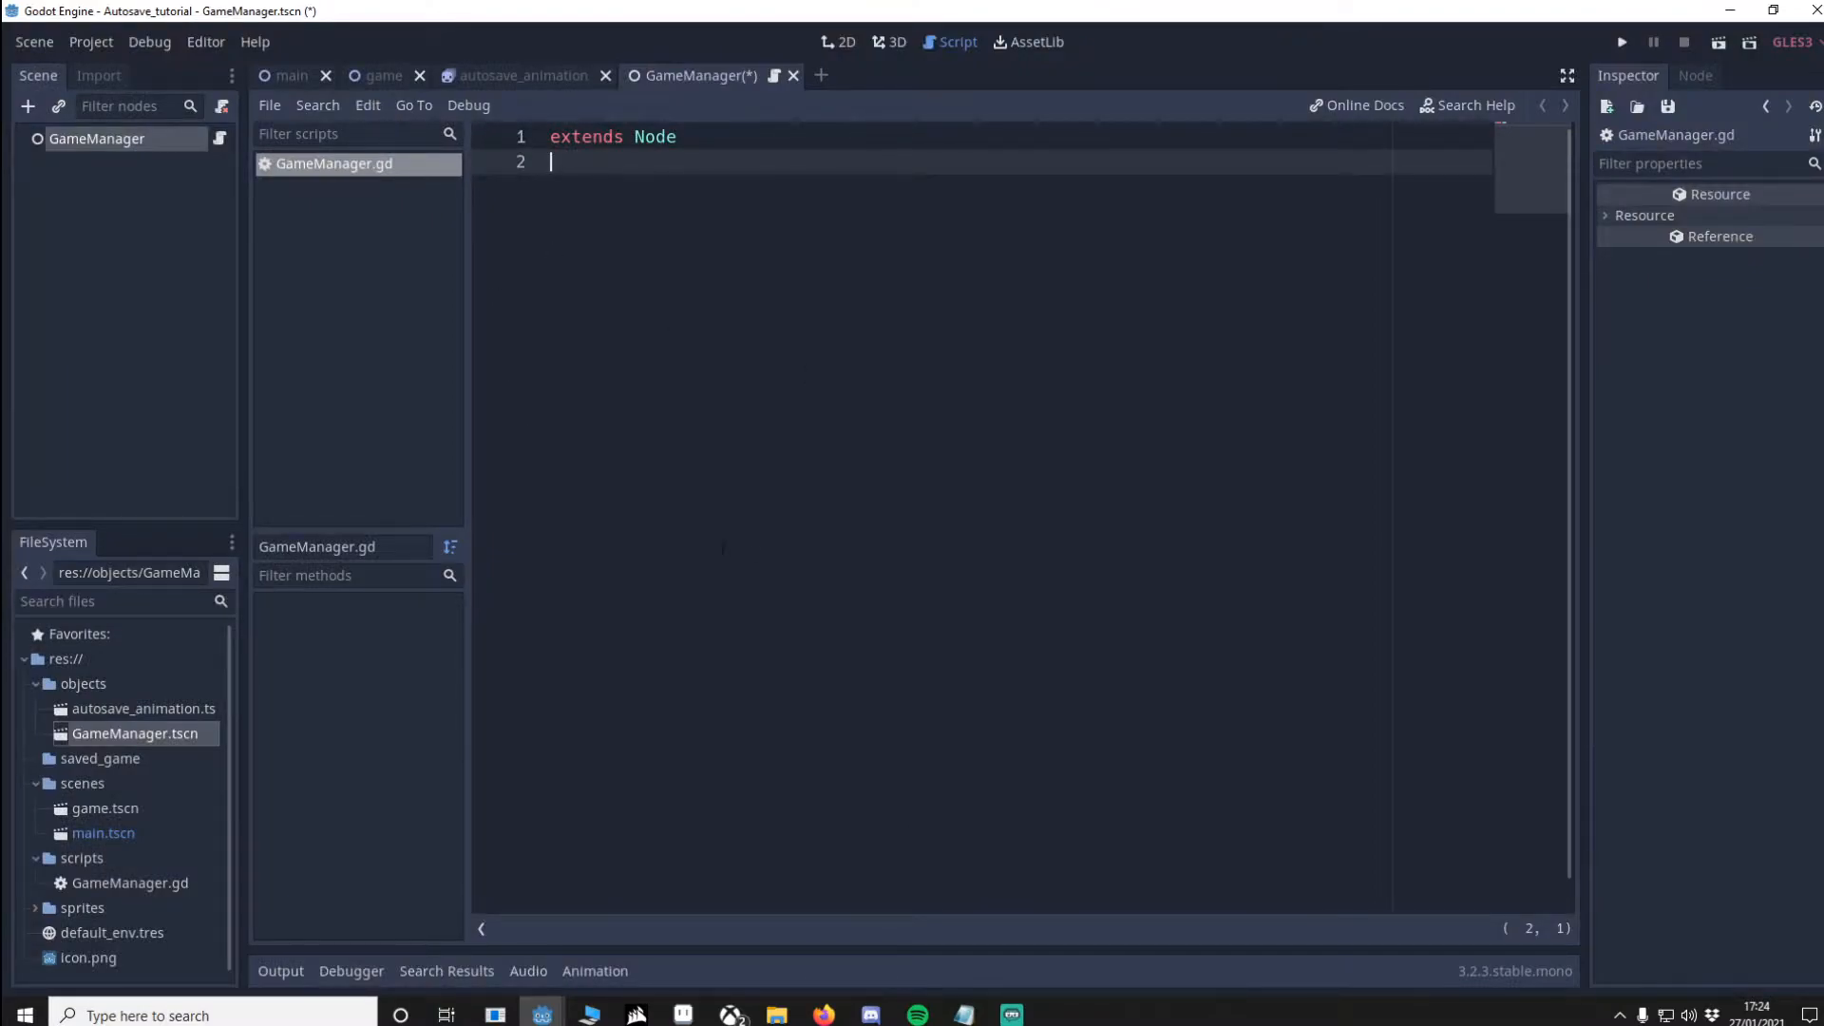
# Step: Return to the autosave_animation scene and attach a script to the animated sprite
pyautogui.click(836, 42)
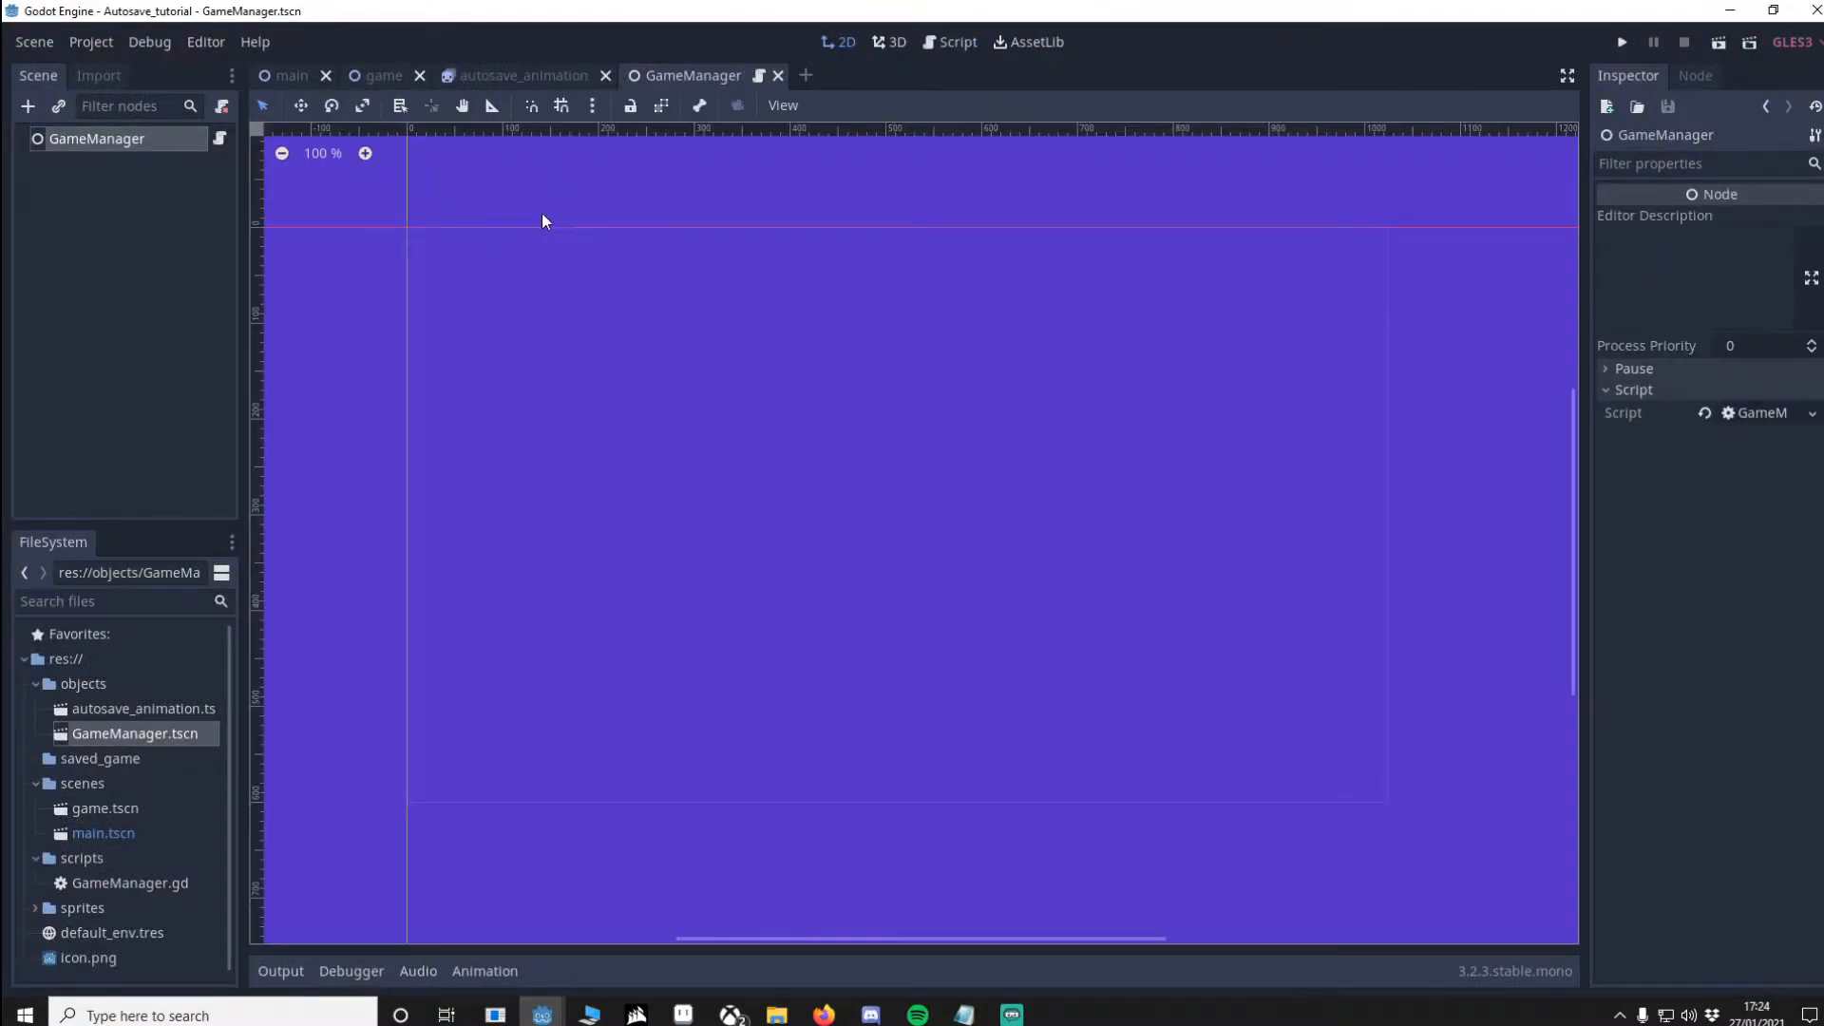
pyautogui.click(518, 76)
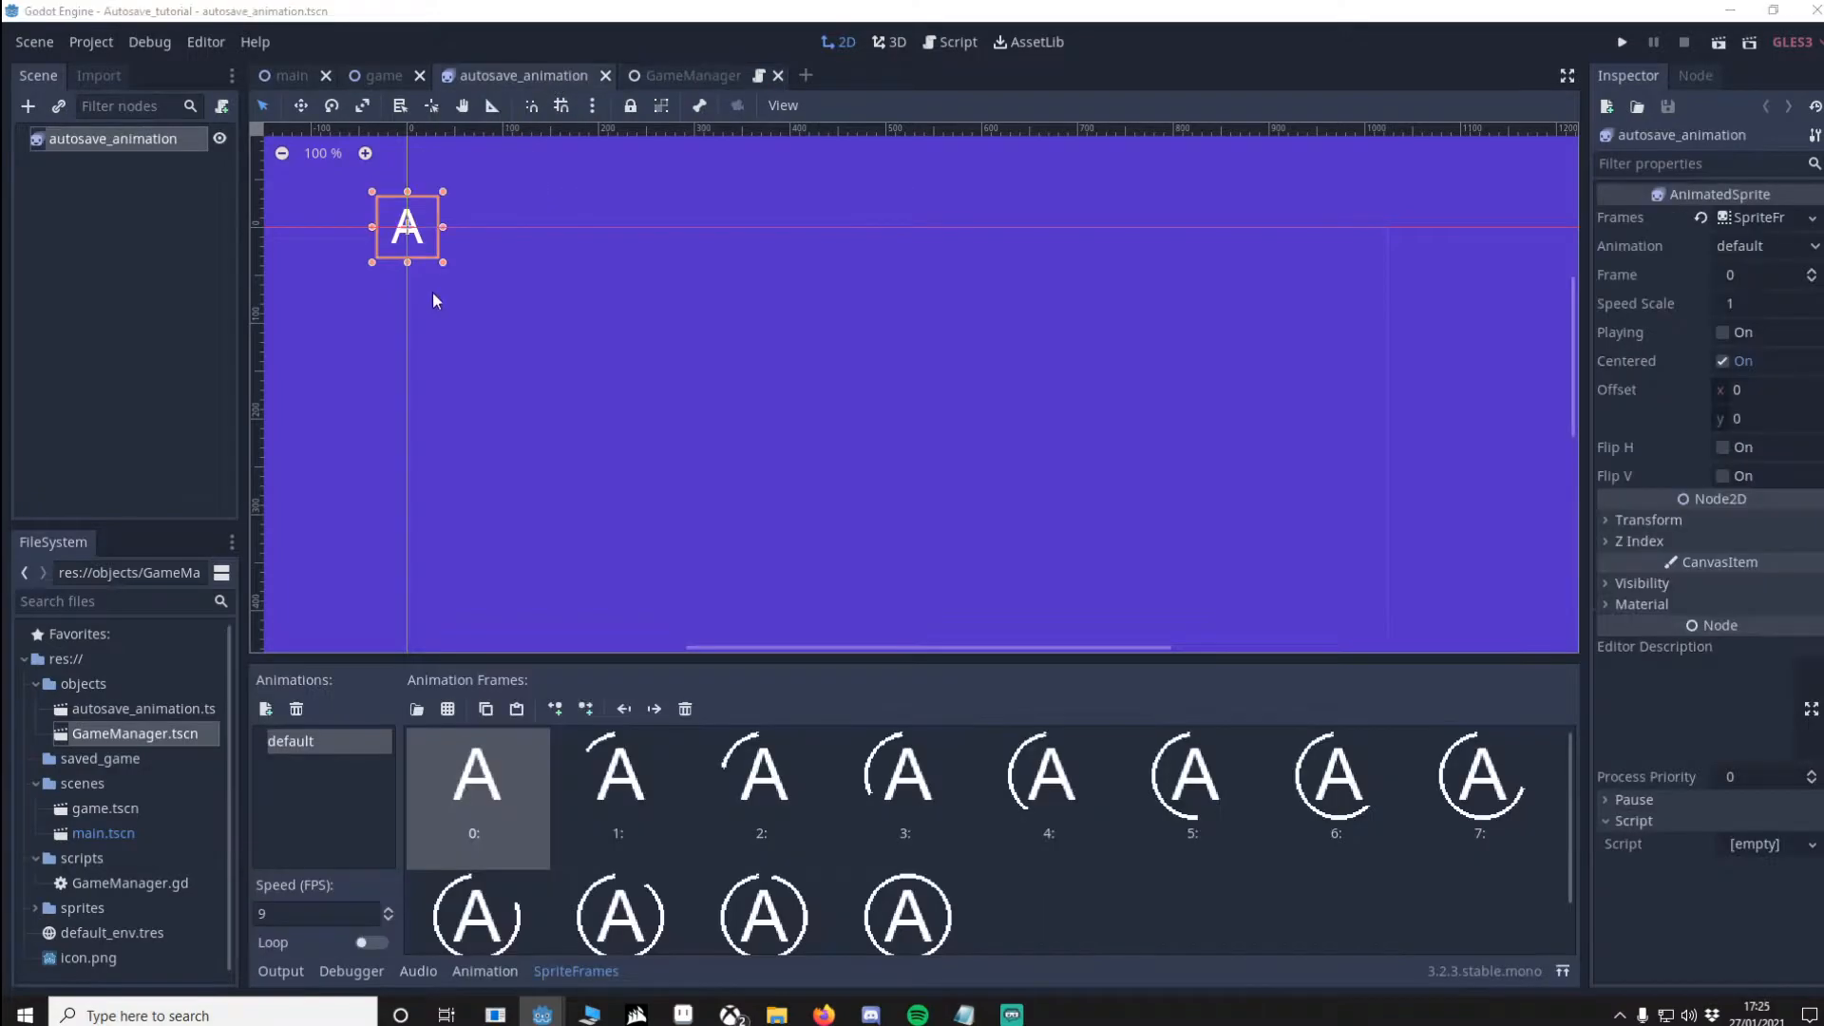
pyautogui.rightClick(111, 136)
pyautogui.write('playing = true')
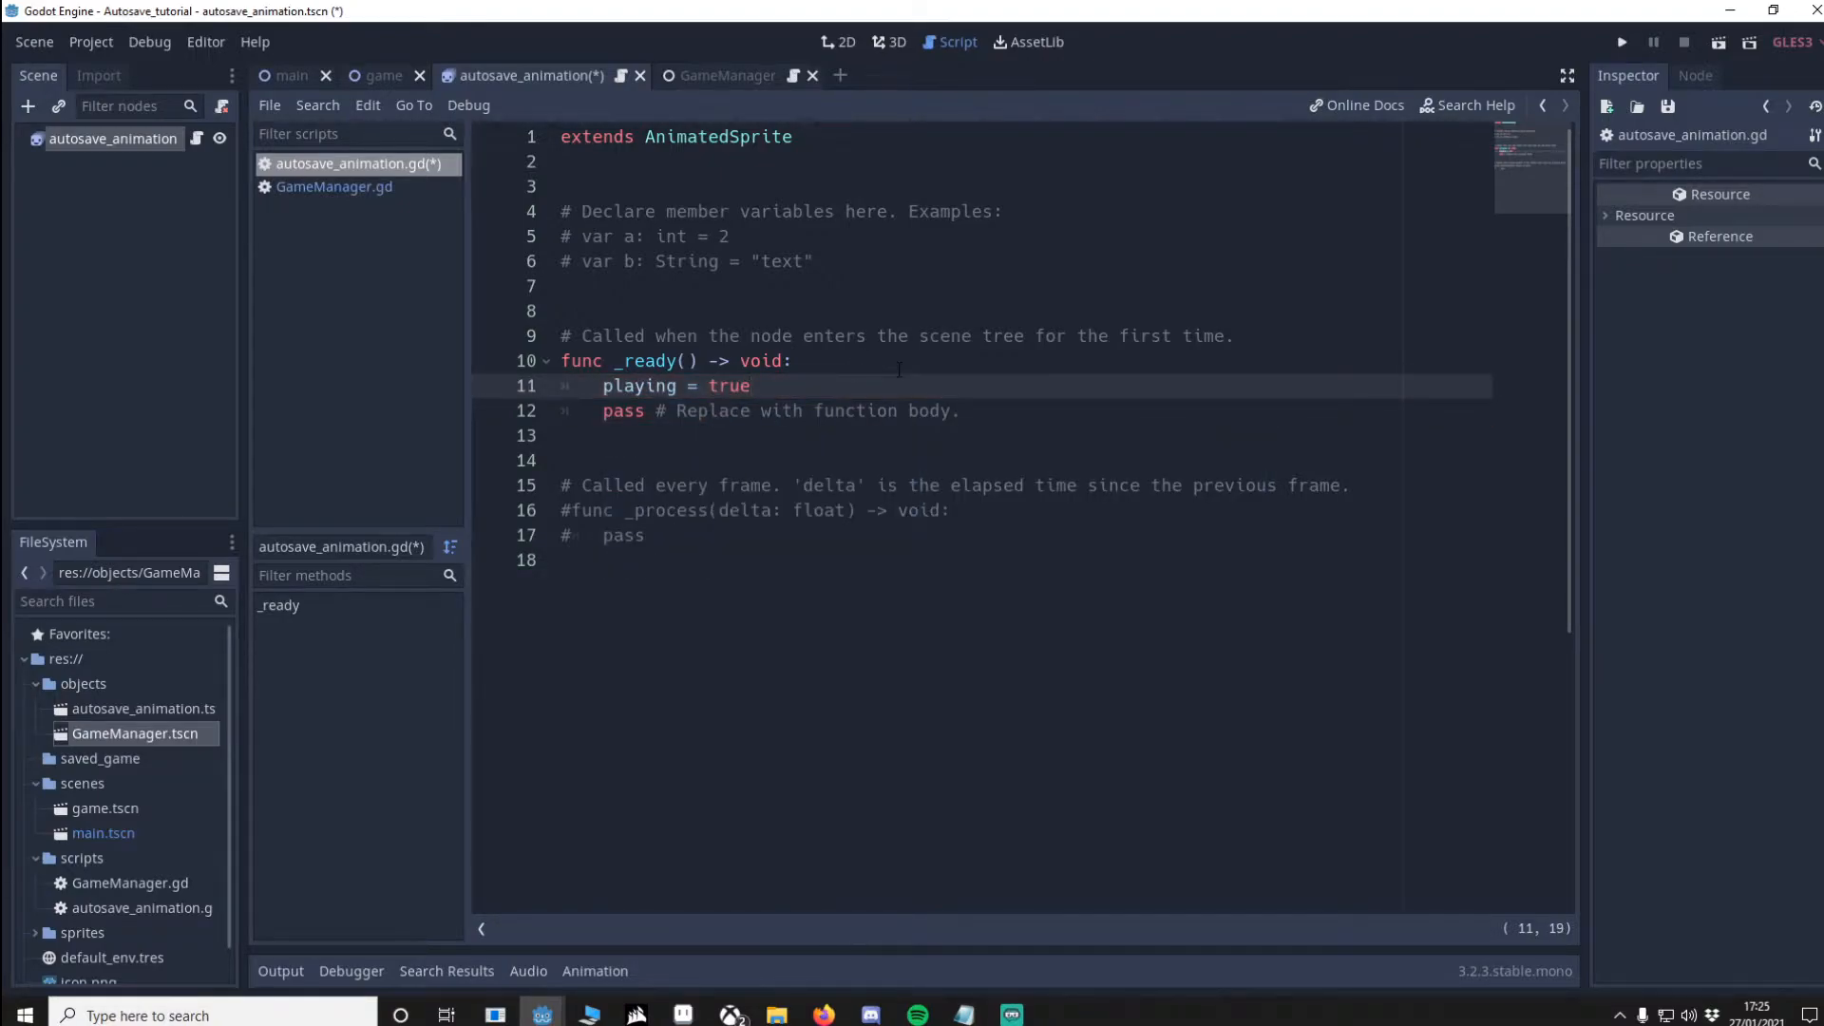
pyautogui.click(750, 385)
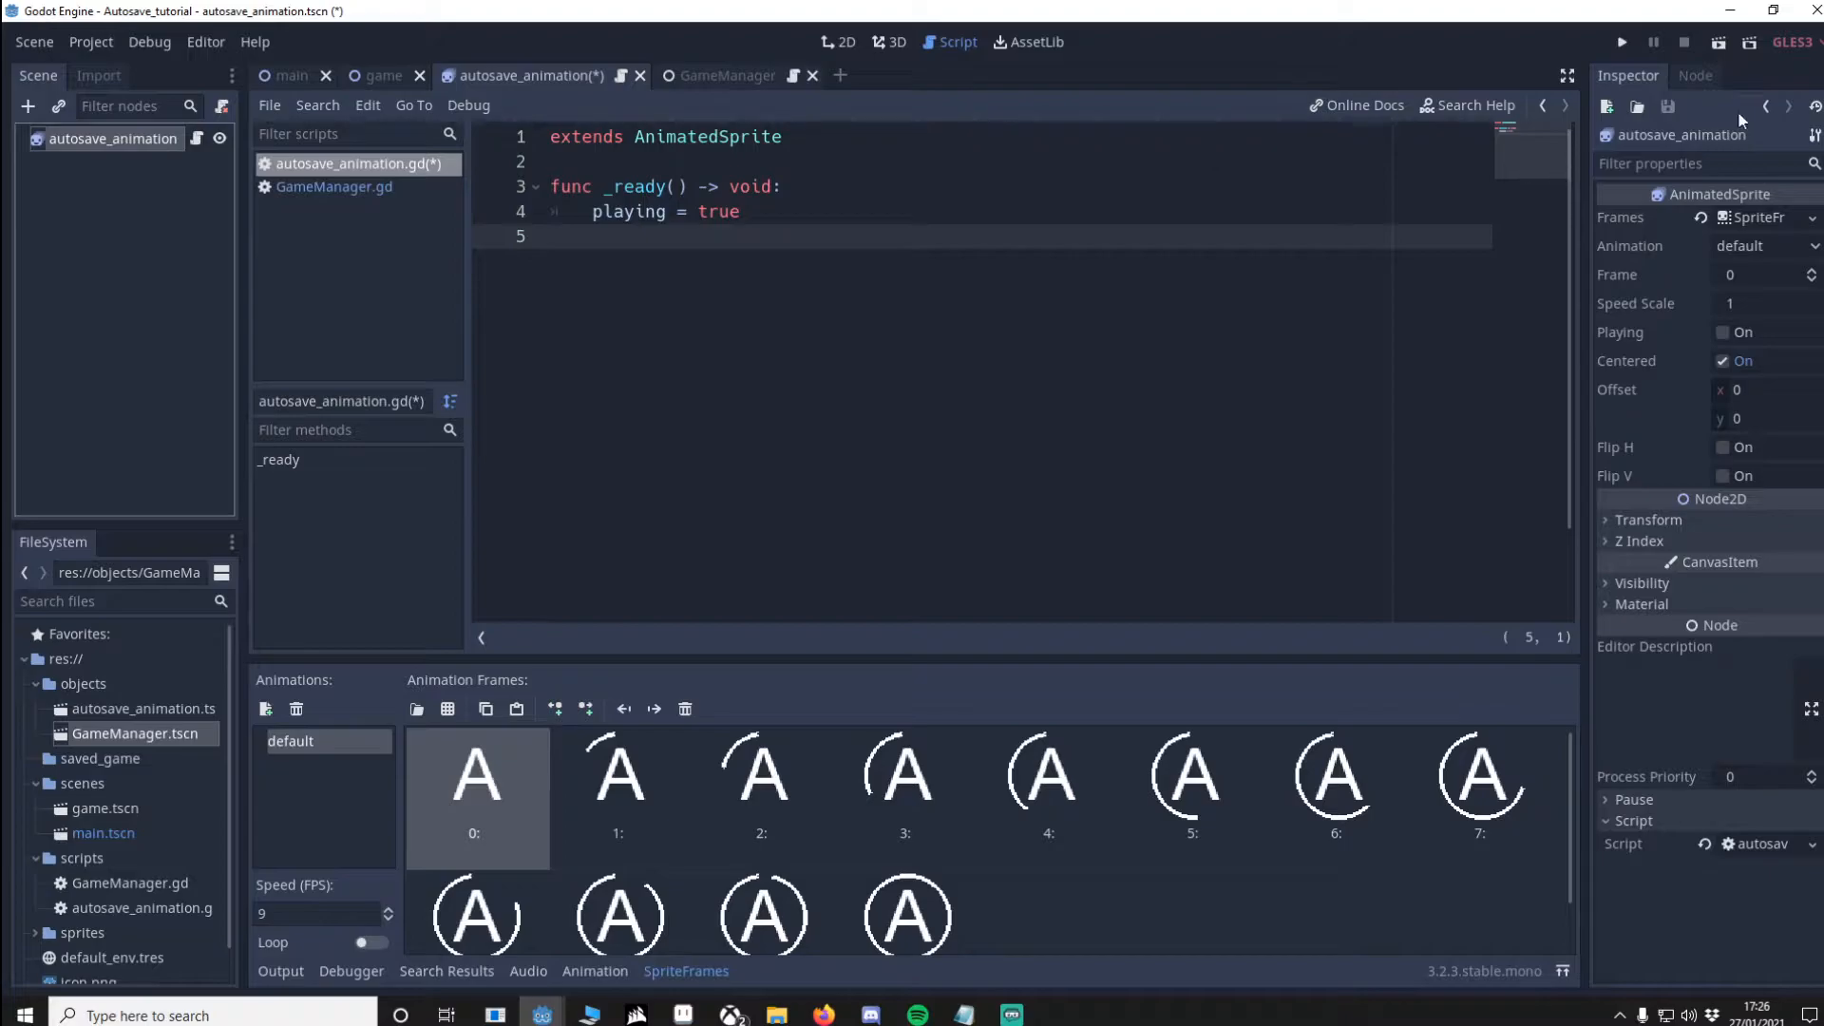
# Step: Connect animation_finished to a handler that calls queue_free() and save the script
pyautogui.click(1695, 74)
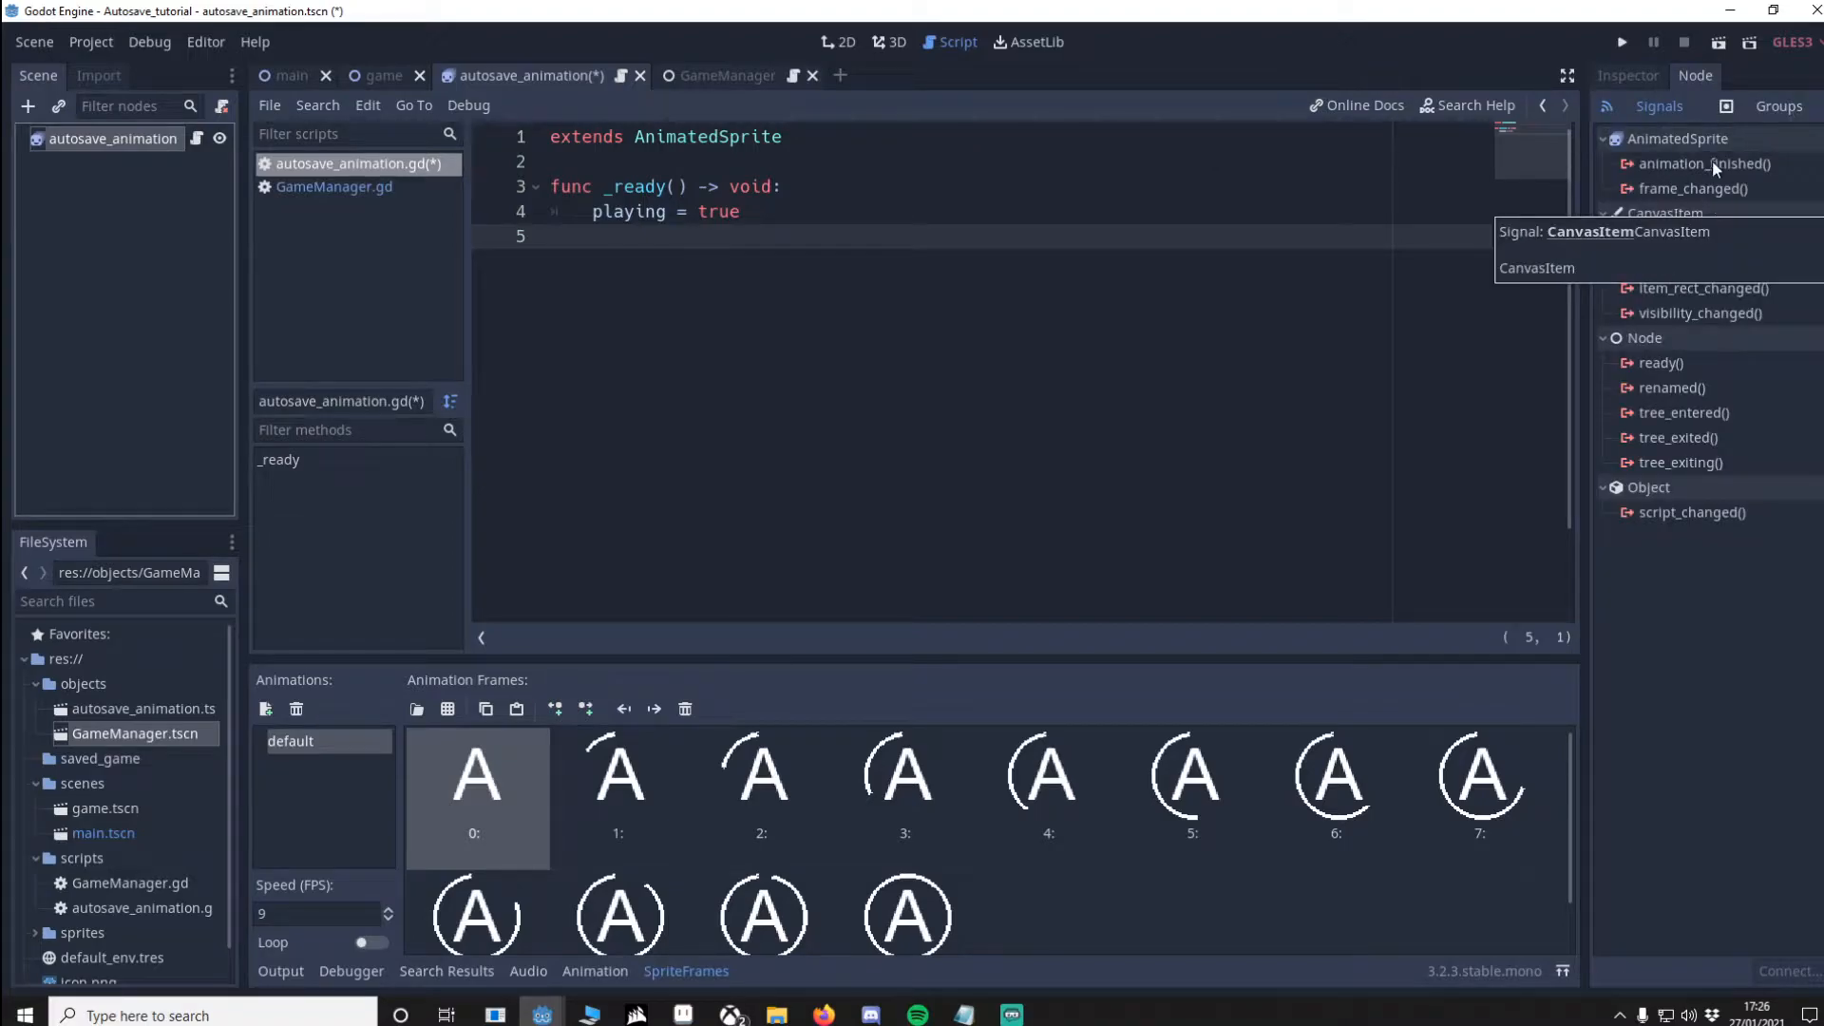
pyautogui.doubleClick(1704, 163)
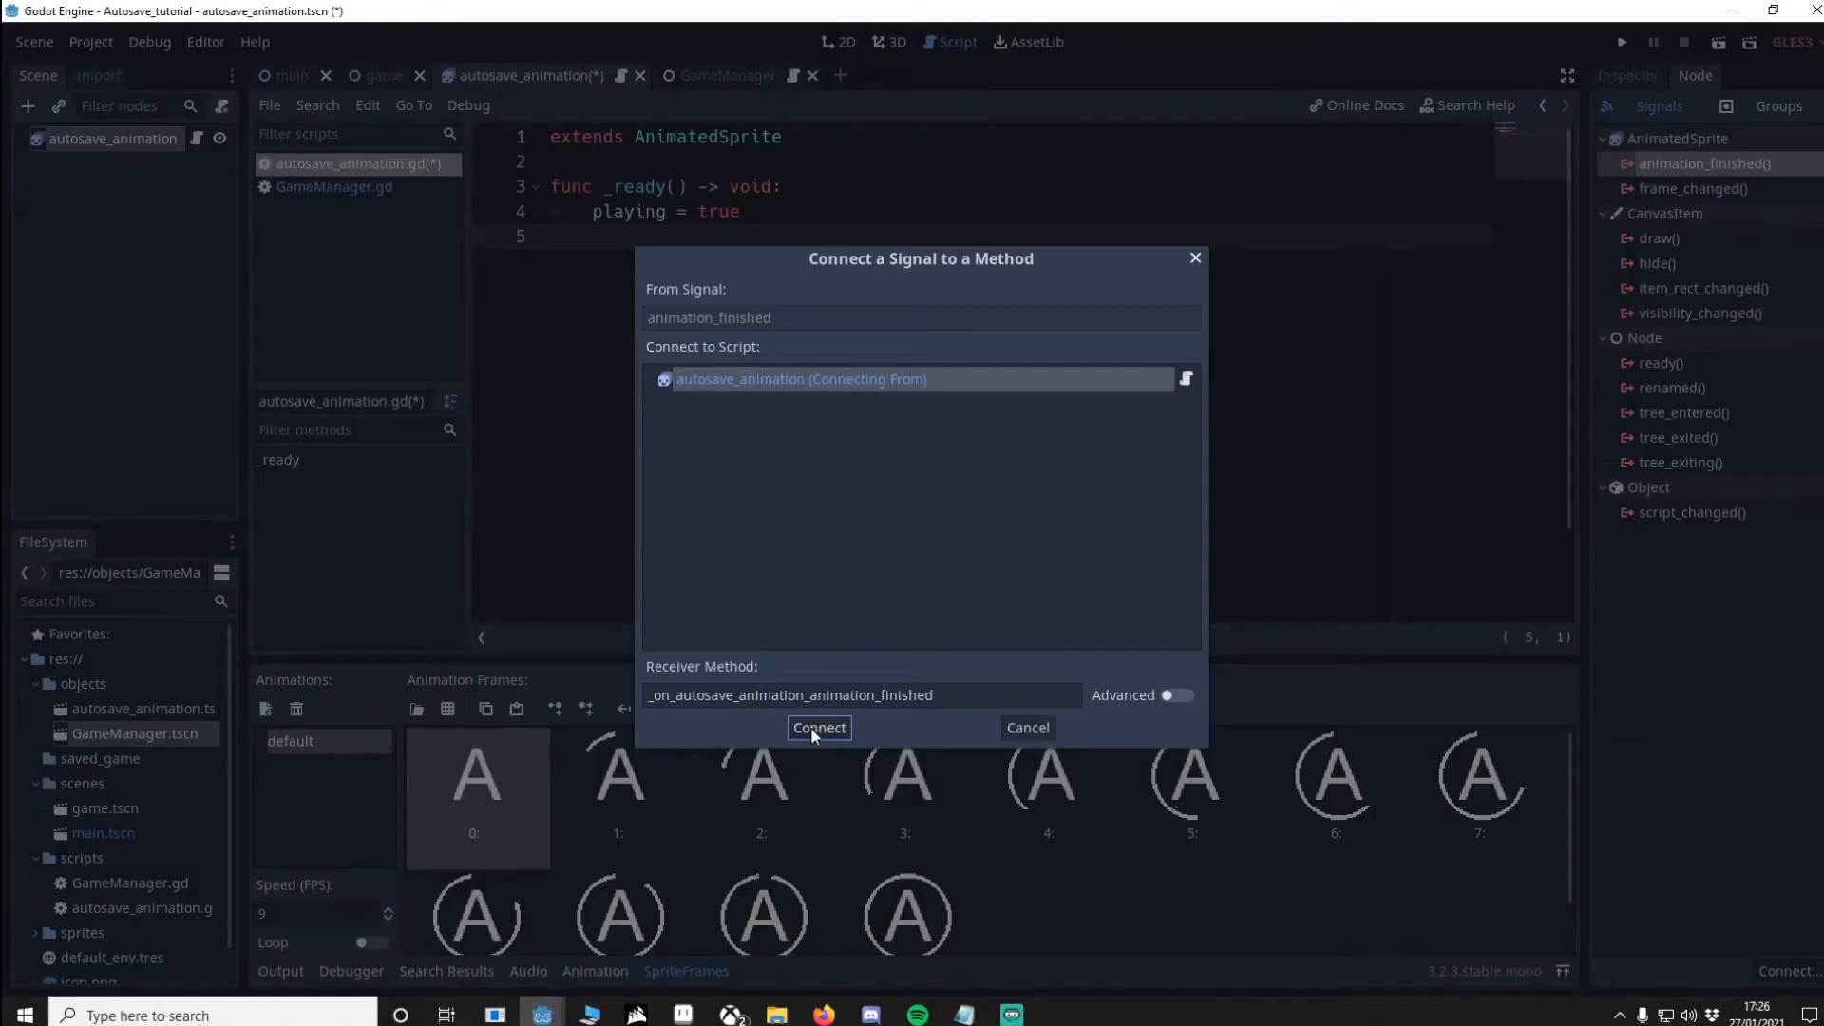
pyautogui.click(817, 728)
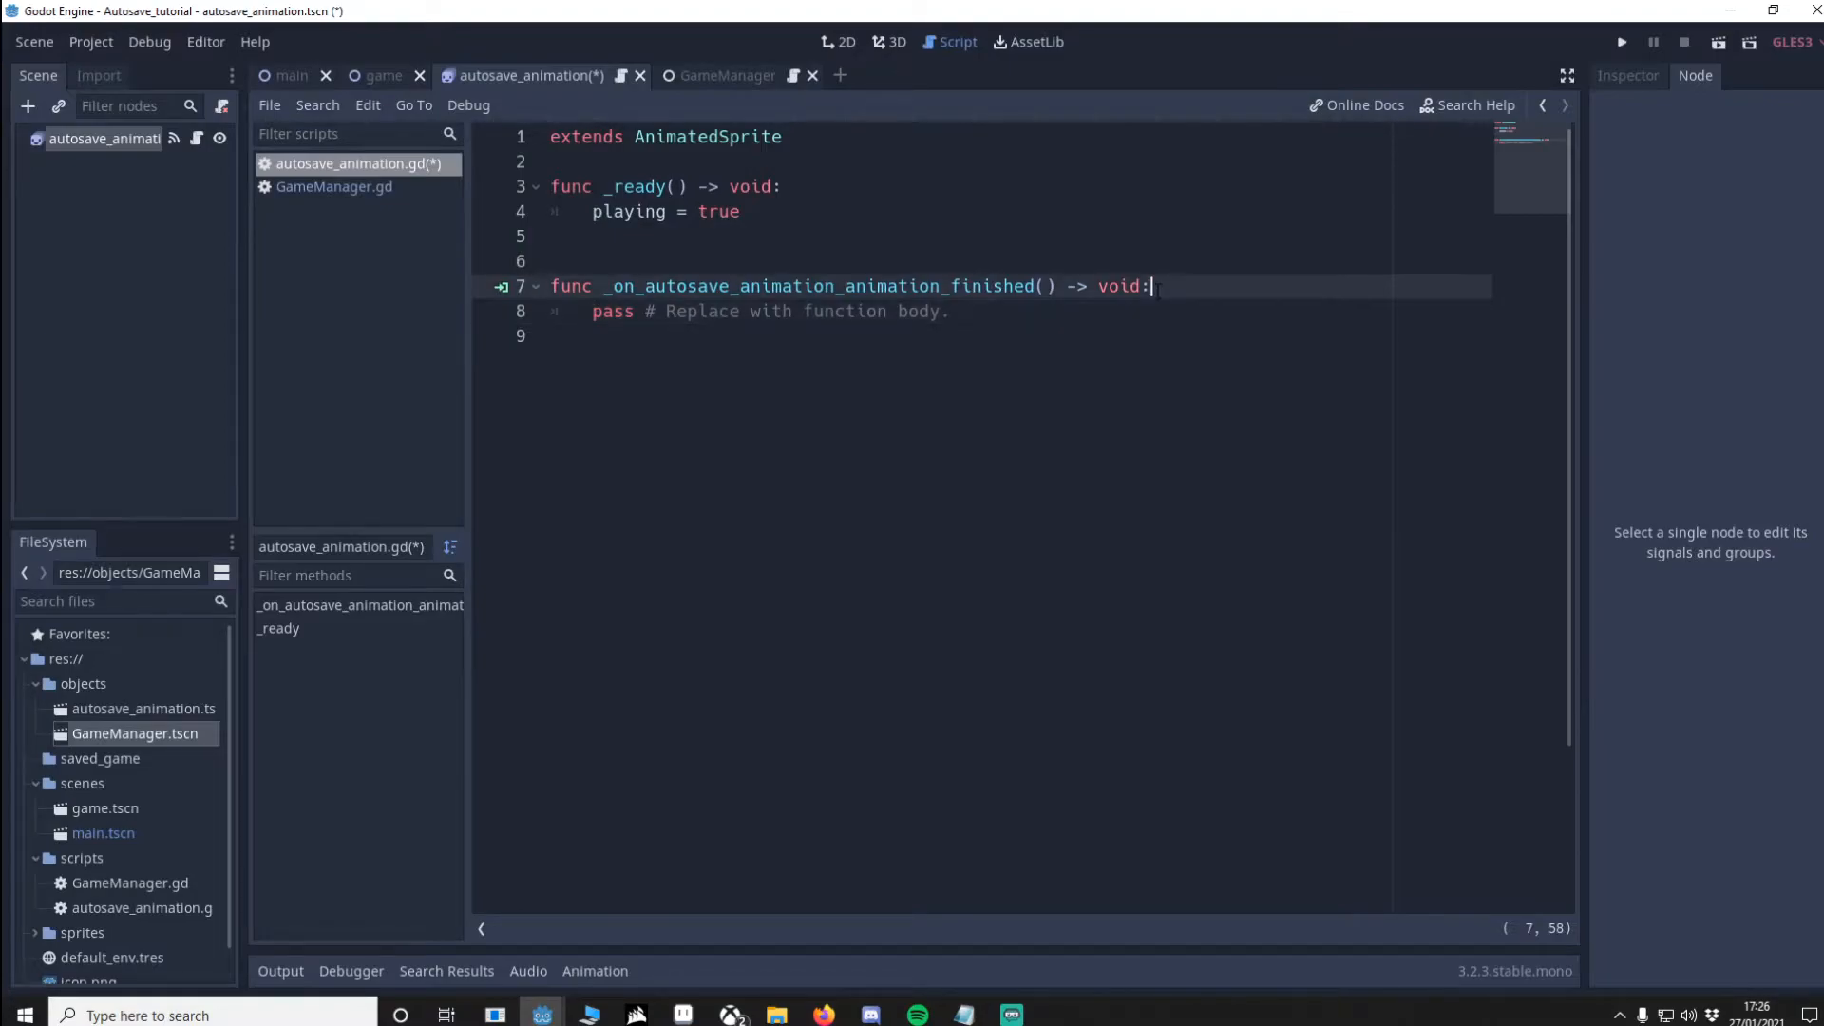
pyautogui.write('queue_free()')
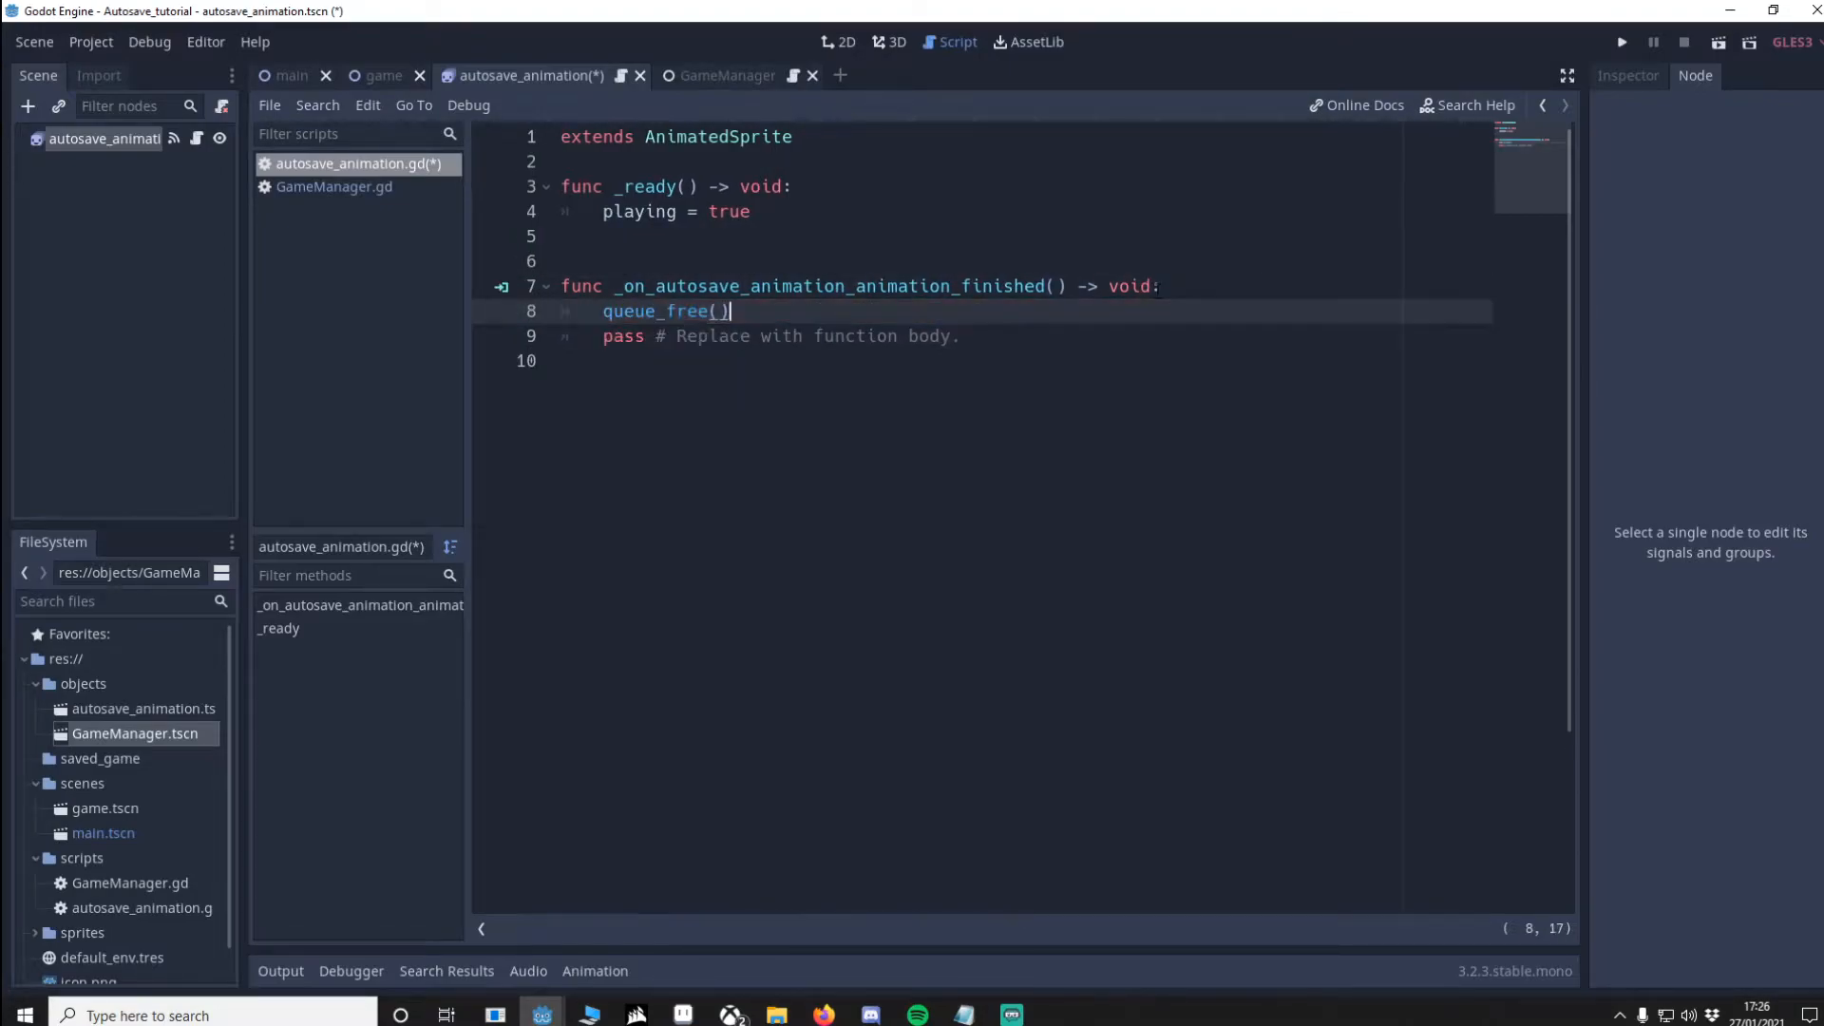
pyautogui.press('Backspace')
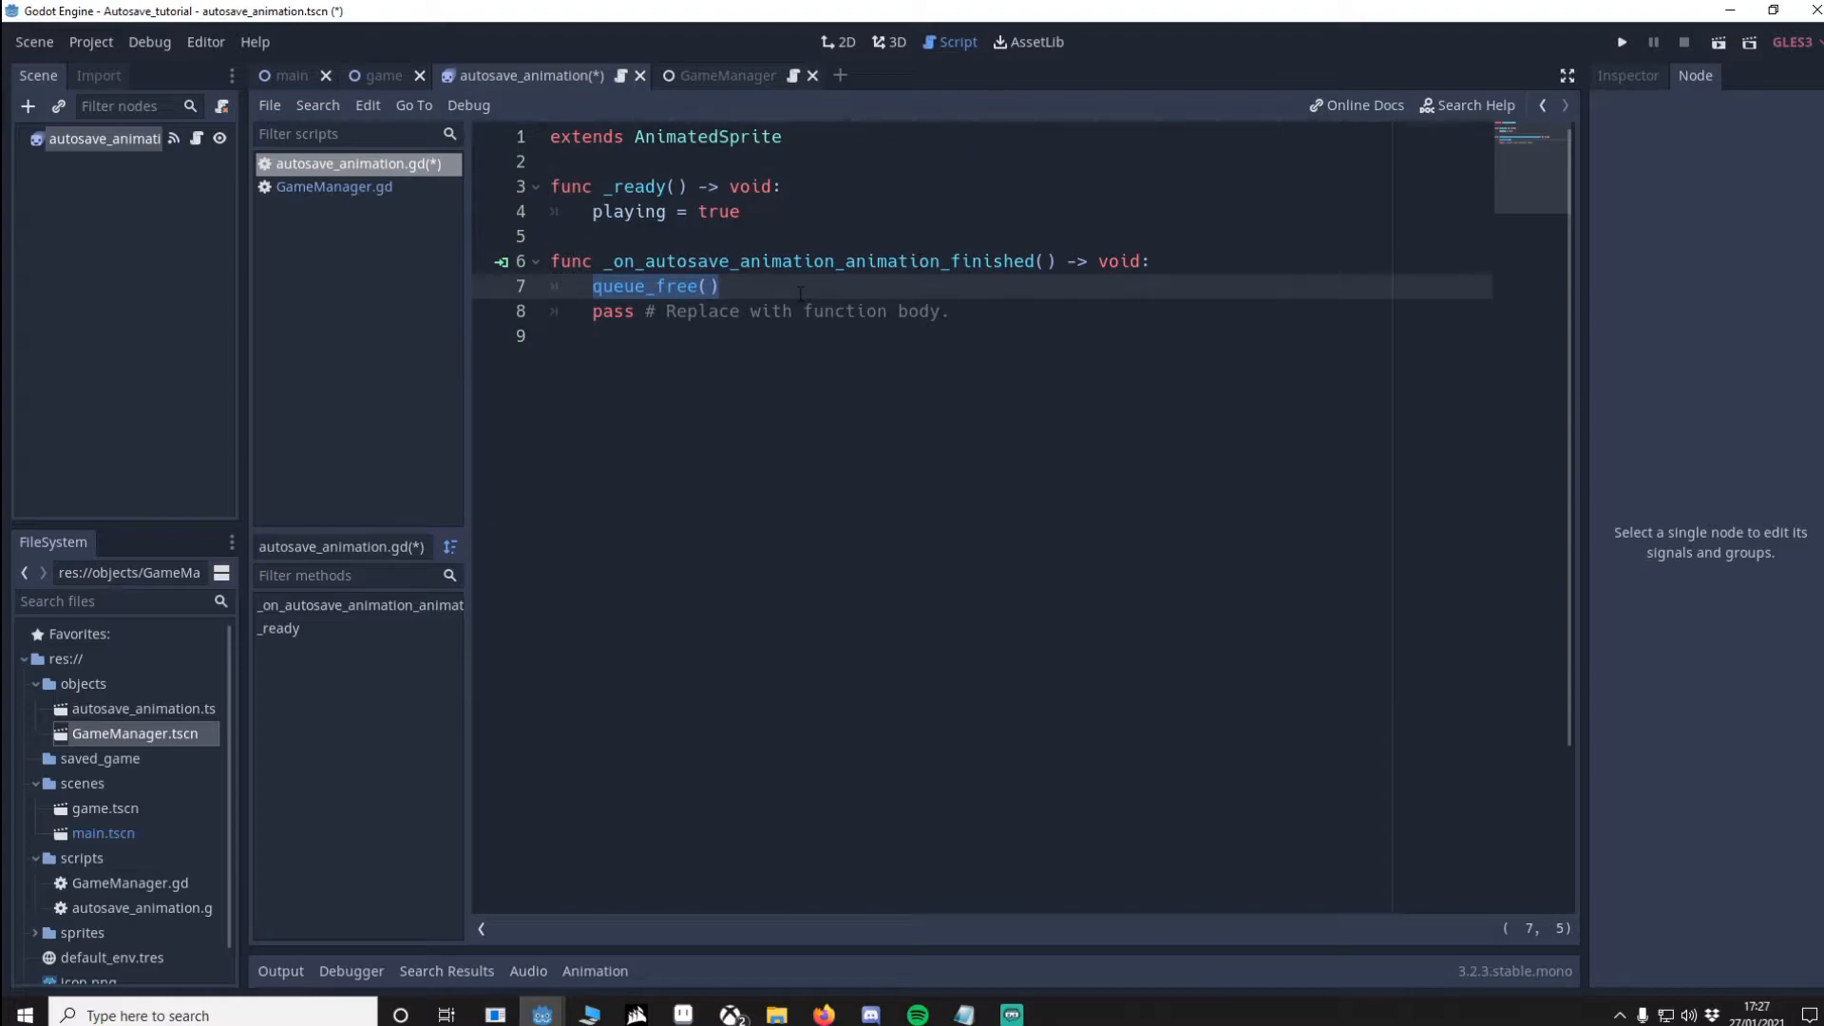
pyautogui.press('ctrl+s')
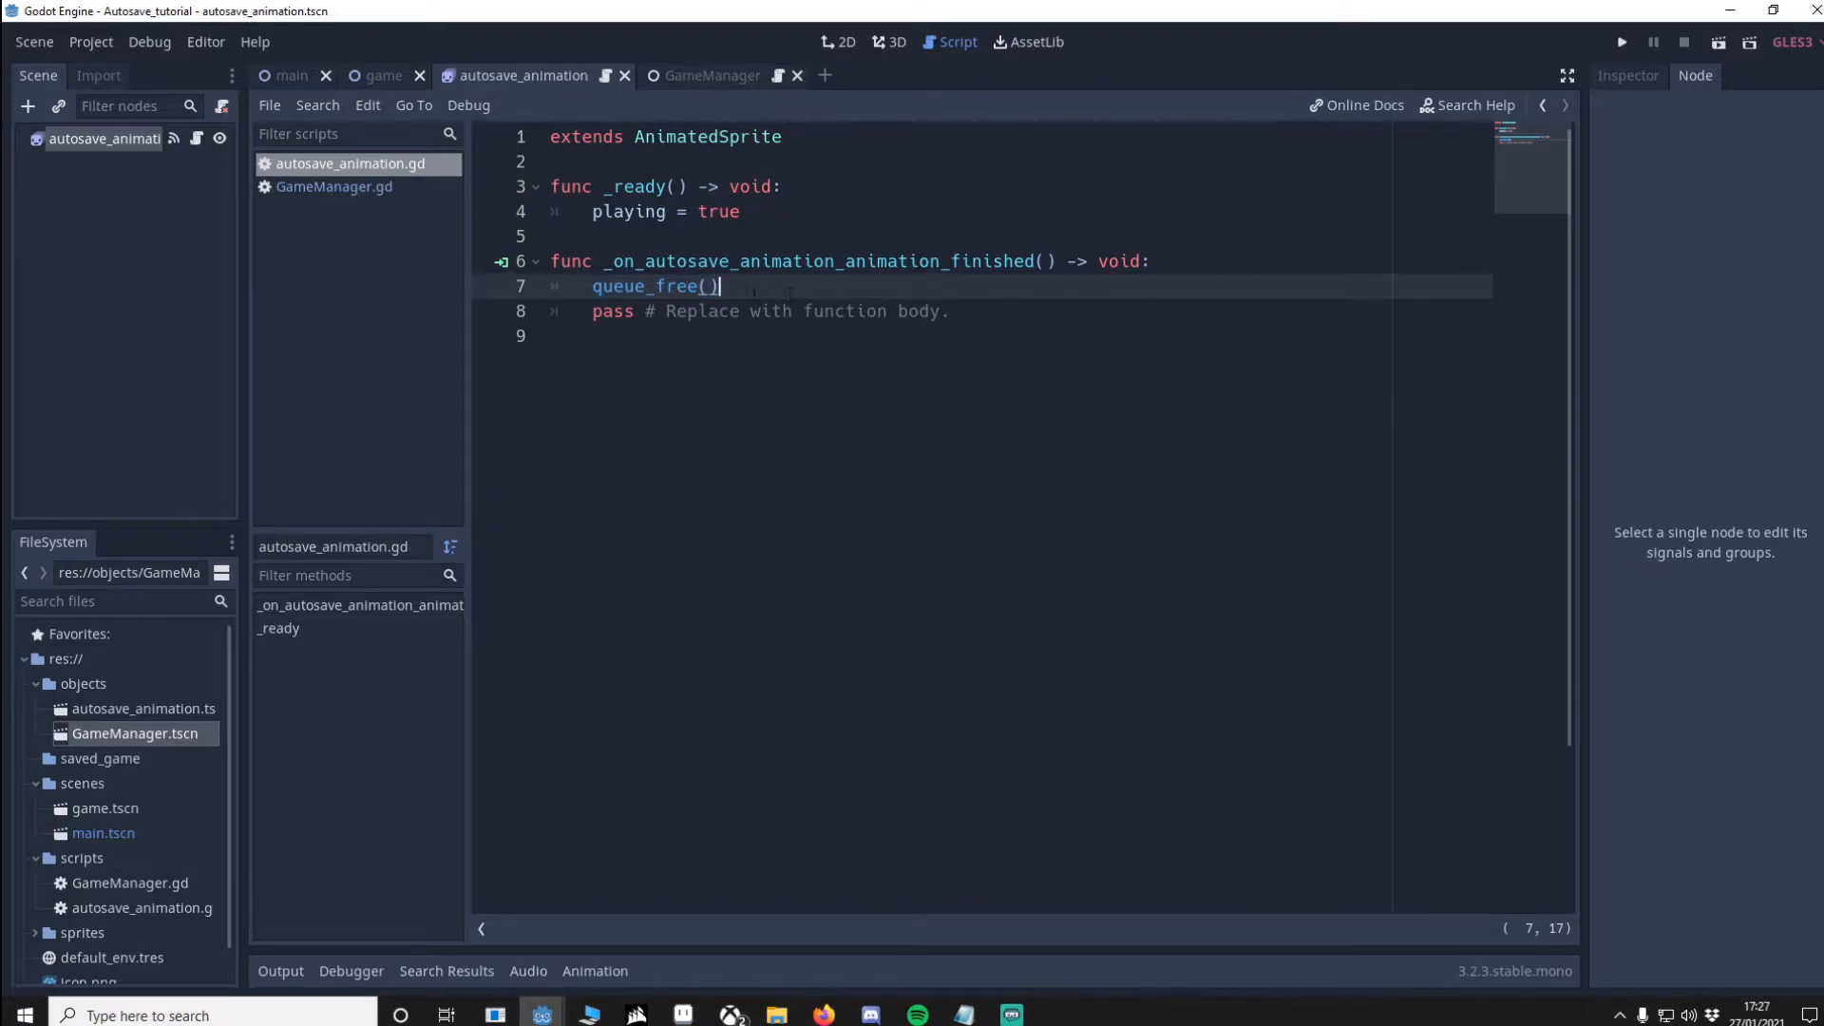
# Step: Assign objects/autosave_animation.tscn to GameManager's exported Autosave Scene variable
pyautogui.click(713, 74)
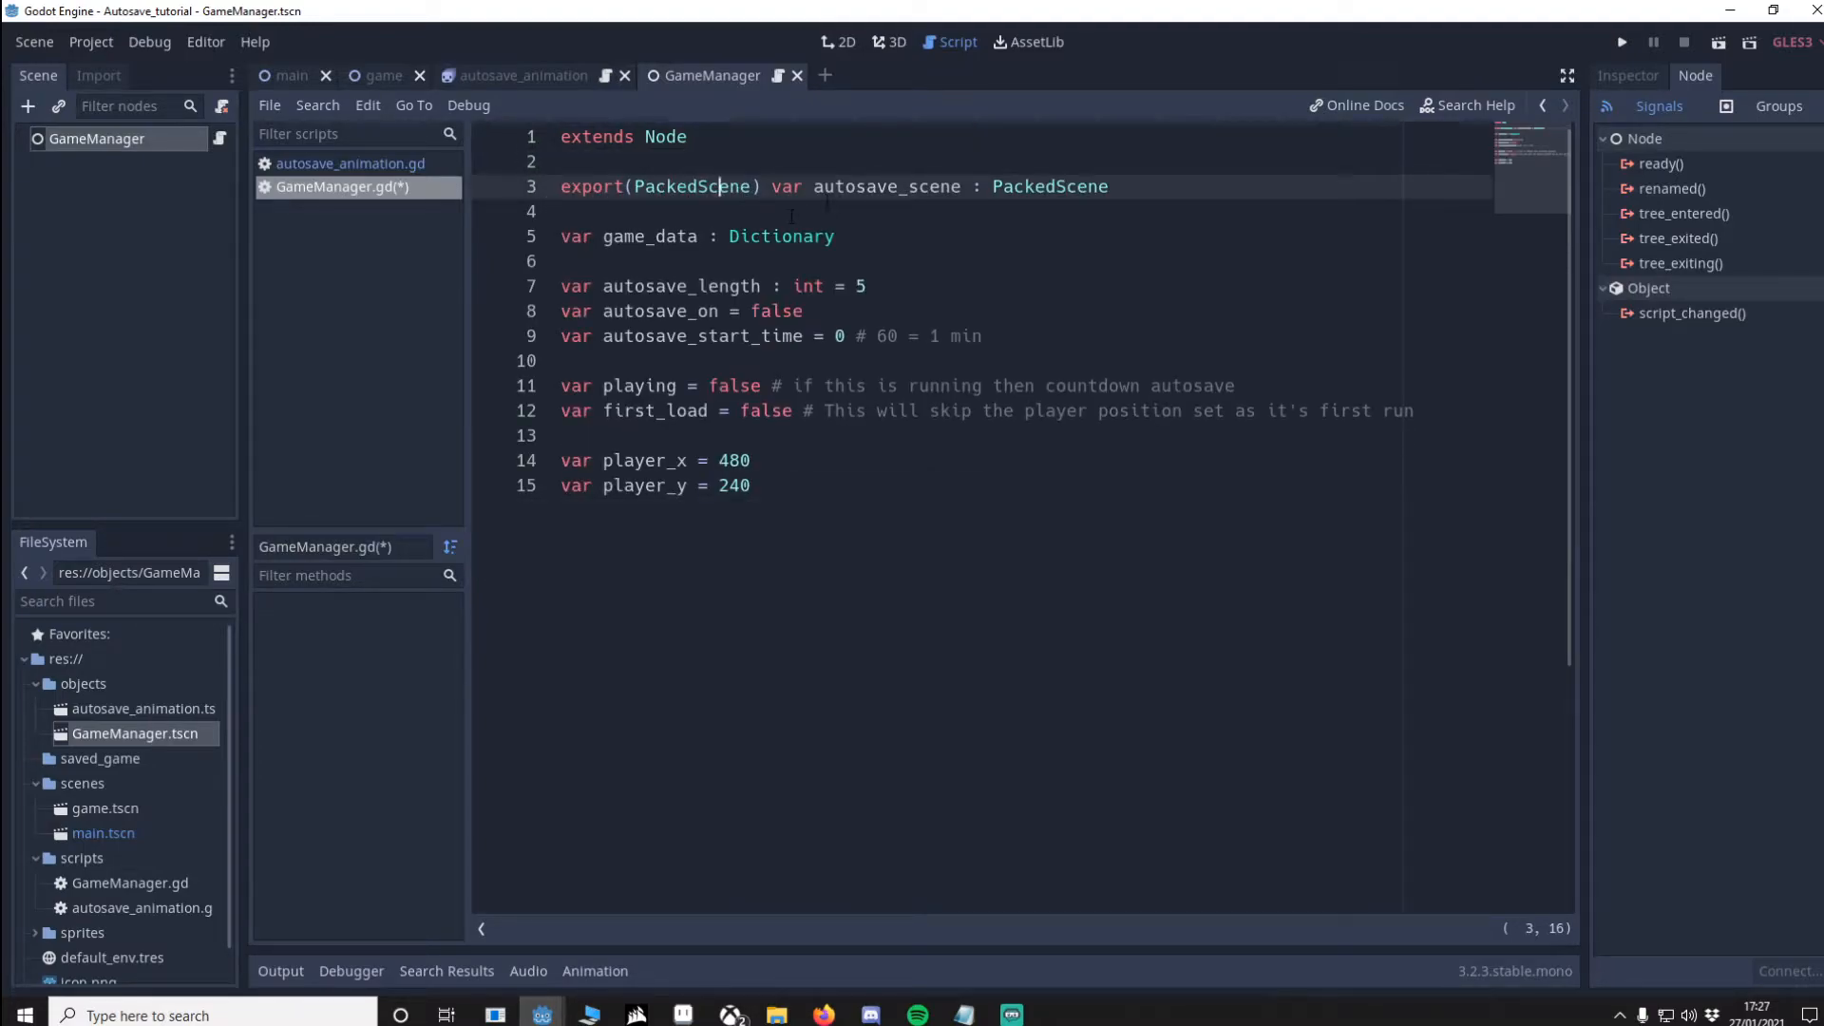
pyautogui.click(525, 74)
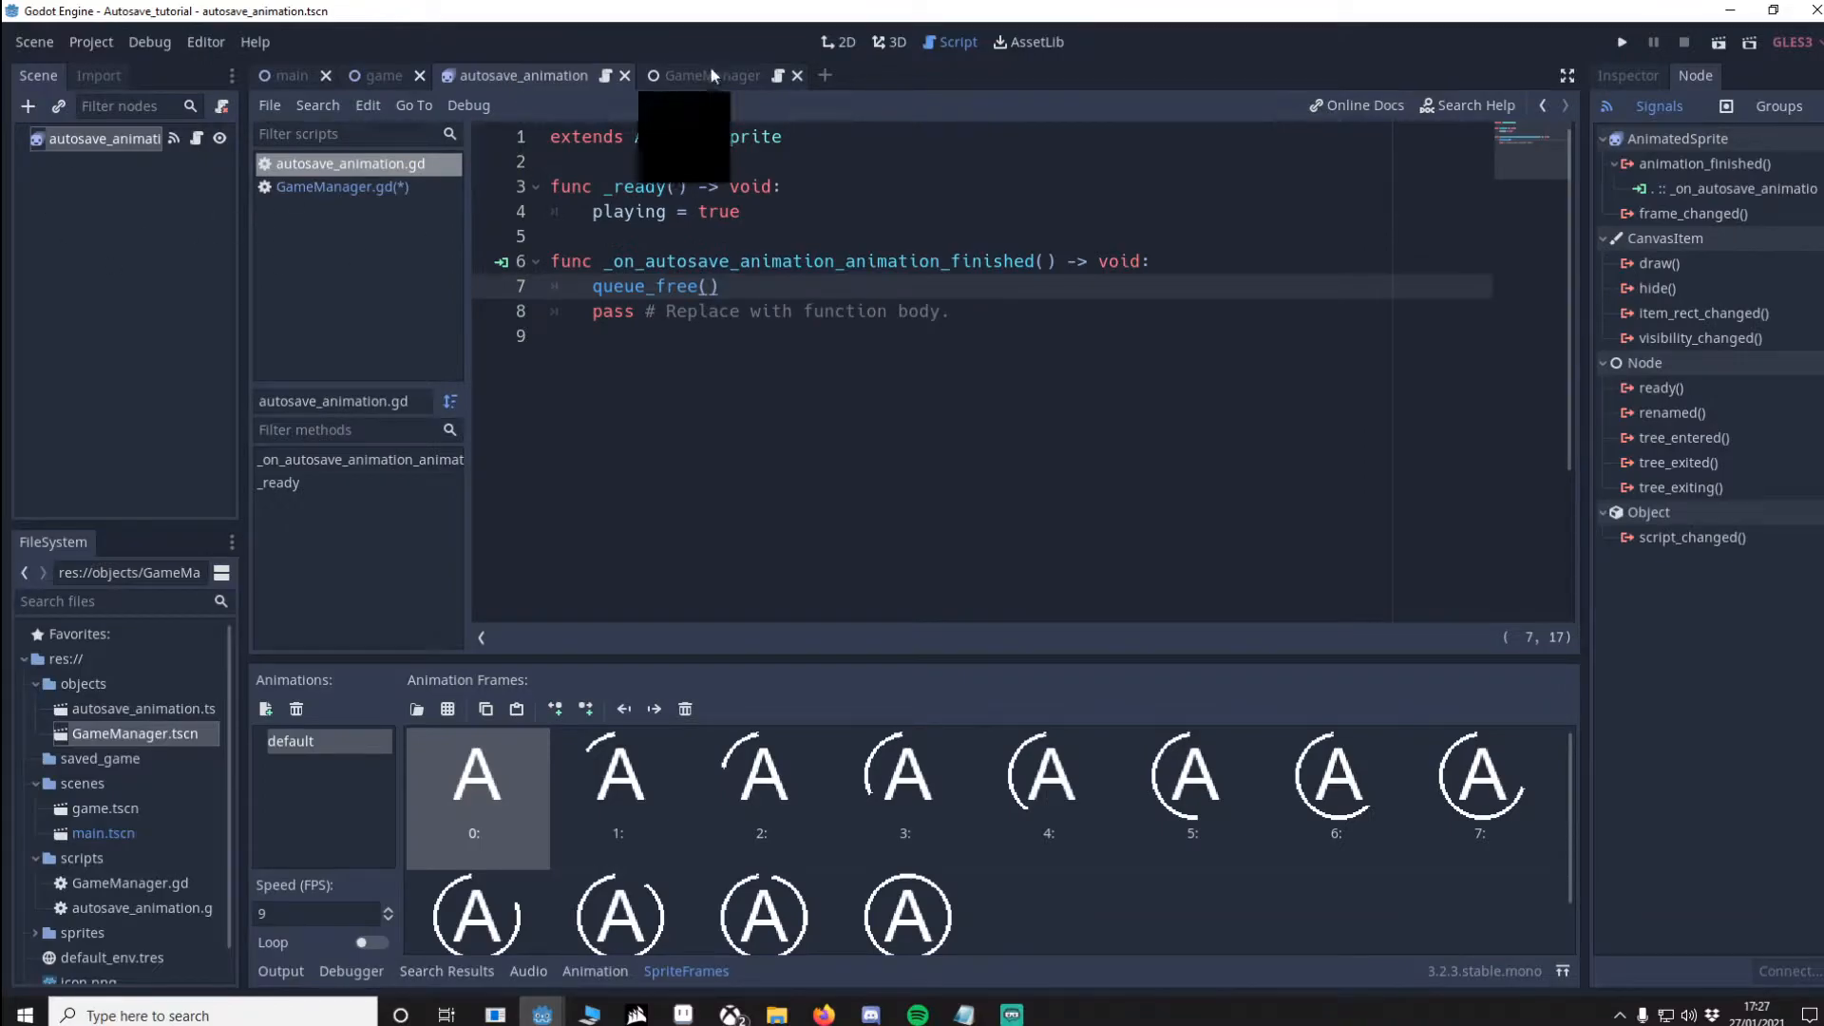
pyautogui.click(711, 76)
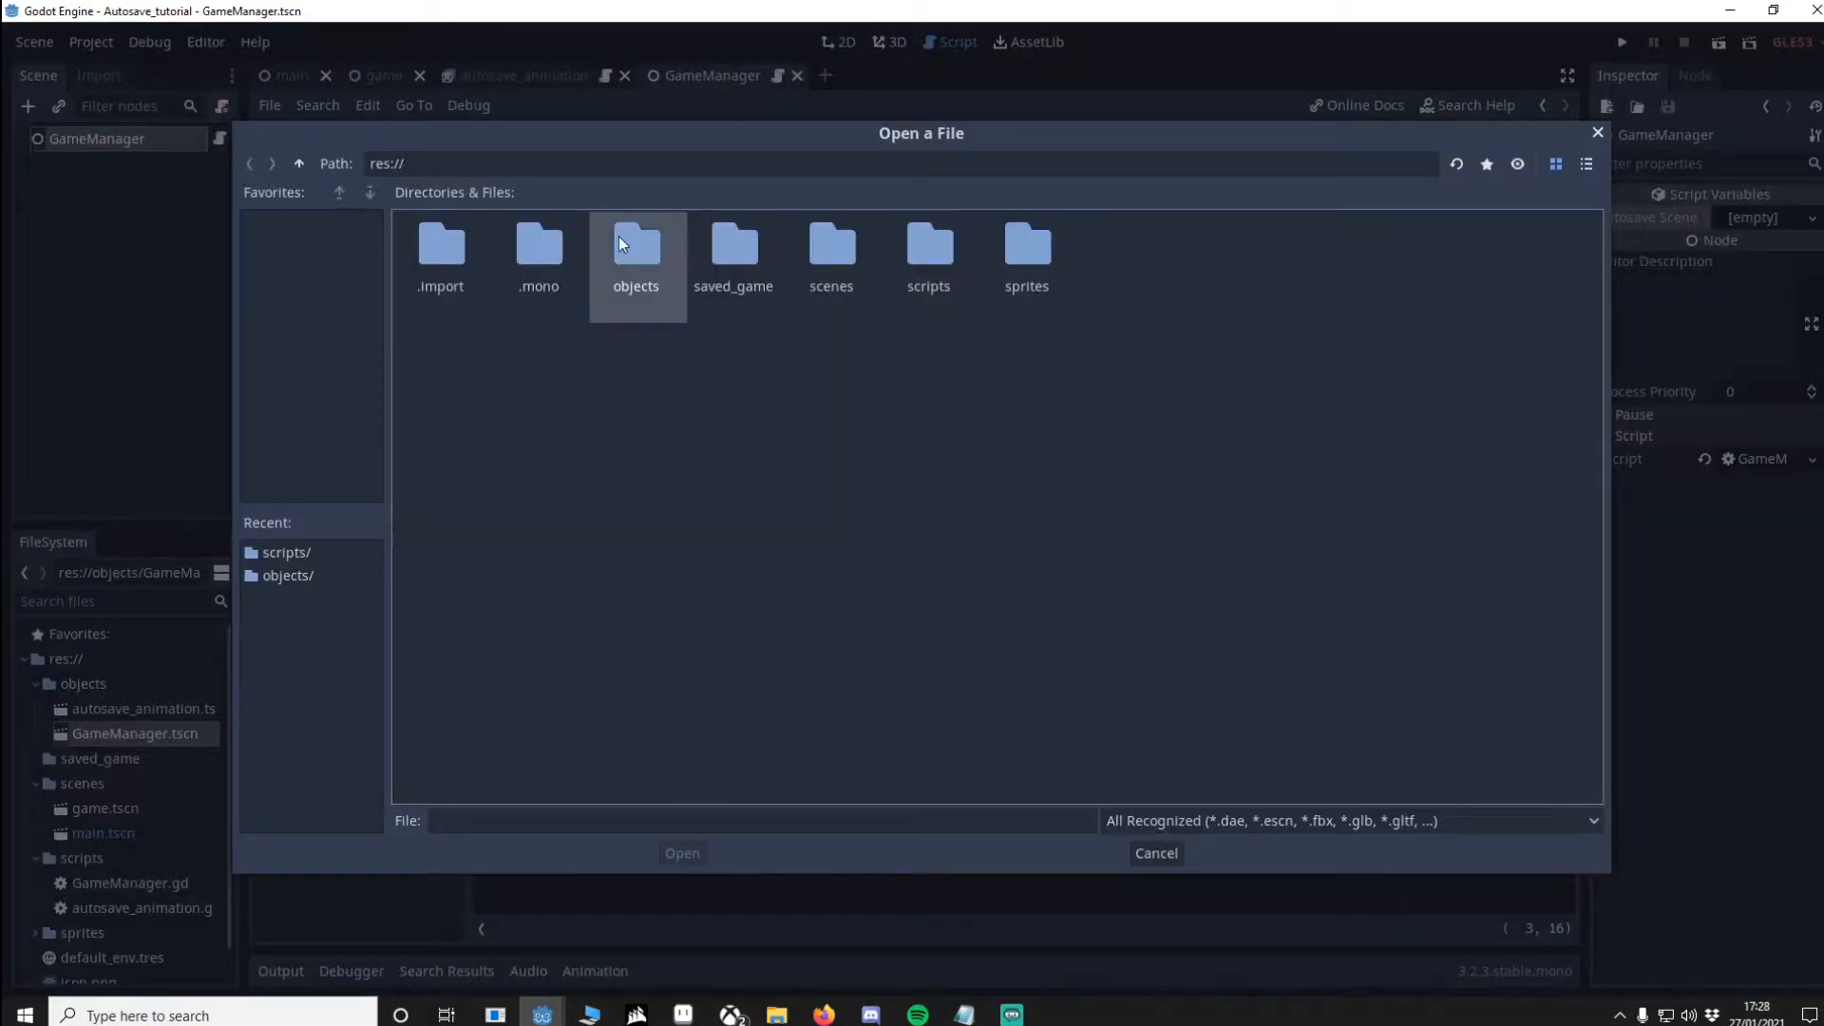
pyautogui.doubleClick(634, 245)
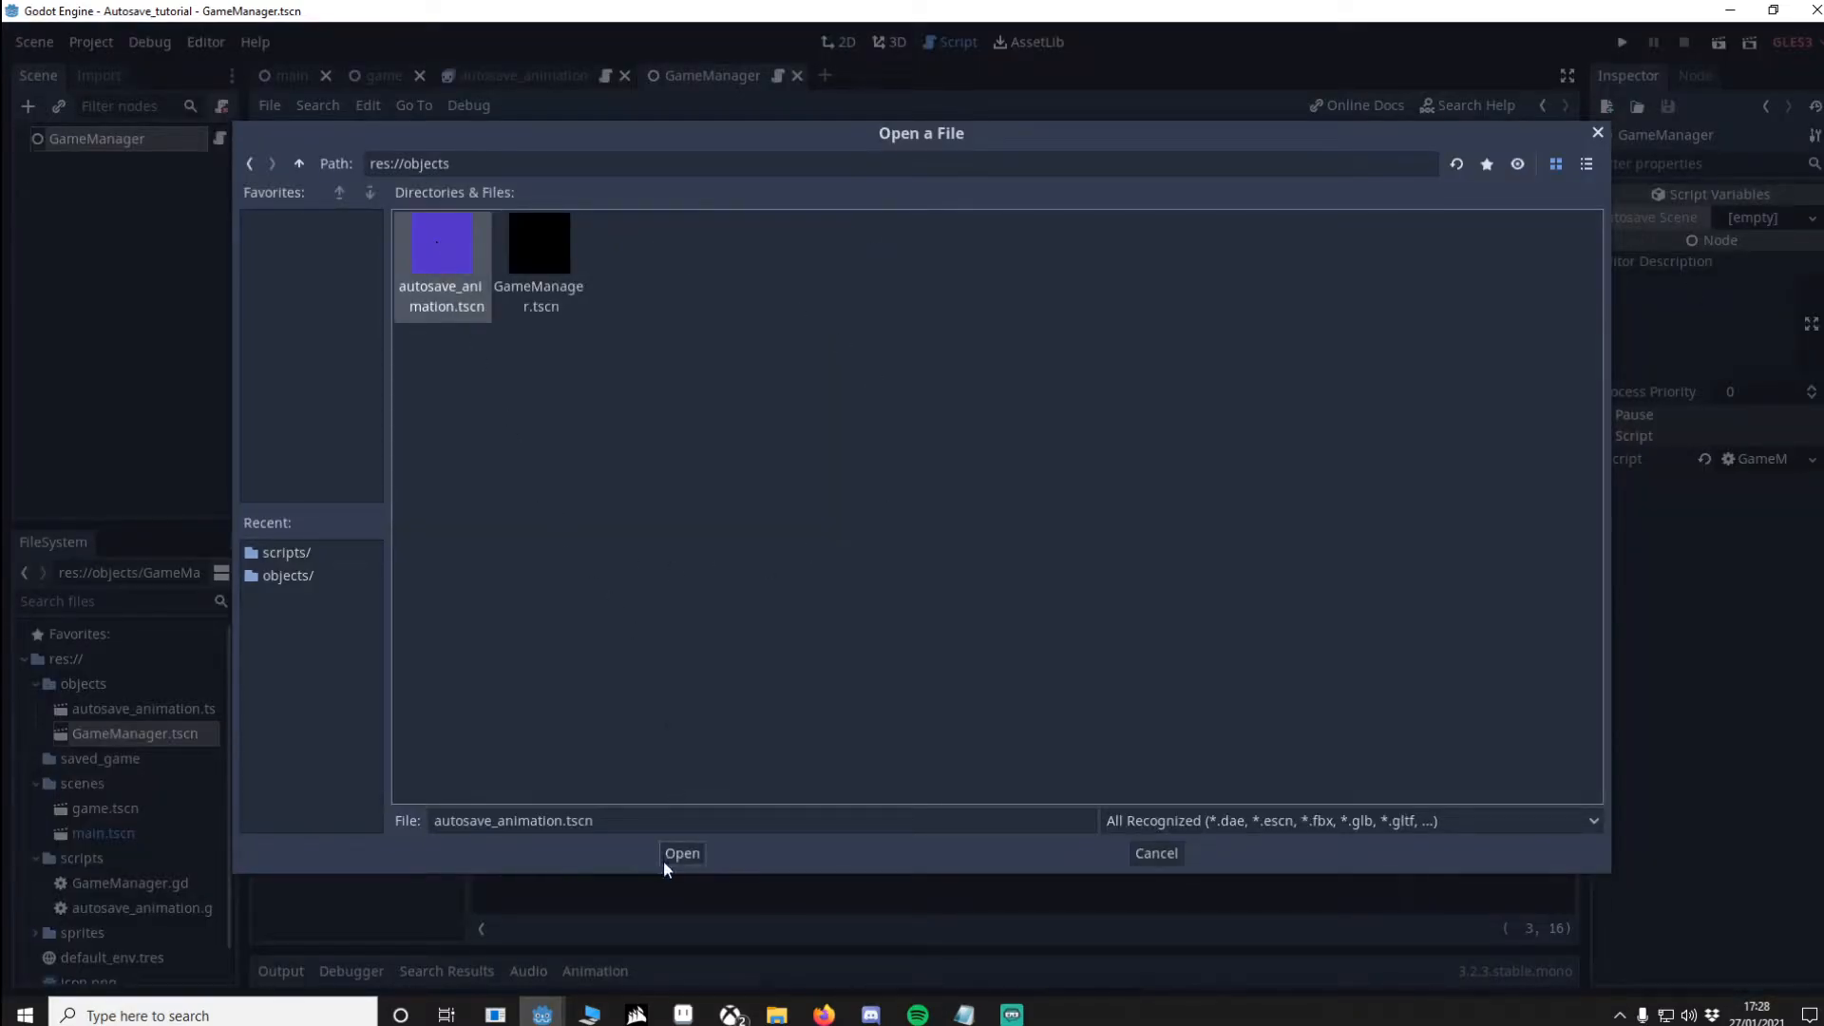
pyautogui.click(682, 853)
pyautogui.write('file.close() #Finished so close file')
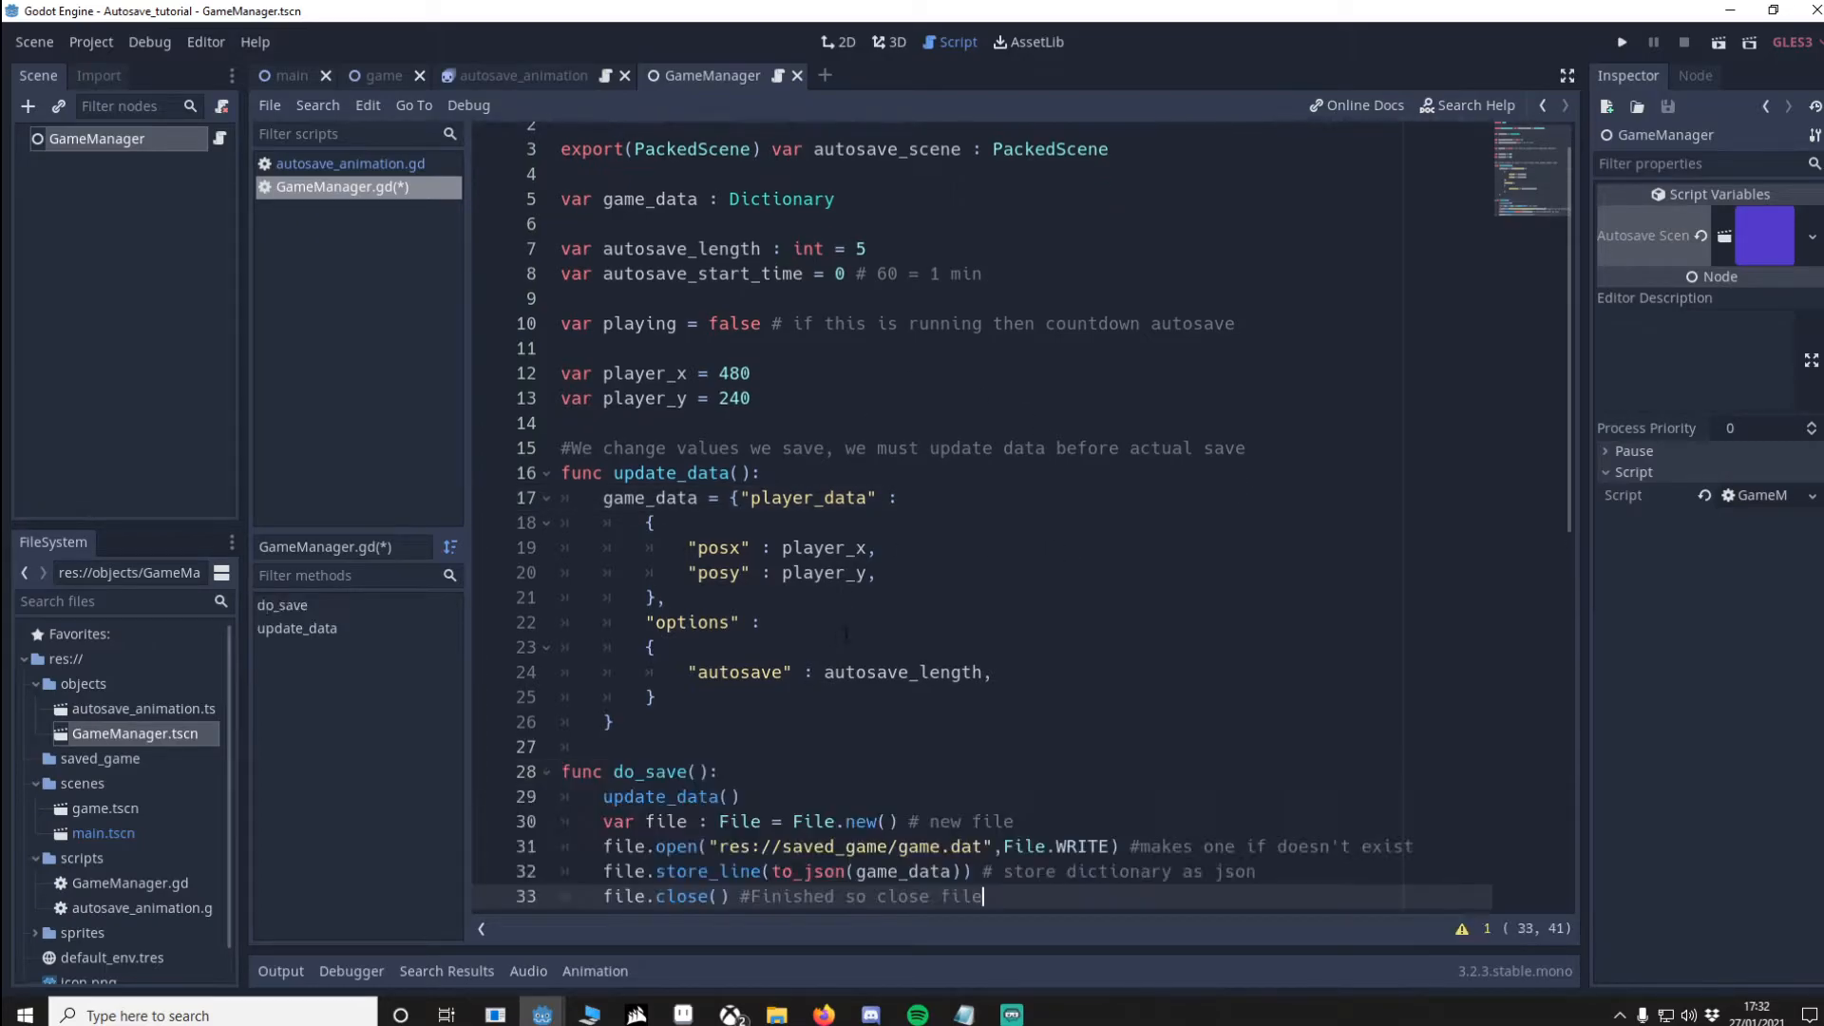
# Step: Write update_data and do_save in GameManager.gd, then inspect saved_game/game.dat in Notepad
pyautogui.scroll(-3)
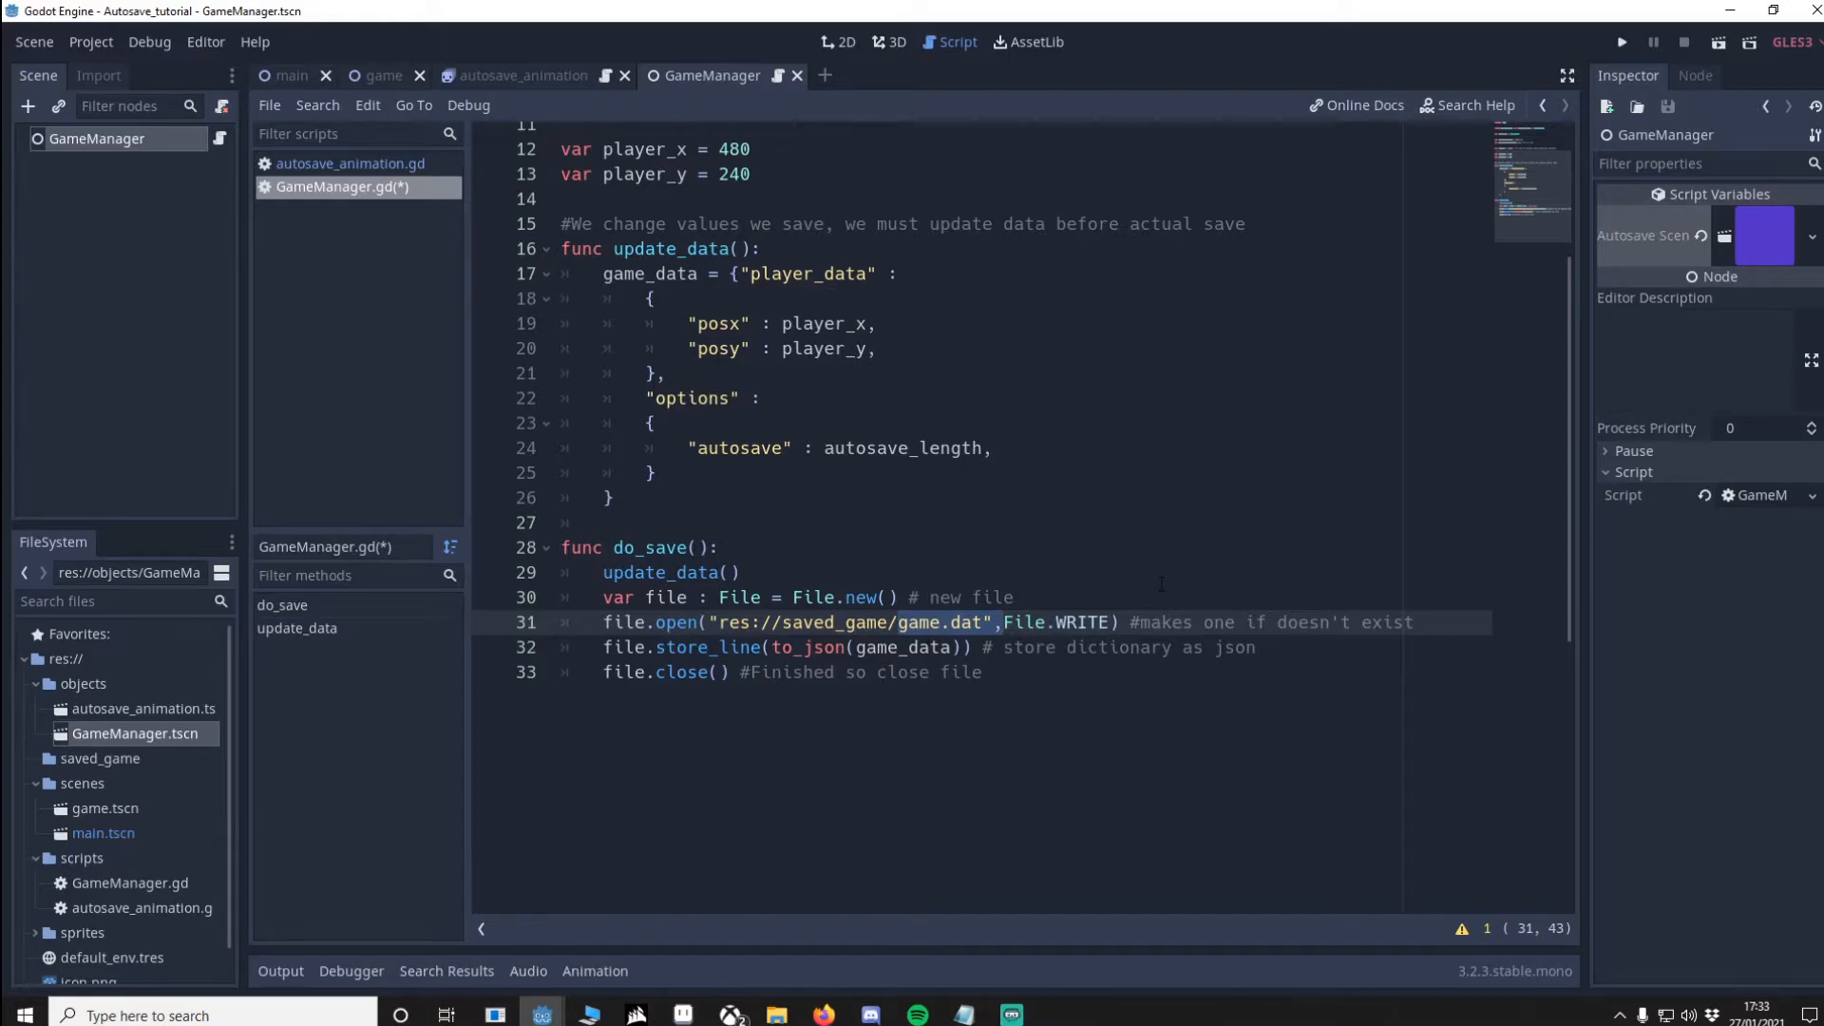
pyautogui.click(99, 759)
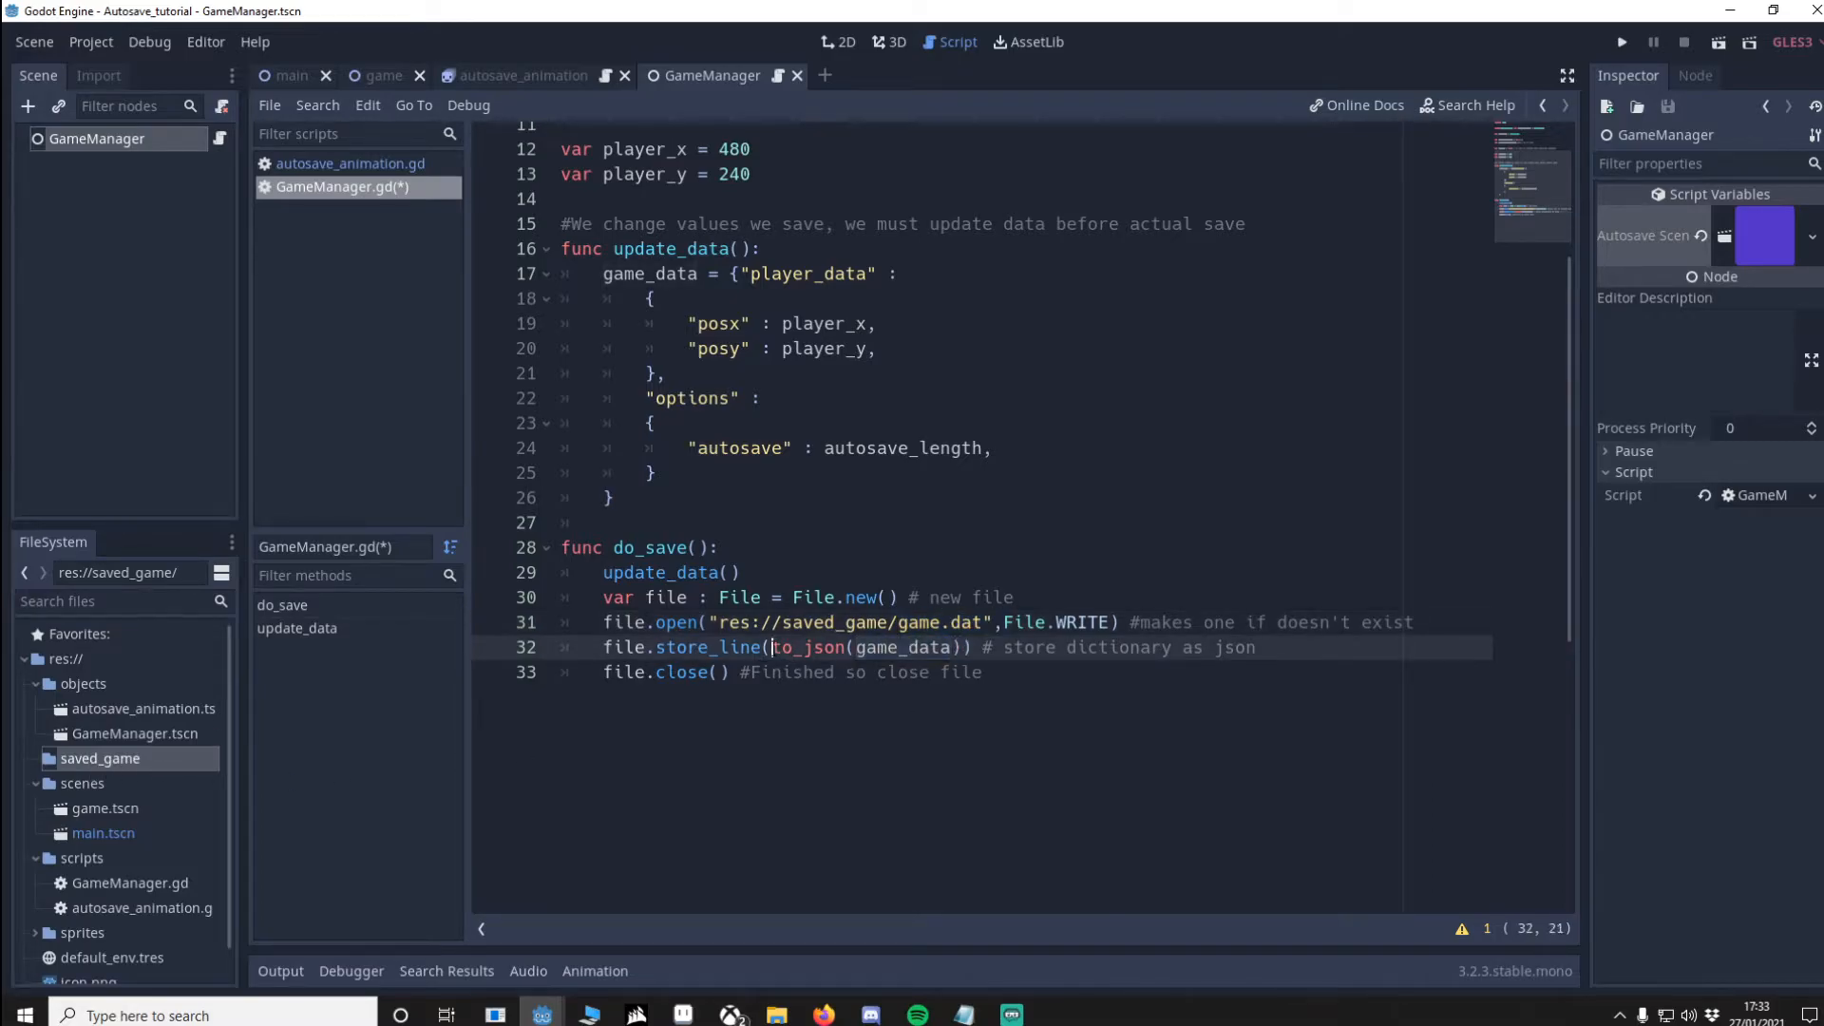
pyautogui.doubleClick(805, 646)
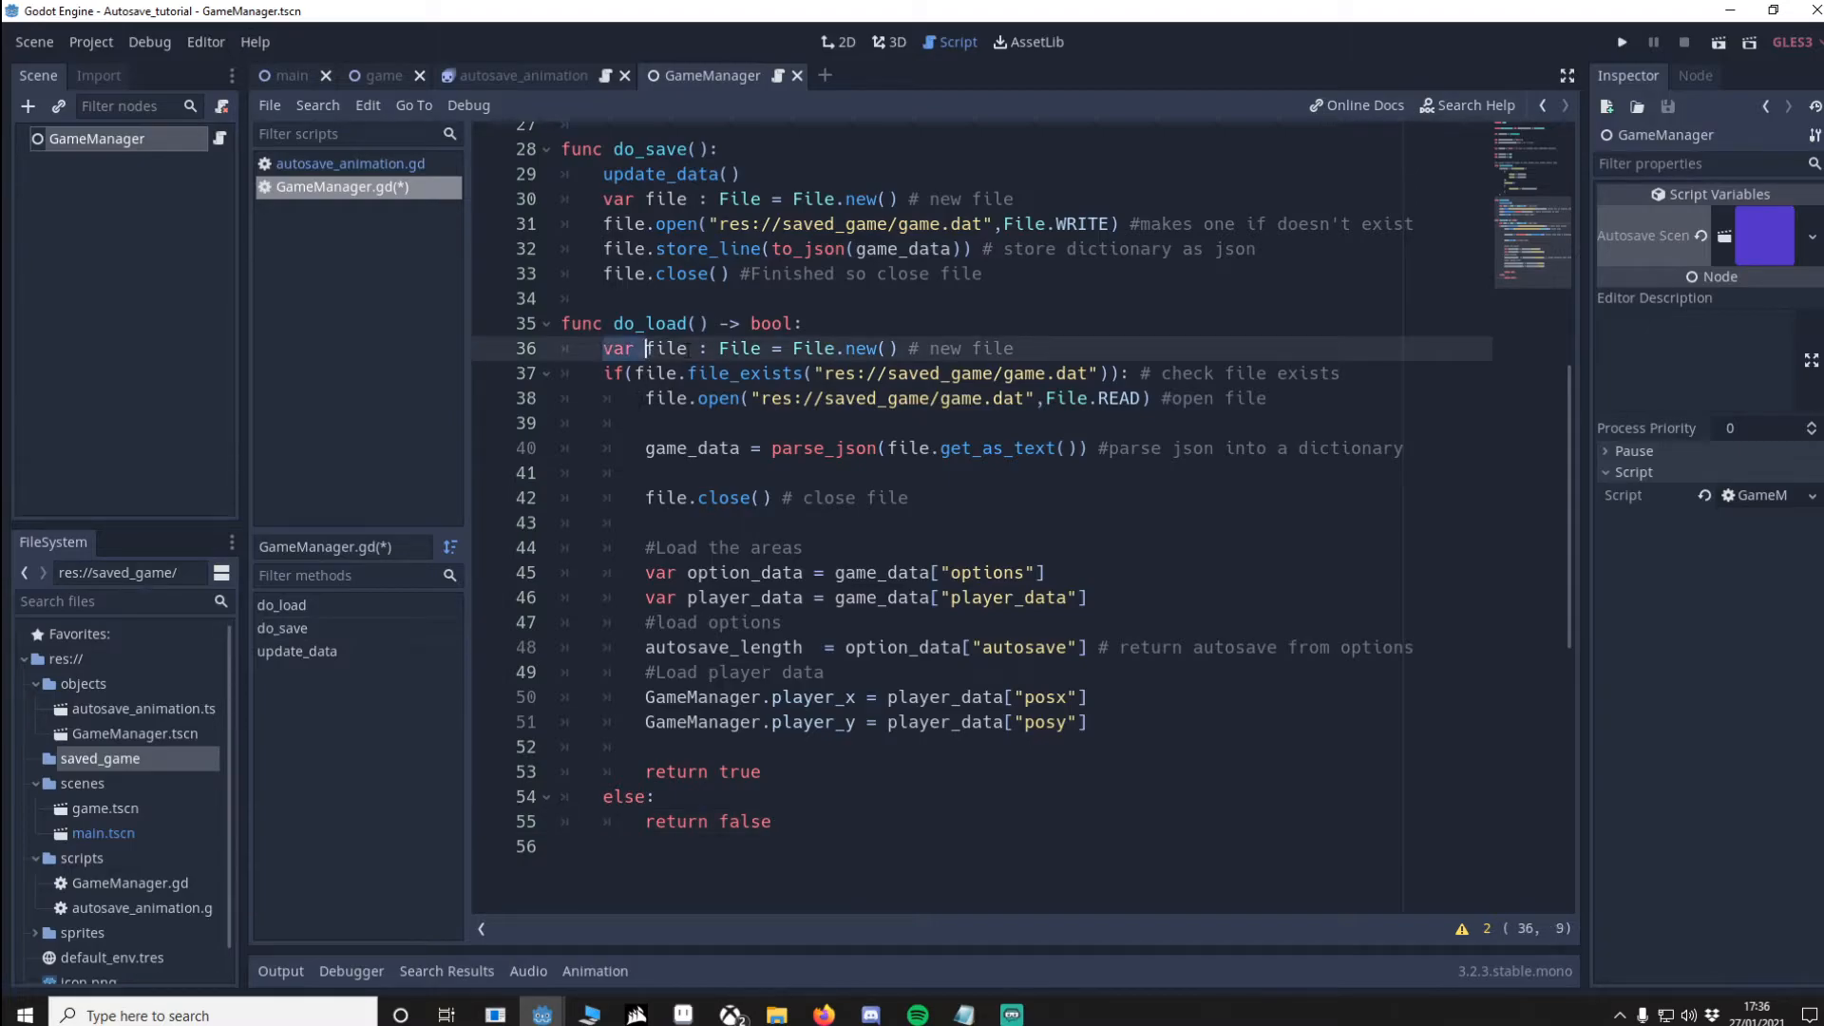
pyautogui.click(925, 373)
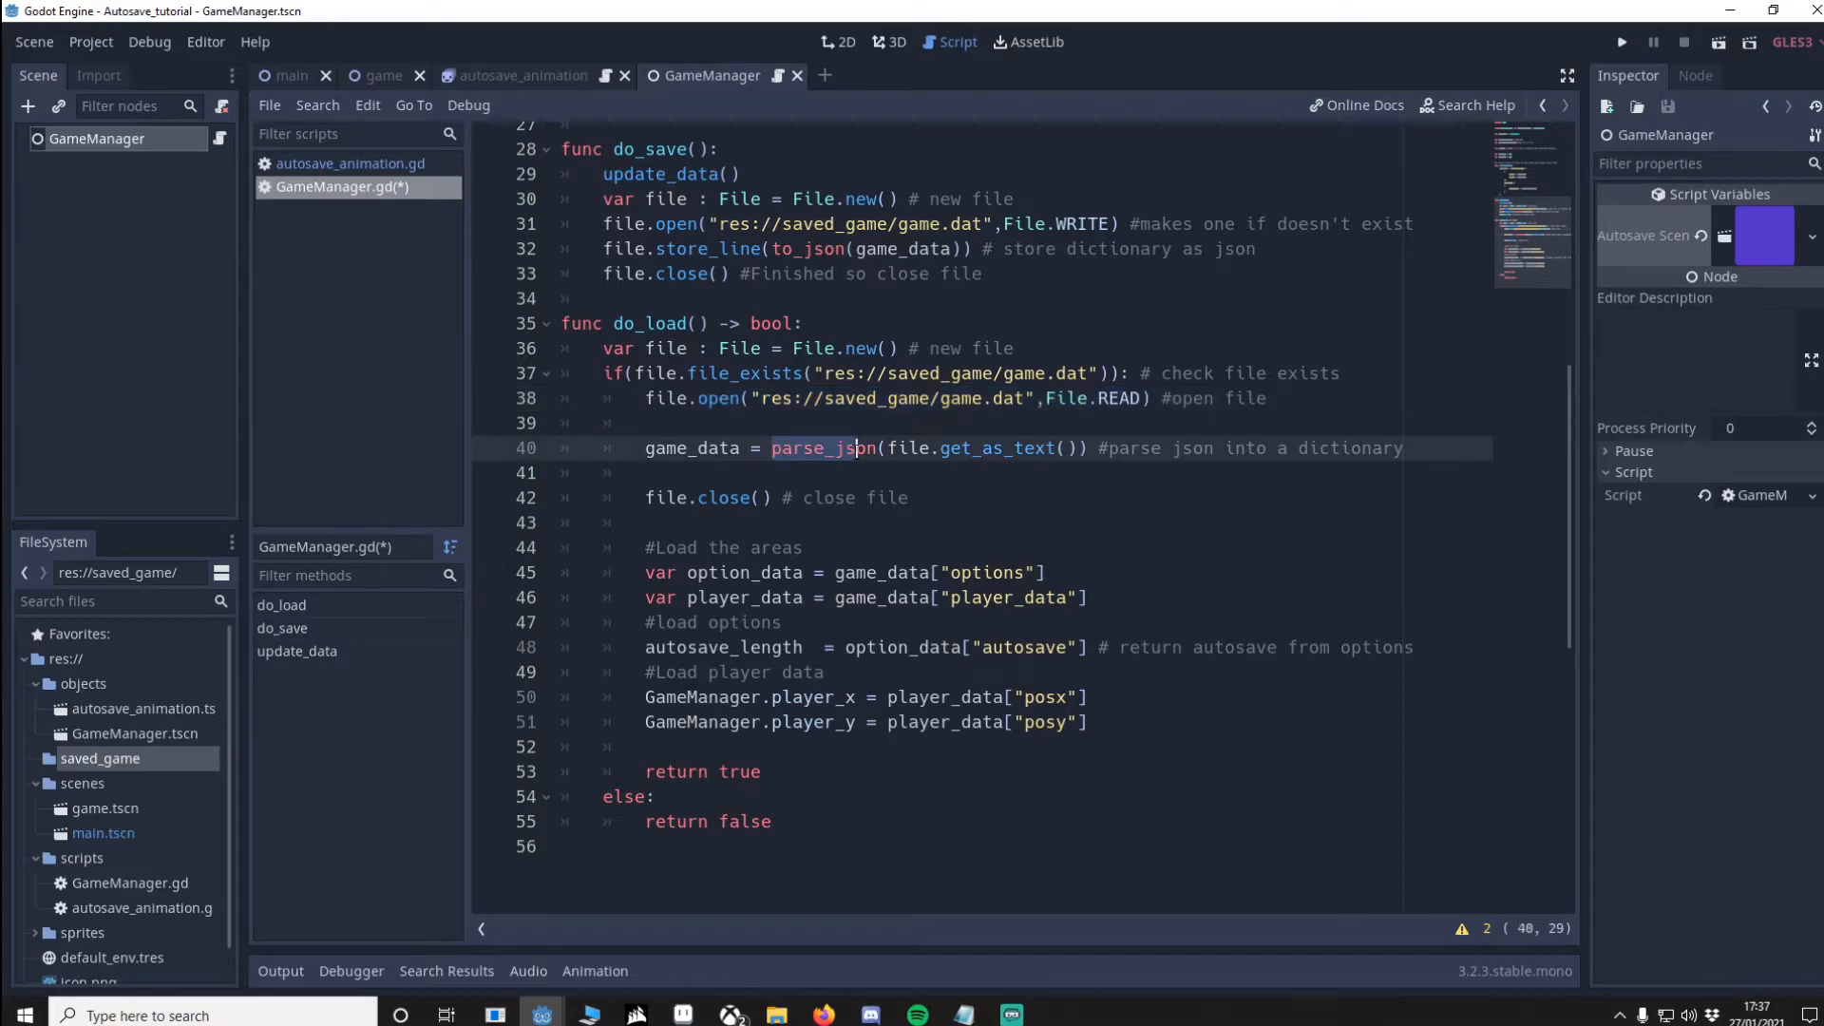
# Step: Close the game.dat viewer and add a do_load function reading the JSON back
pyautogui.click(873, 448)
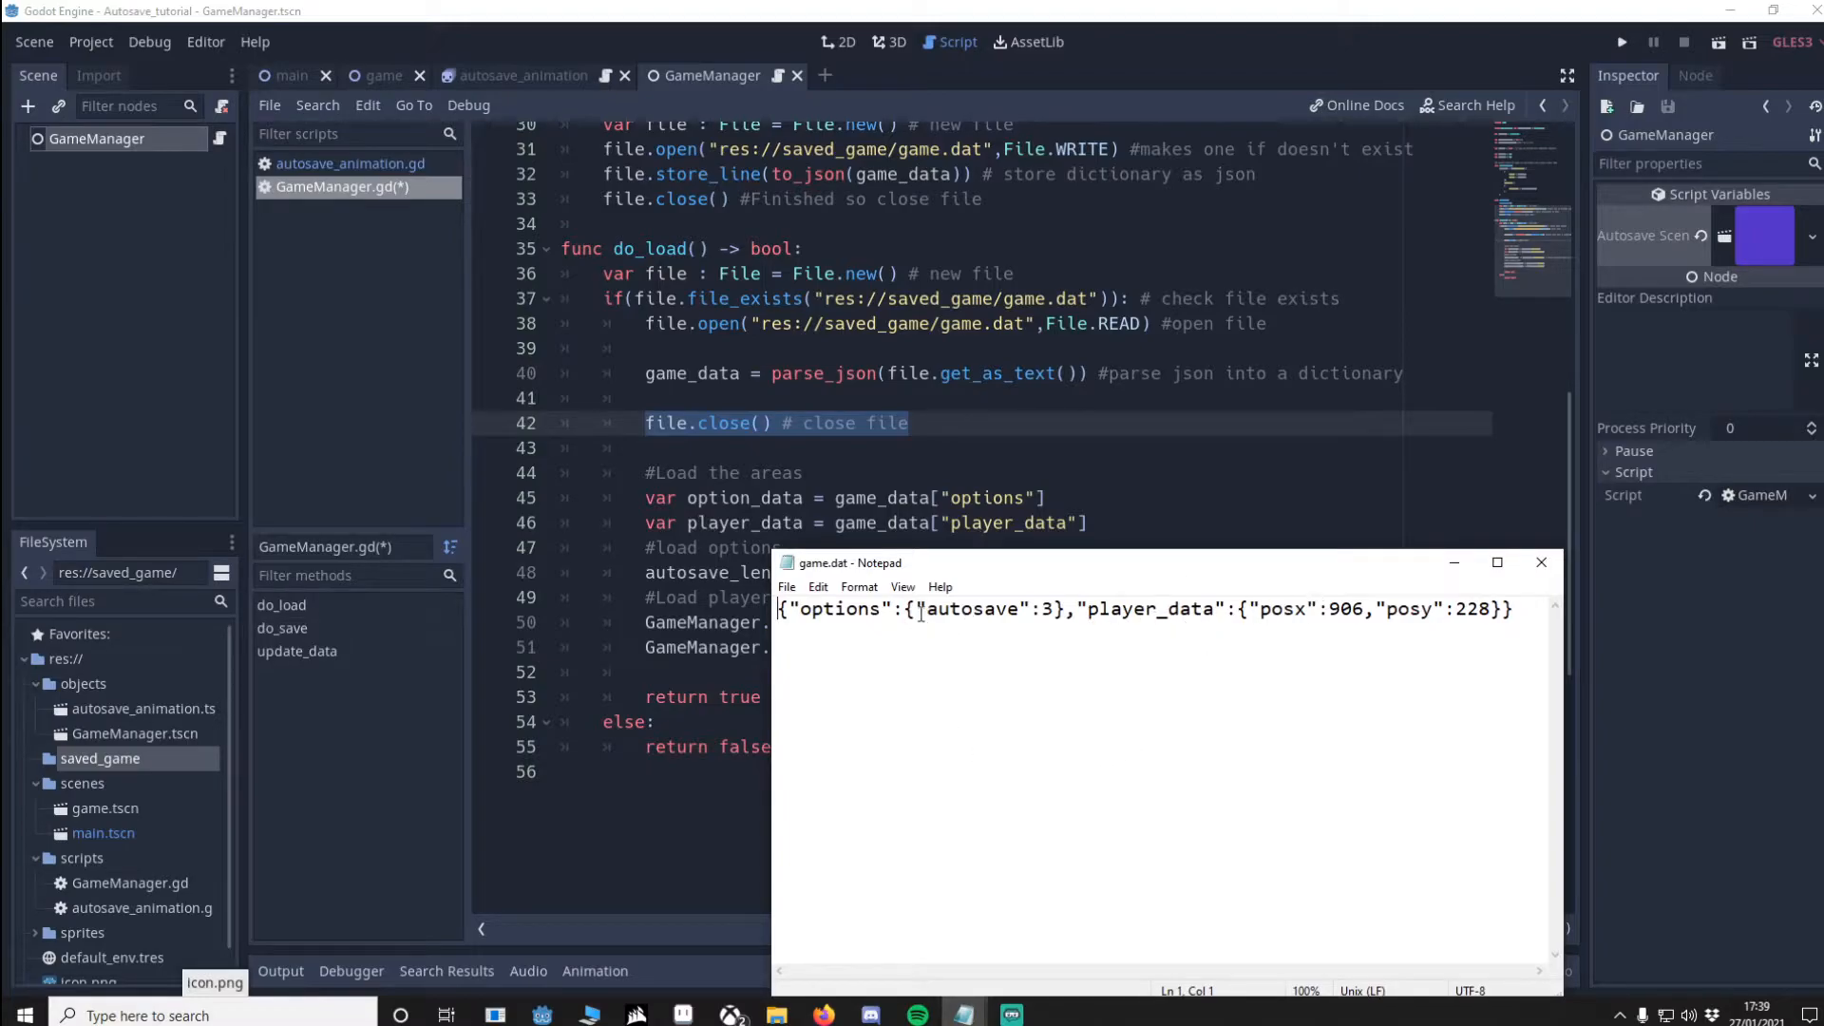
pyautogui.click(1024, 629)
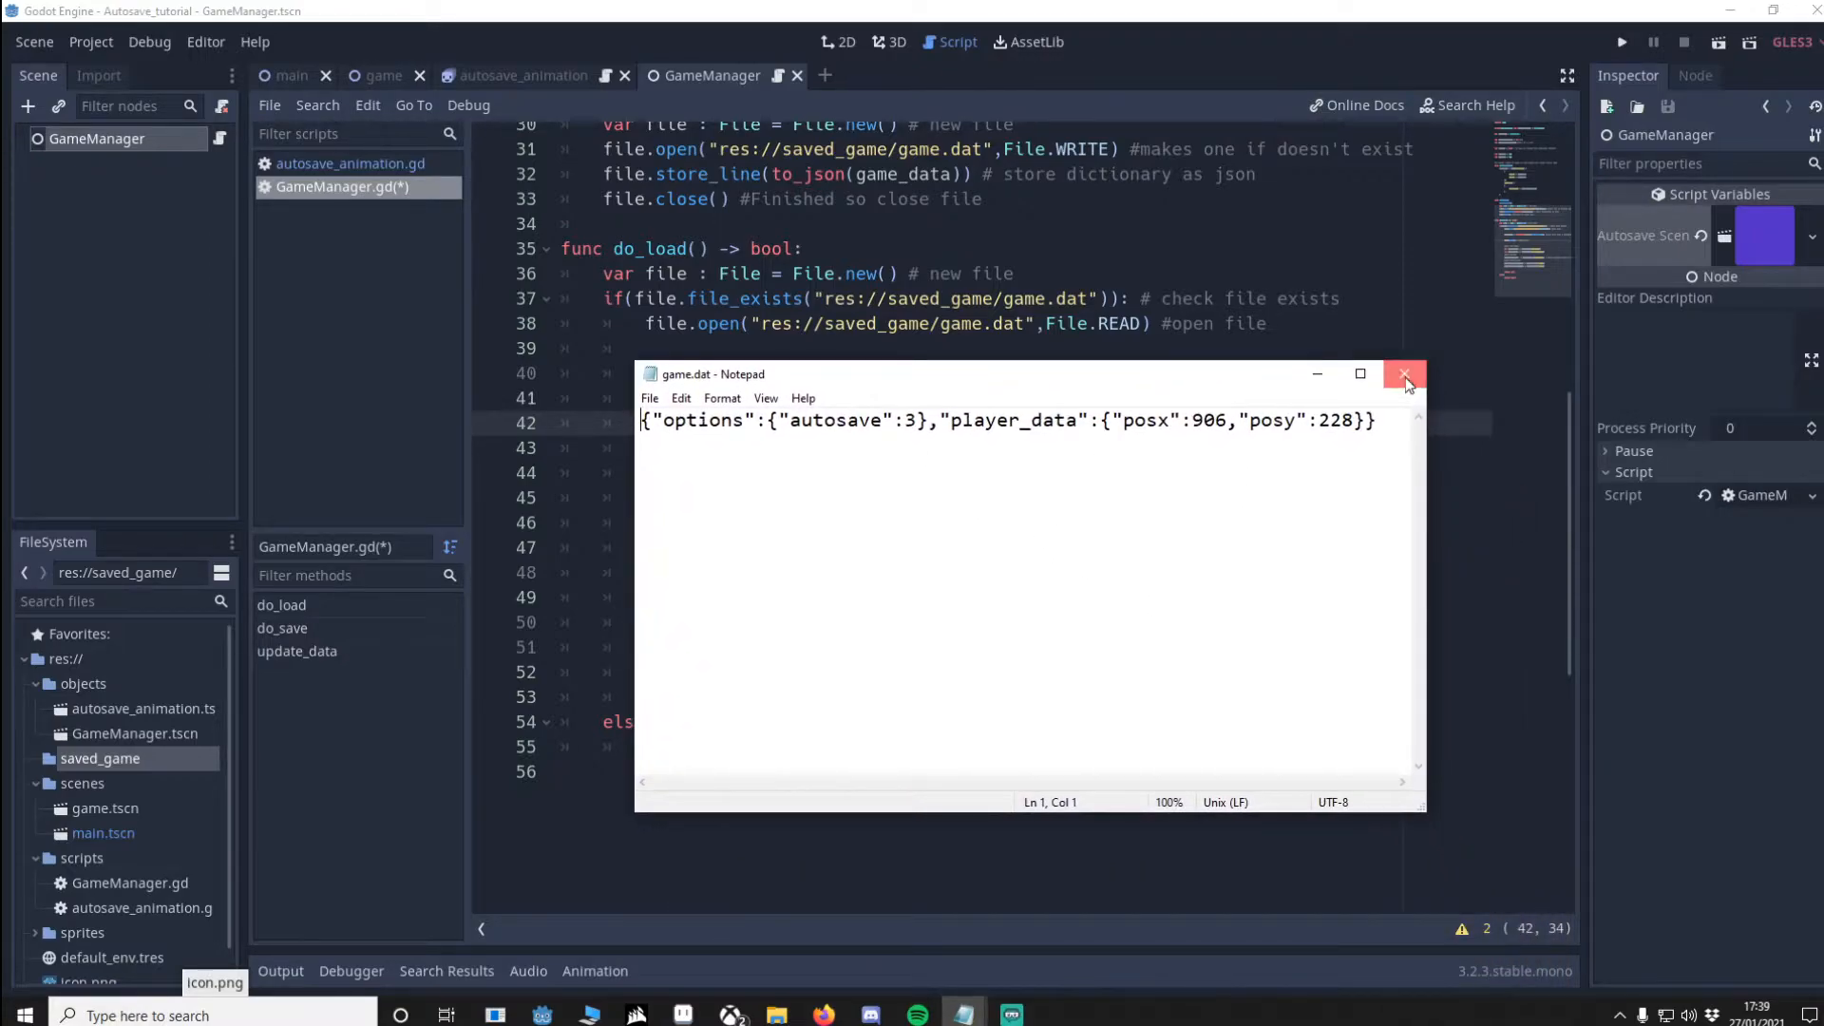
pyautogui.click(1406, 374)
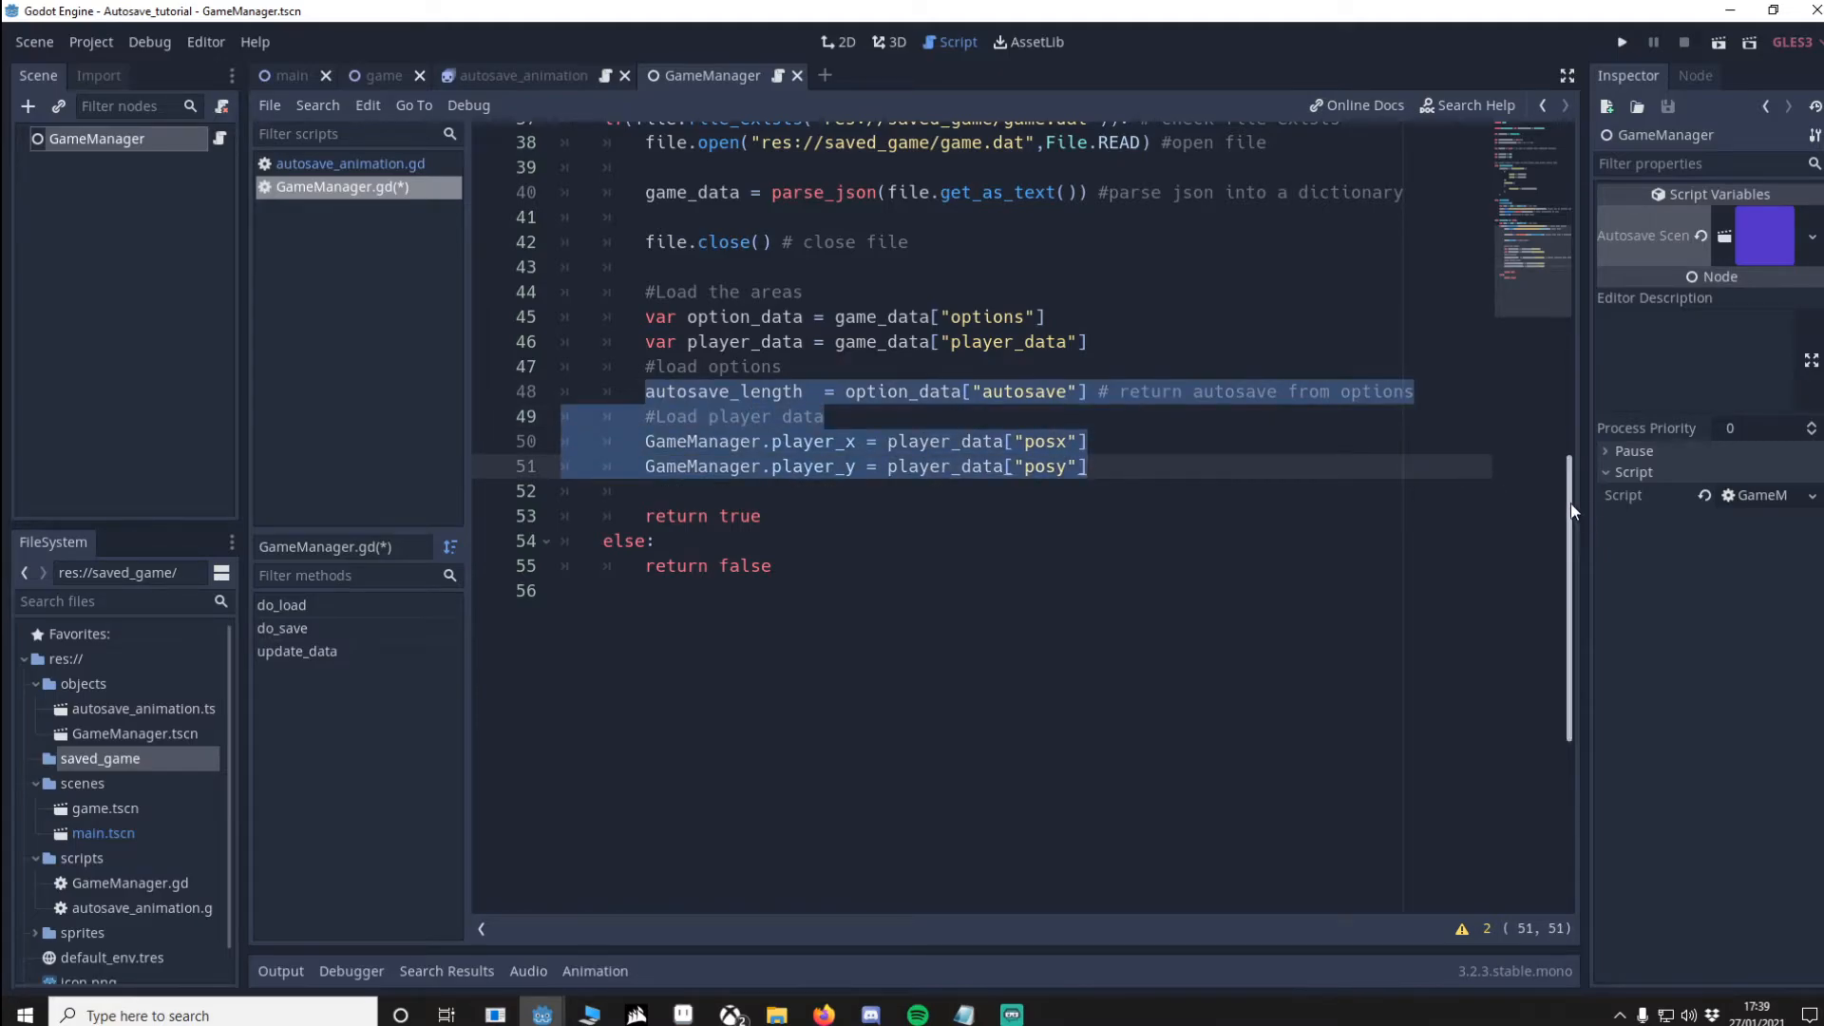
pyautogui.click(790, 392)
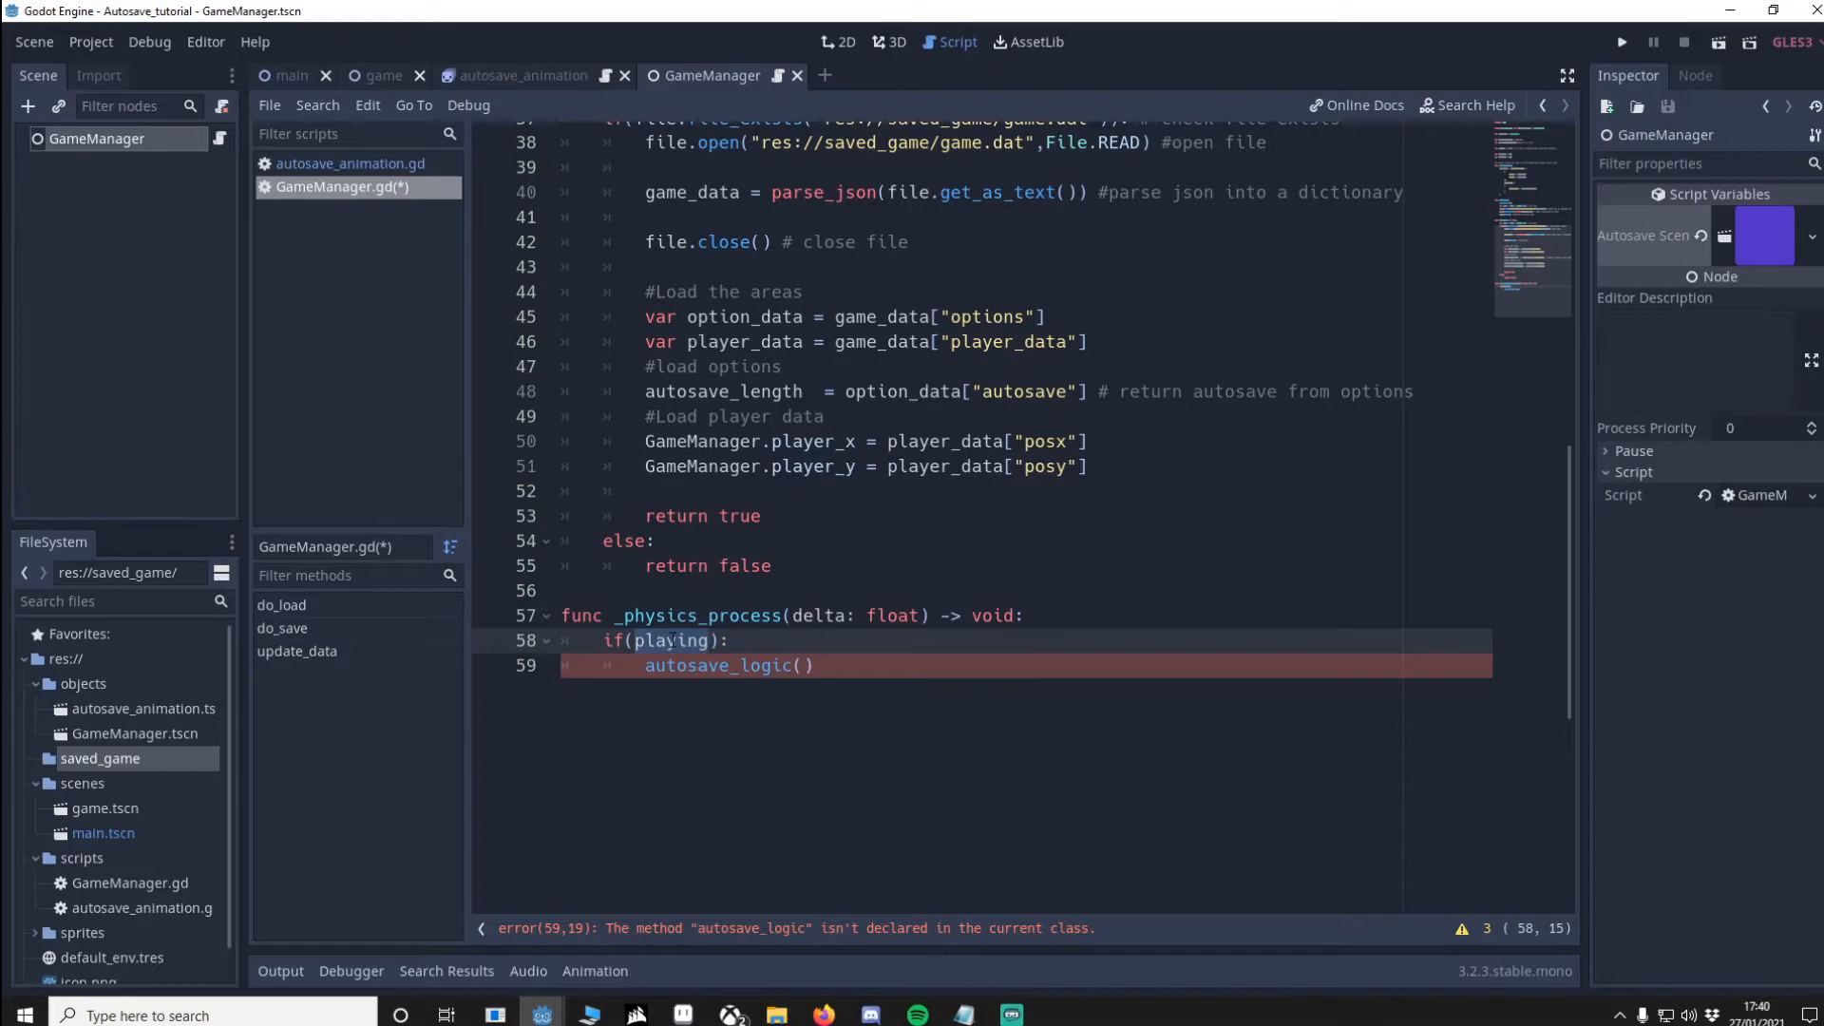
# Step: Add a _physics_process(delta) that calls autosave_logic() inside if(playing)
pyautogui.click(669, 665)
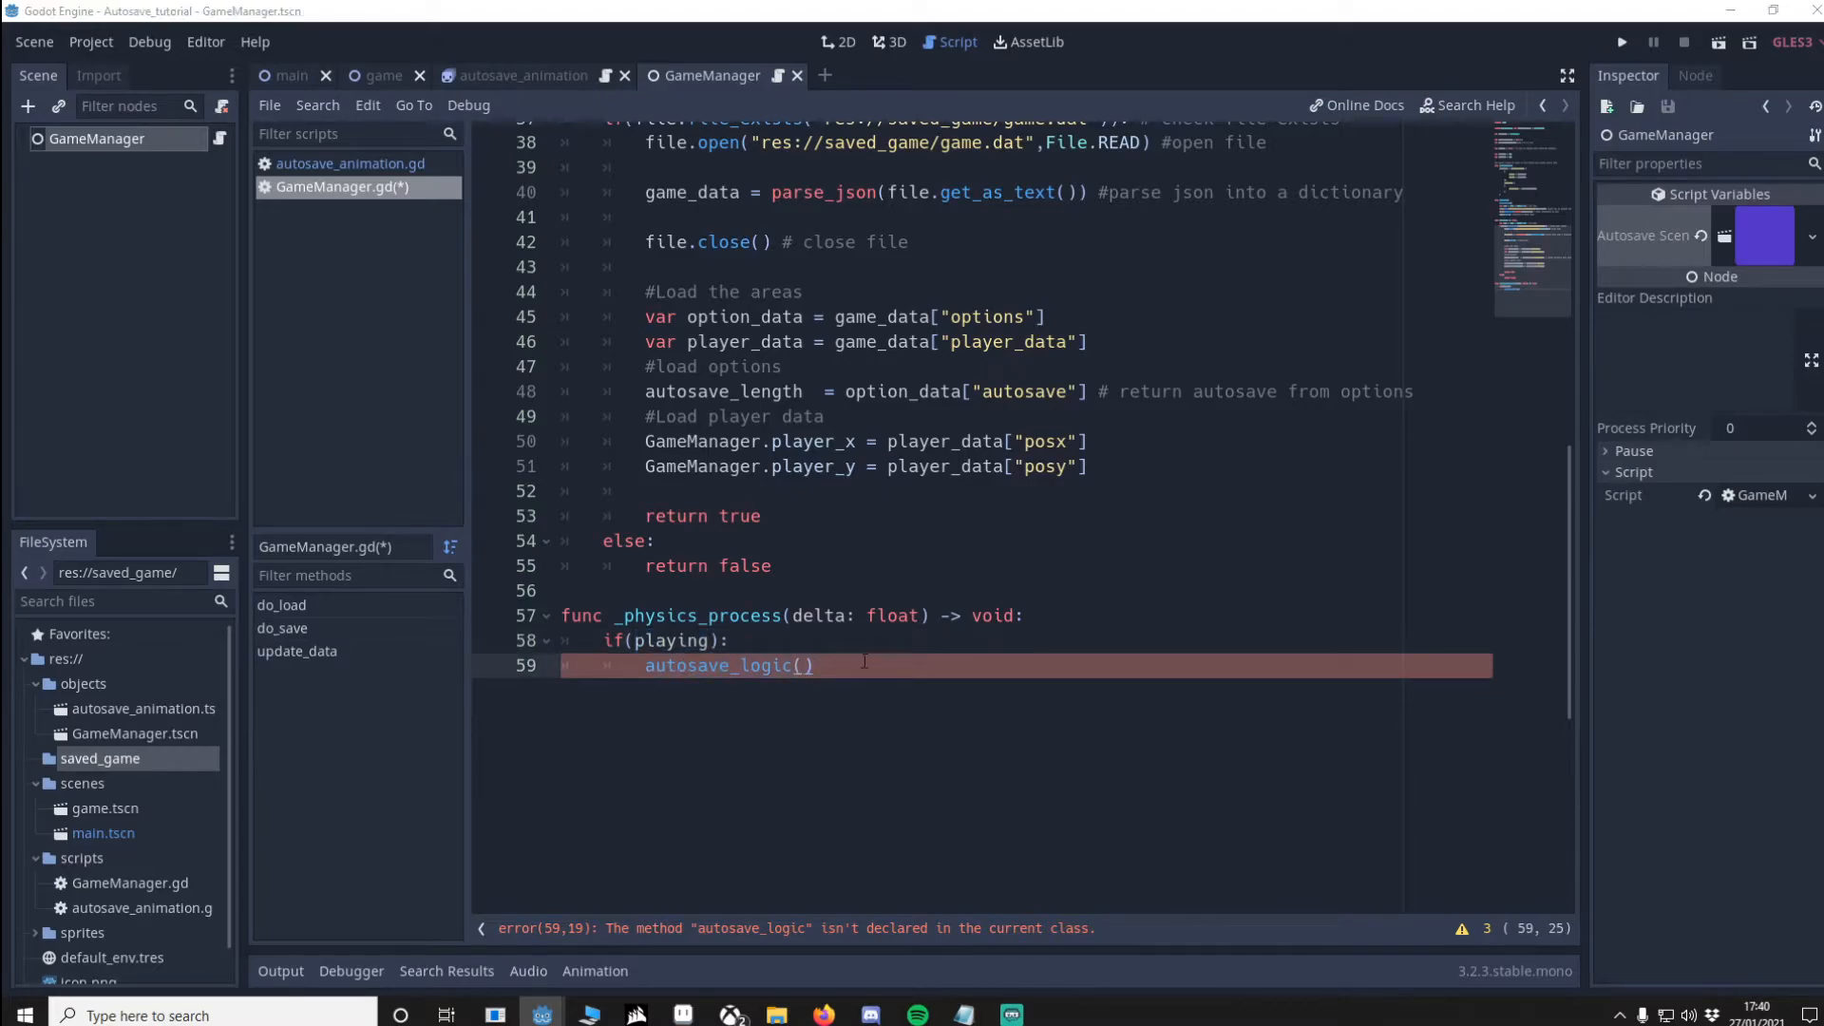
pyautogui.press('enter')
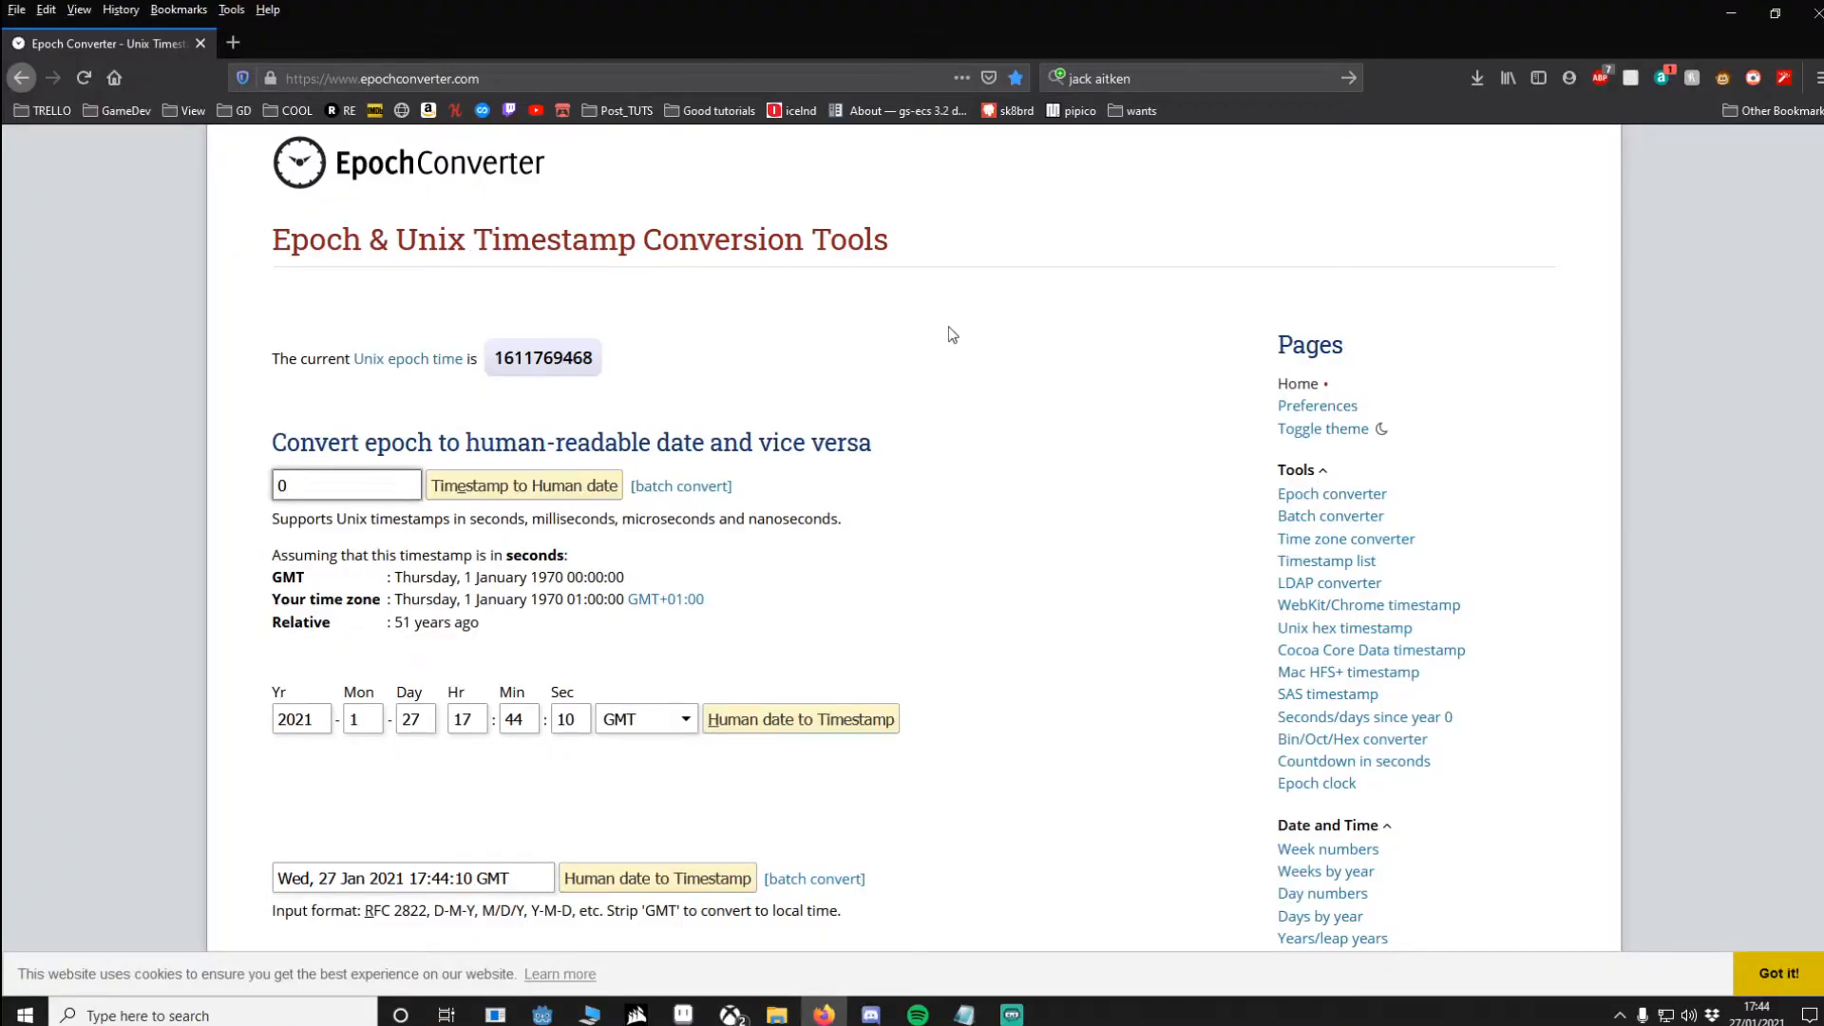
pyautogui.moveTo(790, 351)
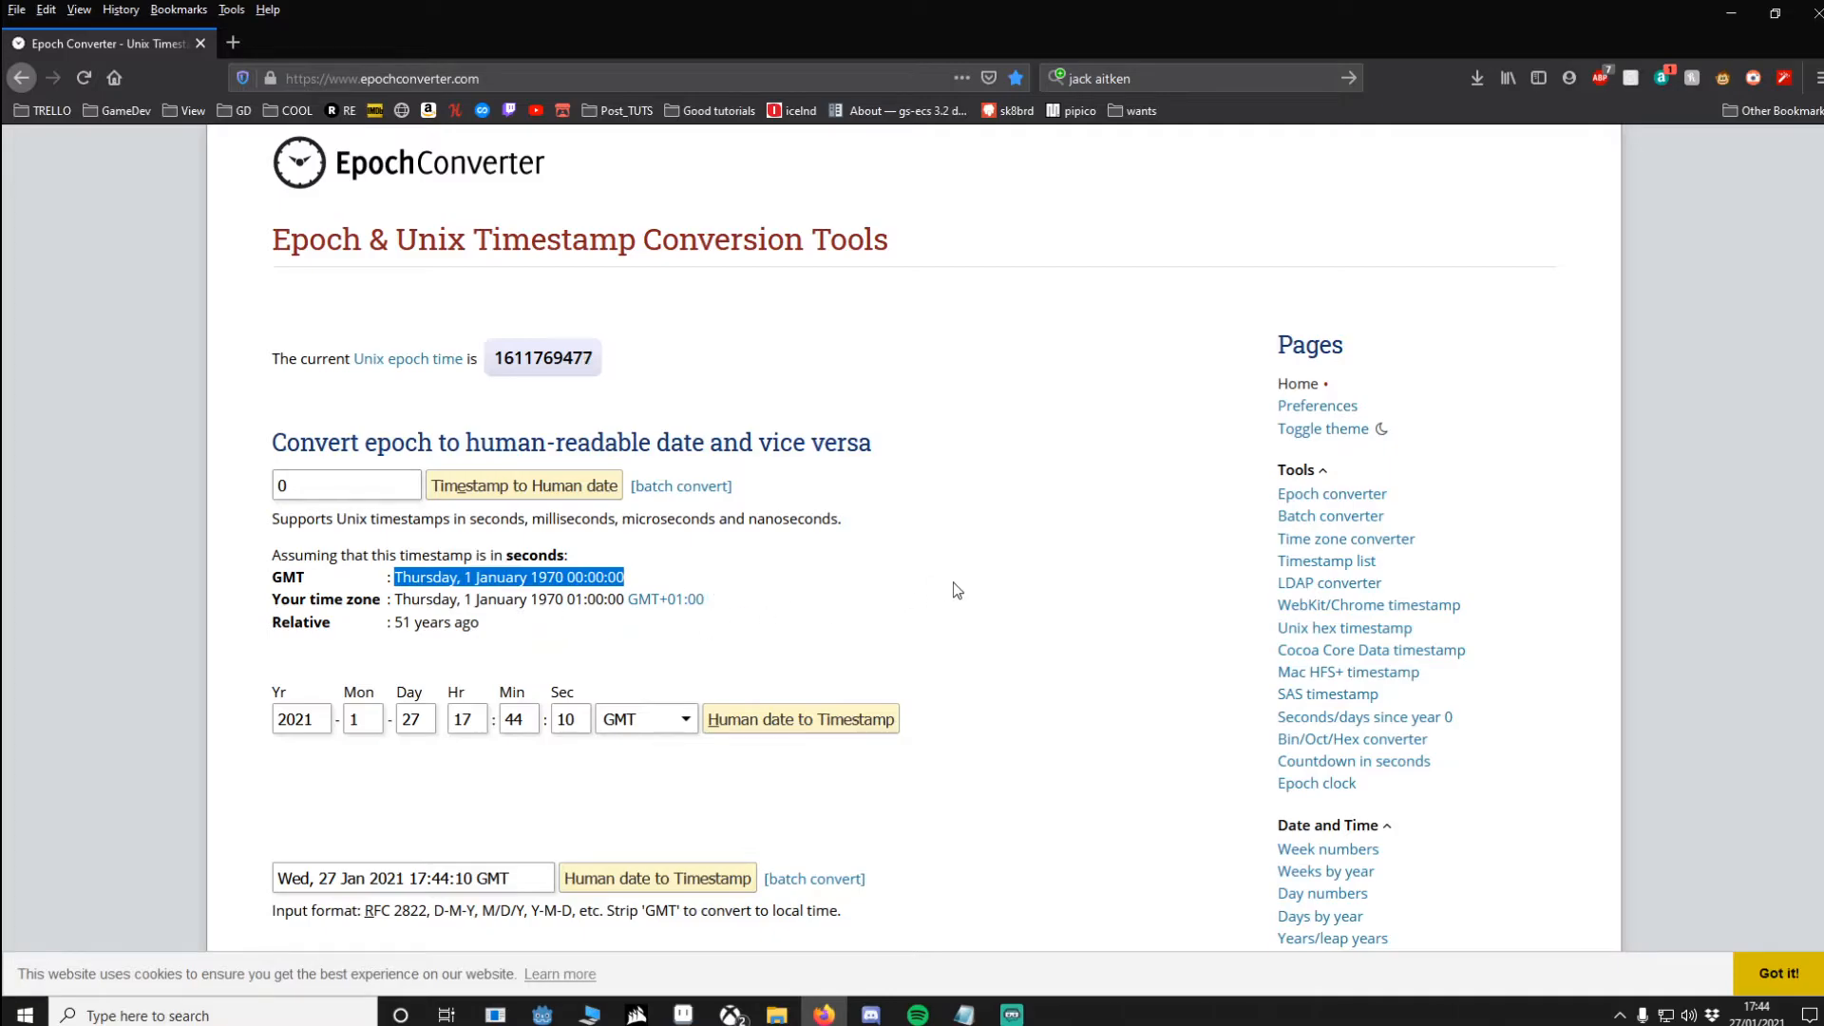
pyautogui.moveTo(791, 547)
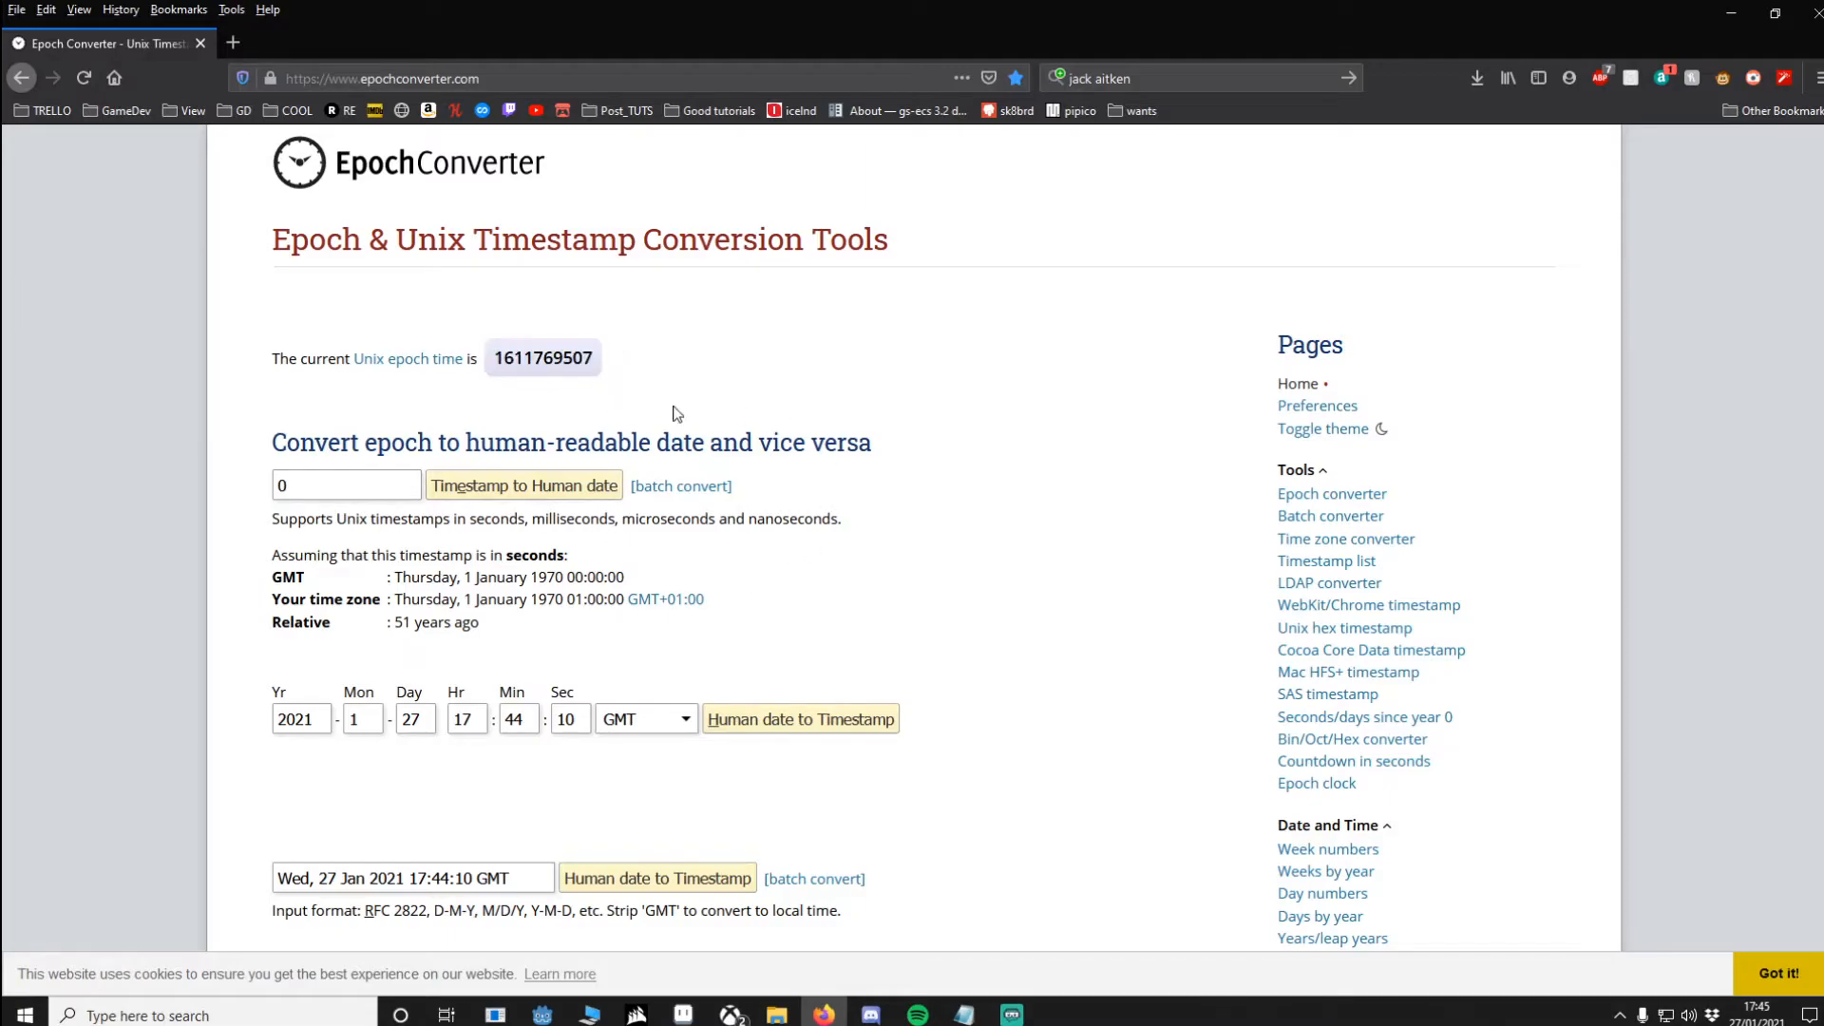
pyautogui.moveTo(811, 469)
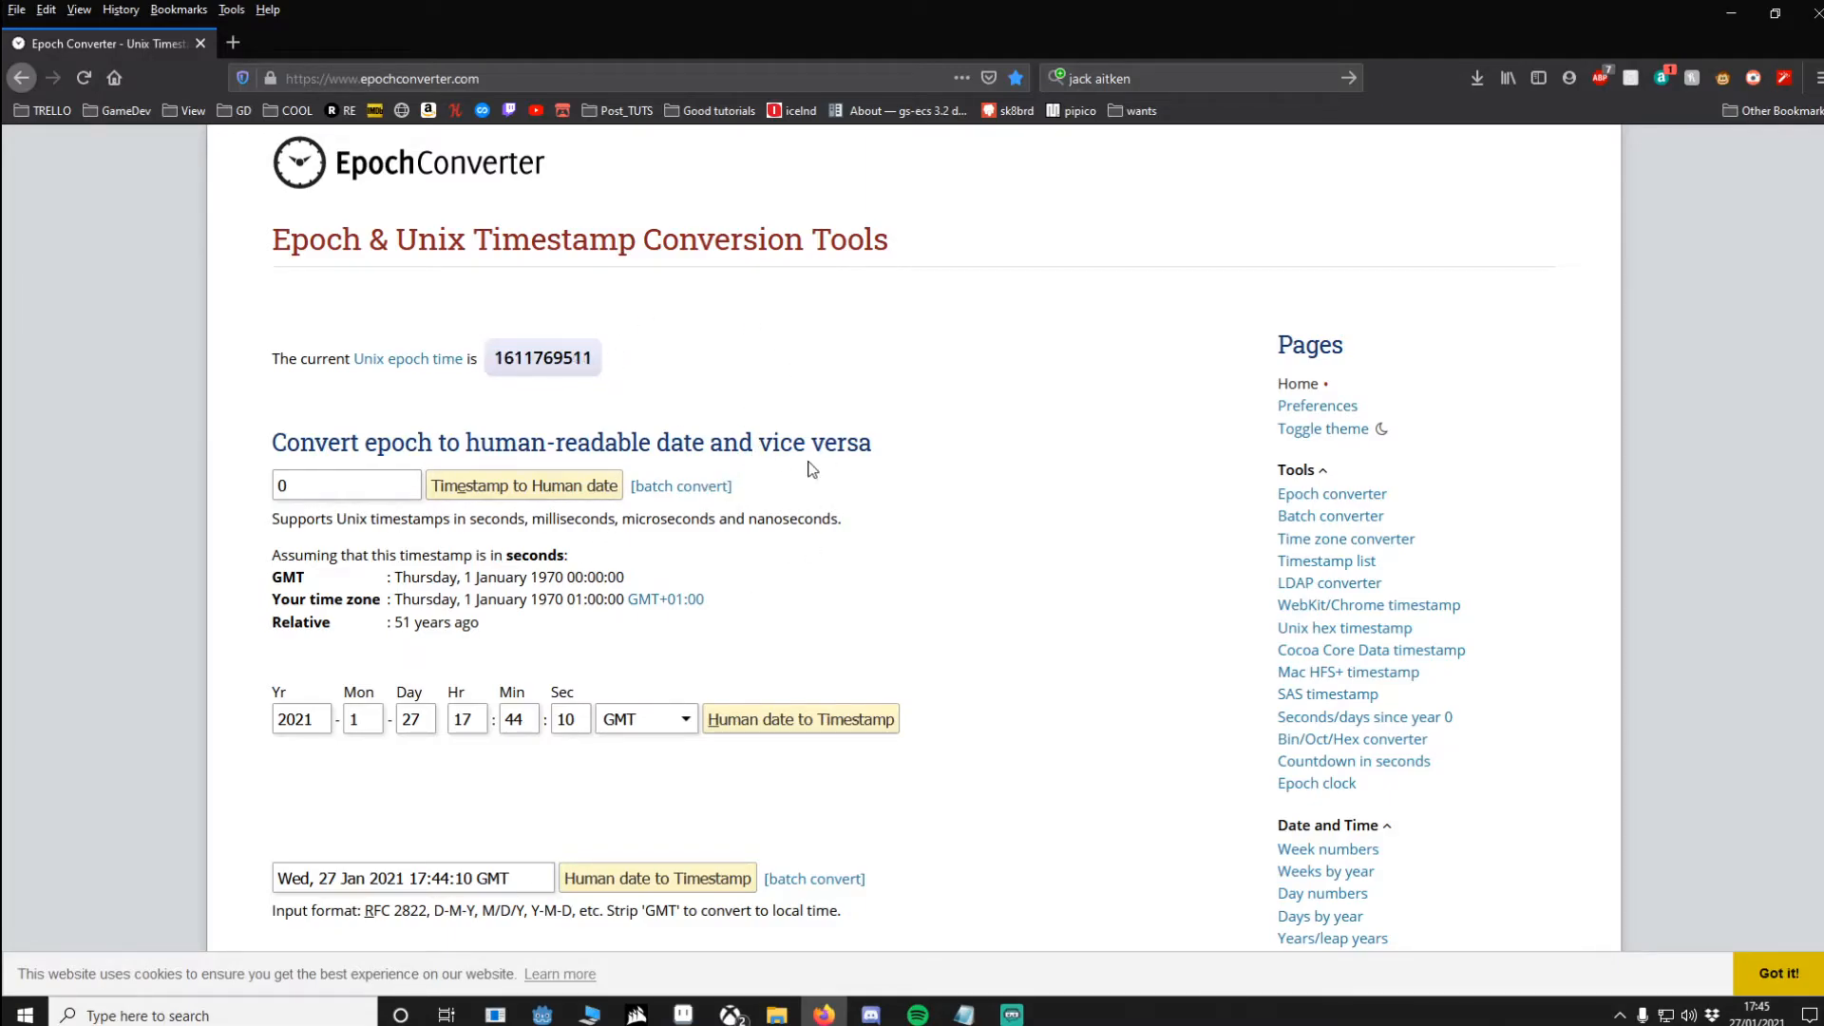
pyautogui.moveTo(796, 397)
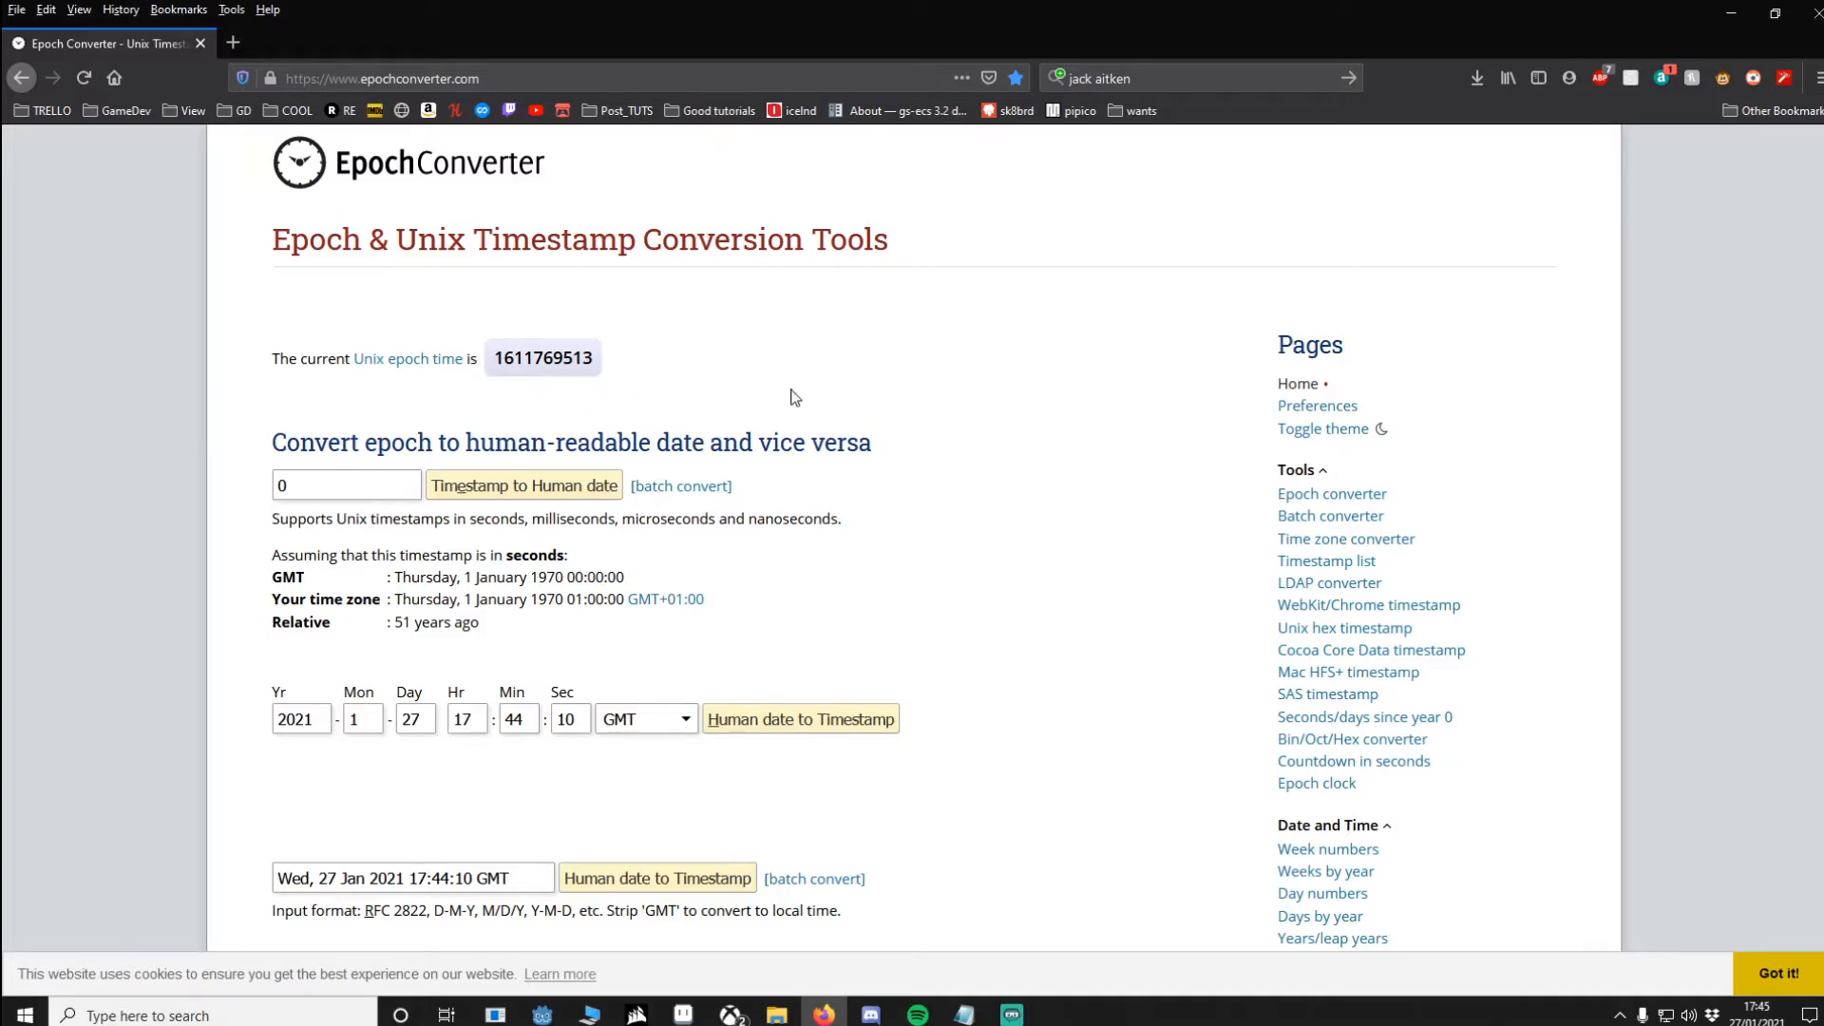
pyautogui.moveTo(1060, 409)
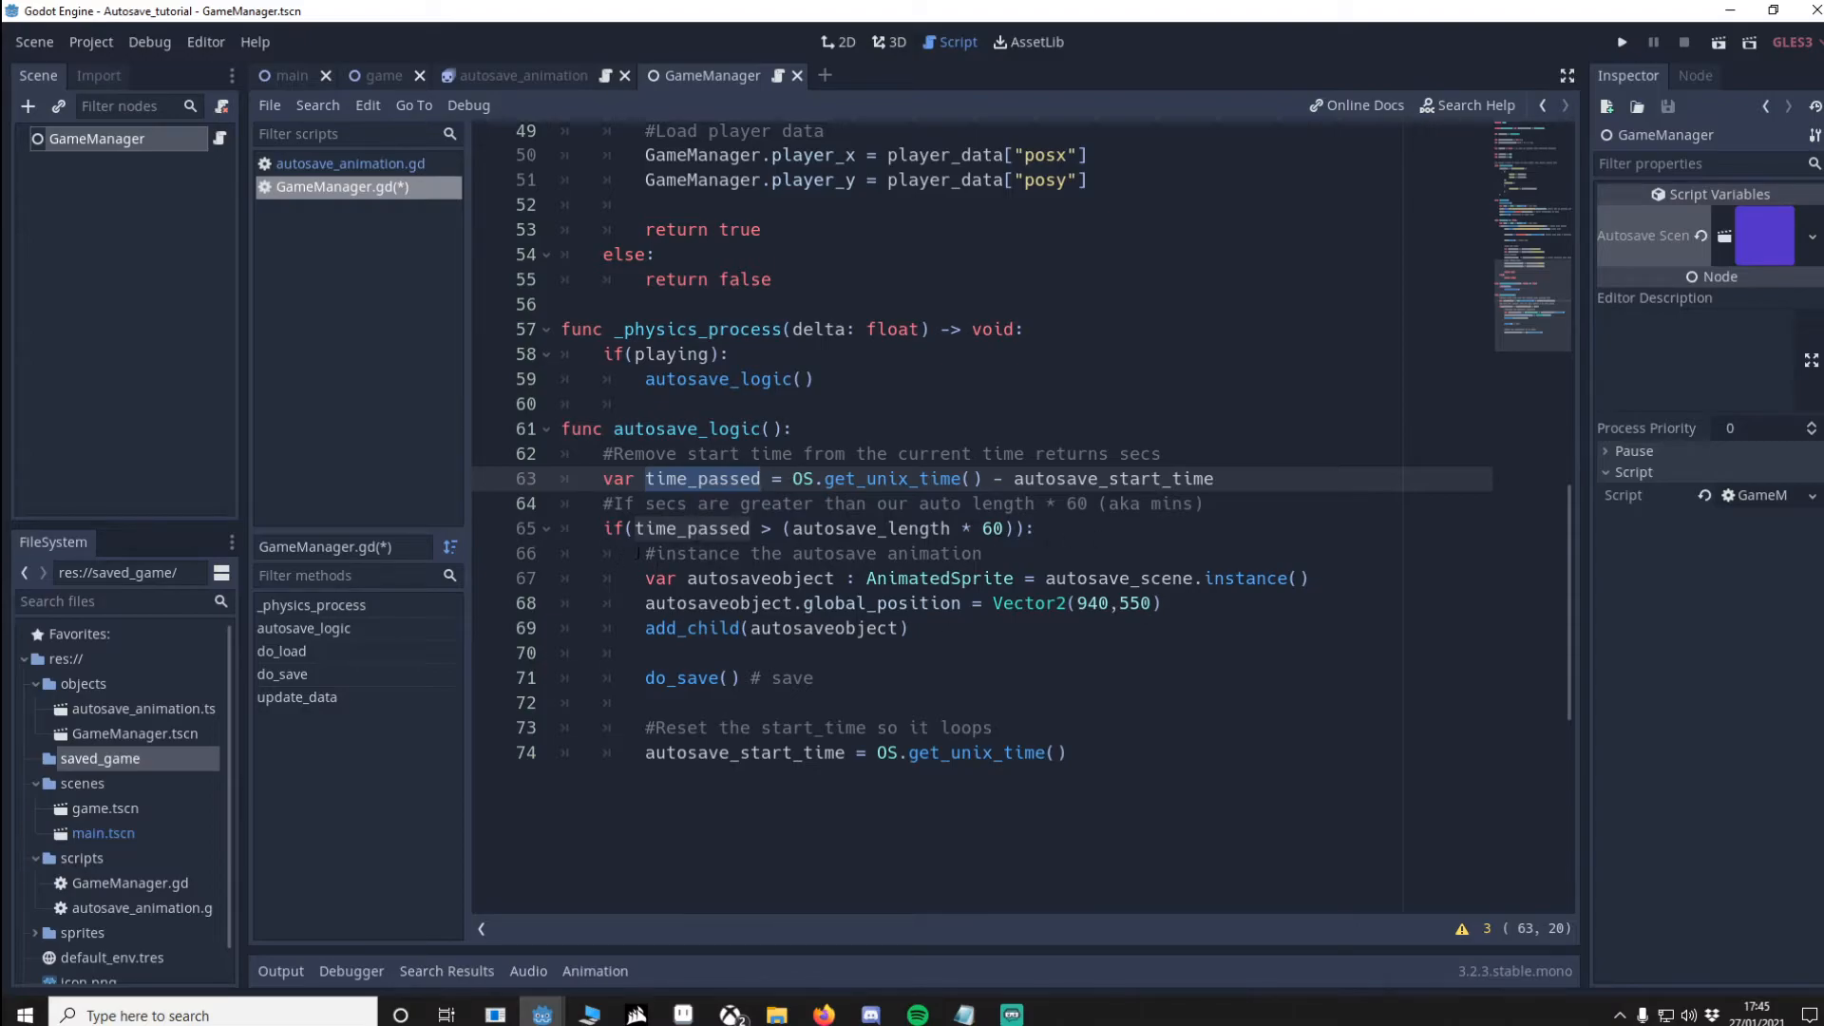
# Step: Write autosave_logic() instancing autosave_scene at Vector2(940,550), calling do_save() and resetting start time via OS.get_unix_time()
pyautogui.click(644, 652)
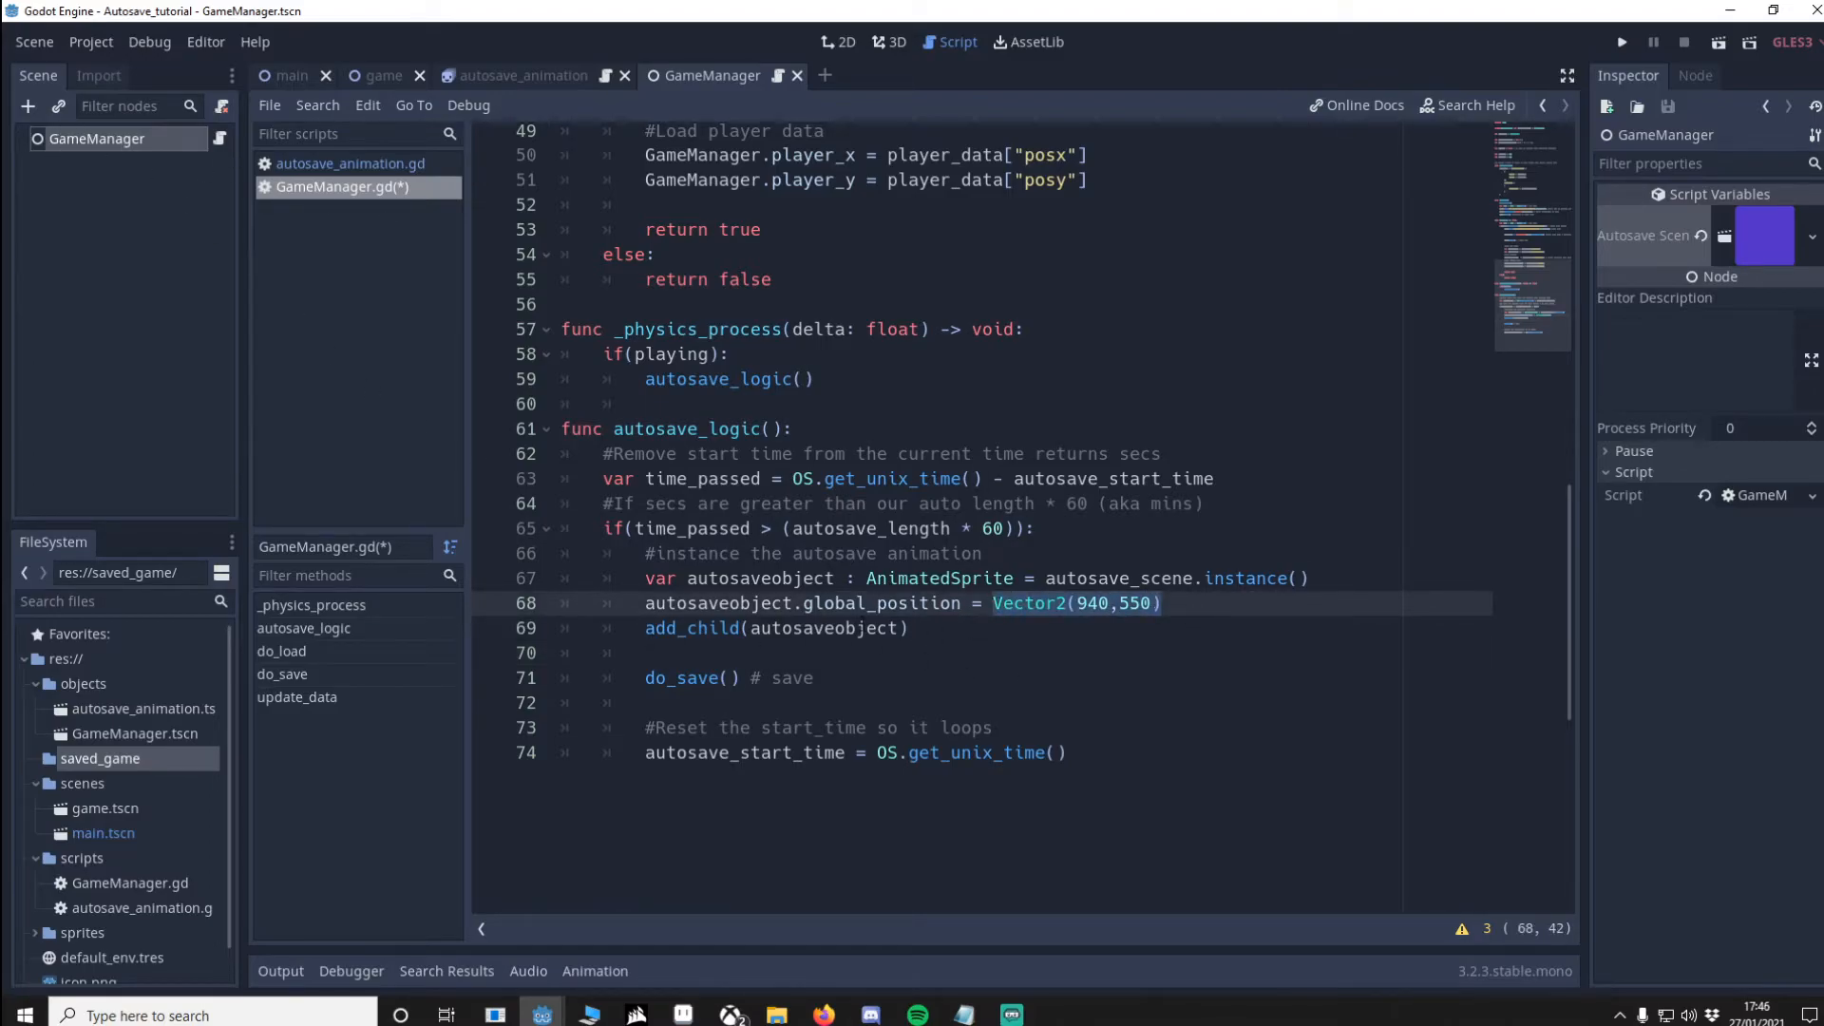
pyautogui.moveTo(1501, 696)
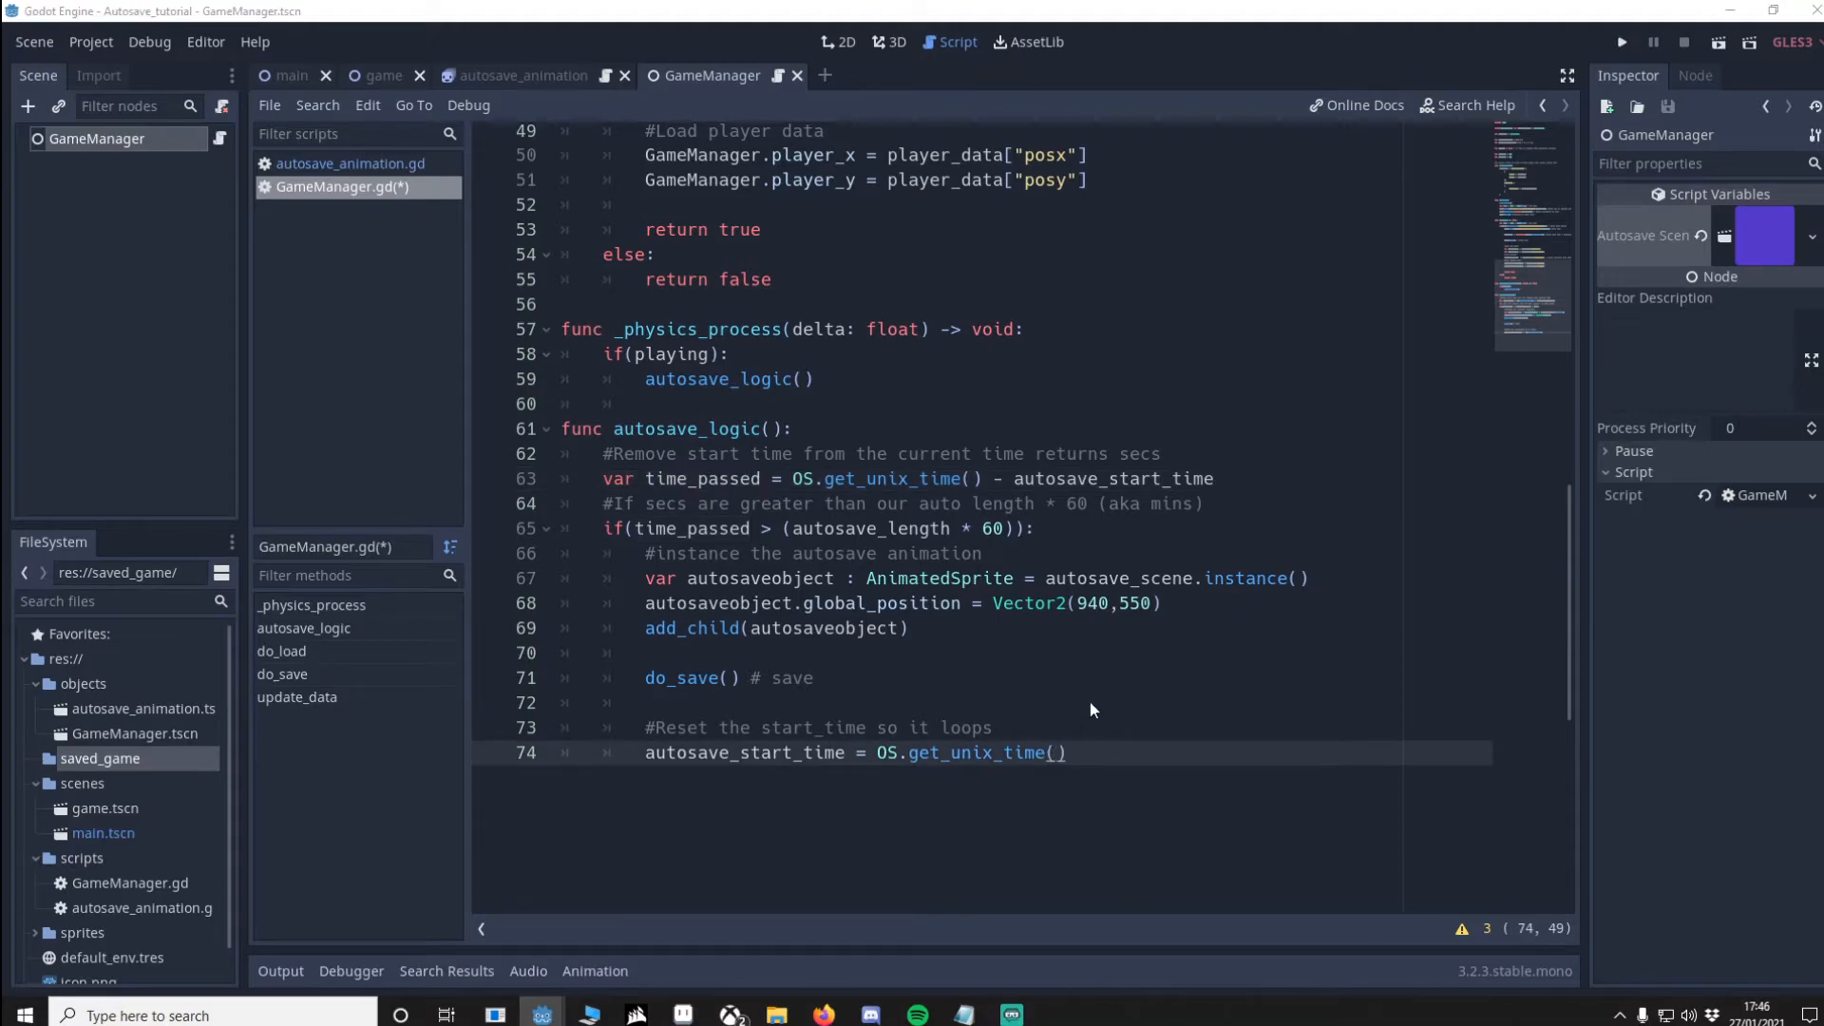
pyautogui.moveTo(245, 794)
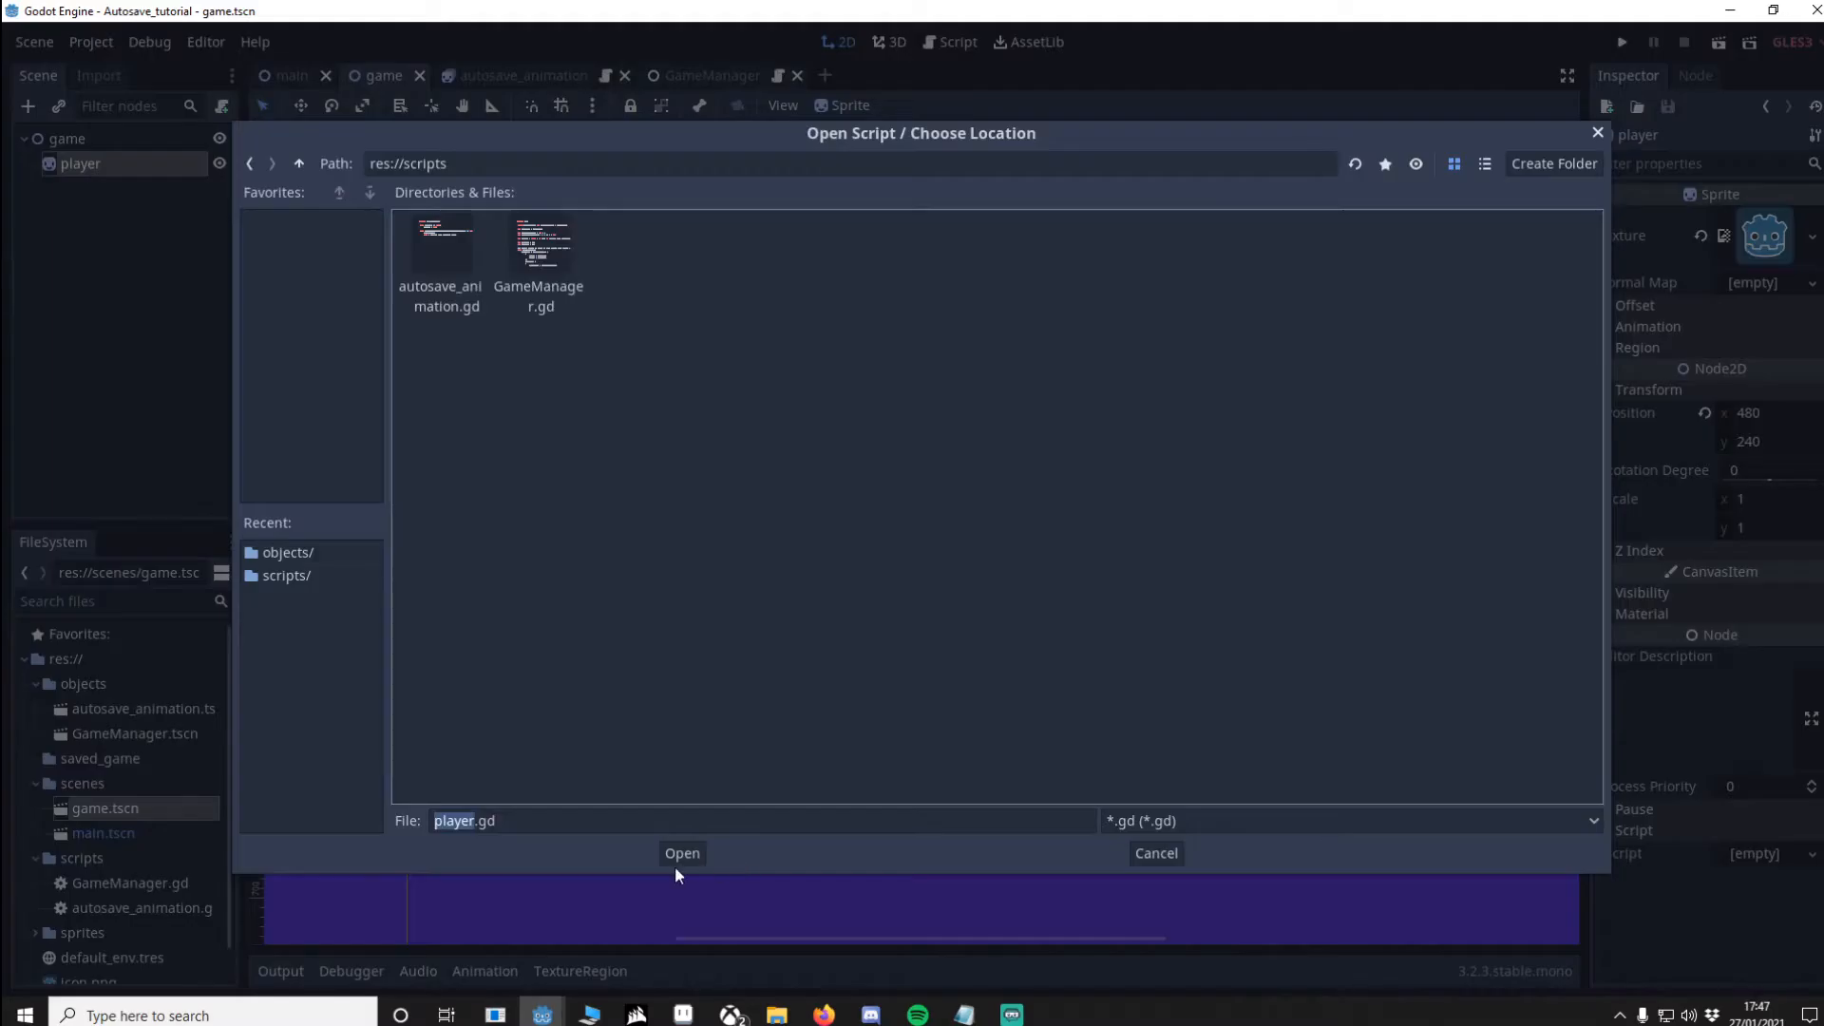
# Step: Create player.gd with _ready and _physics_process reading and writing GameManager.player_x/y with arrow-key movement
pyautogui.click(682, 853)
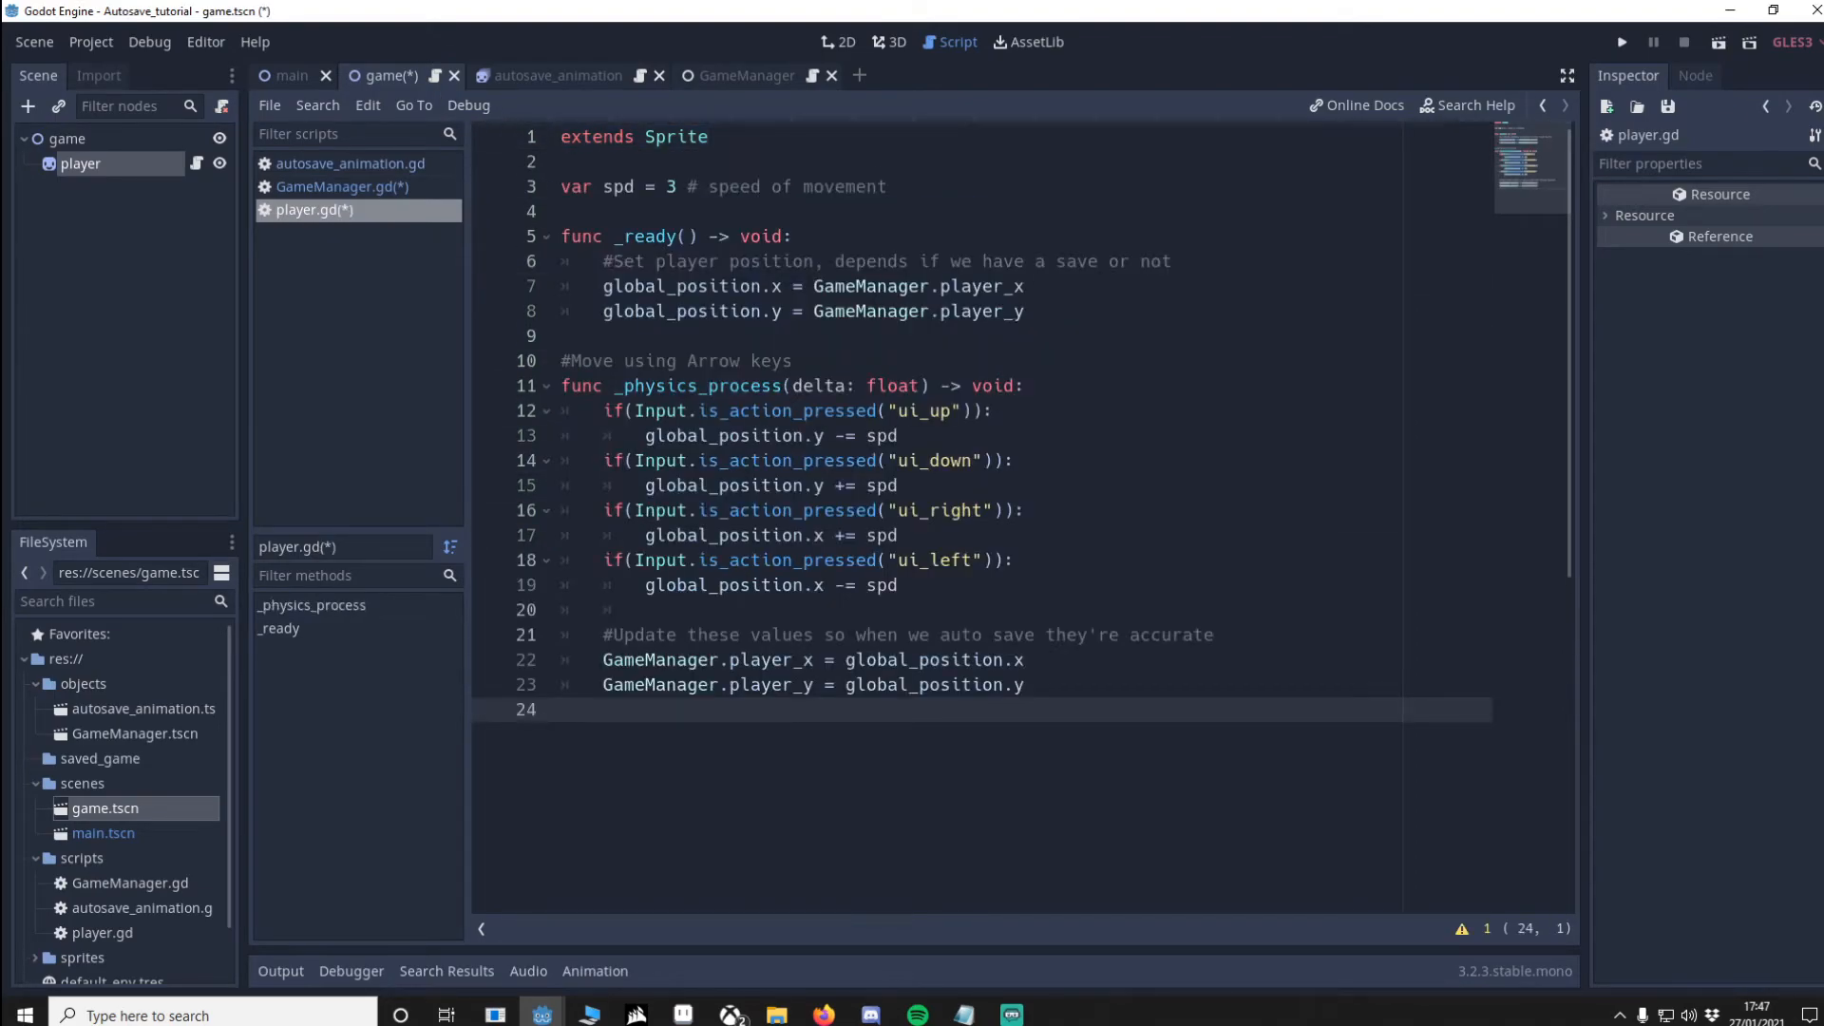
pyautogui.doubleClick(620, 186)
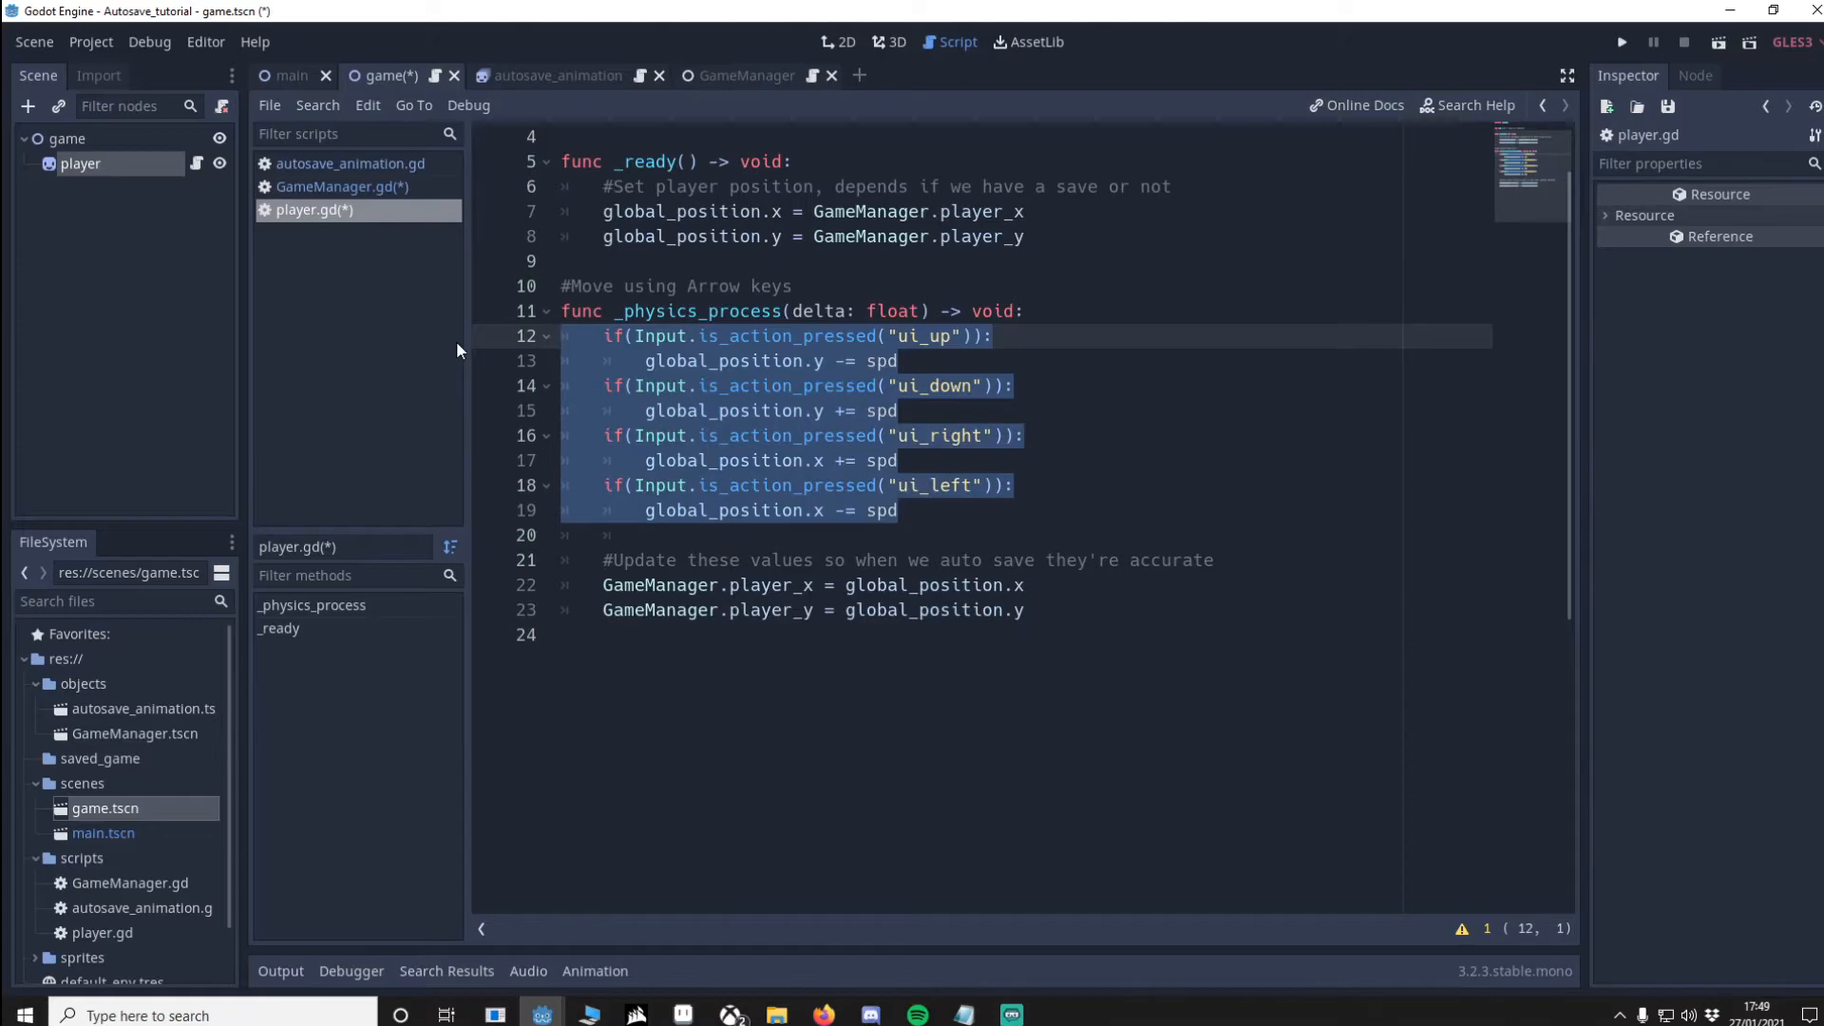
pyautogui.click(815, 558)
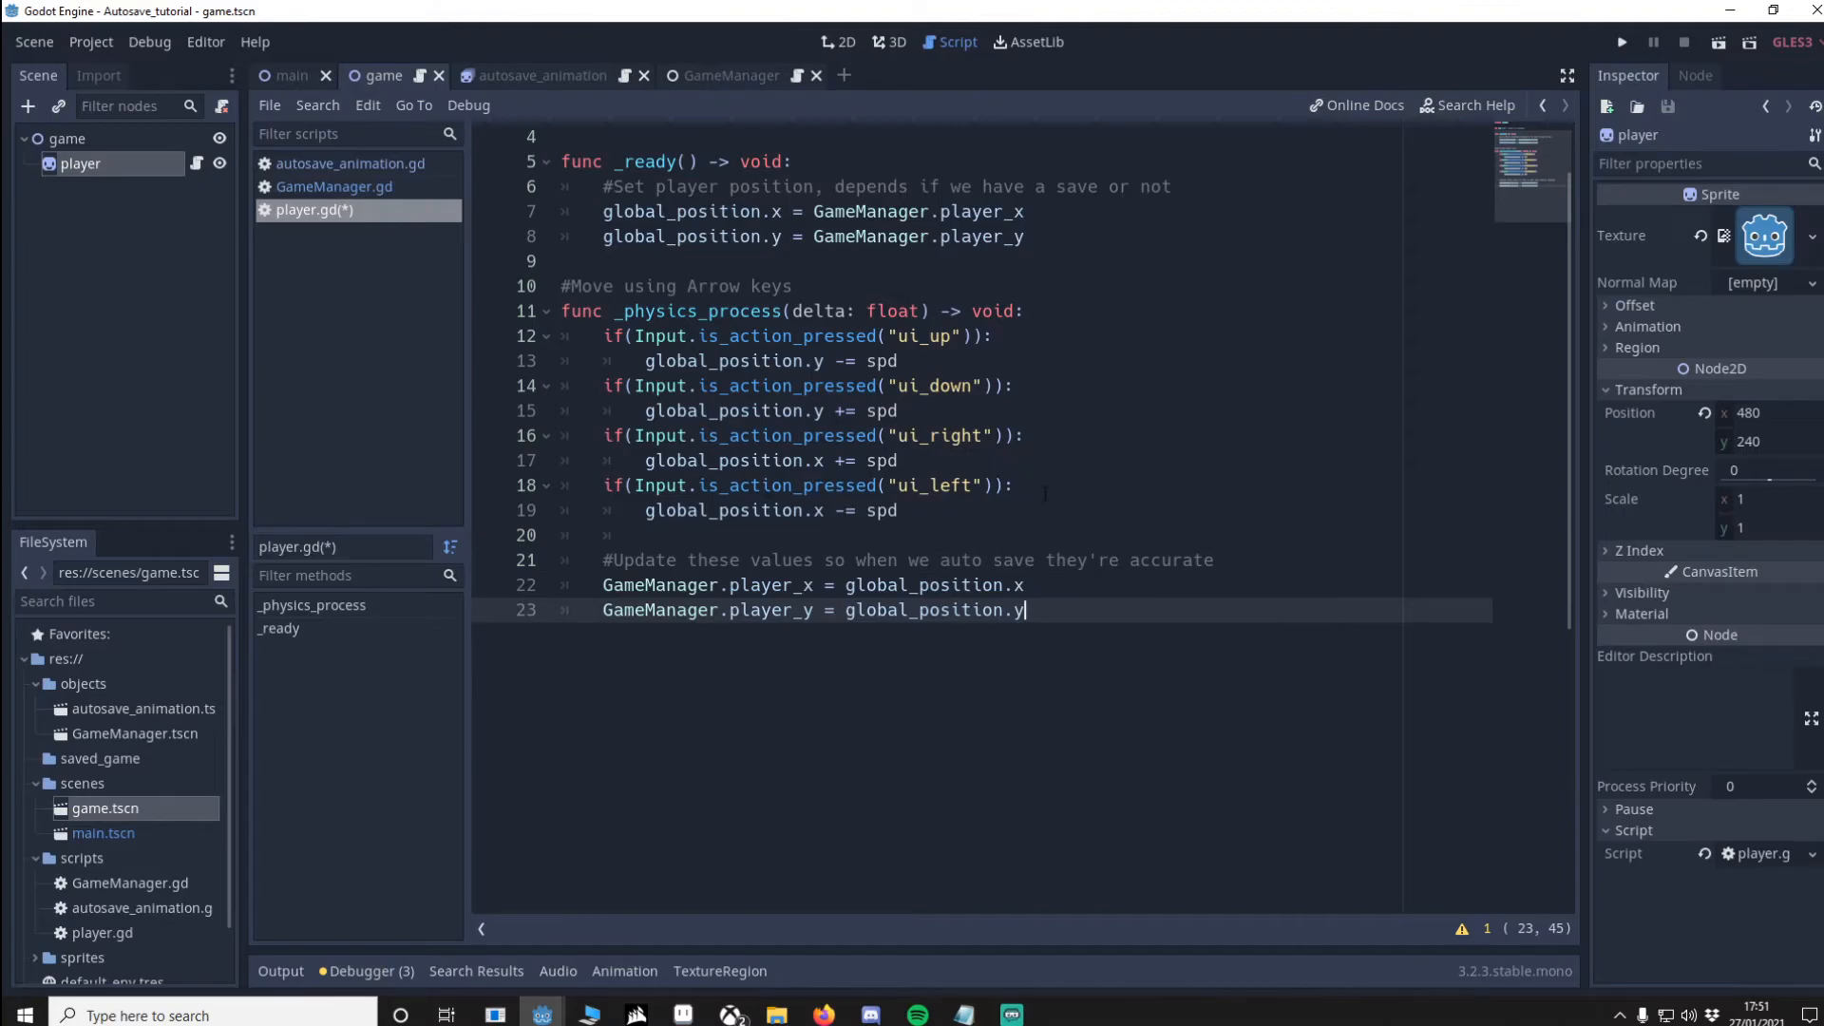
# Step: Create main.gd whose _ready calls GameManager.do_load() and sets $lblautosave.text and $hs_autosave.value
pyautogui.click(291, 76)
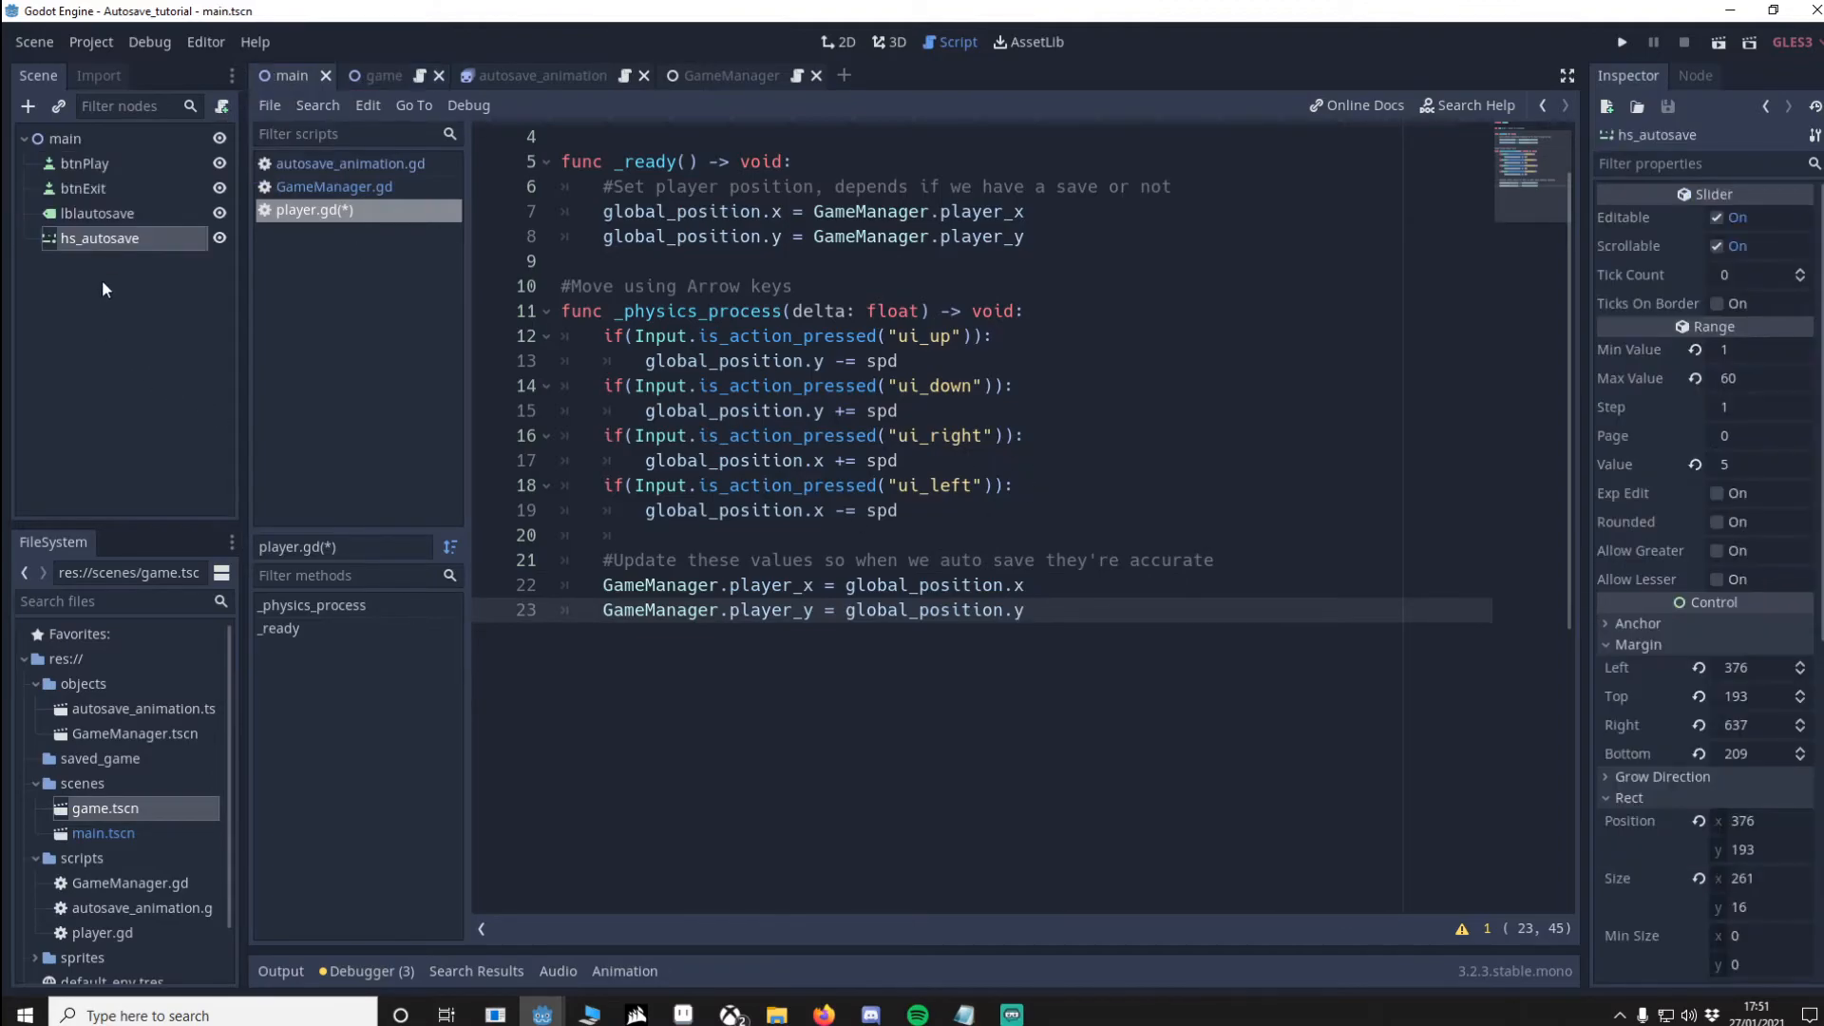
pyautogui.click(835, 42)
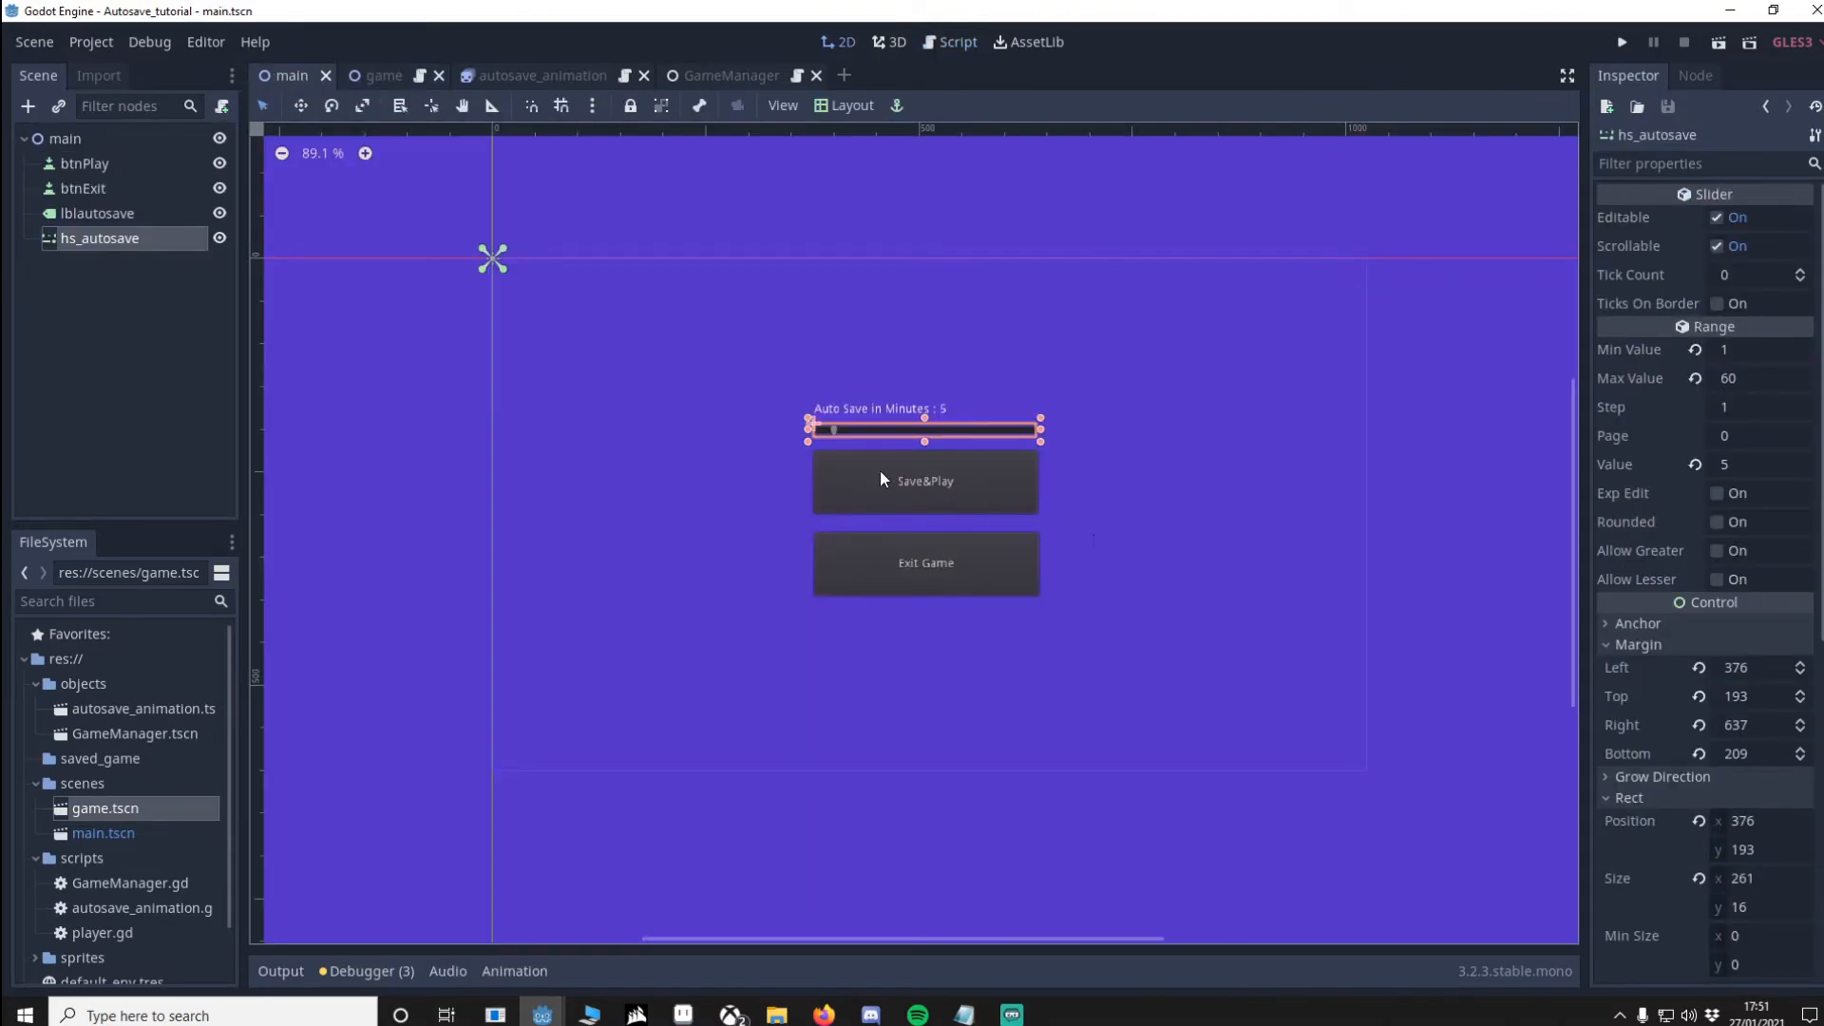
pyautogui.moveTo(942, 403)
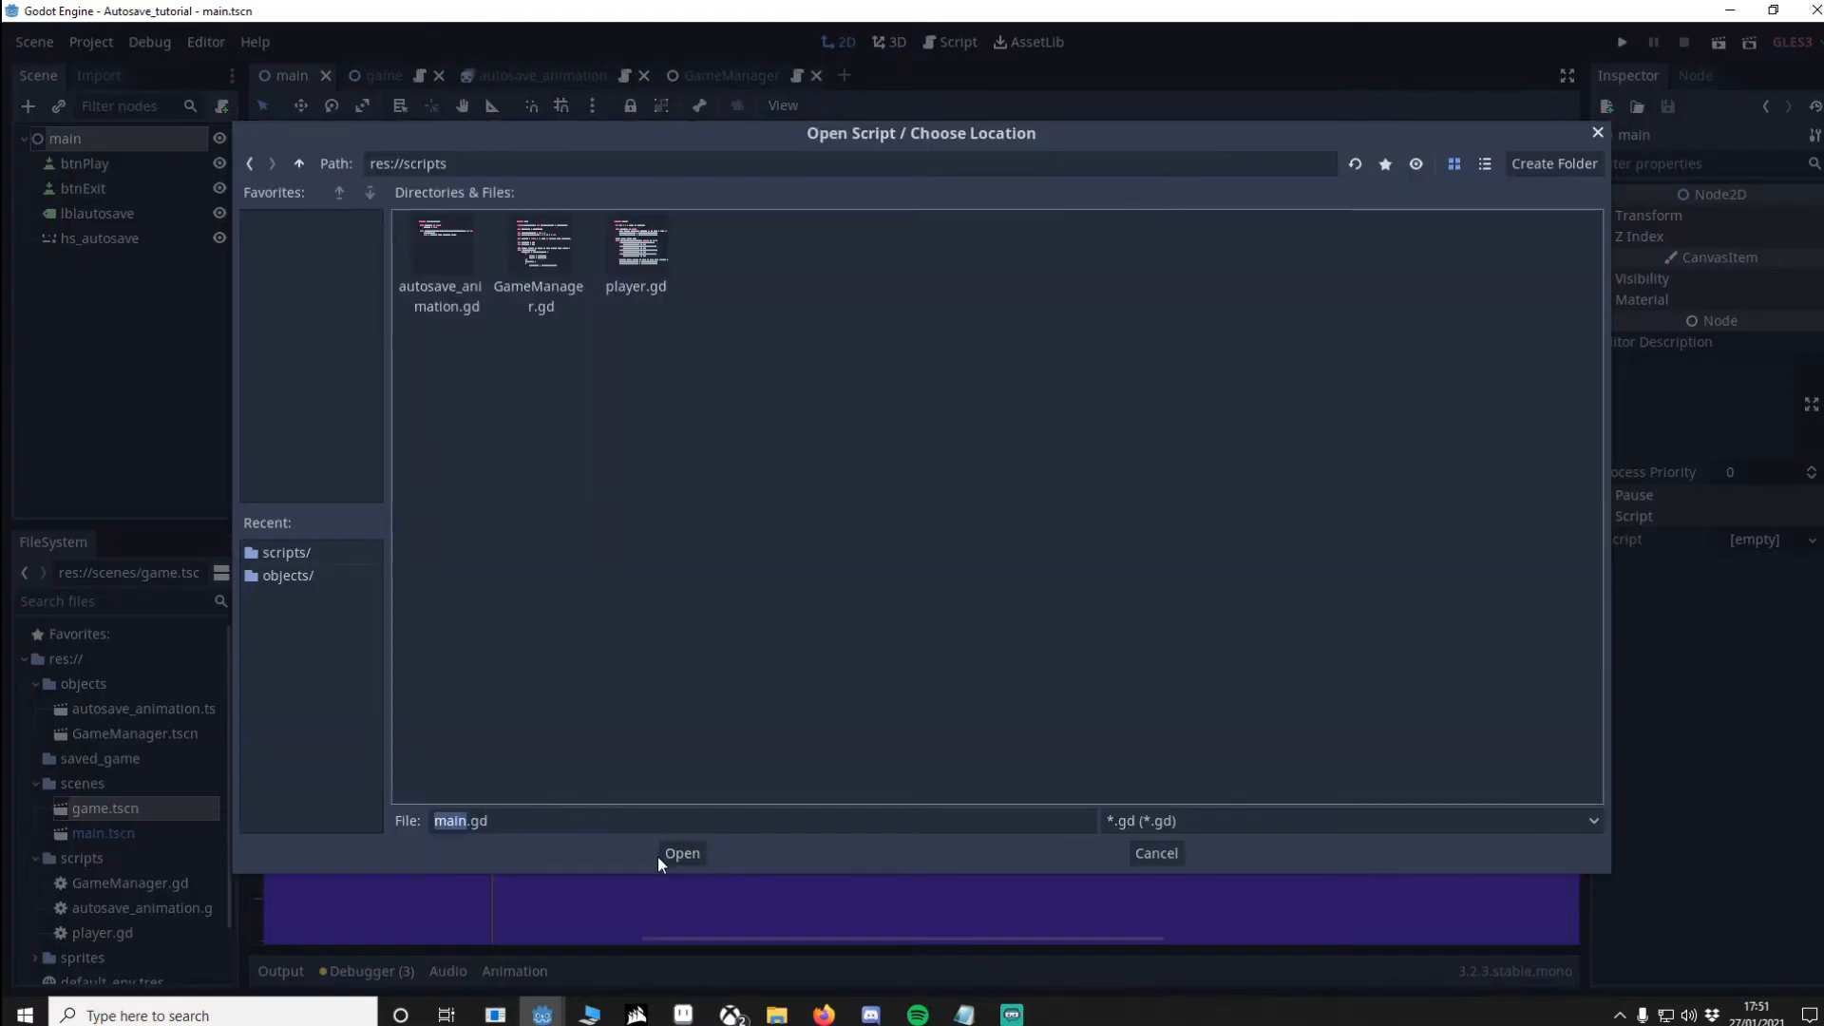
pyautogui.click(680, 853)
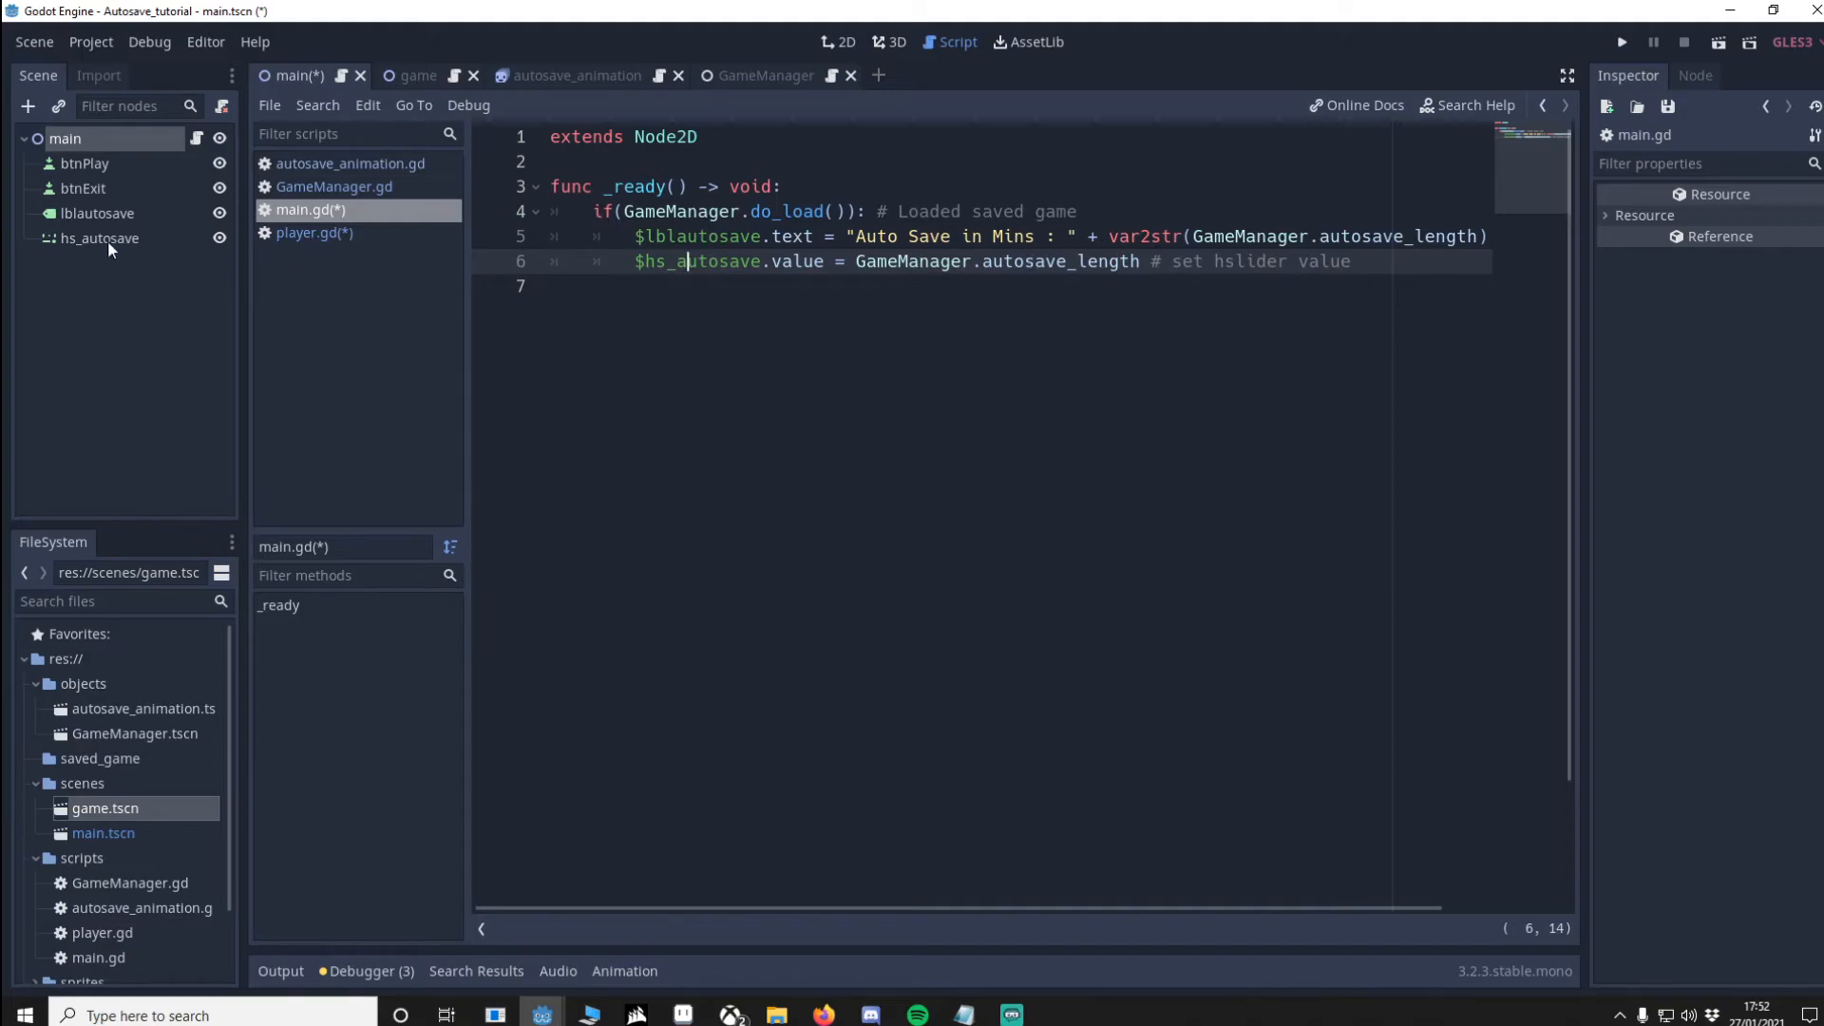
pyautogui.click(101, 237)
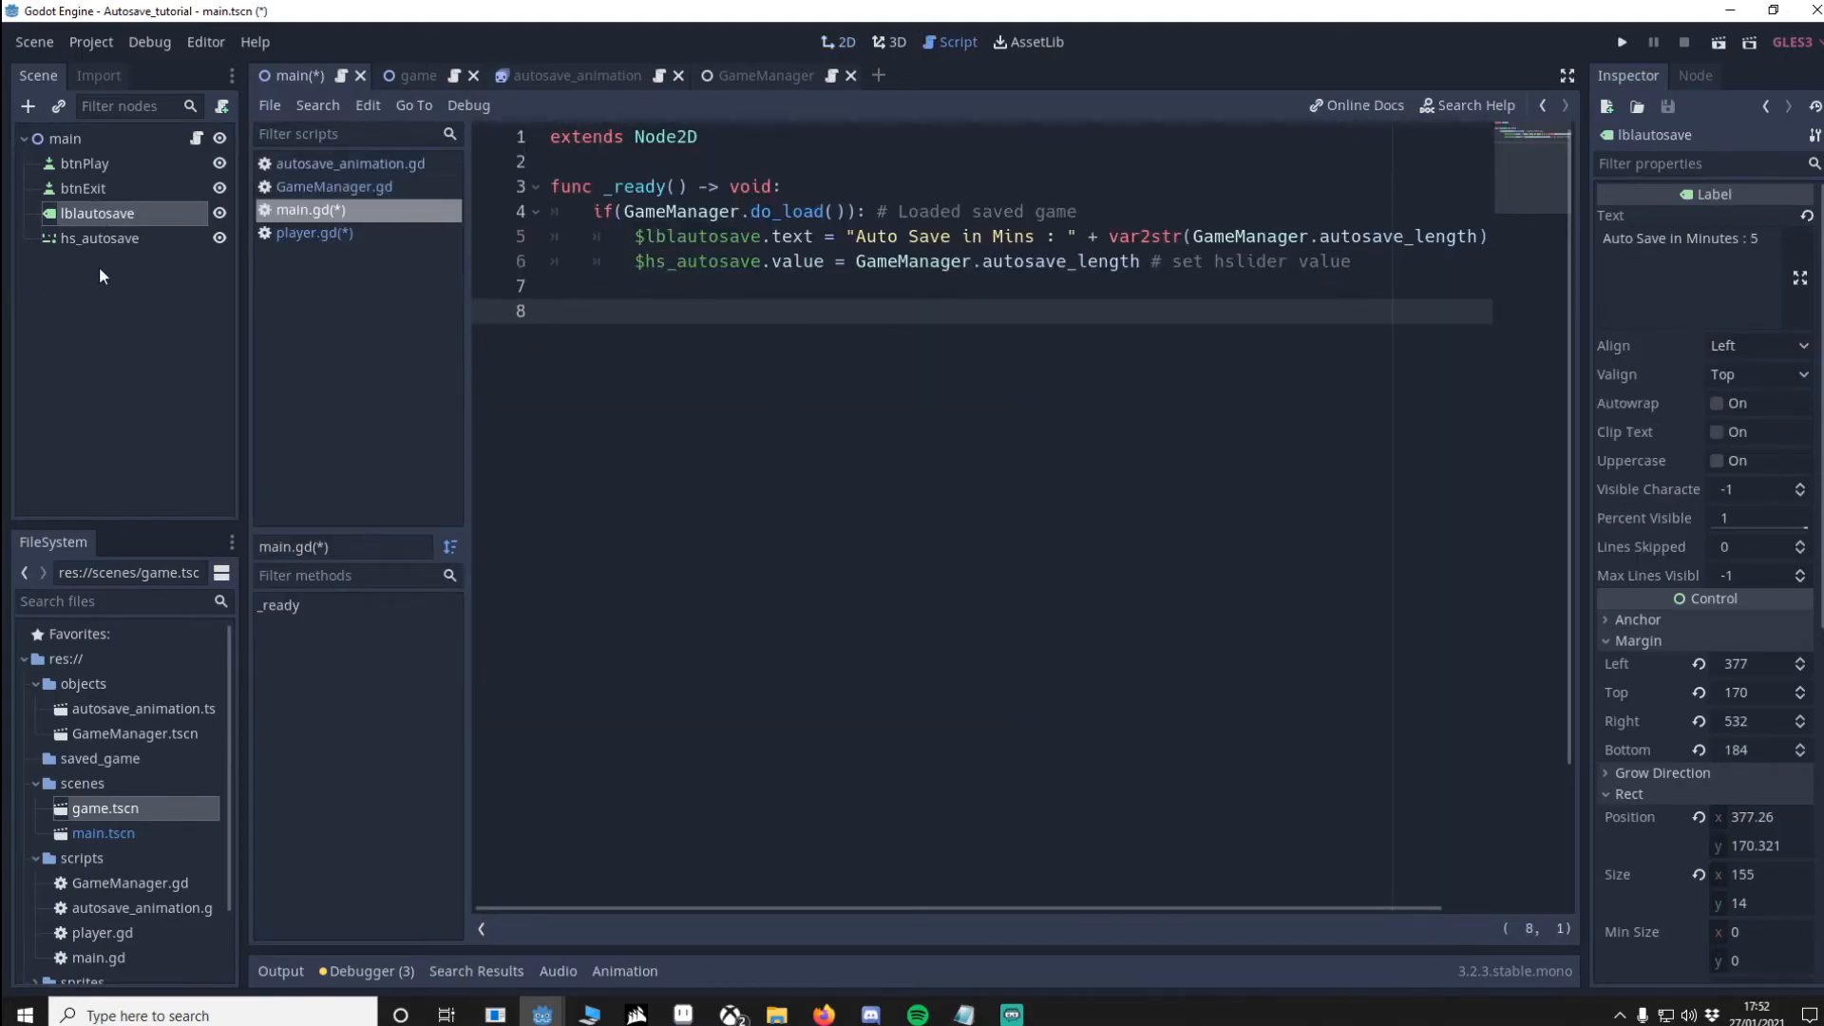
pyautogui.moveTo(105, 245)
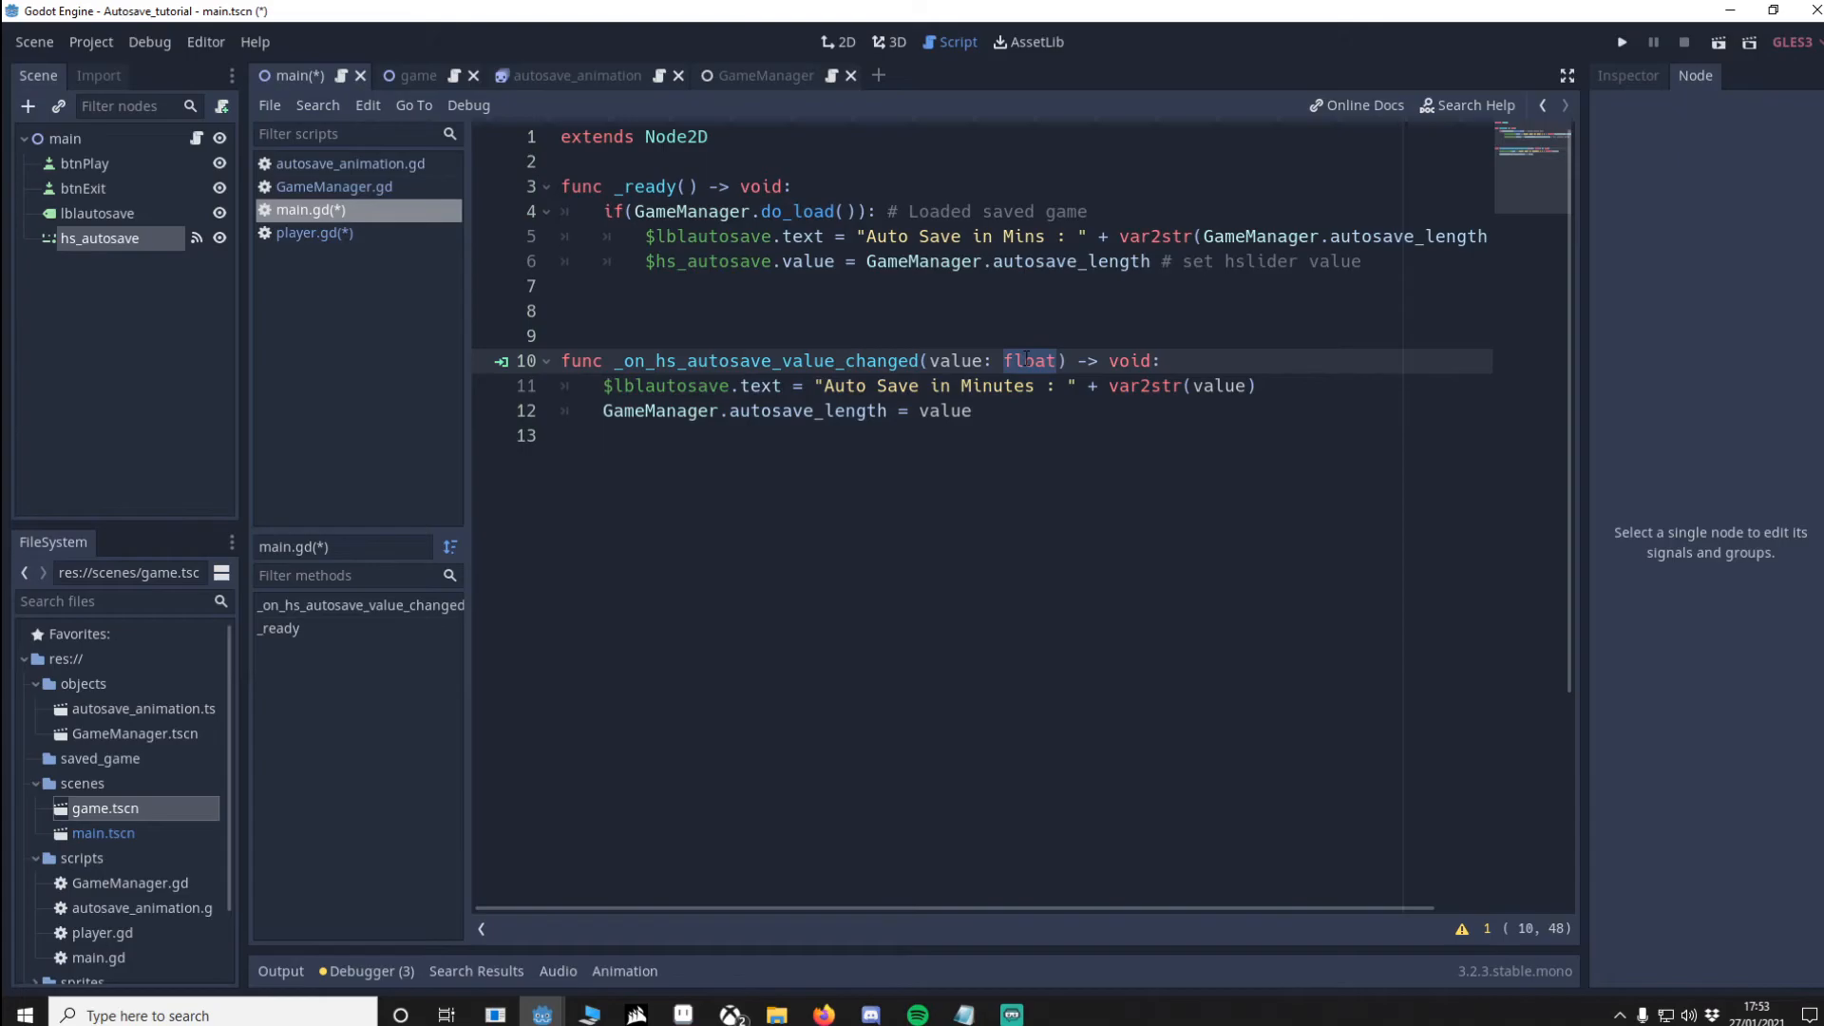
# Step: Change the value_changed handler's parameter type to int
pyautogui.write('int')
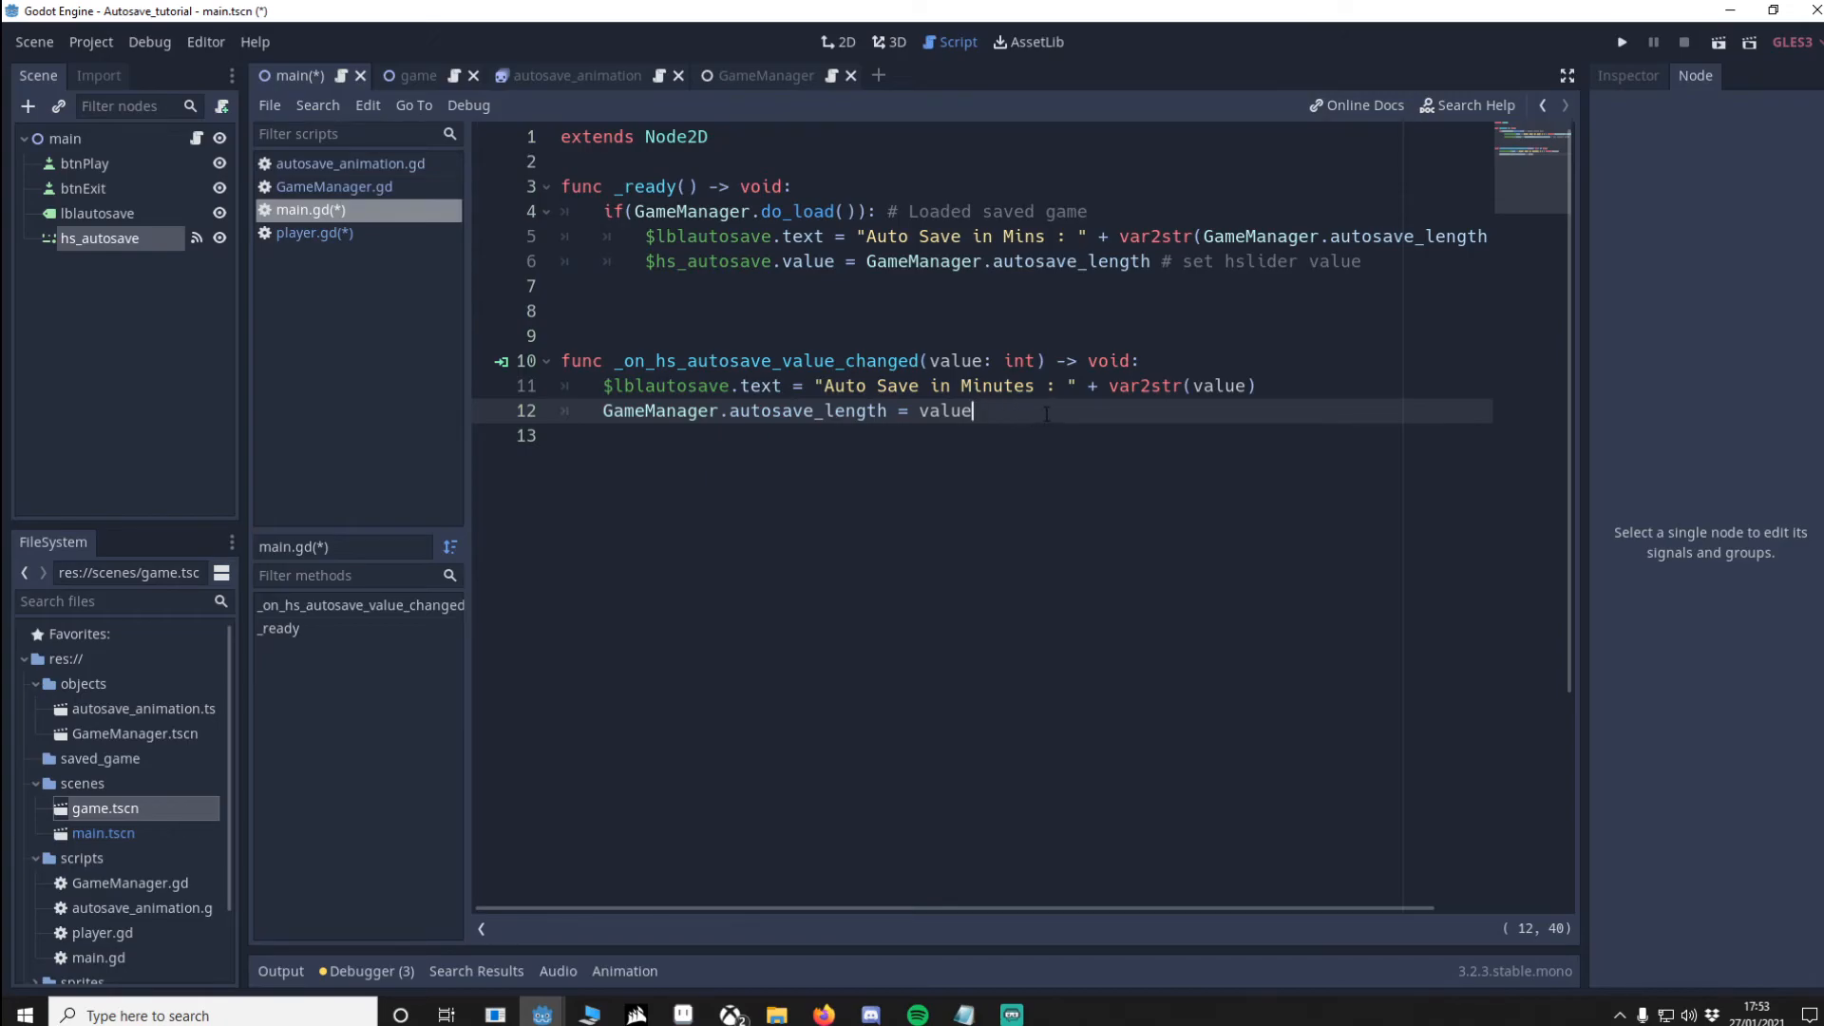
# Step: Connect the Save&Play button's pressed signal to the main menu script
pyautogui.click(83, 163)
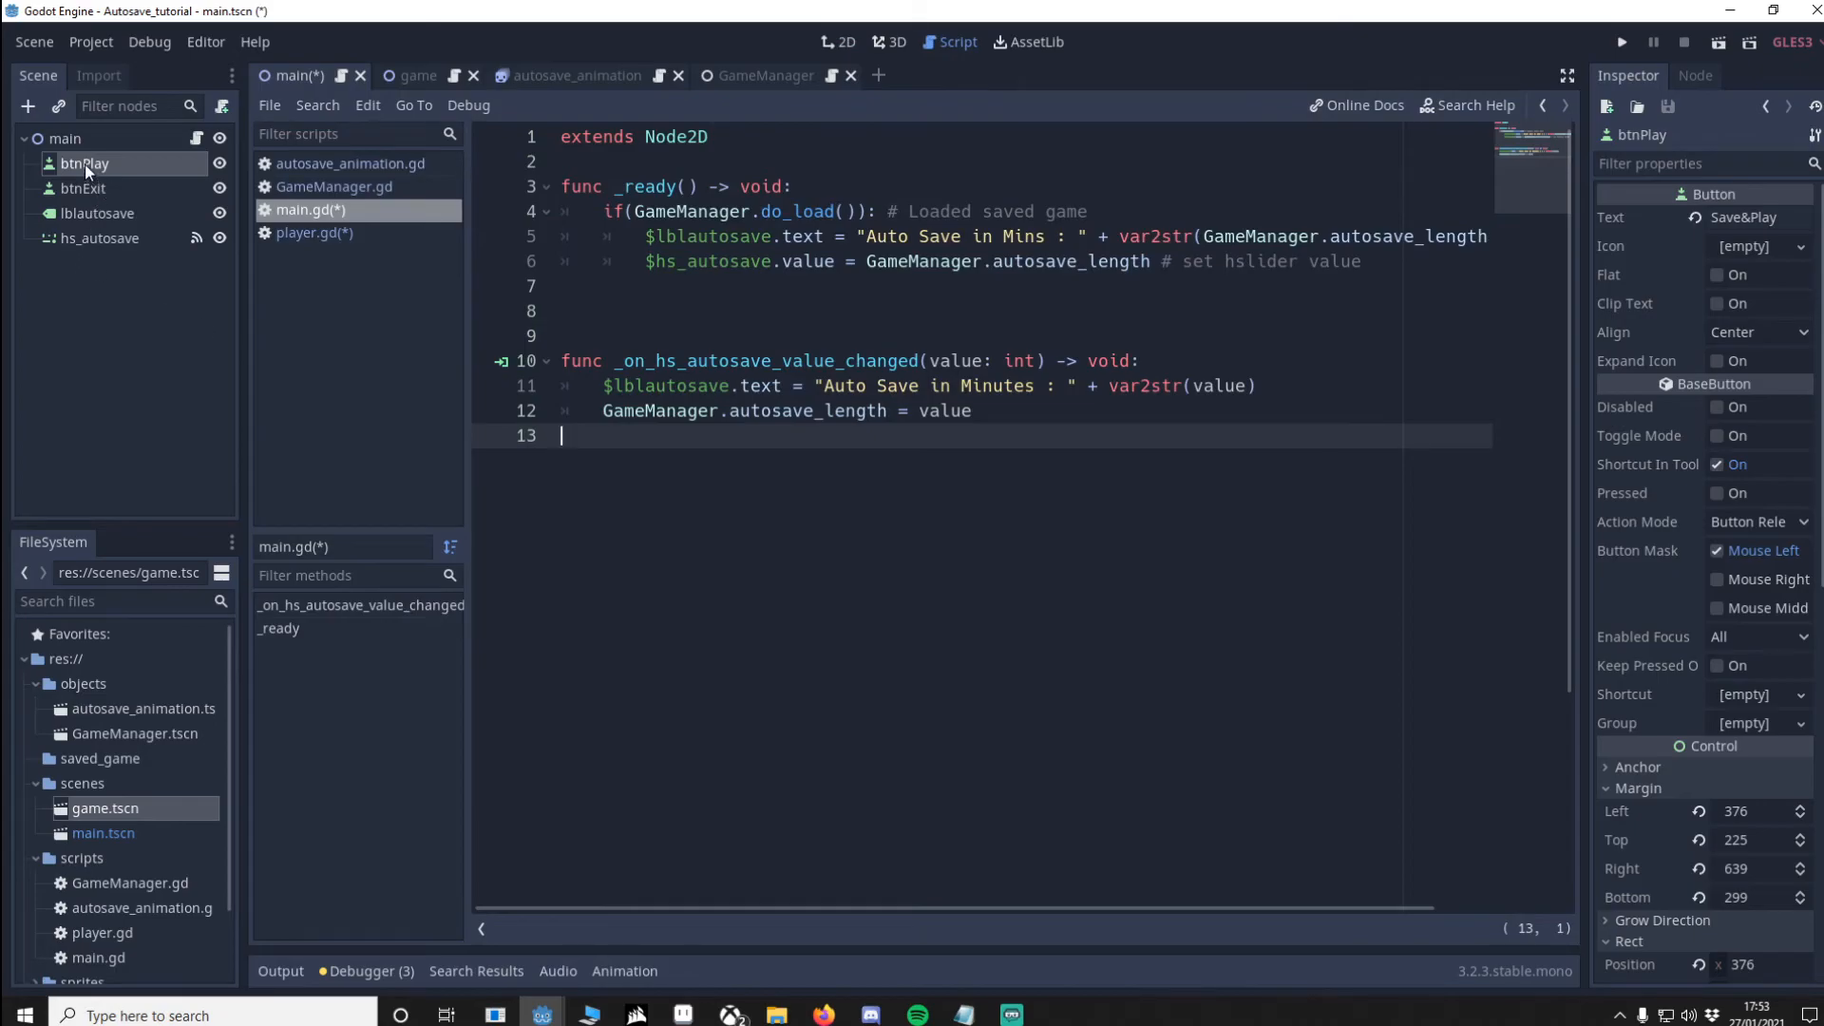
pyautogui.click(1693, 76)
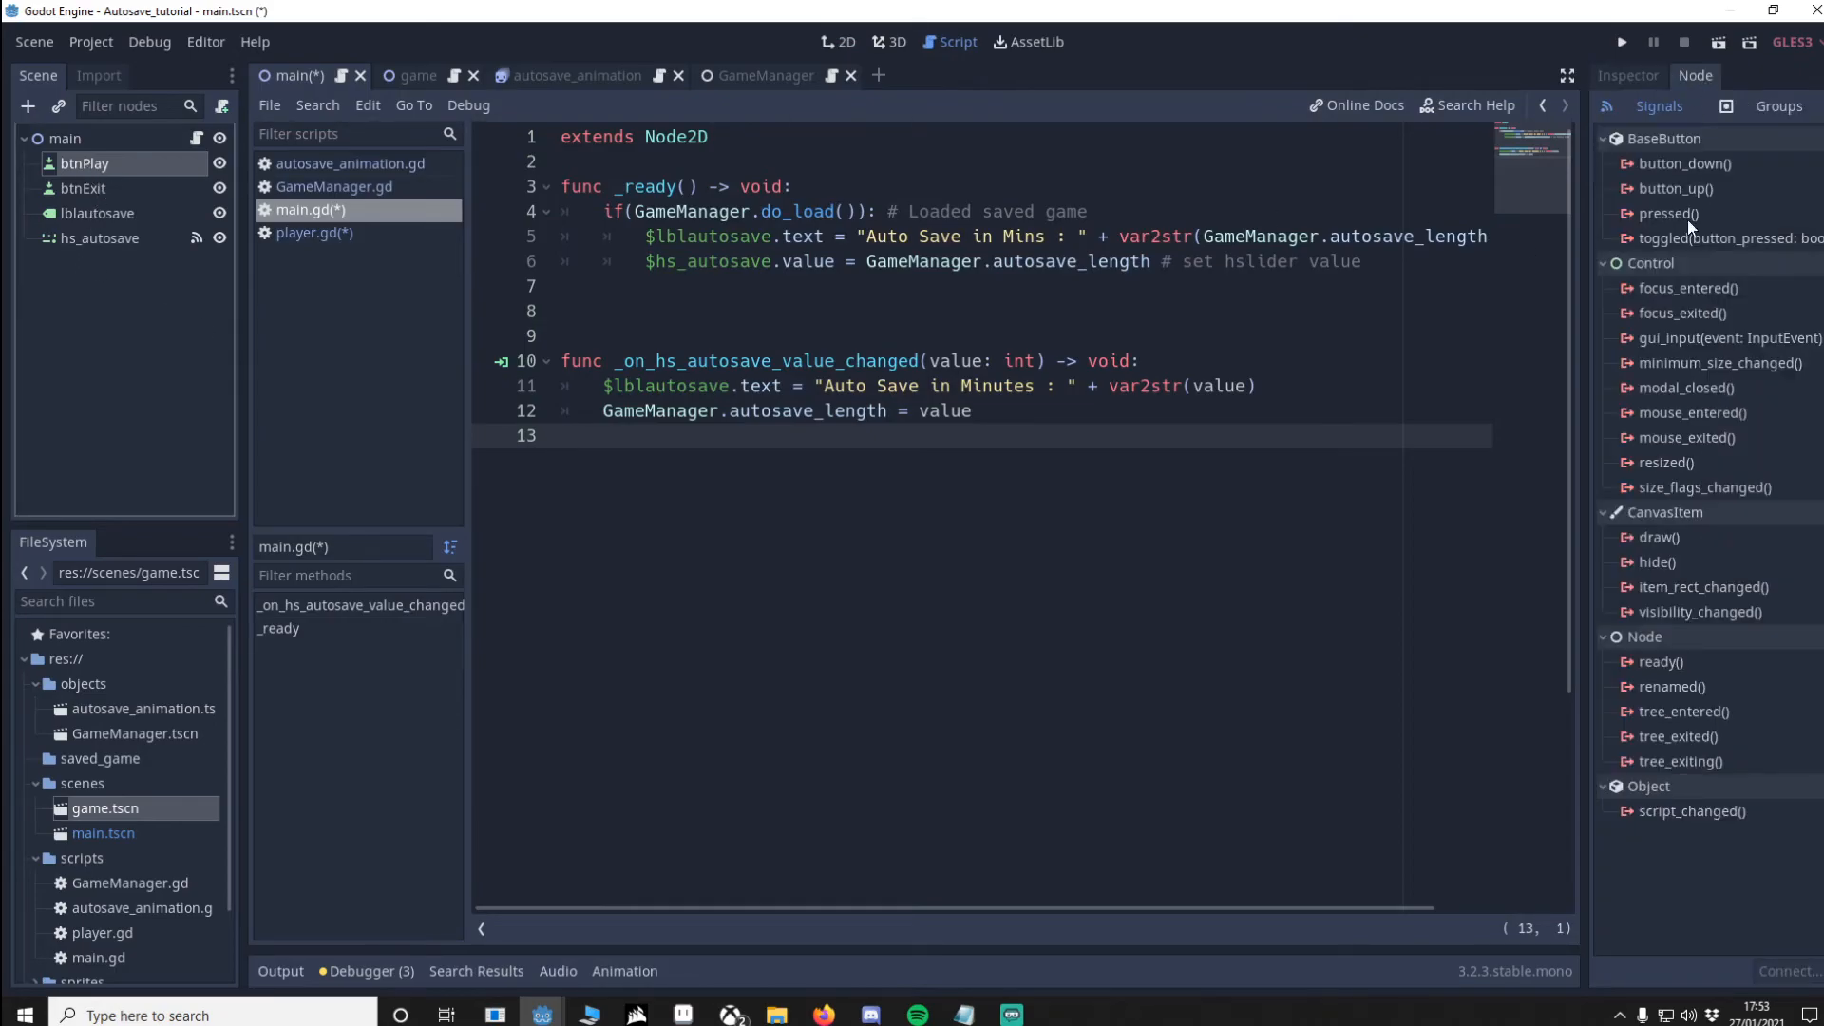
pyautogui.doubleClick(1667, 213)
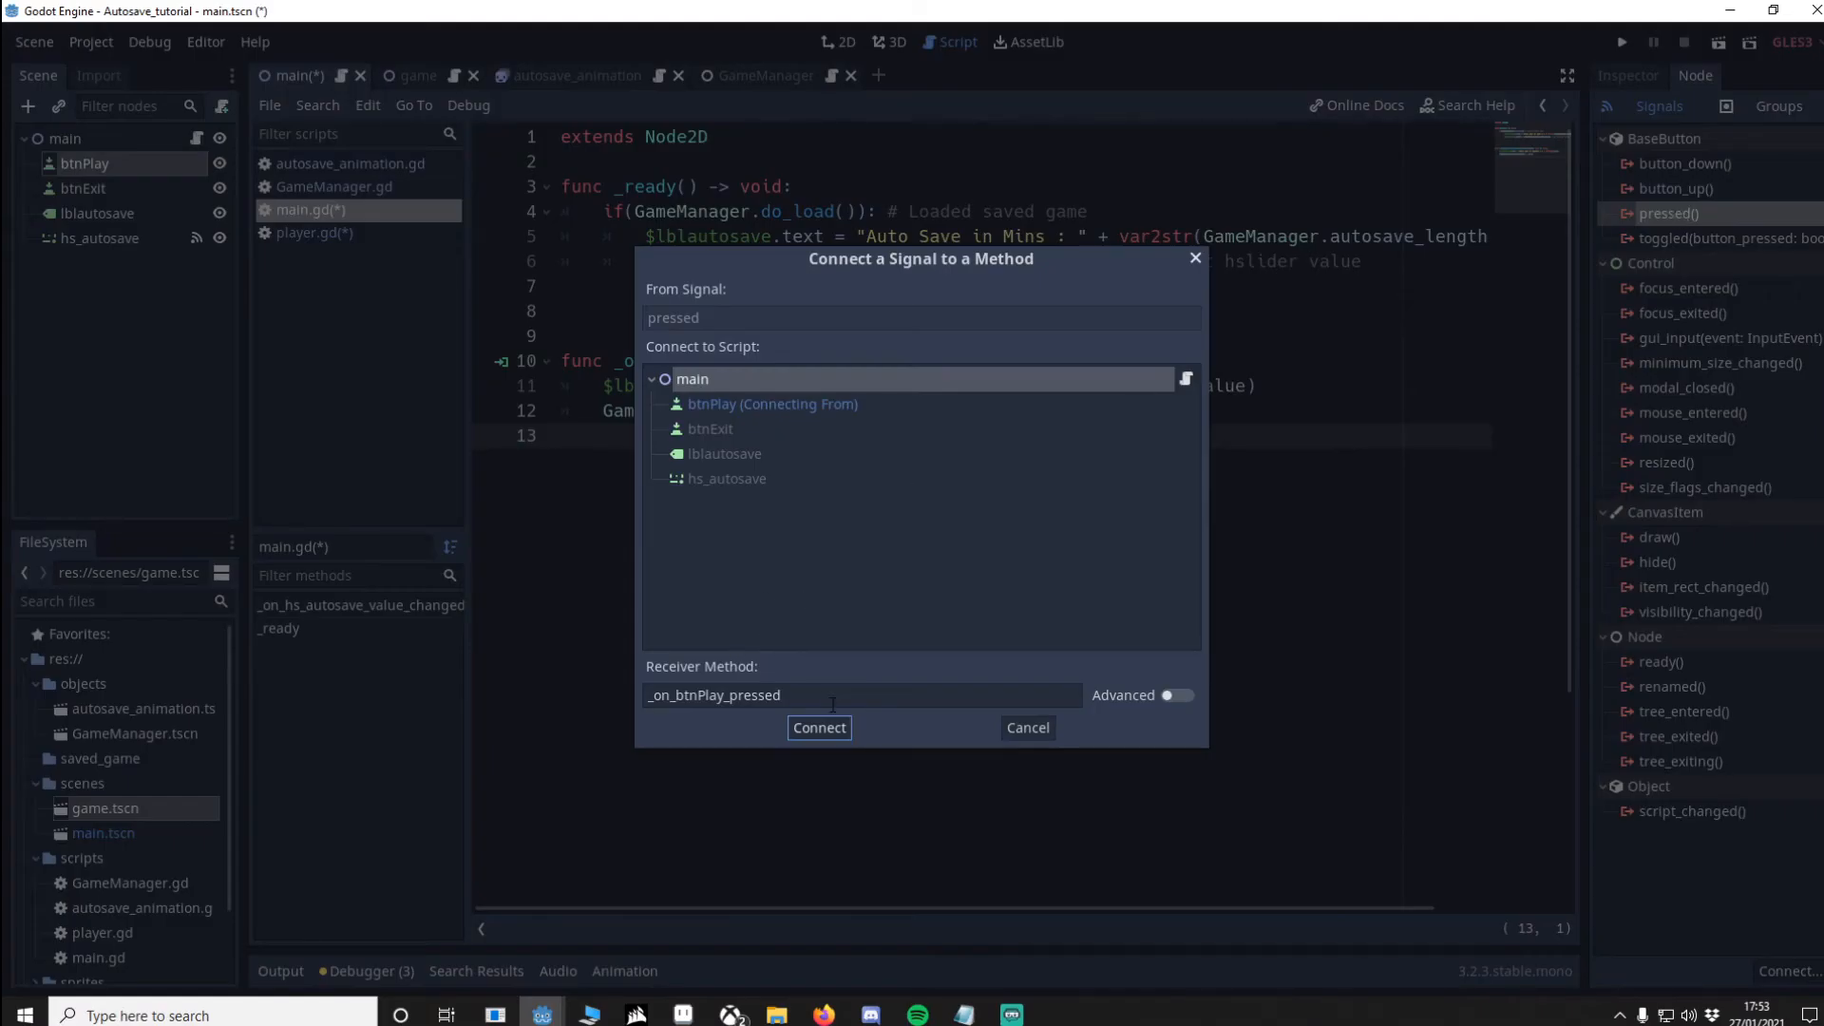
pyautogui.click(819, 727)
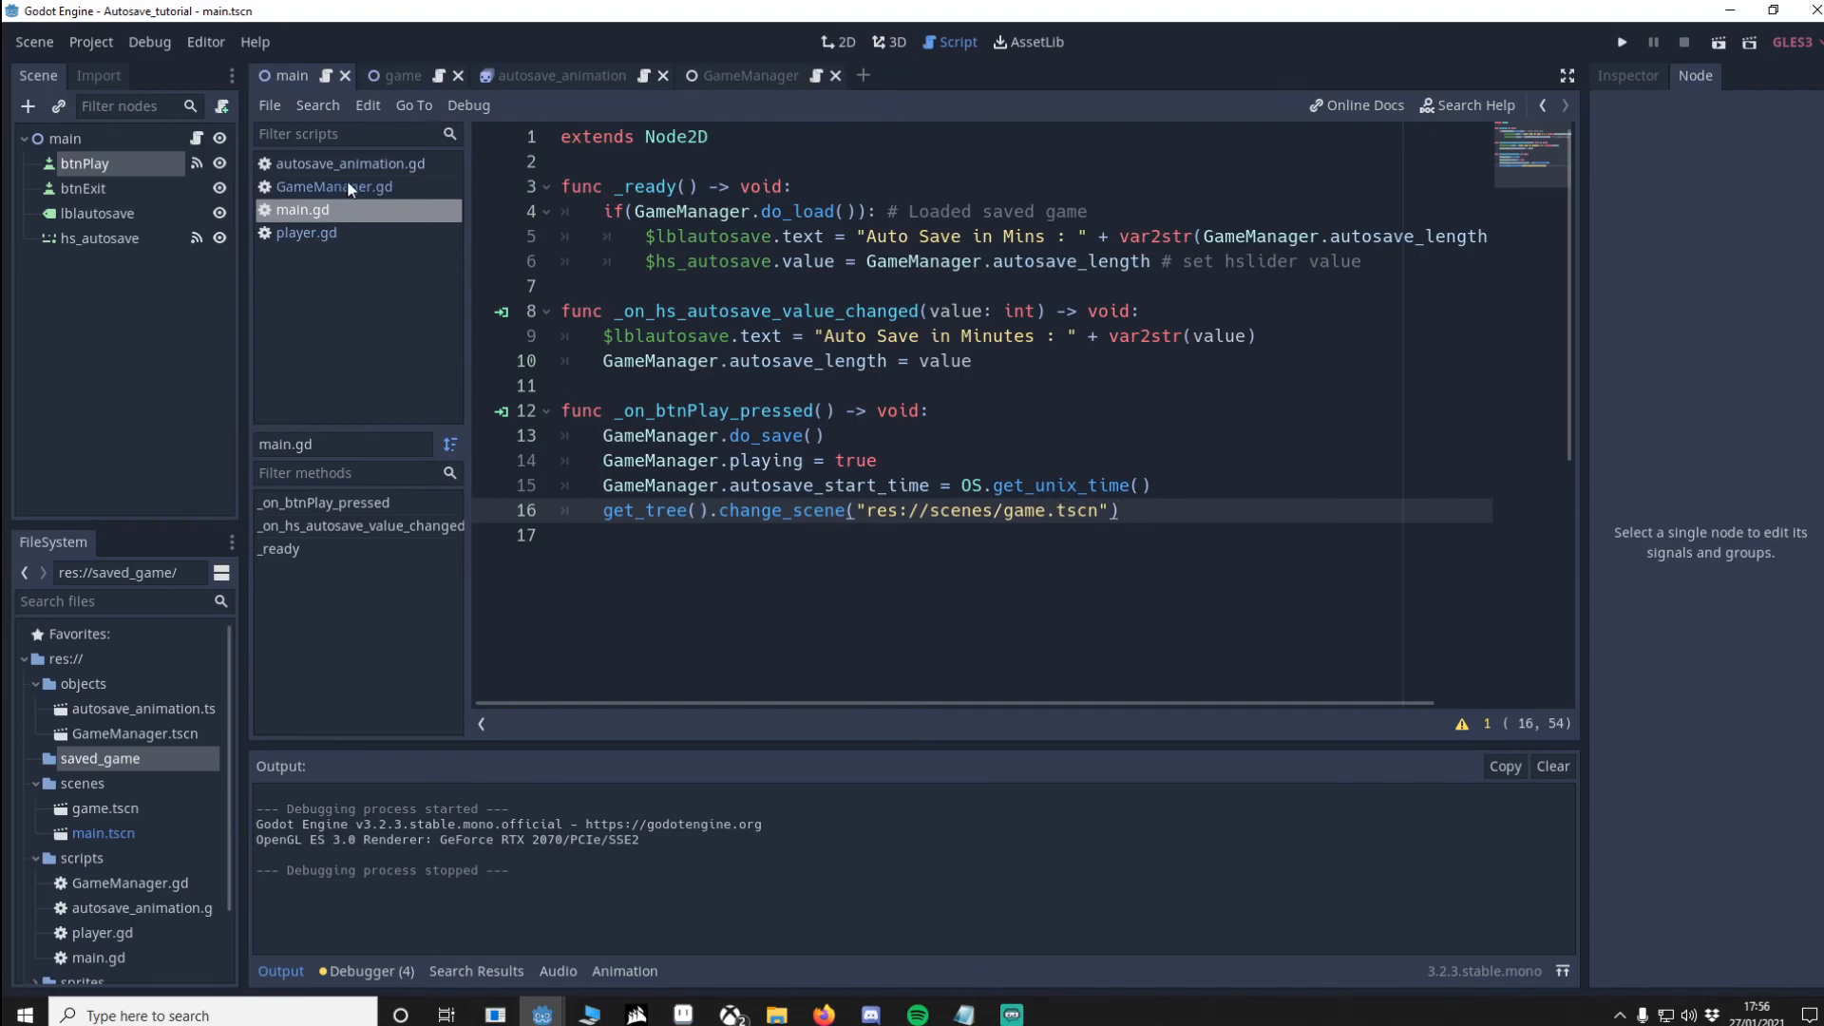
# Step: Run the project from GameManager.gd, set the autosave slider to 3 minutes, then stop
pyautogui.click(334, 186)
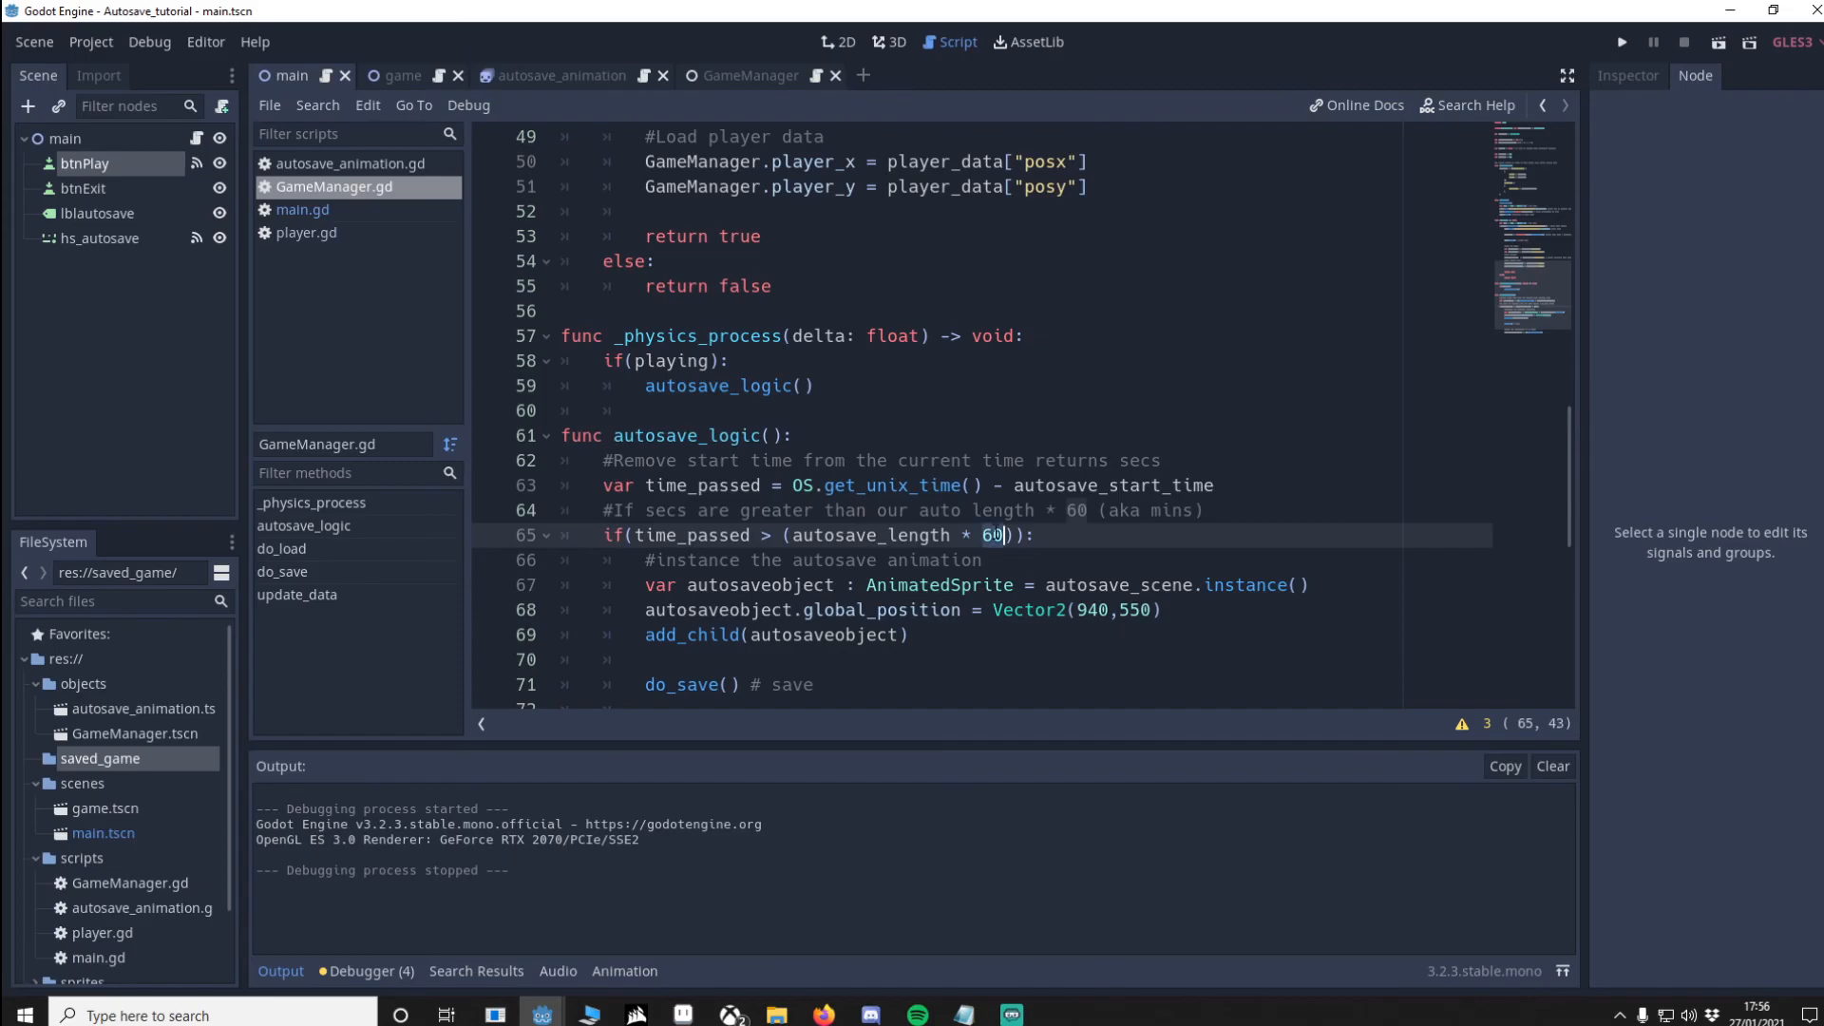
pyautogui.click(1621, 41)
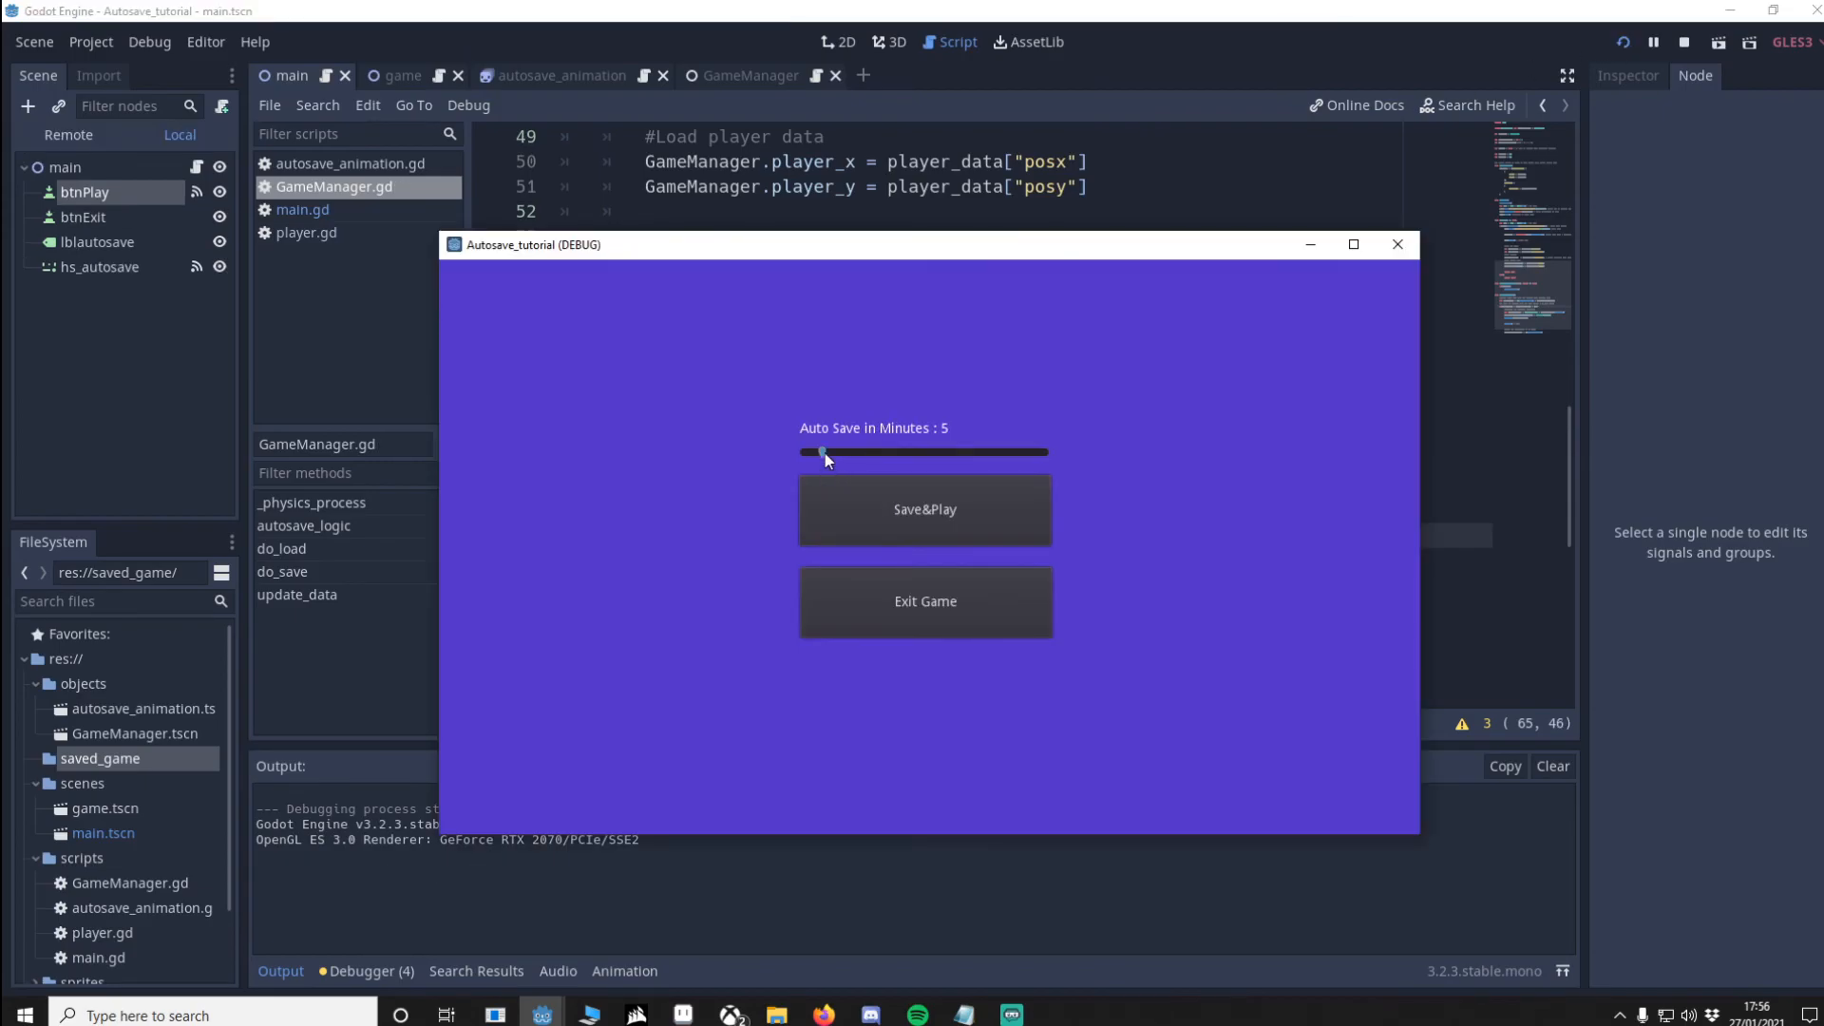
pyautogui.moveTo(827, 452); pyautogui.dragTo(811, 453)
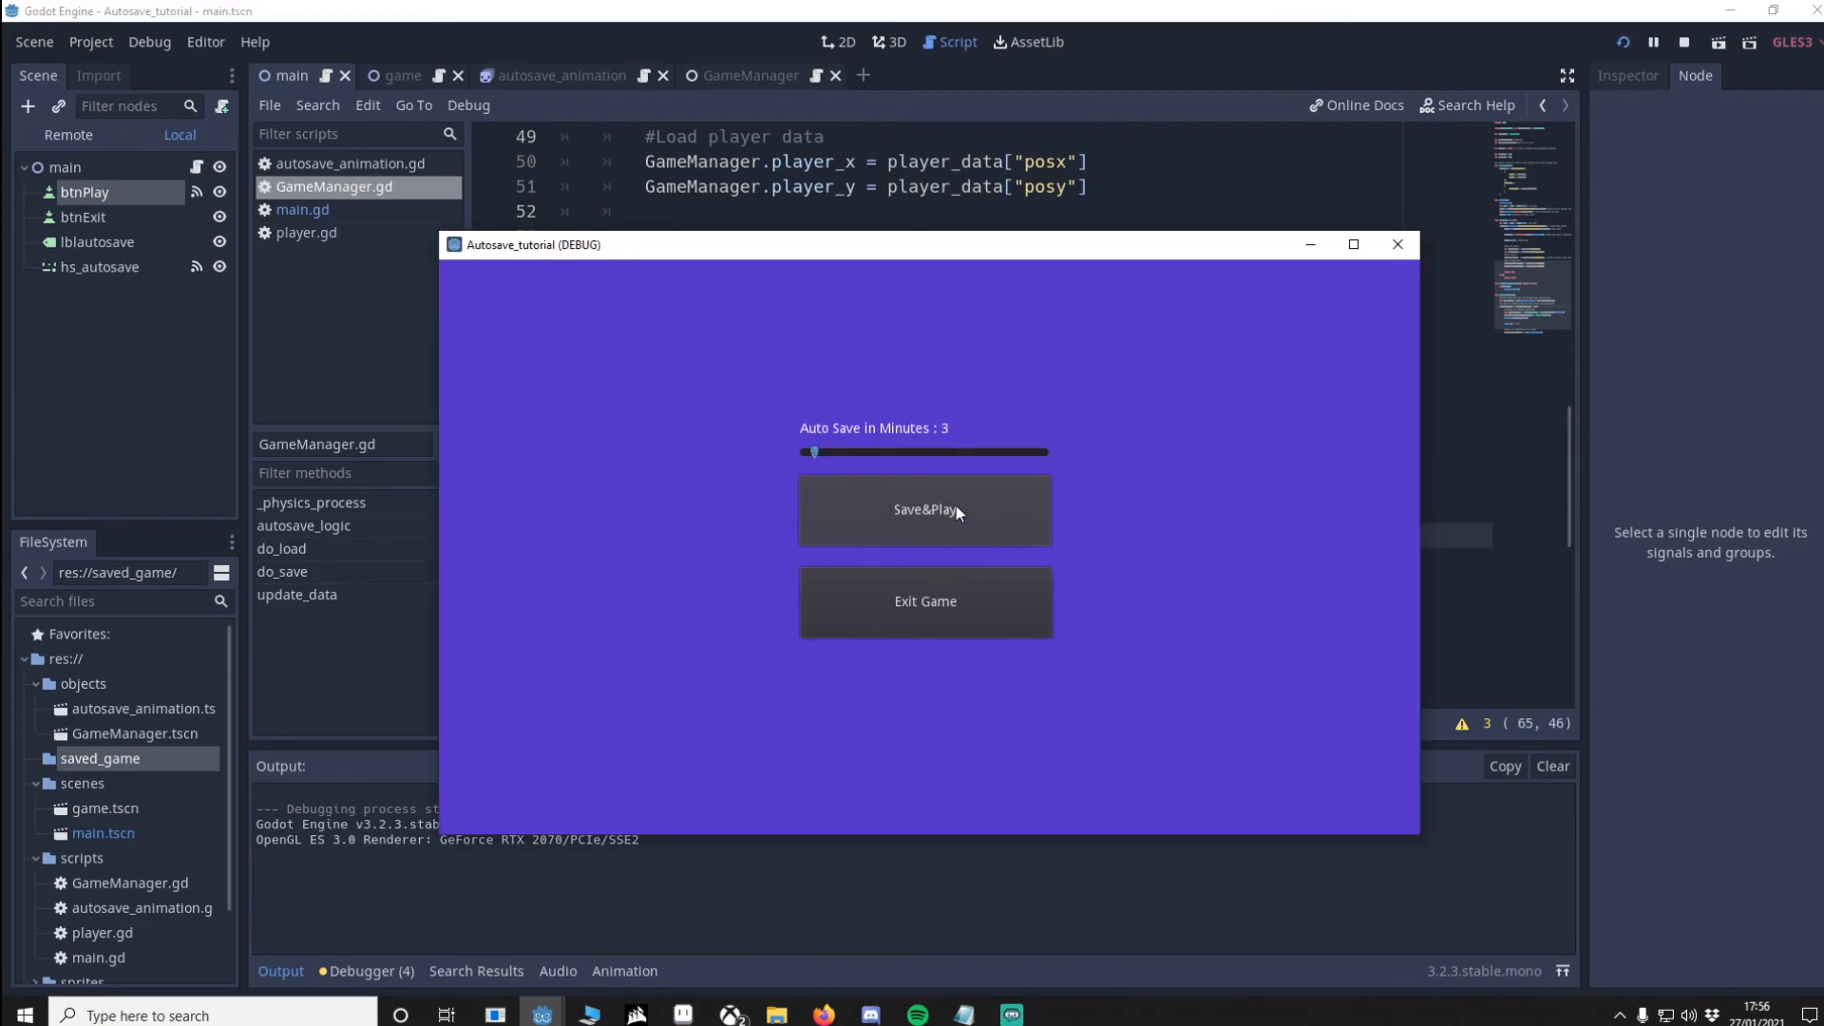
pyautogui.click(925, 512)
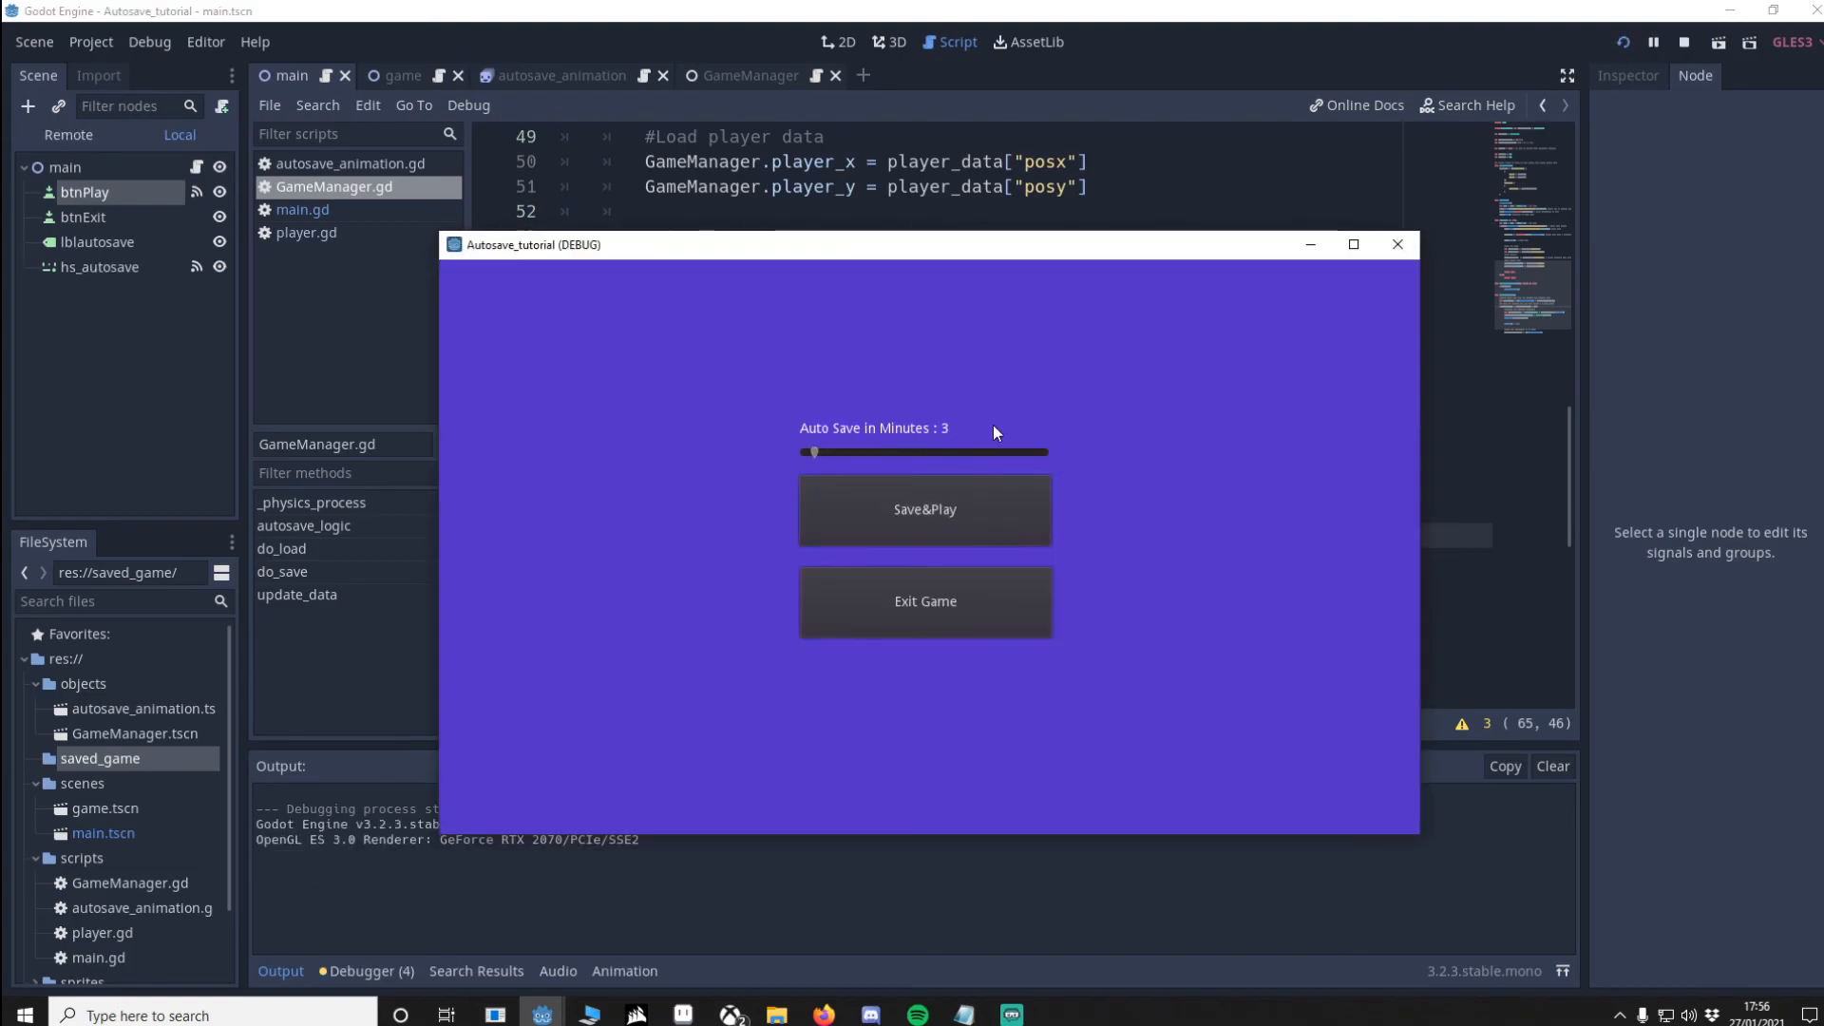
pyautogui.click(925, 509)
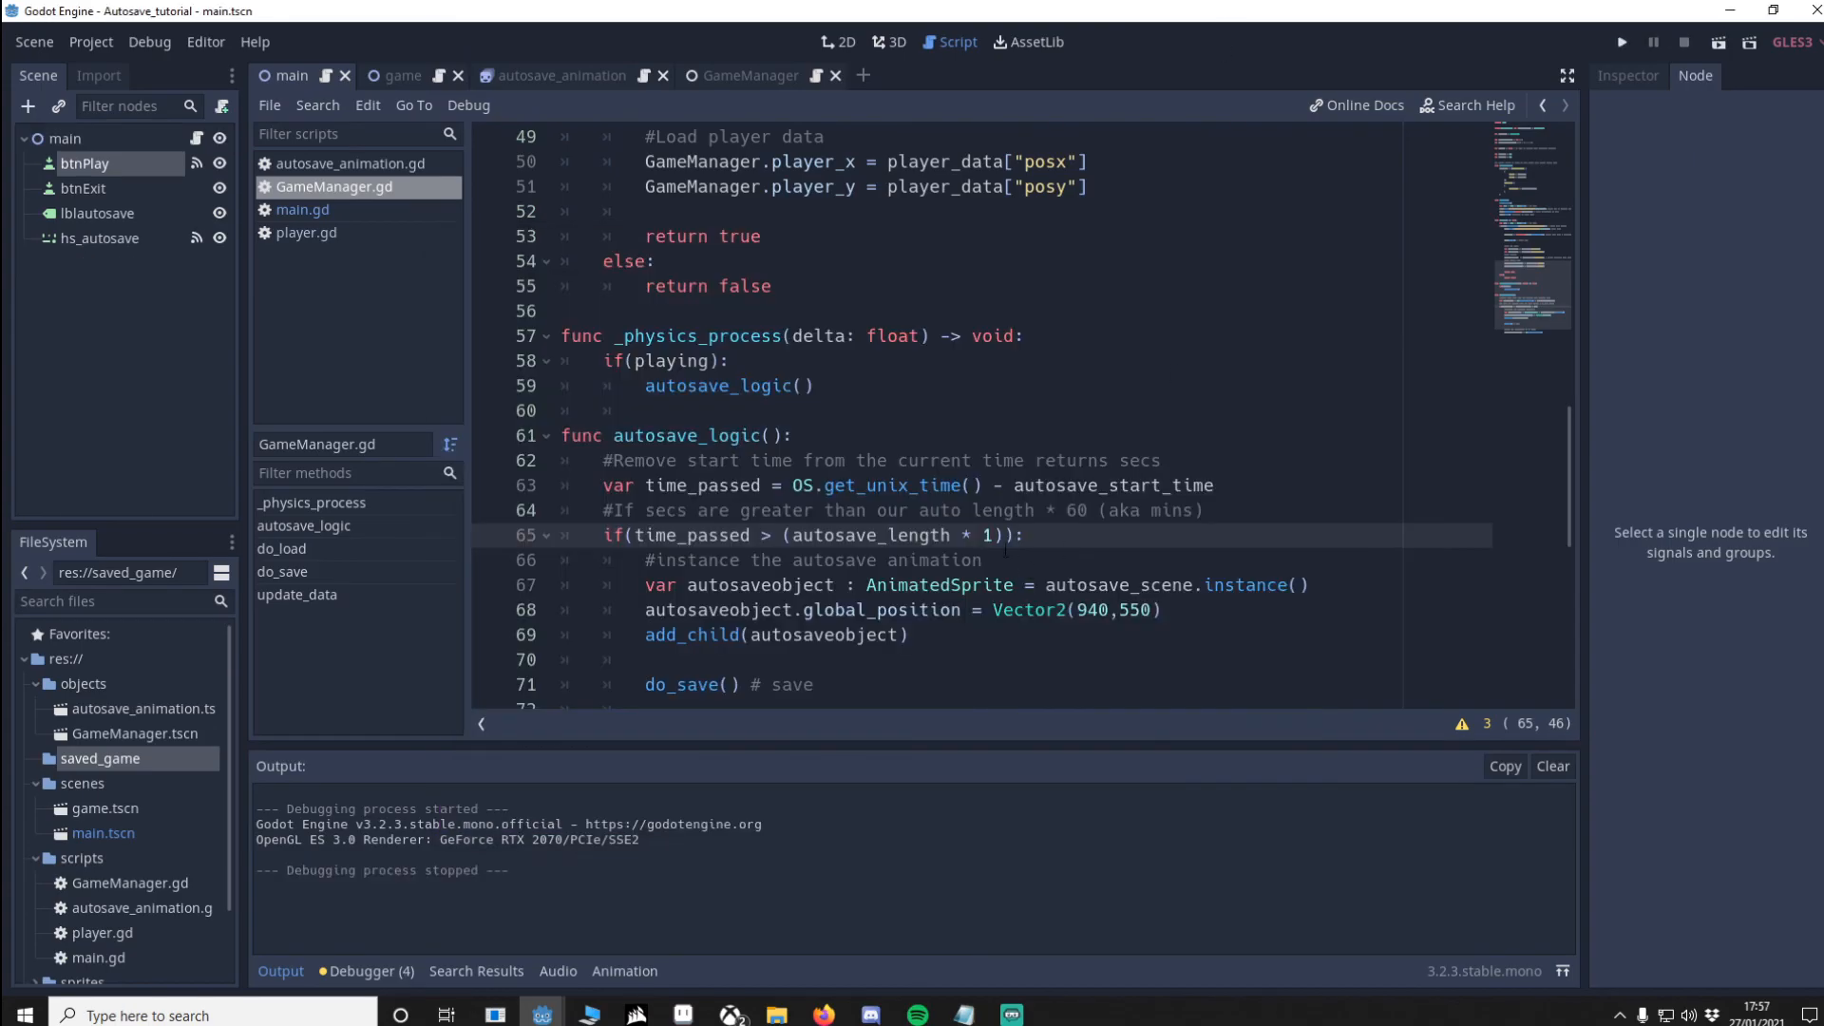
# Step: Set the autosave check multiplier on line 65 to 60 and run the project again
pyautogui.write('60')
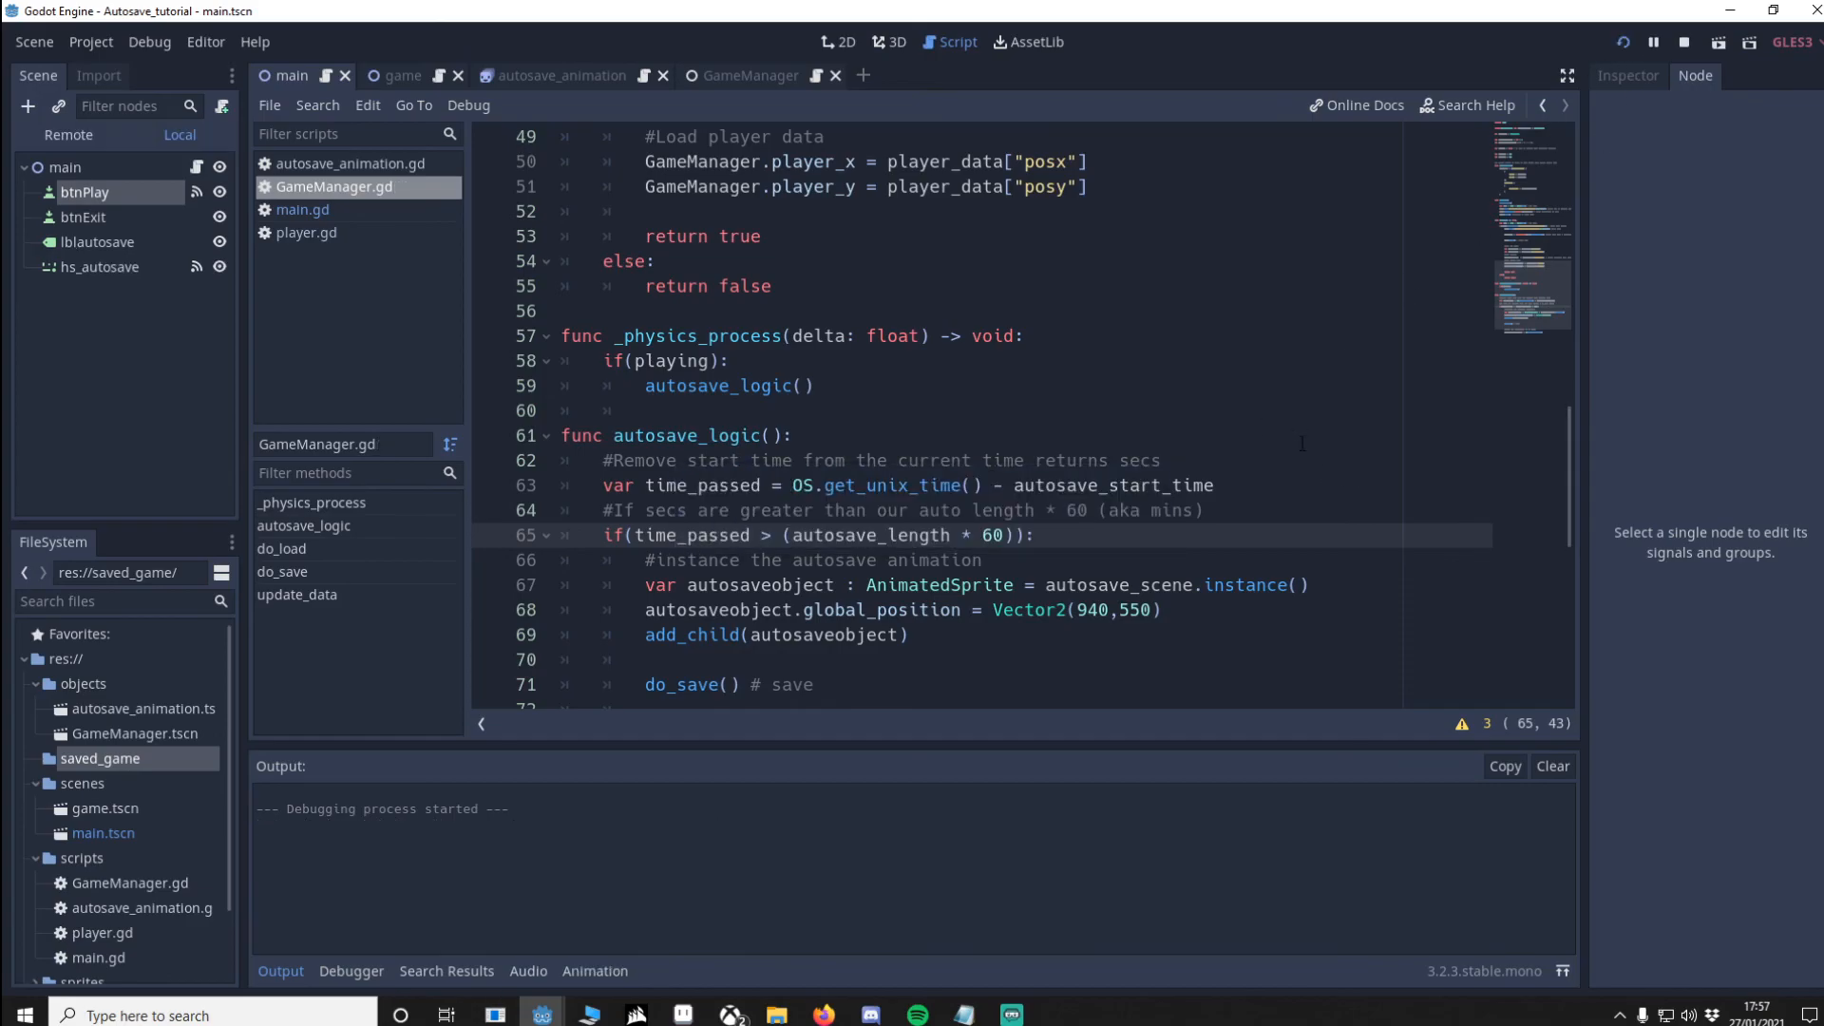
pyautogui.click(1620, 42)
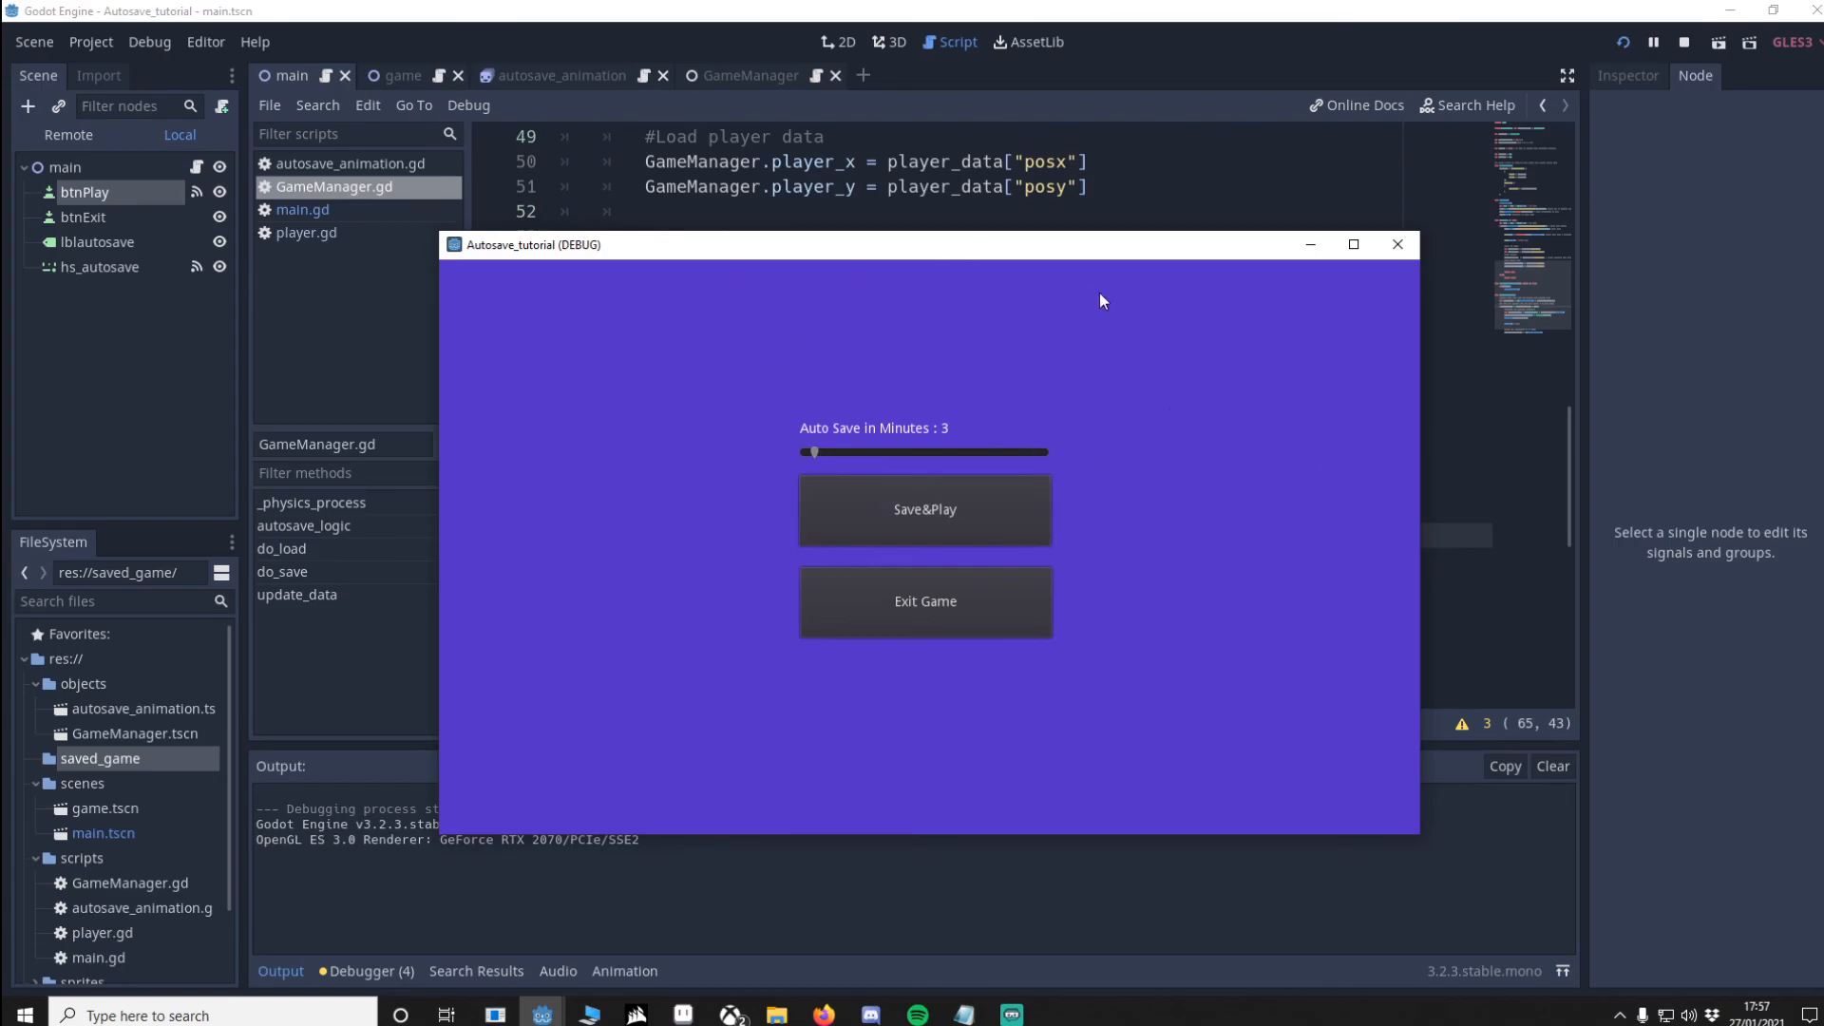
pyautogui.moveTo(962, 724)
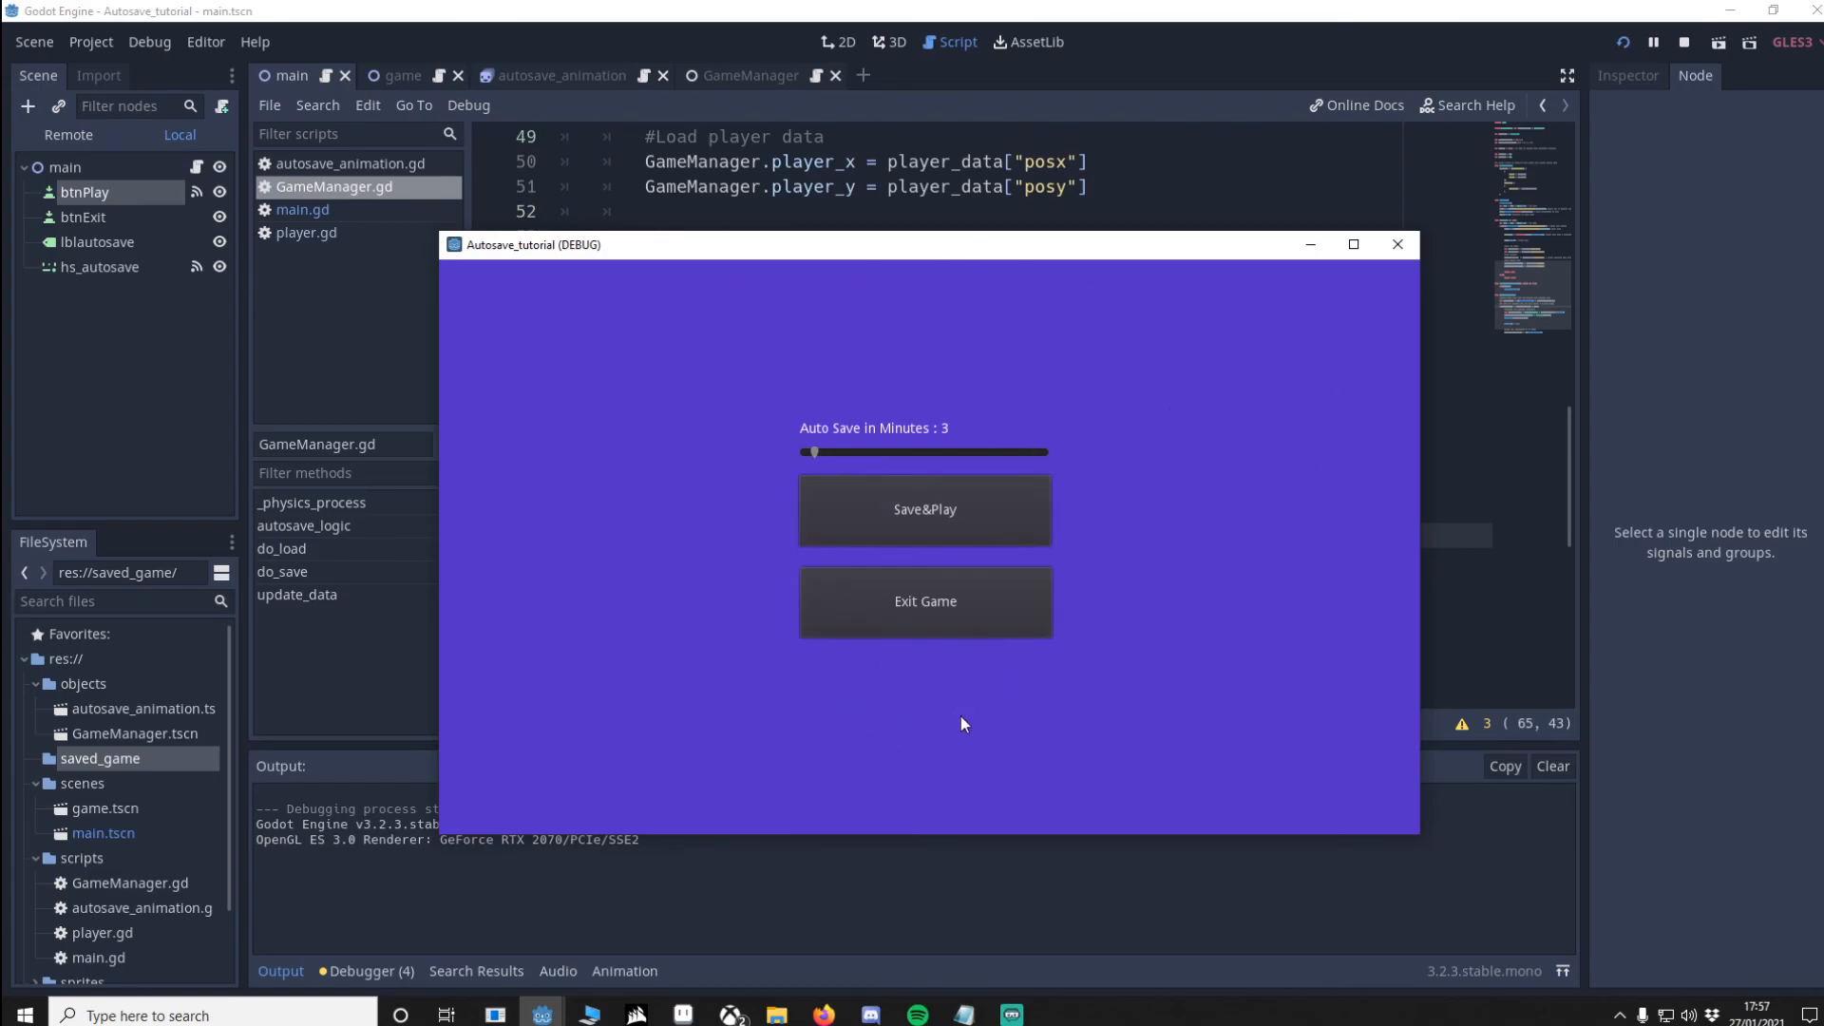
pyautogui.moveTo(1207, 391)
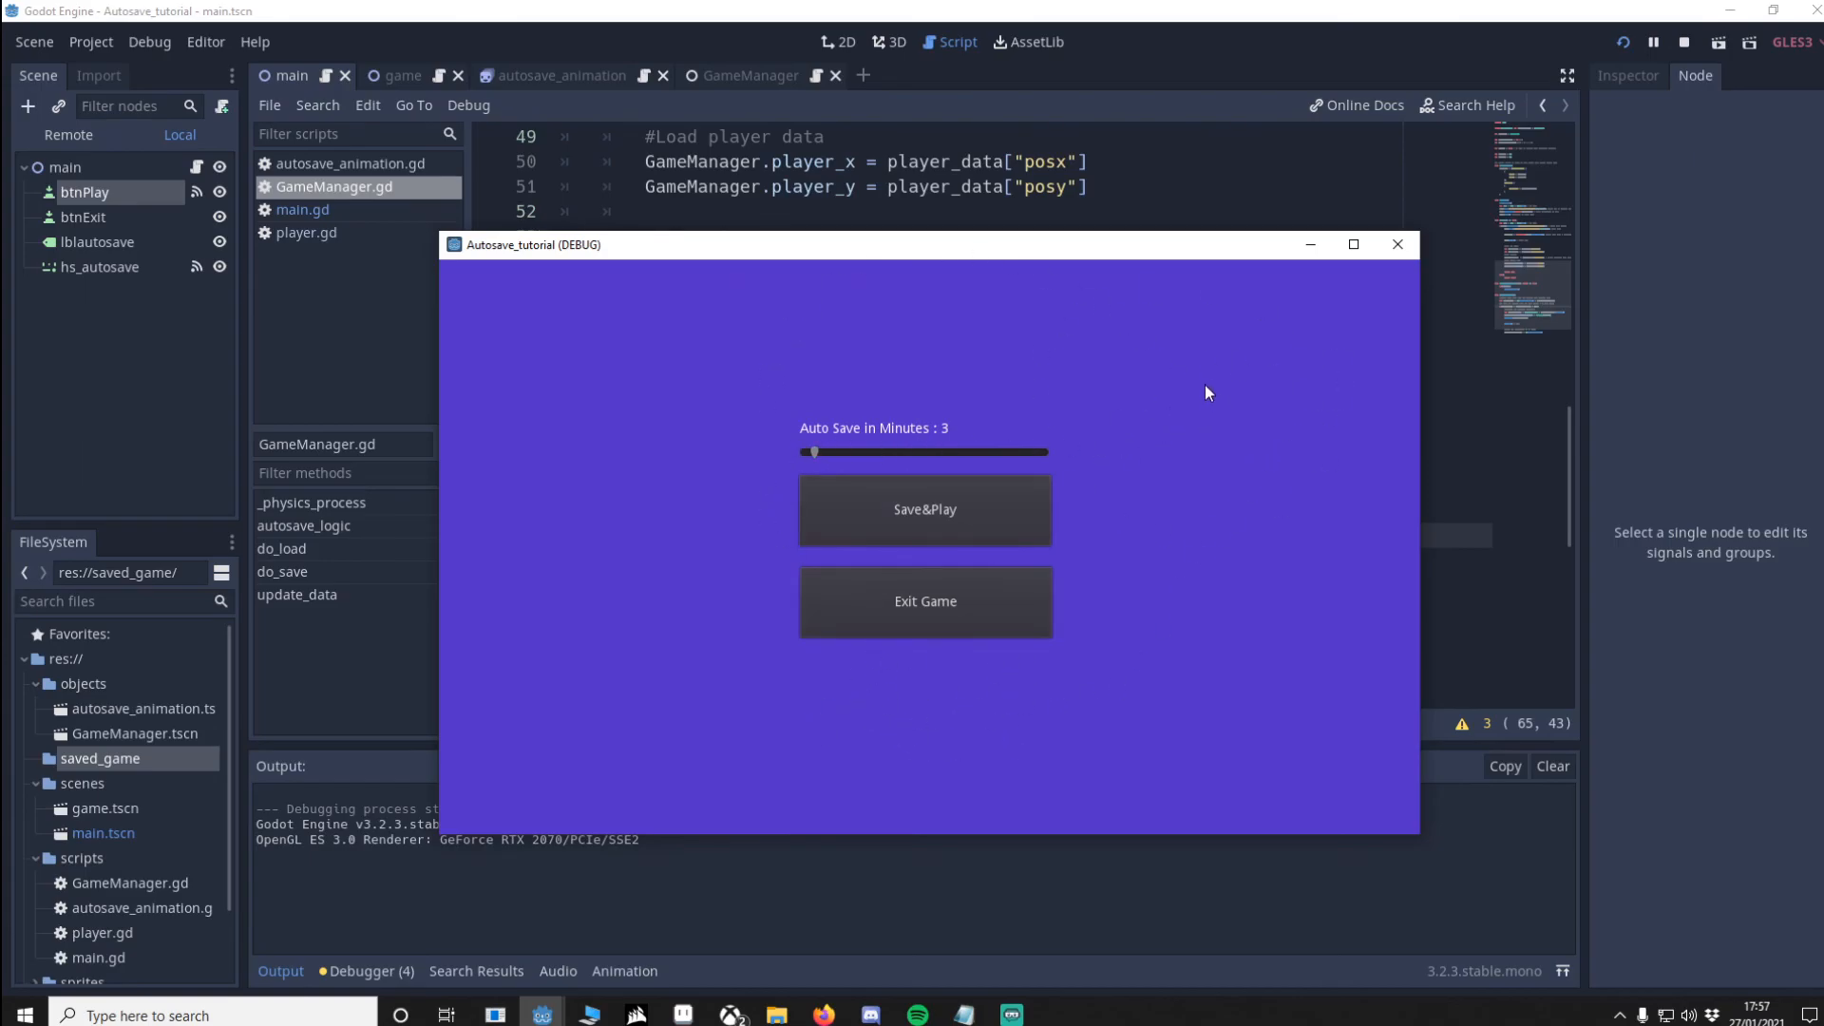
pyautogui.moveTo(1069, 413)
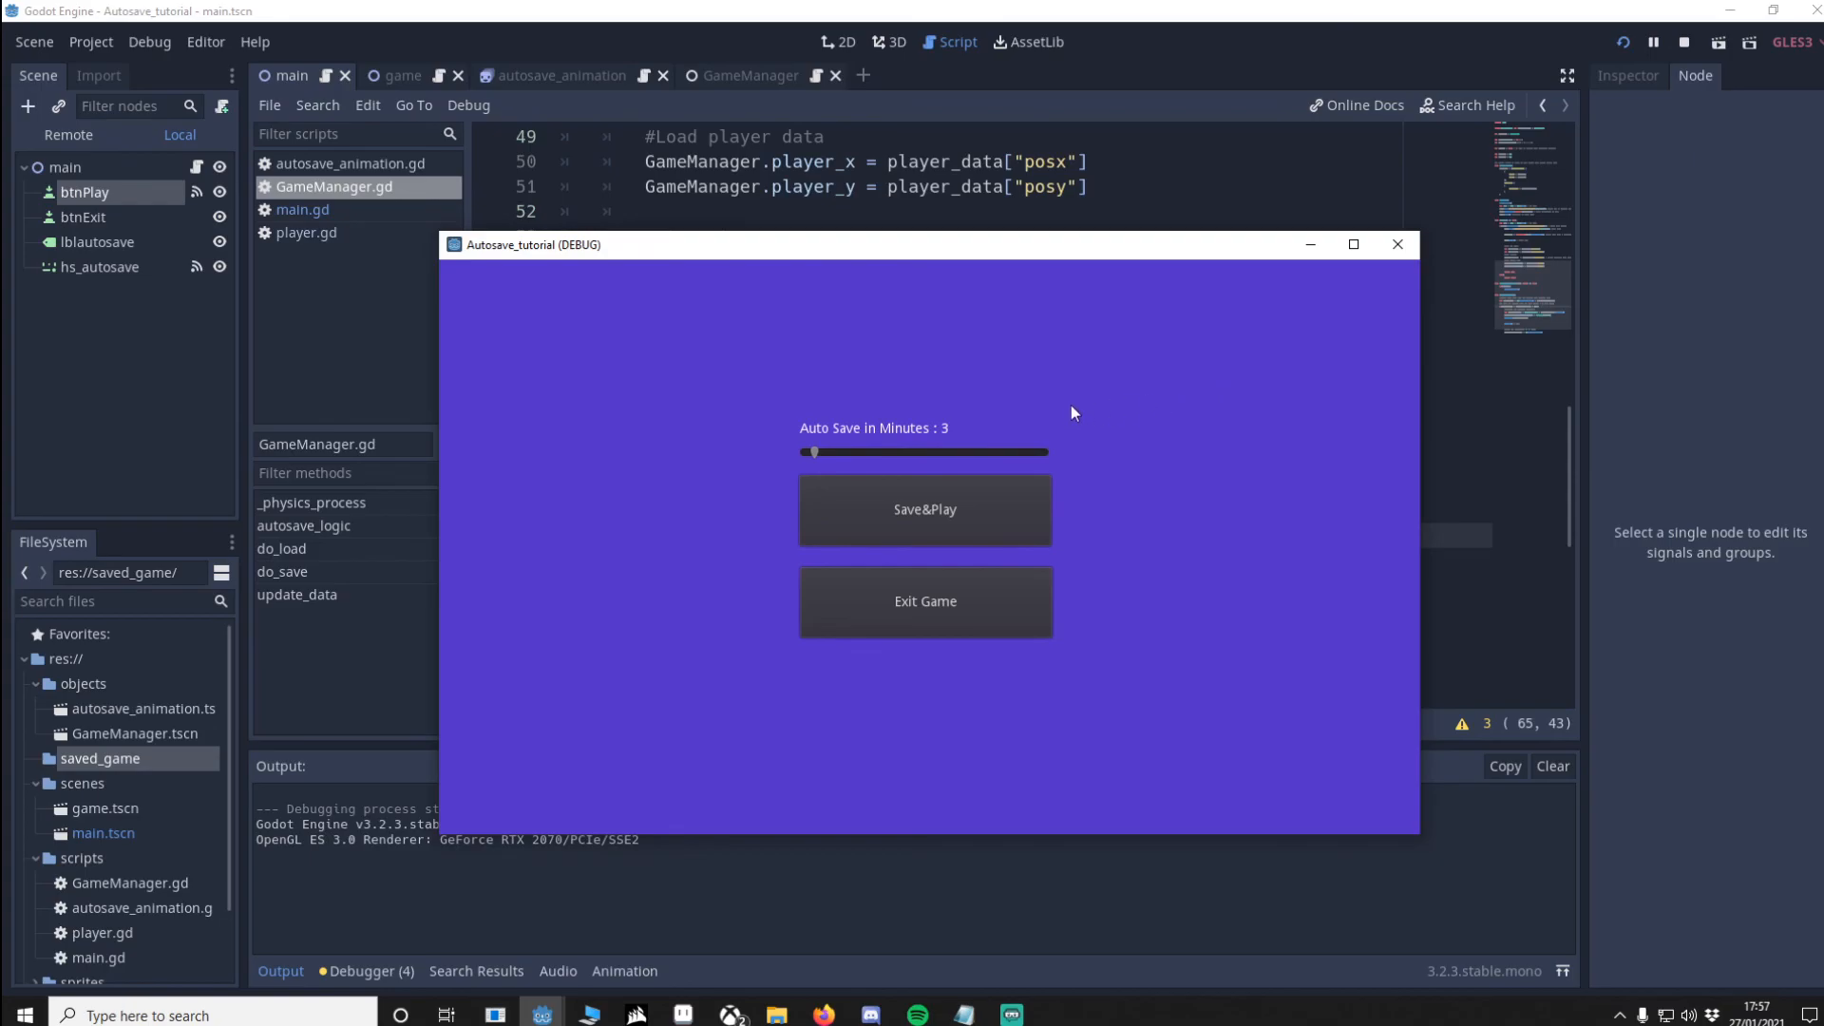